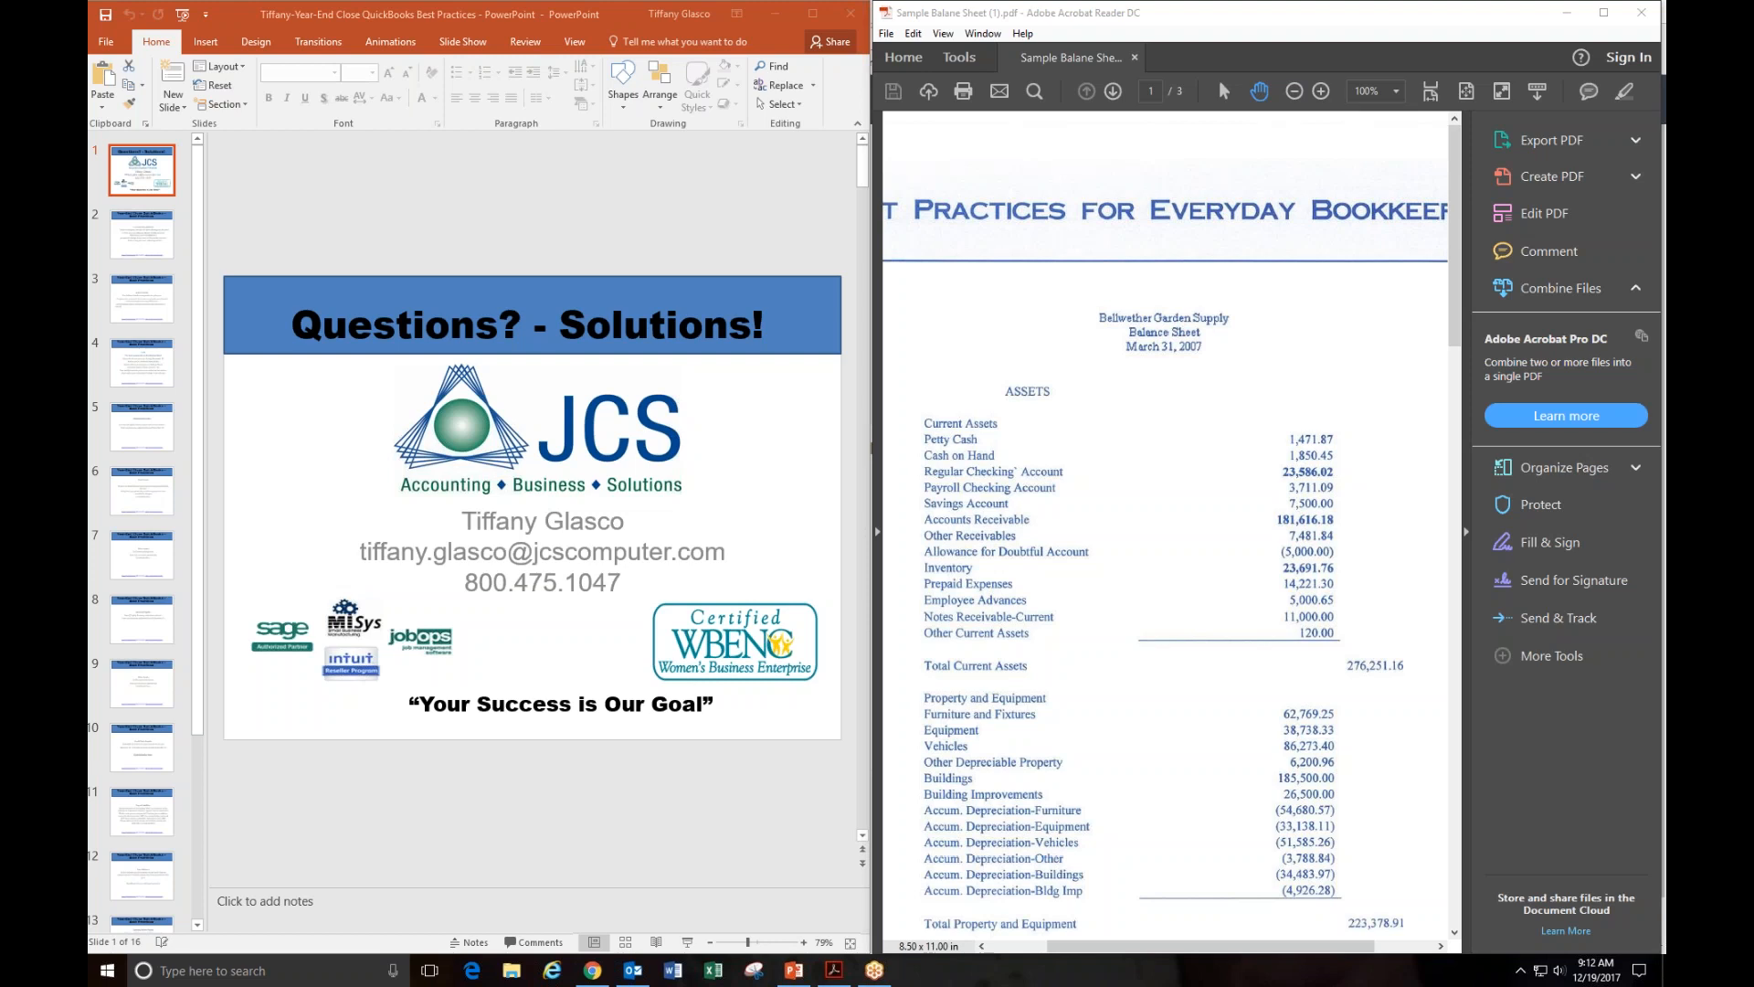
mouse_move(128, 289)
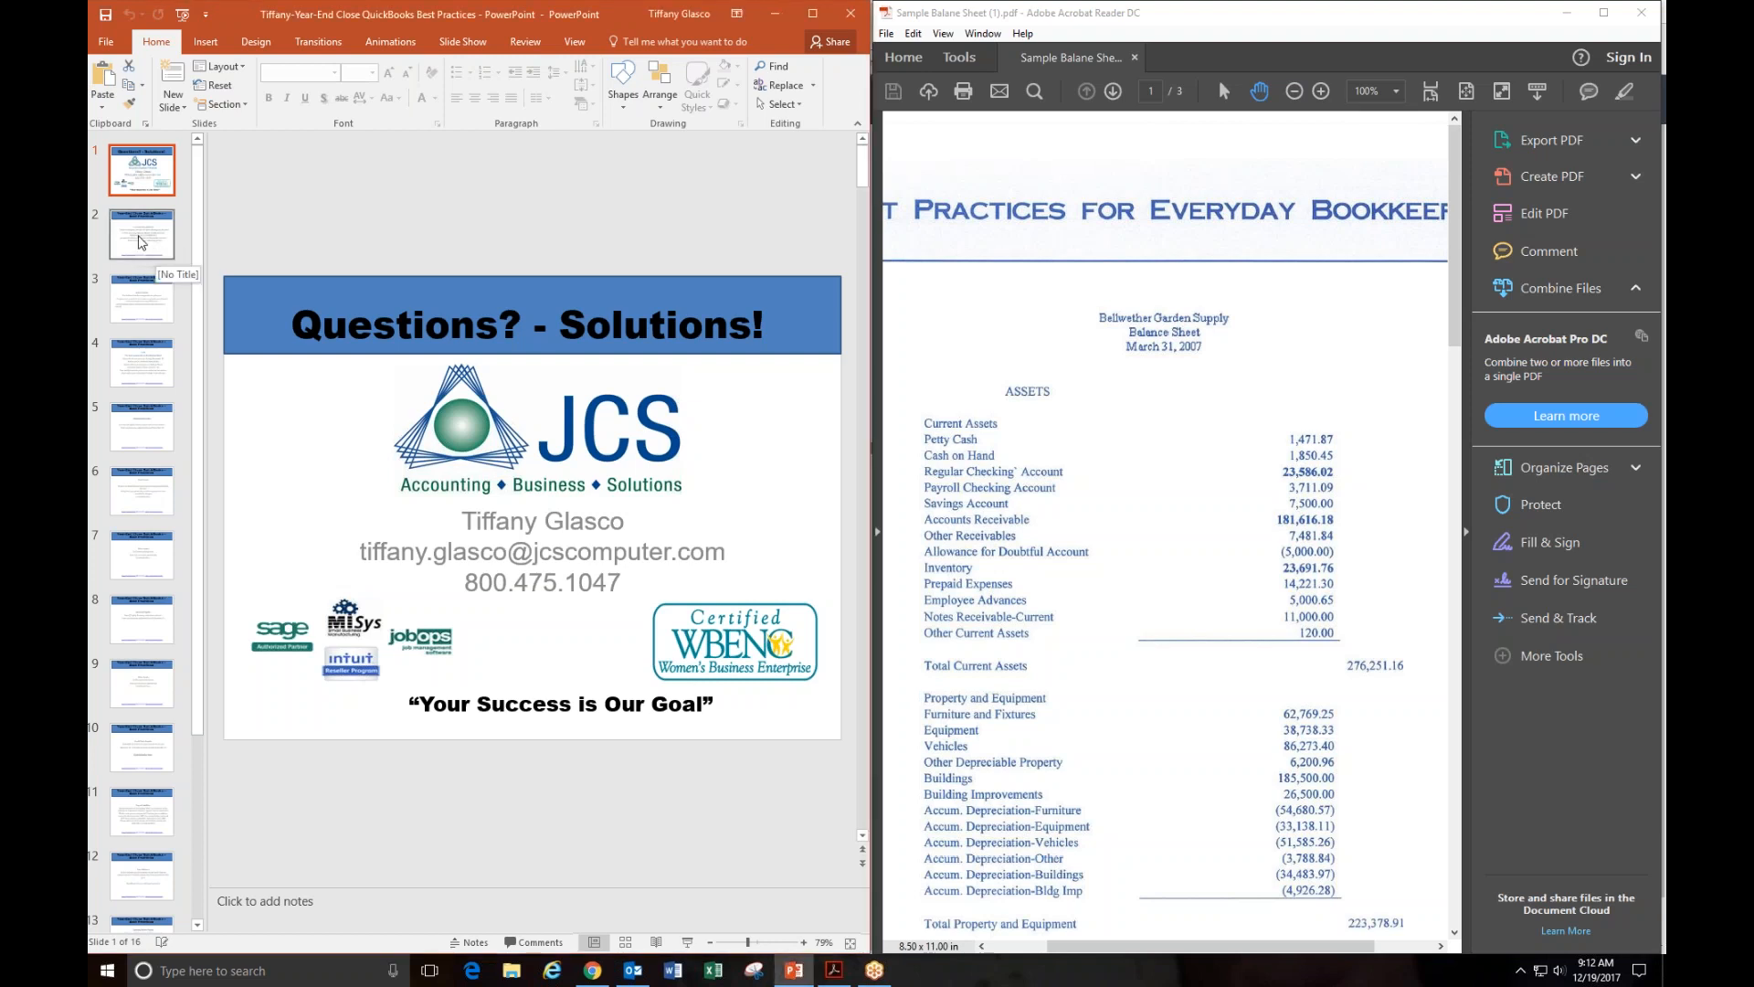
Step: Show slide 2 on year-end financial compilations beside the balance sheet PDF
click(141, 234)
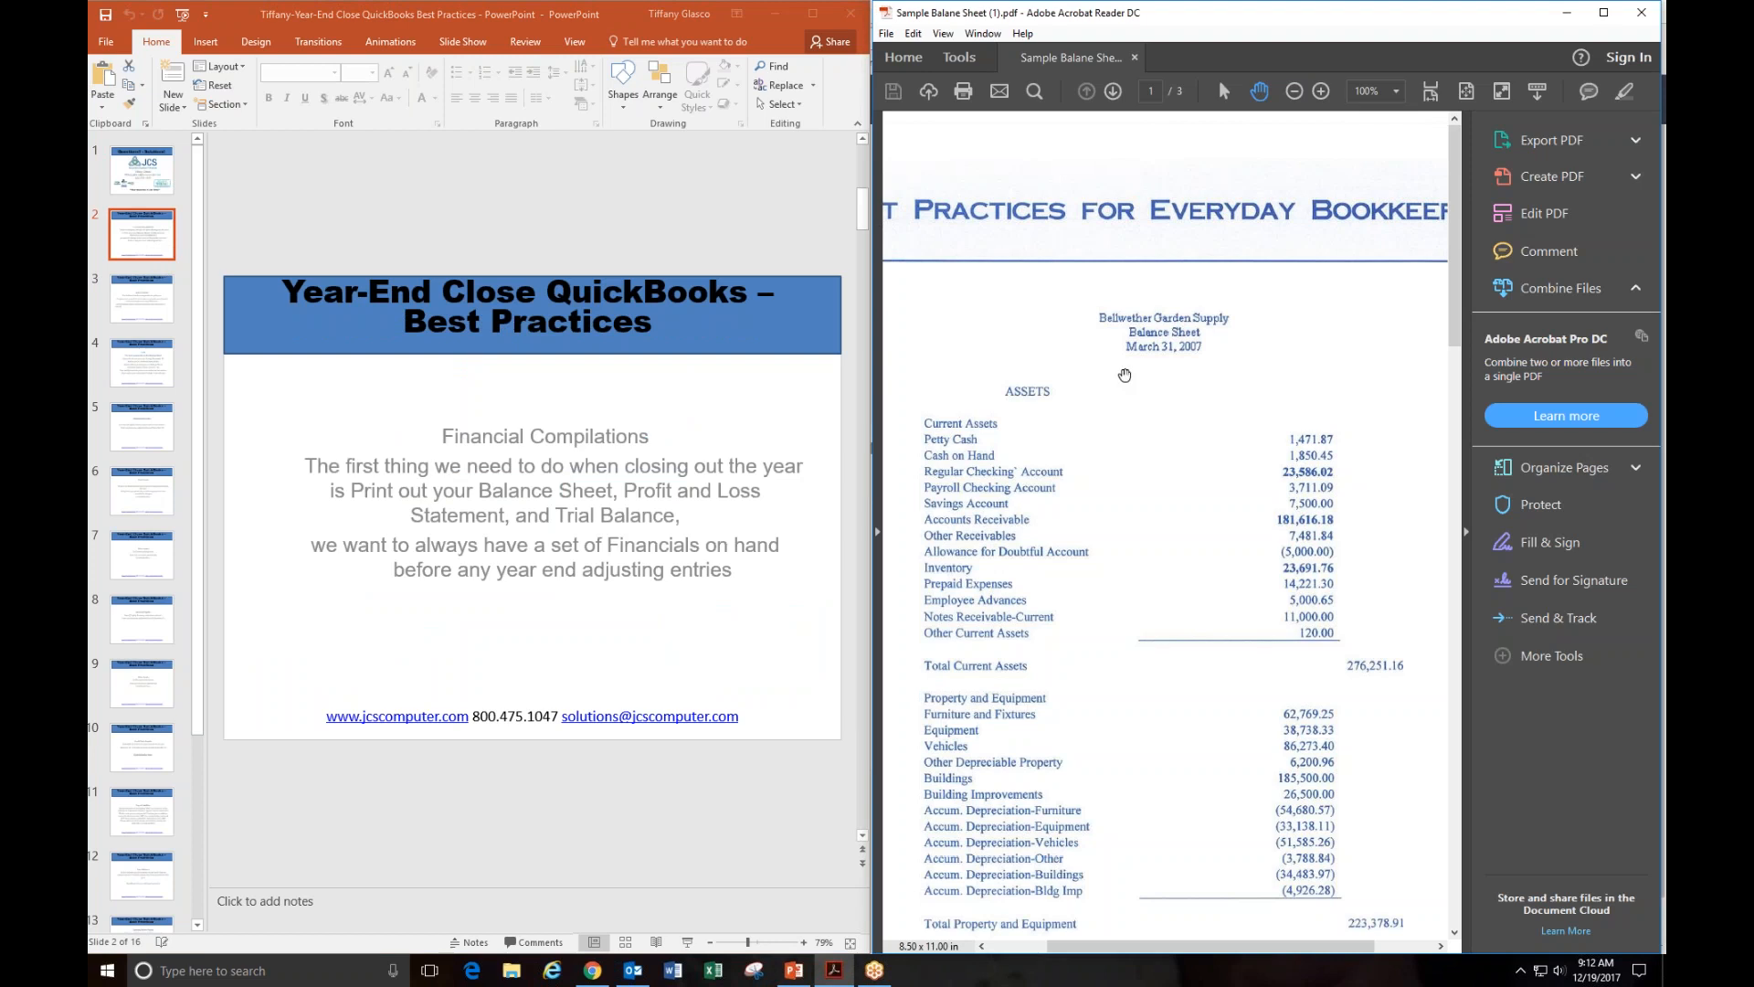
scroll(down, 3)
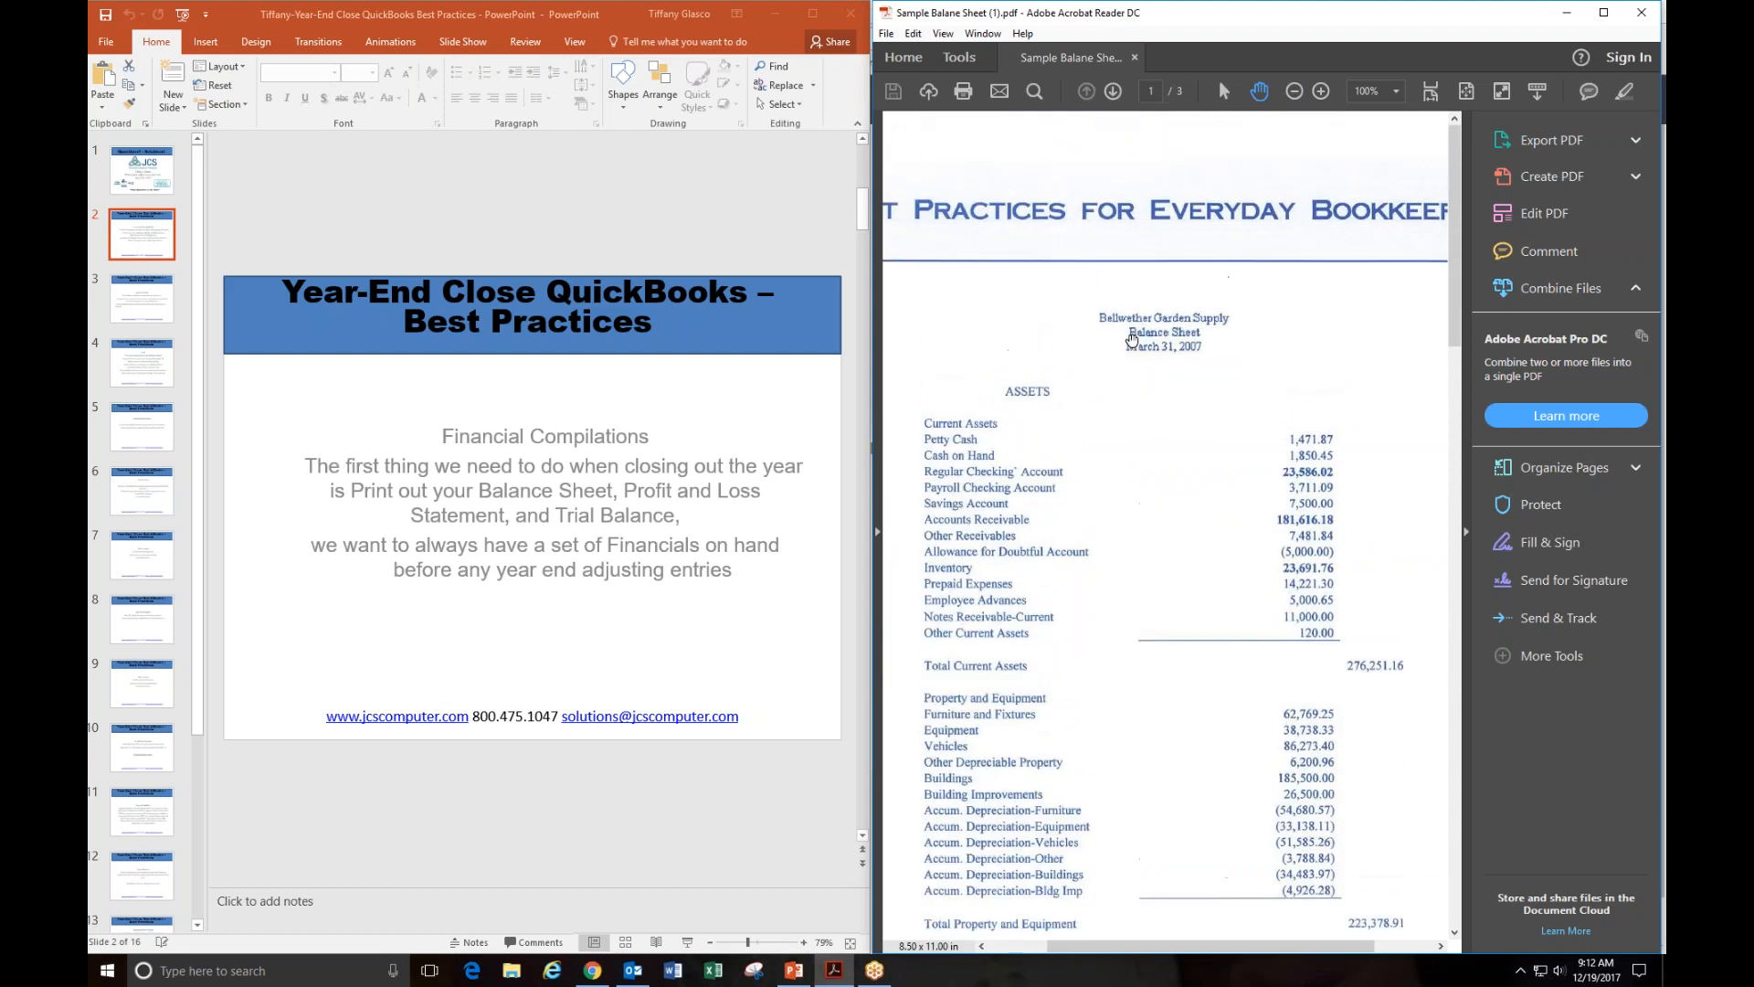
mouse_move(435, 479)
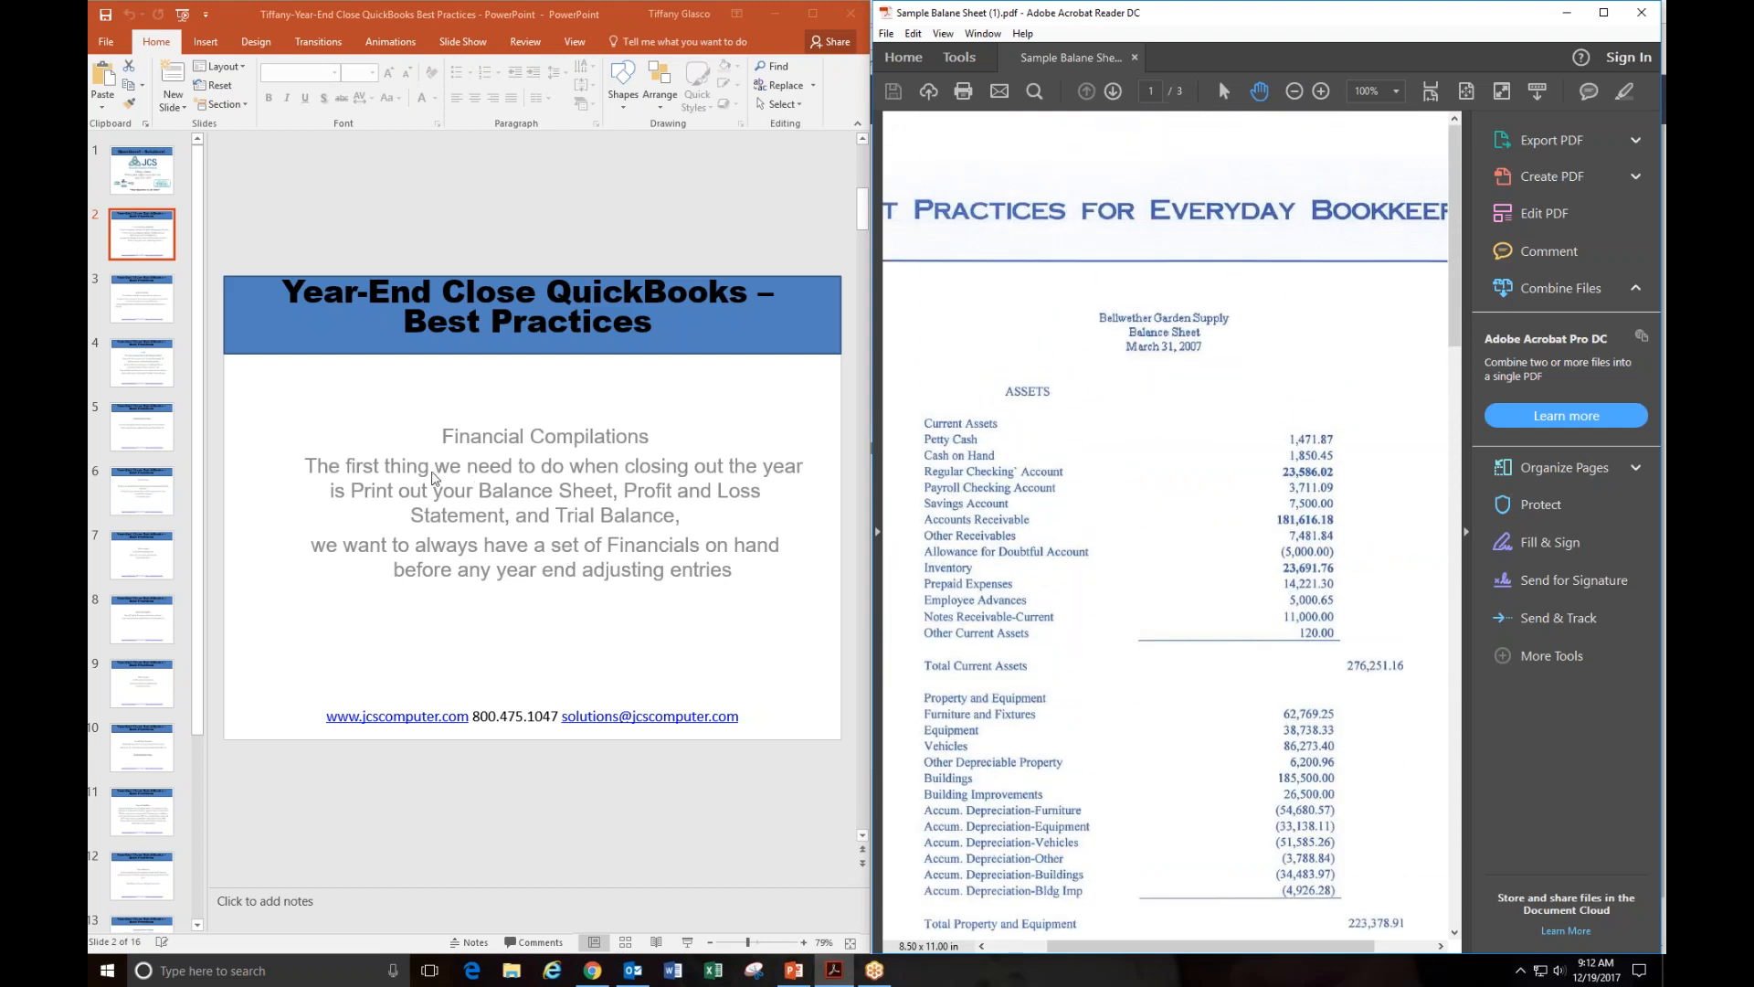
mouse_move(437, 449)
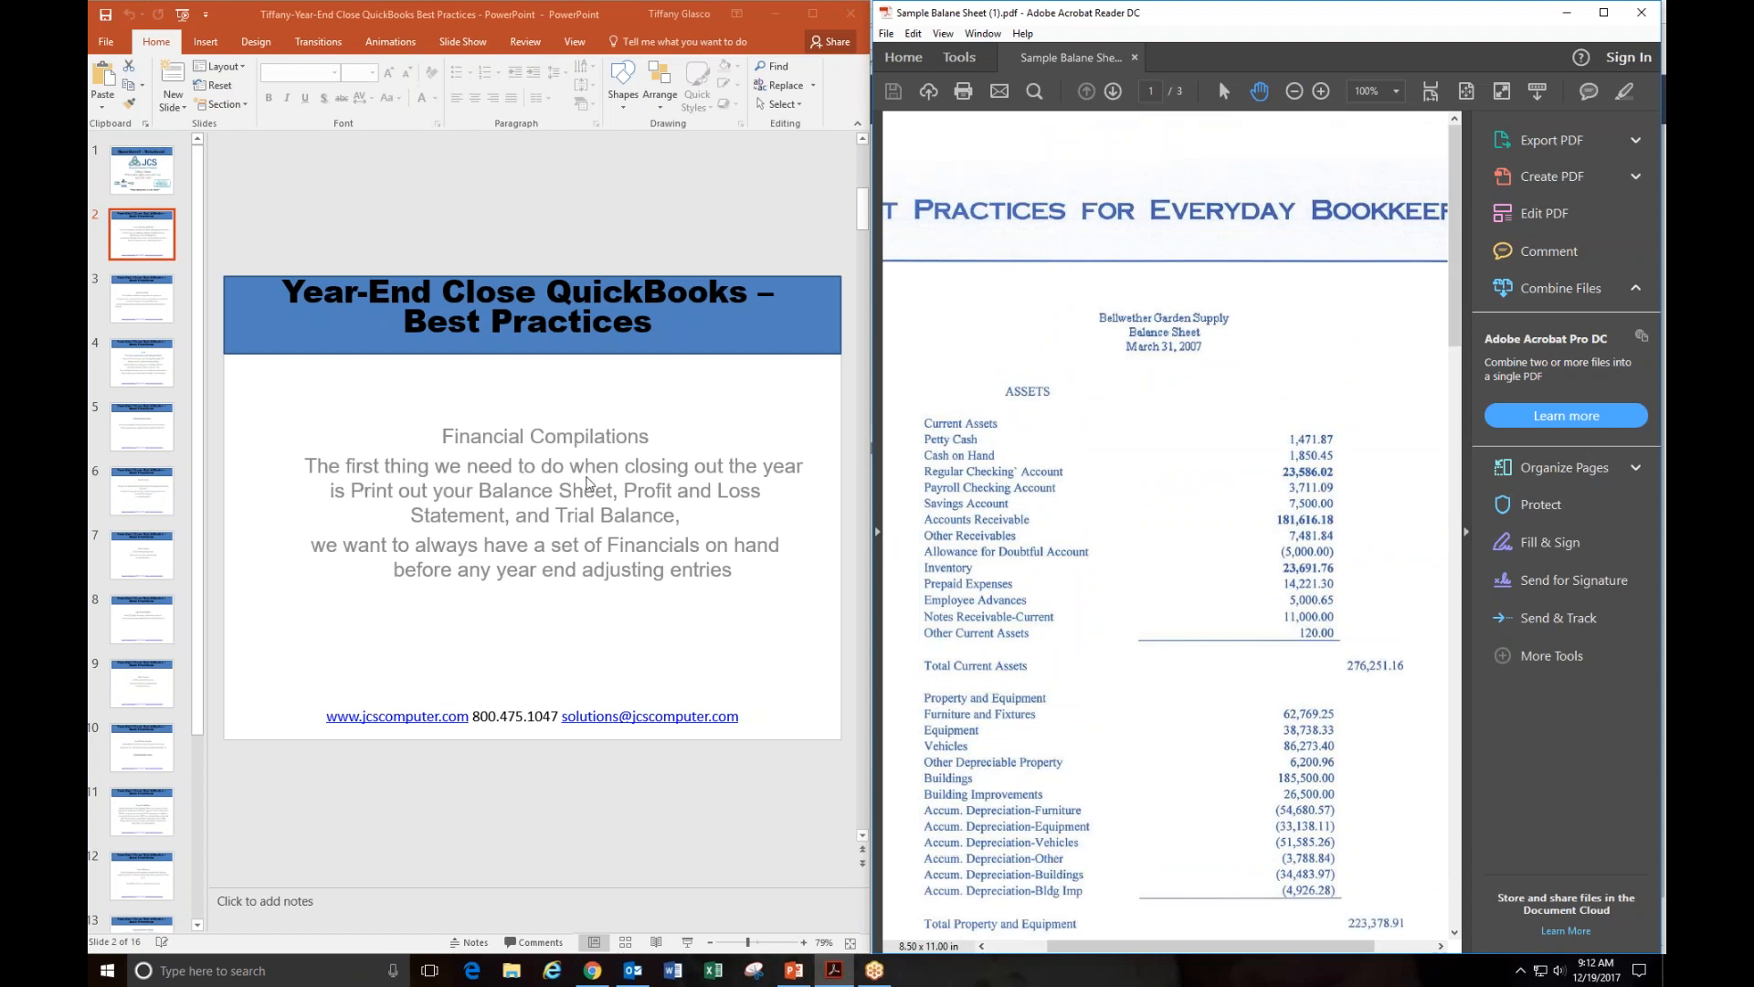
mouse_move(417, 504)
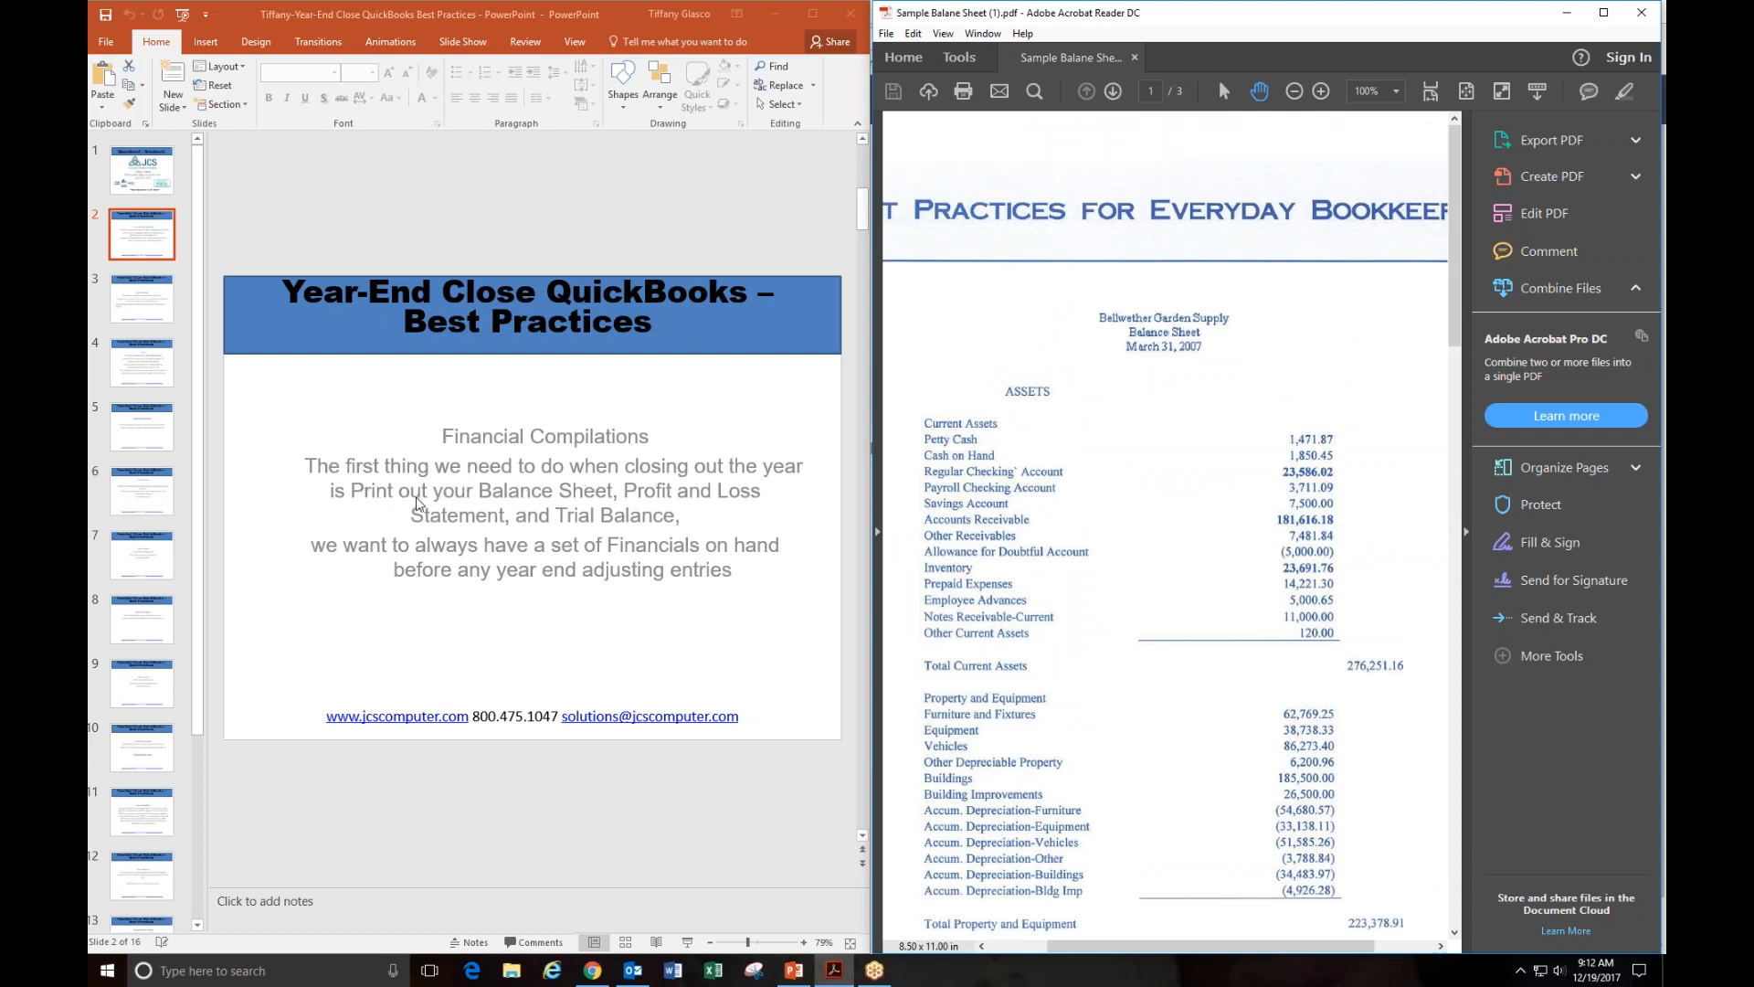
mouse_move(549, 510)
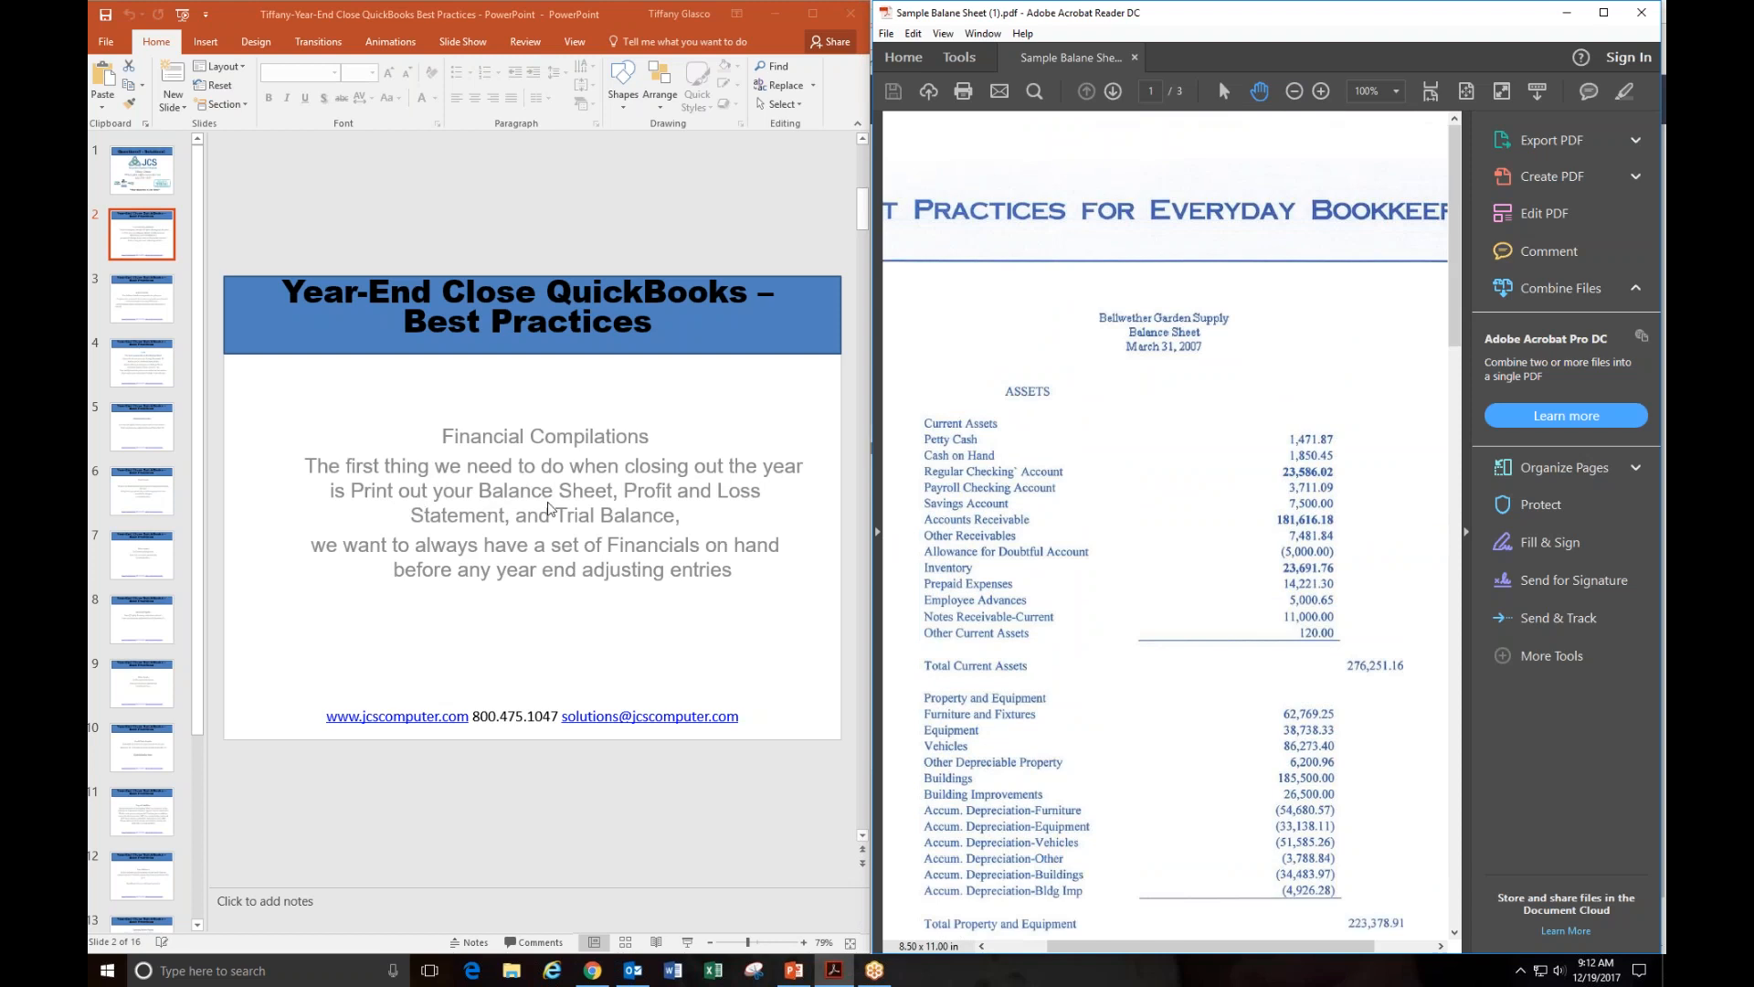
mouse_move(448, 545)
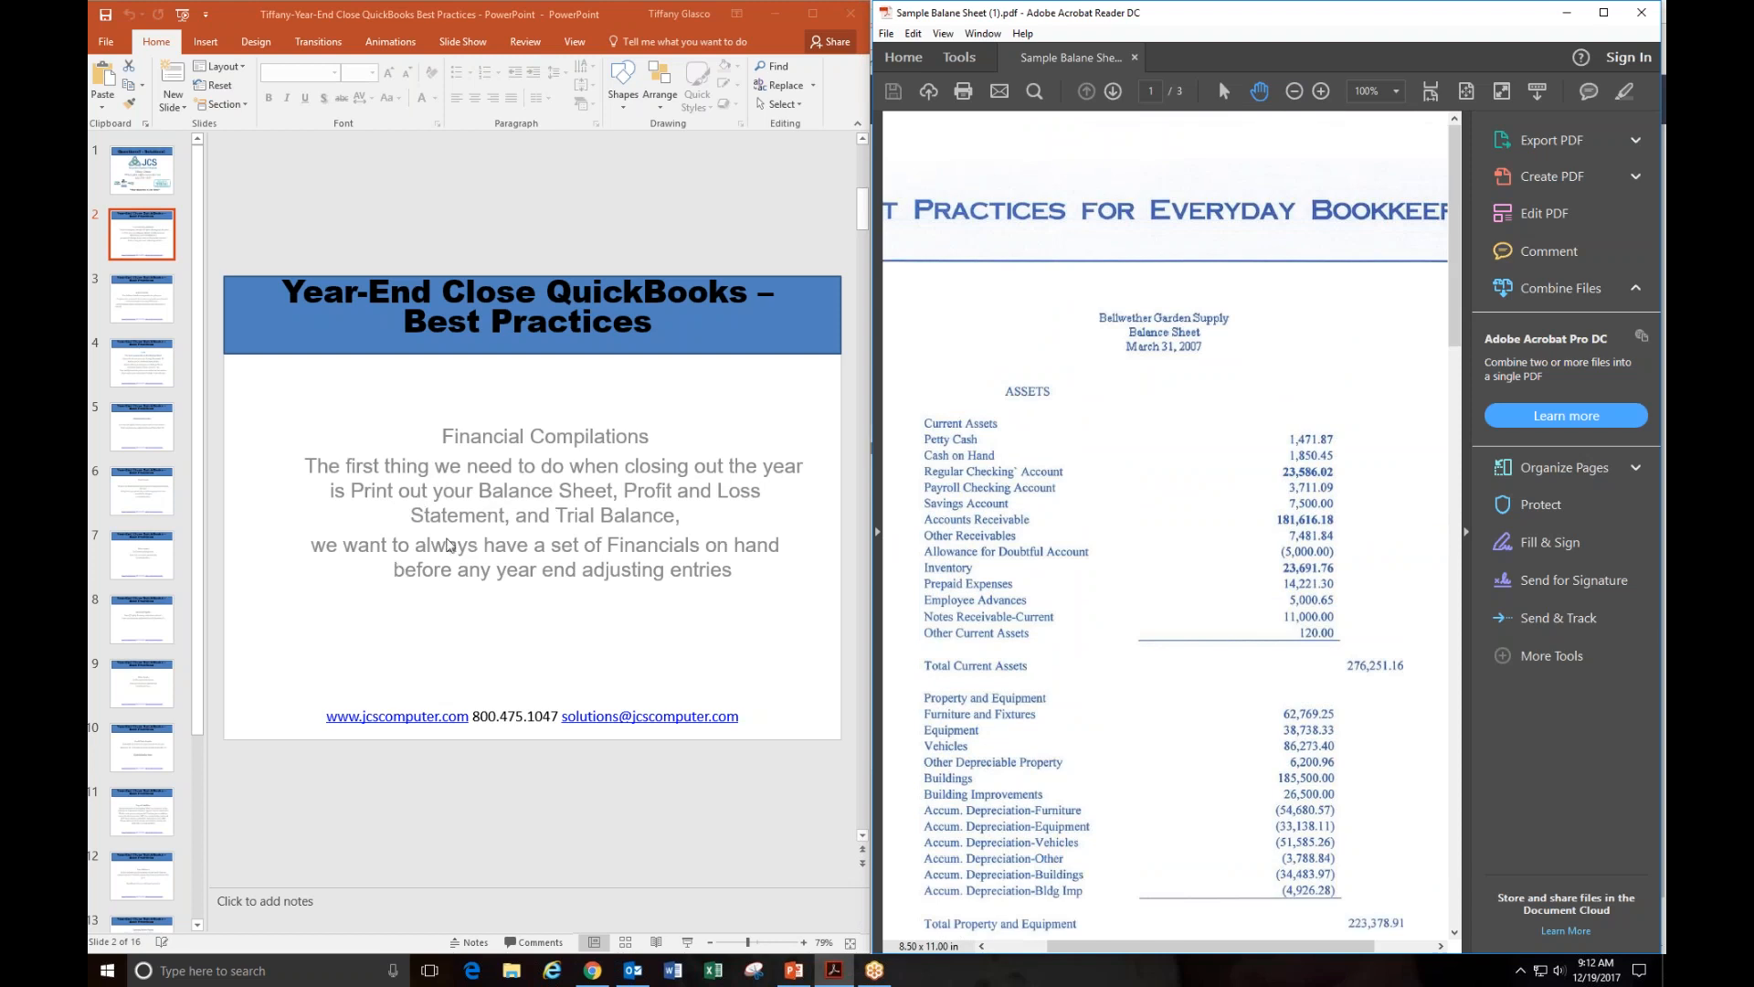
mouse_move(276, 556)
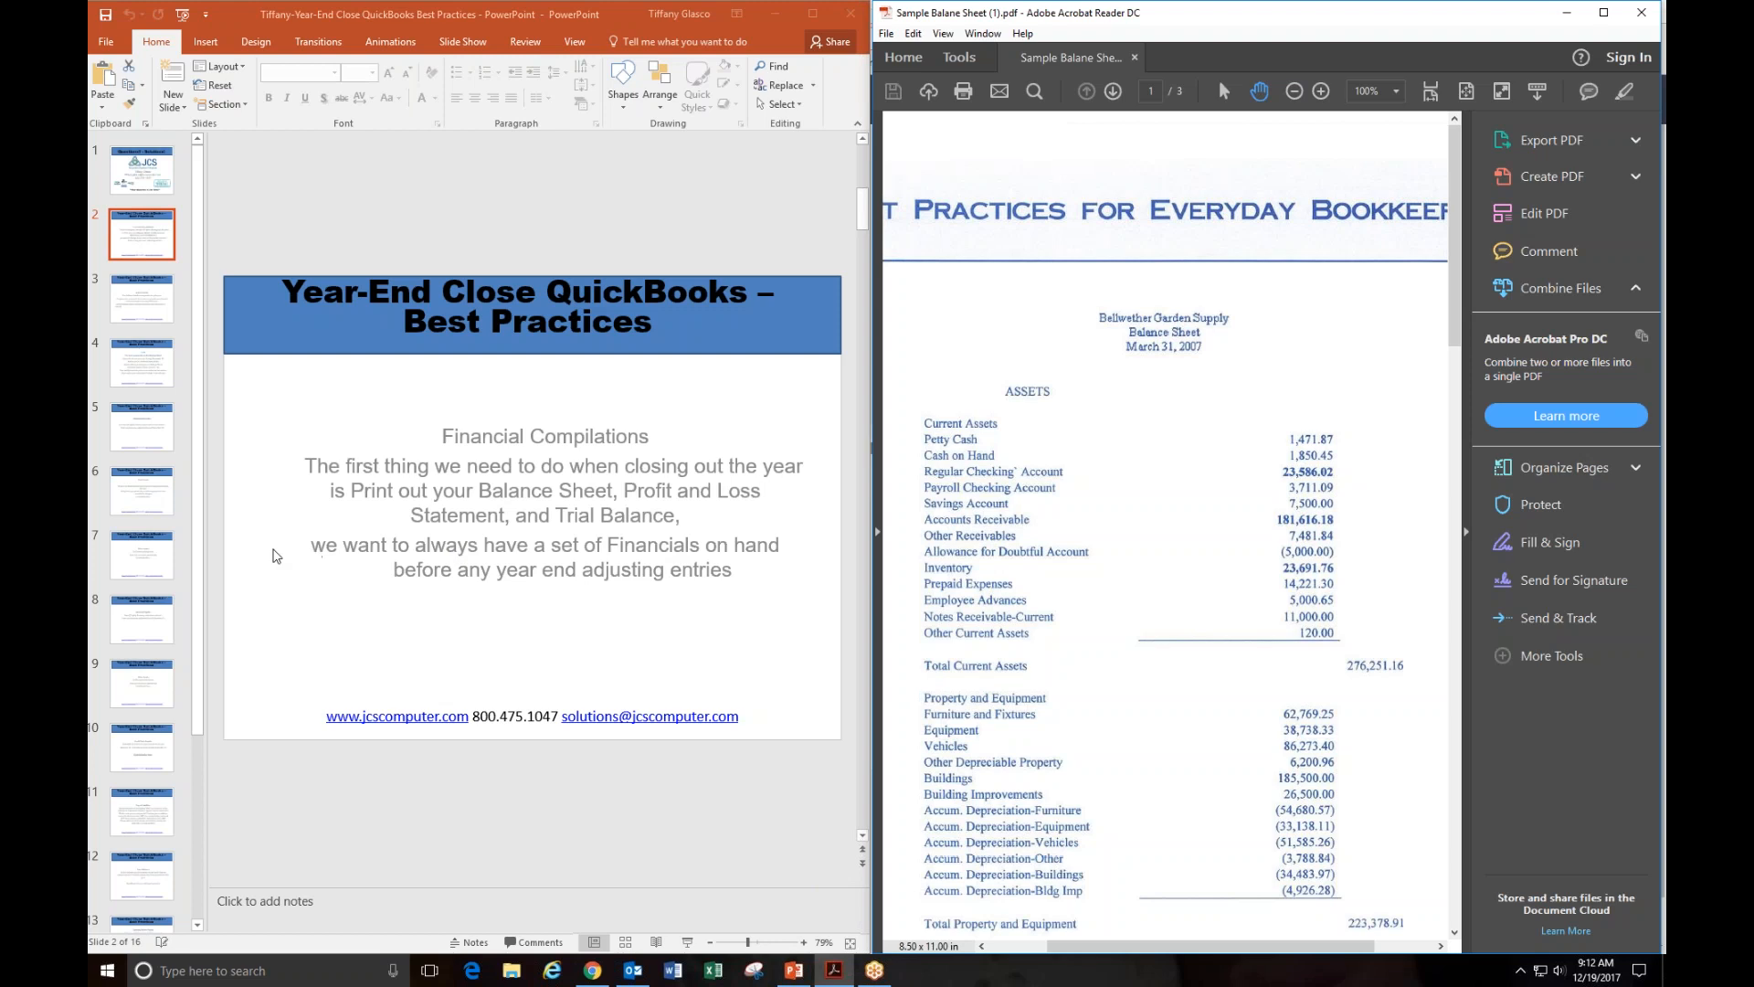
mouse_move(455, 559)
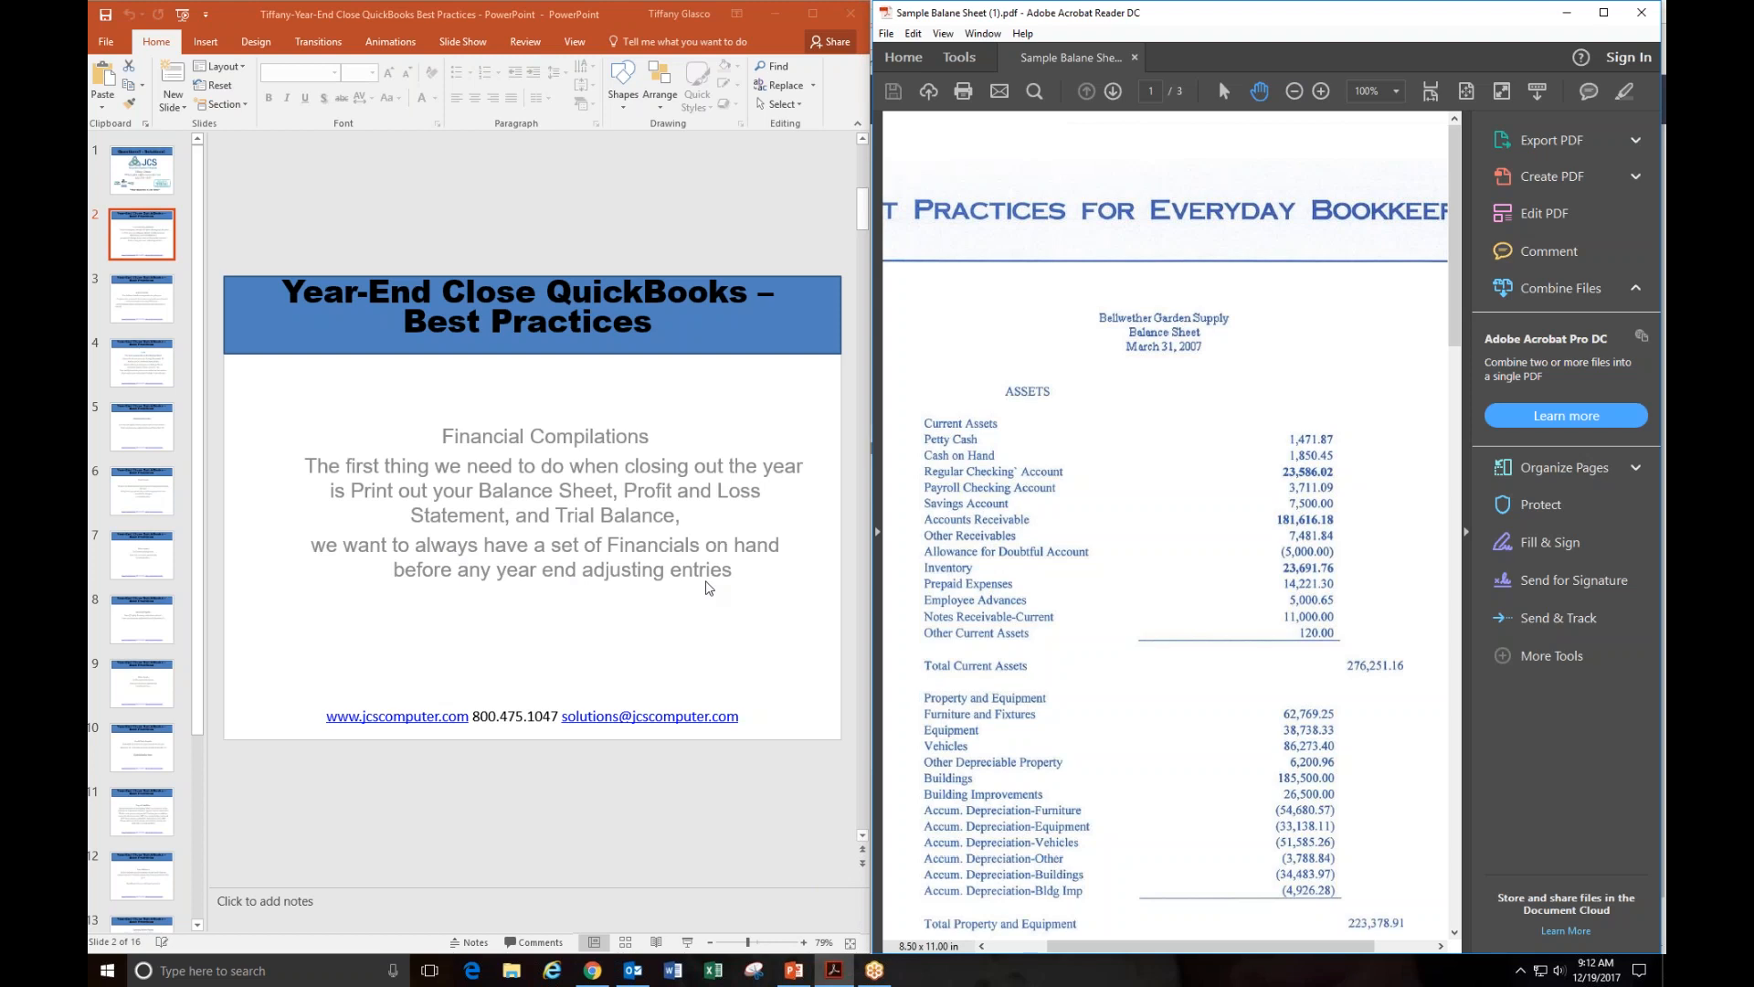
scroll(down, 3)
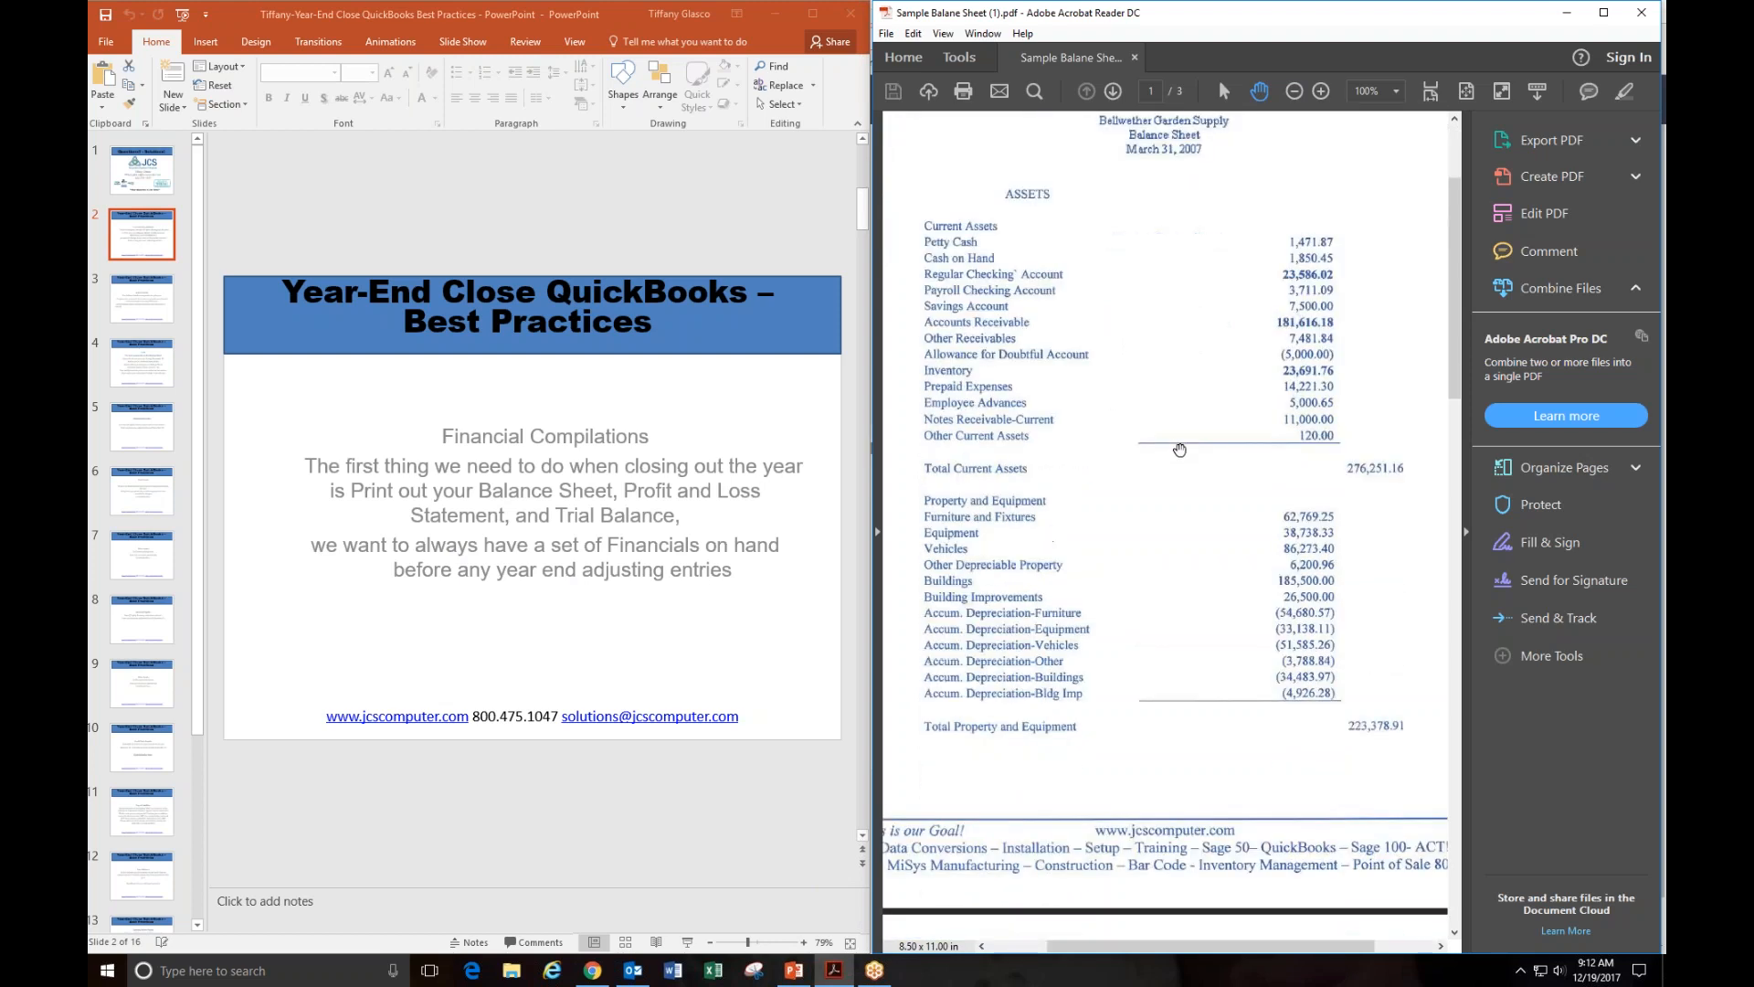
scroll(down, 3)
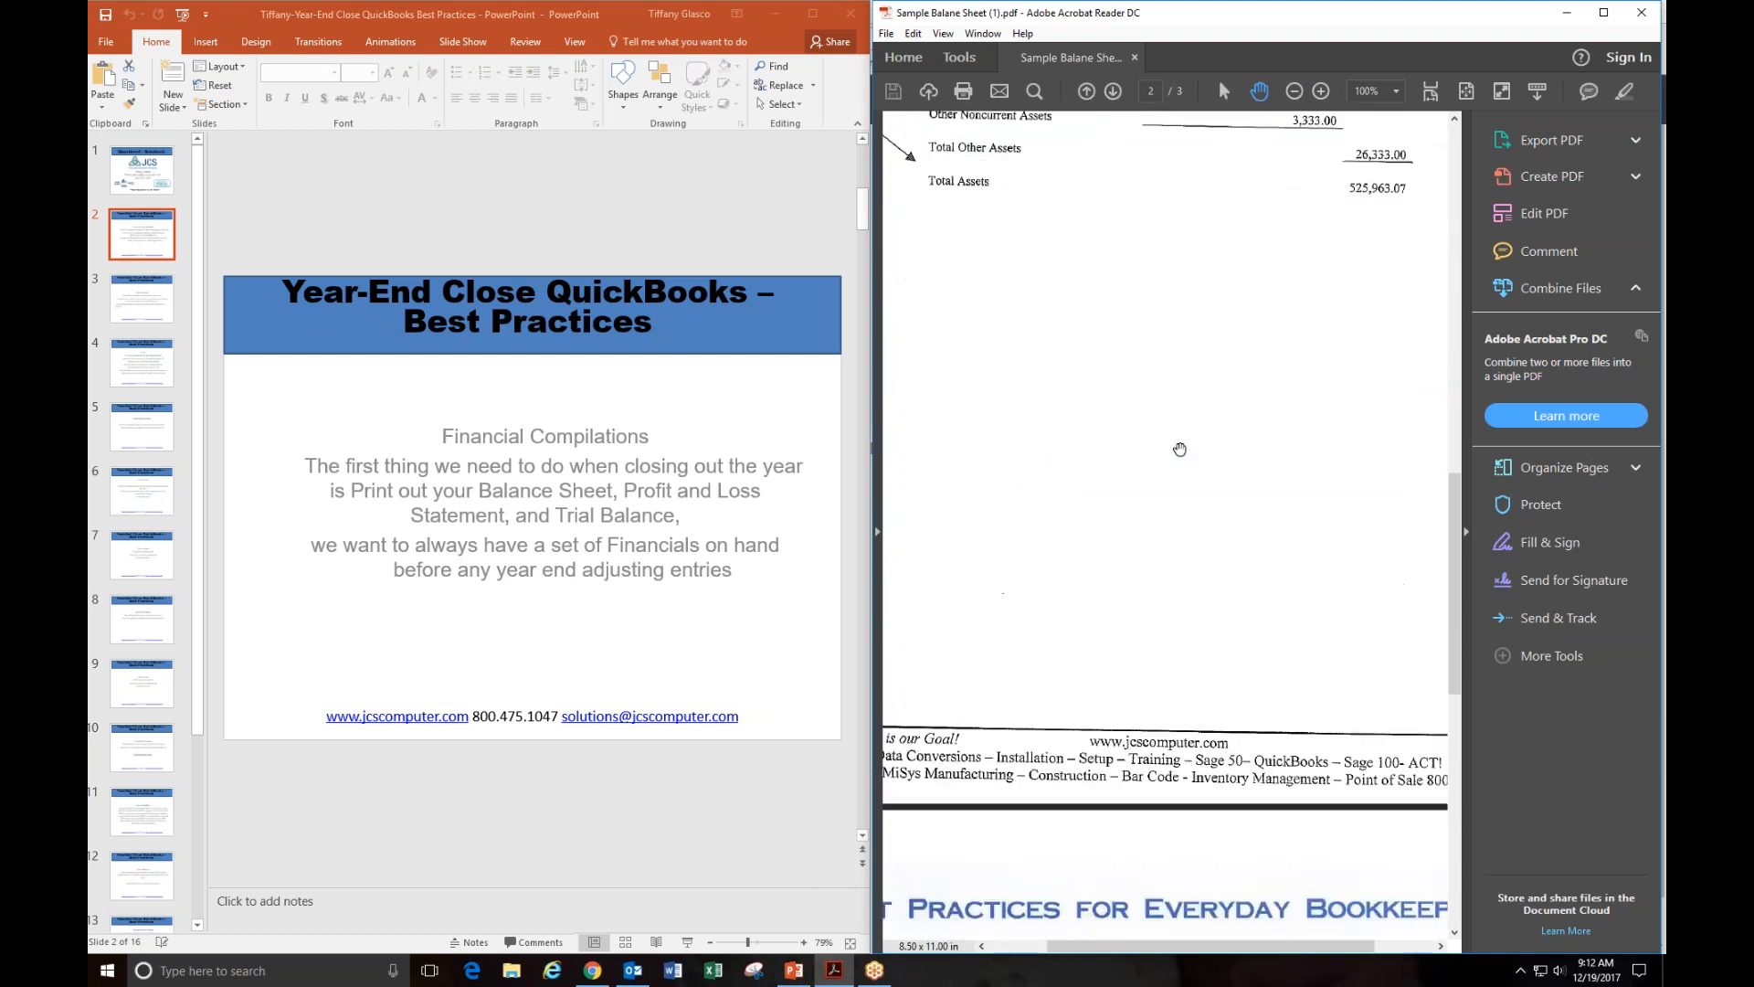
scroll(down, 3)
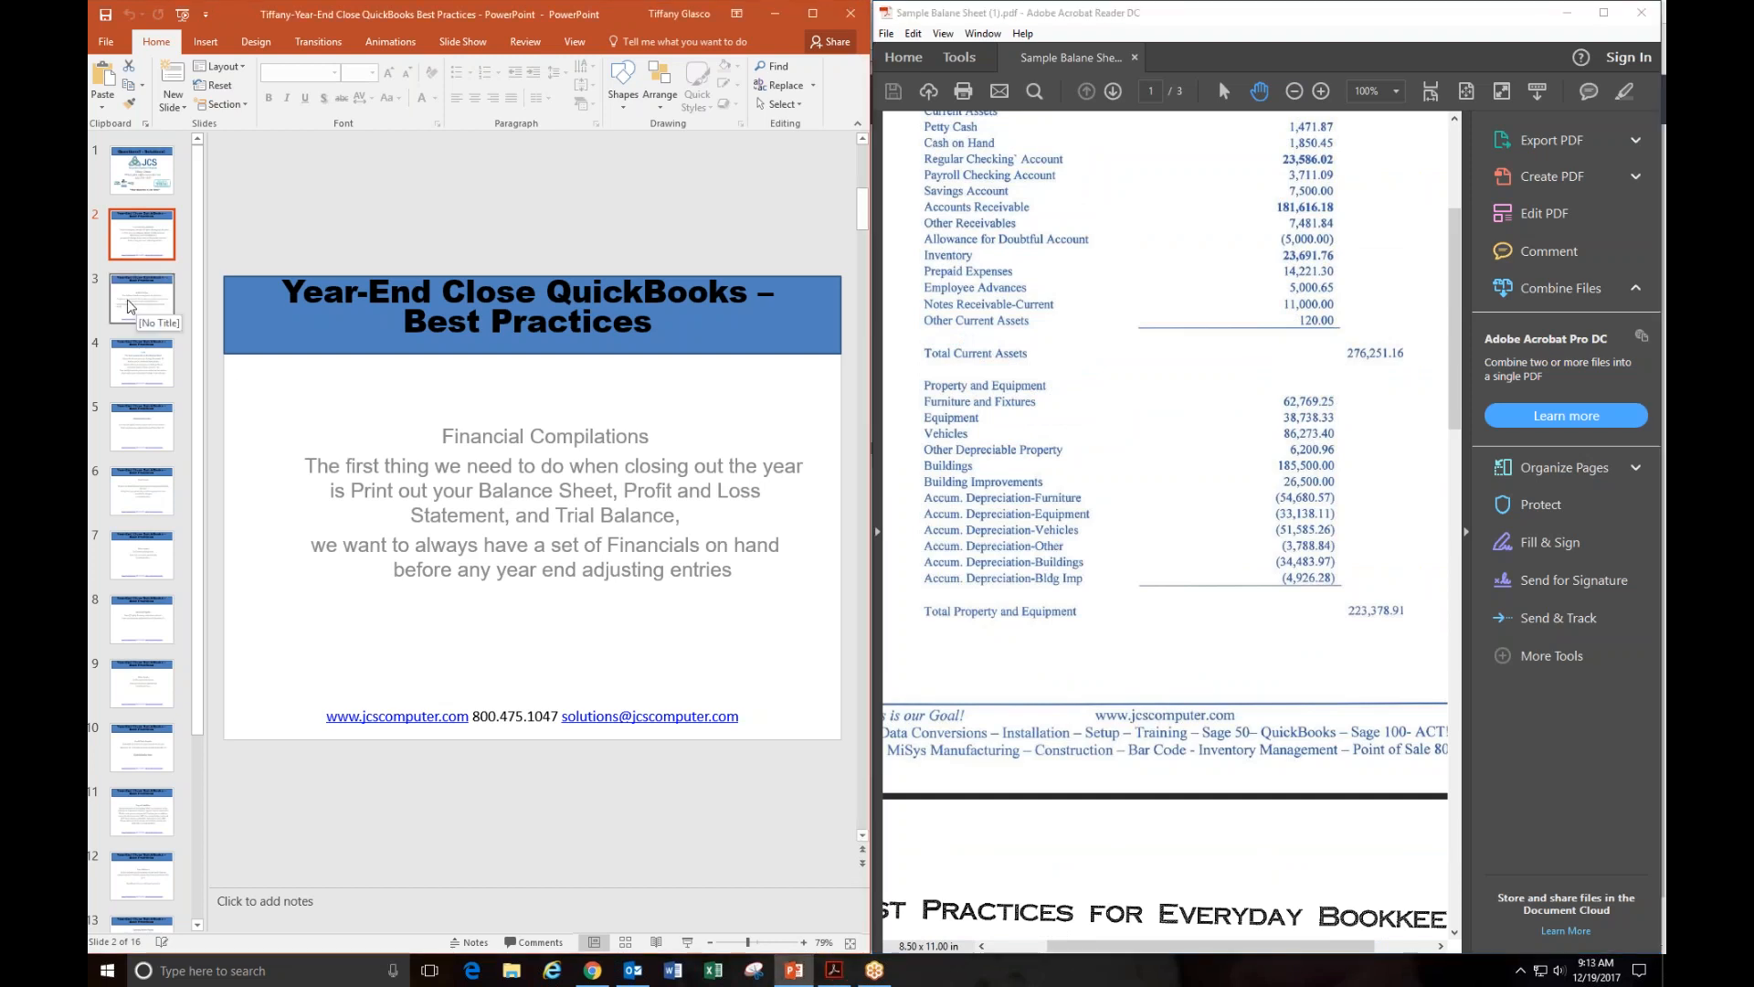
Step: Show slide 3, Balance Sheet, and scroll the sample PDF through its assets page
click(140, 298)
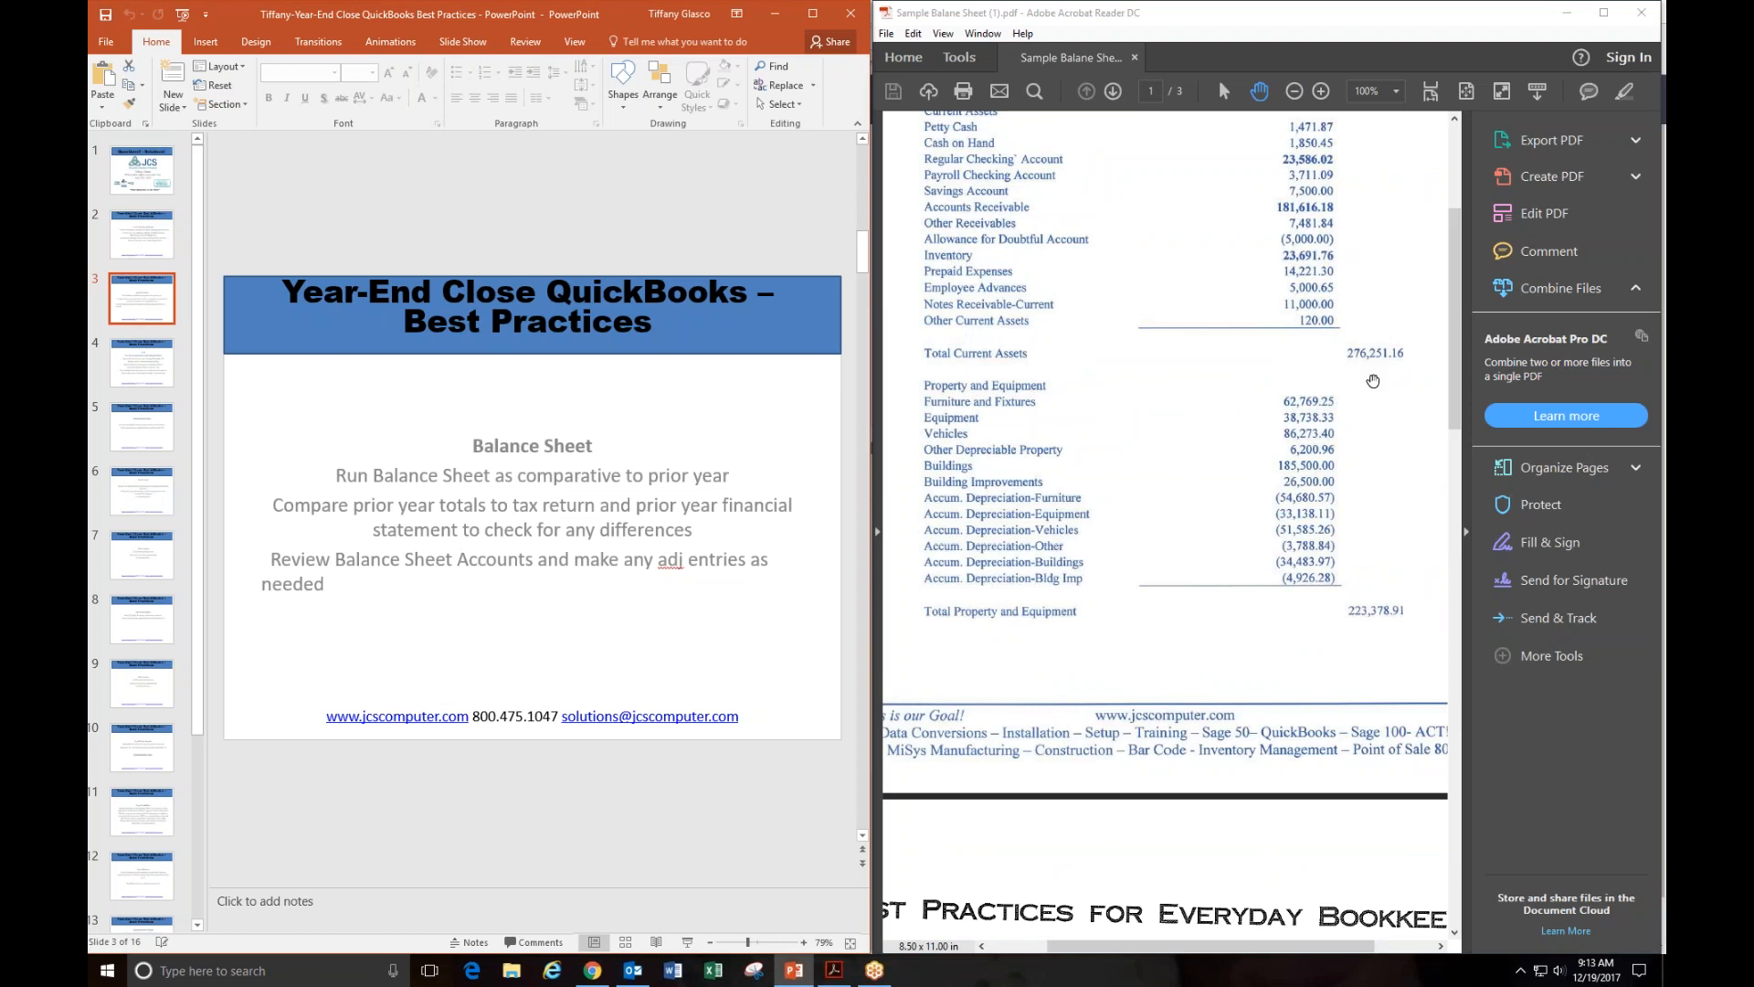
scroll(down, 3)
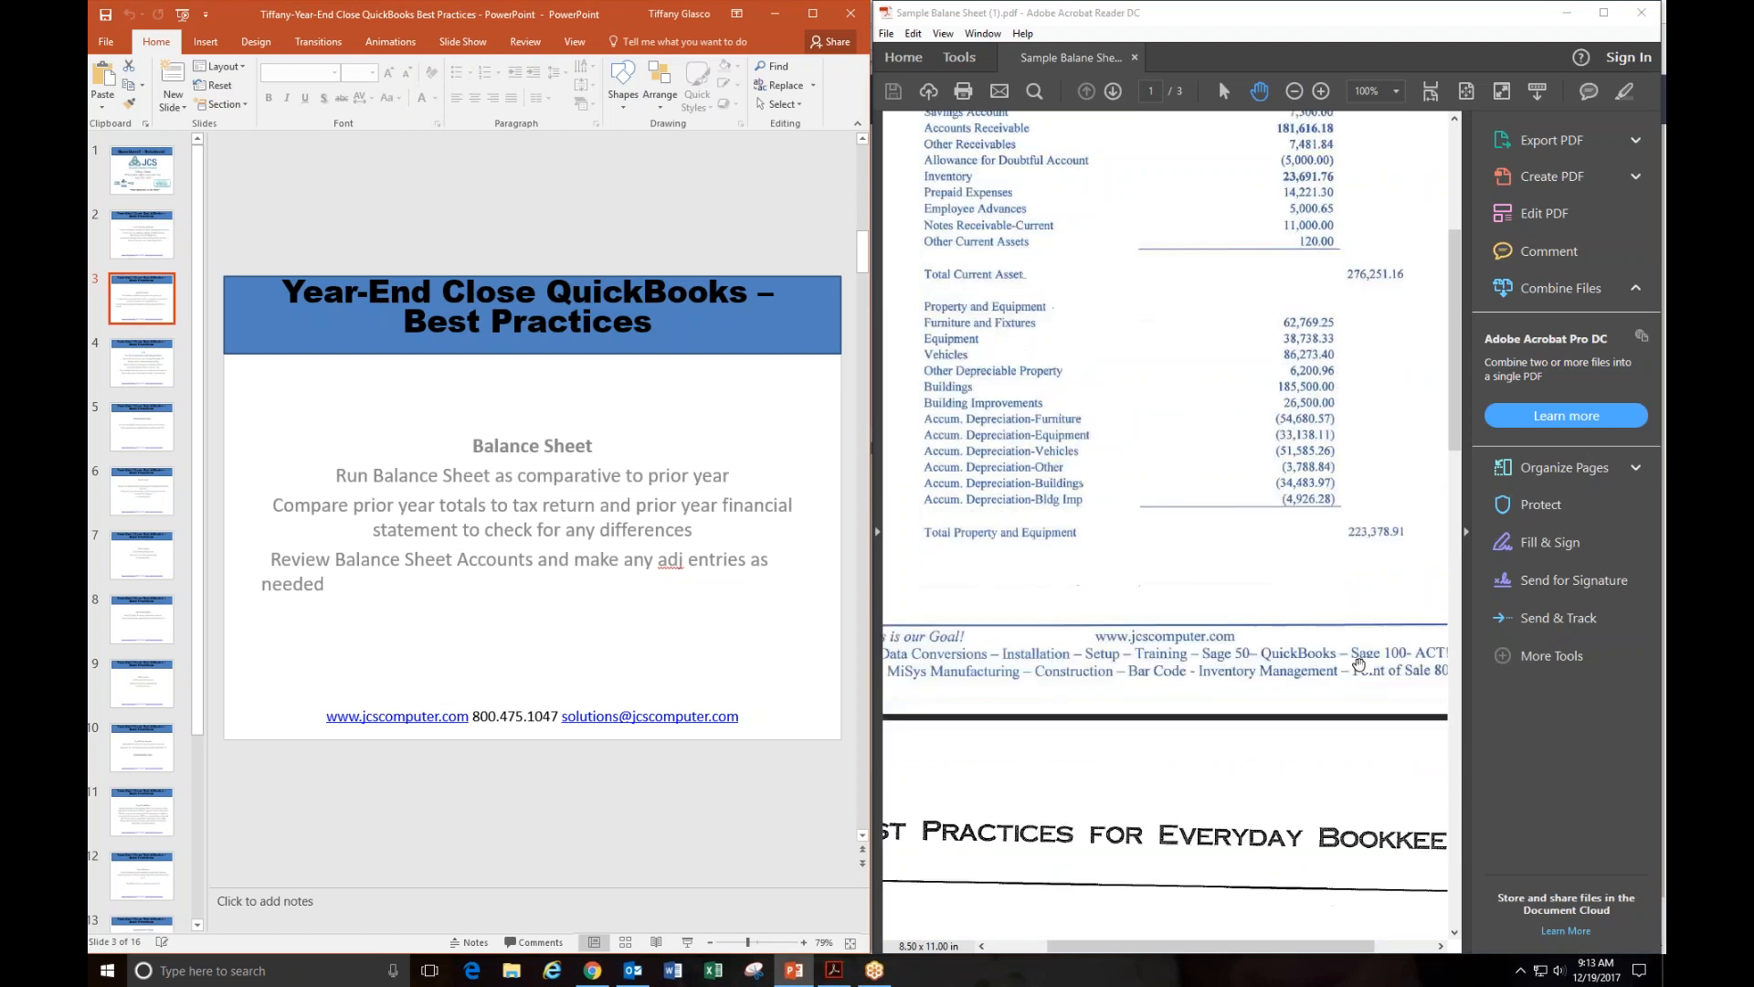
scroll(down, 3)
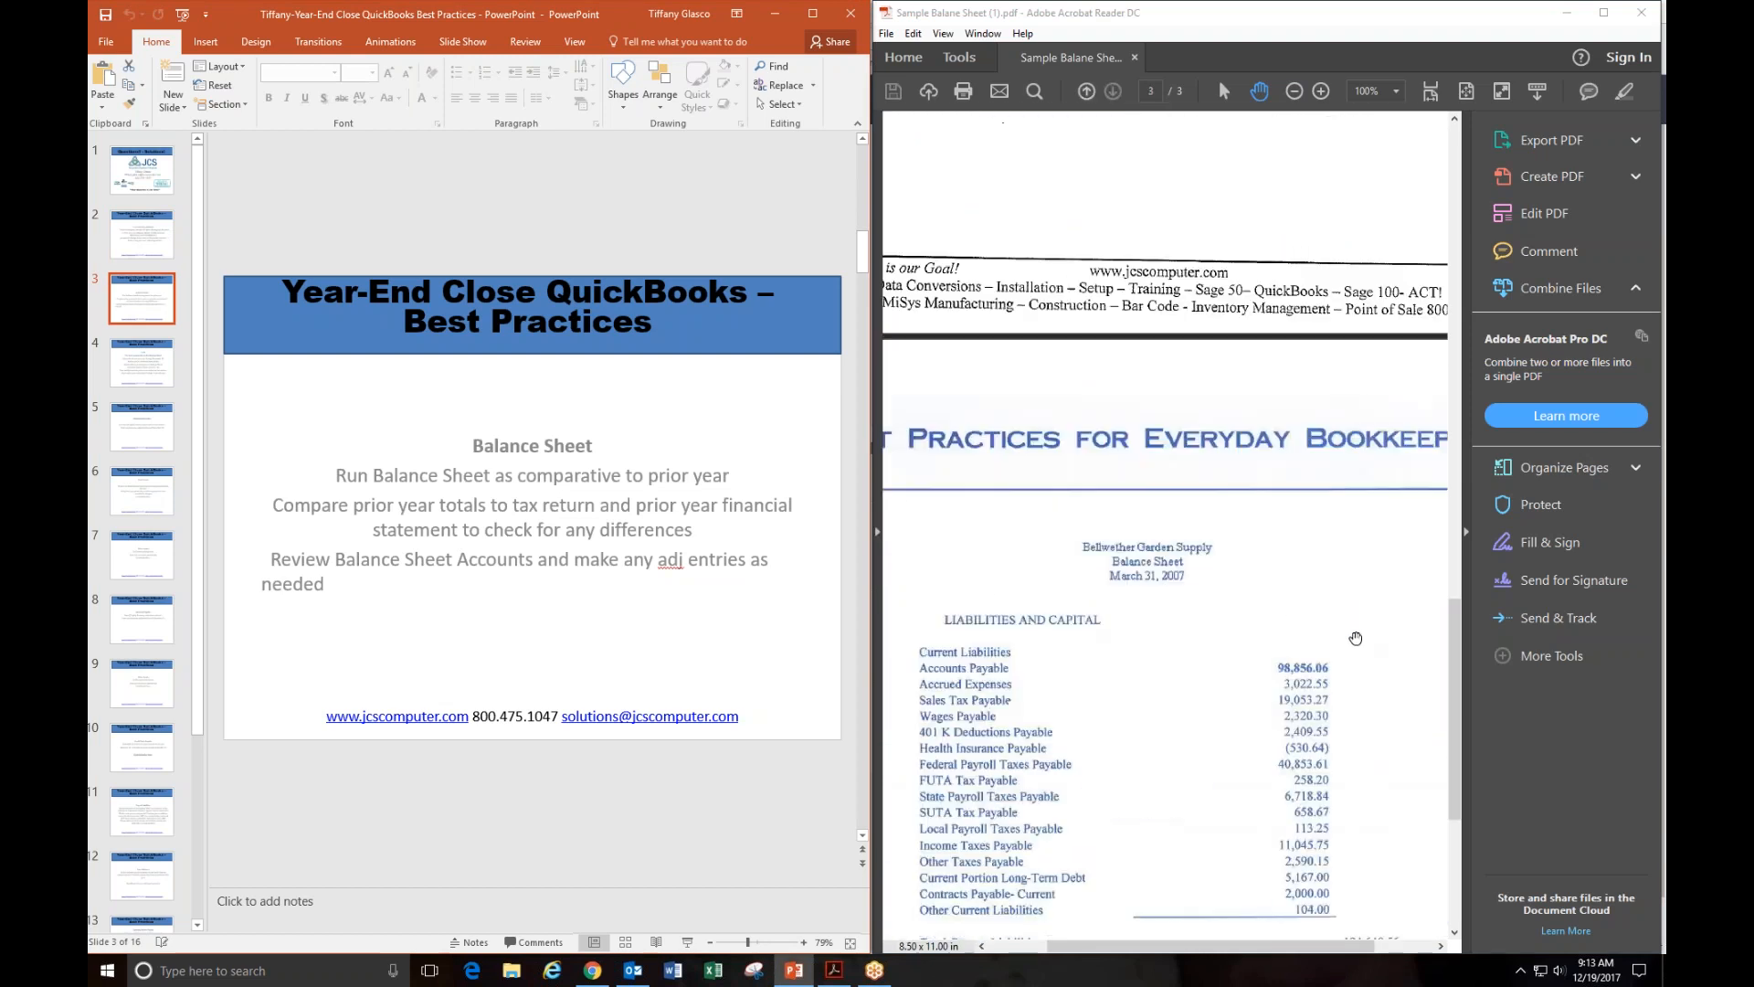
scroll(down, 3)
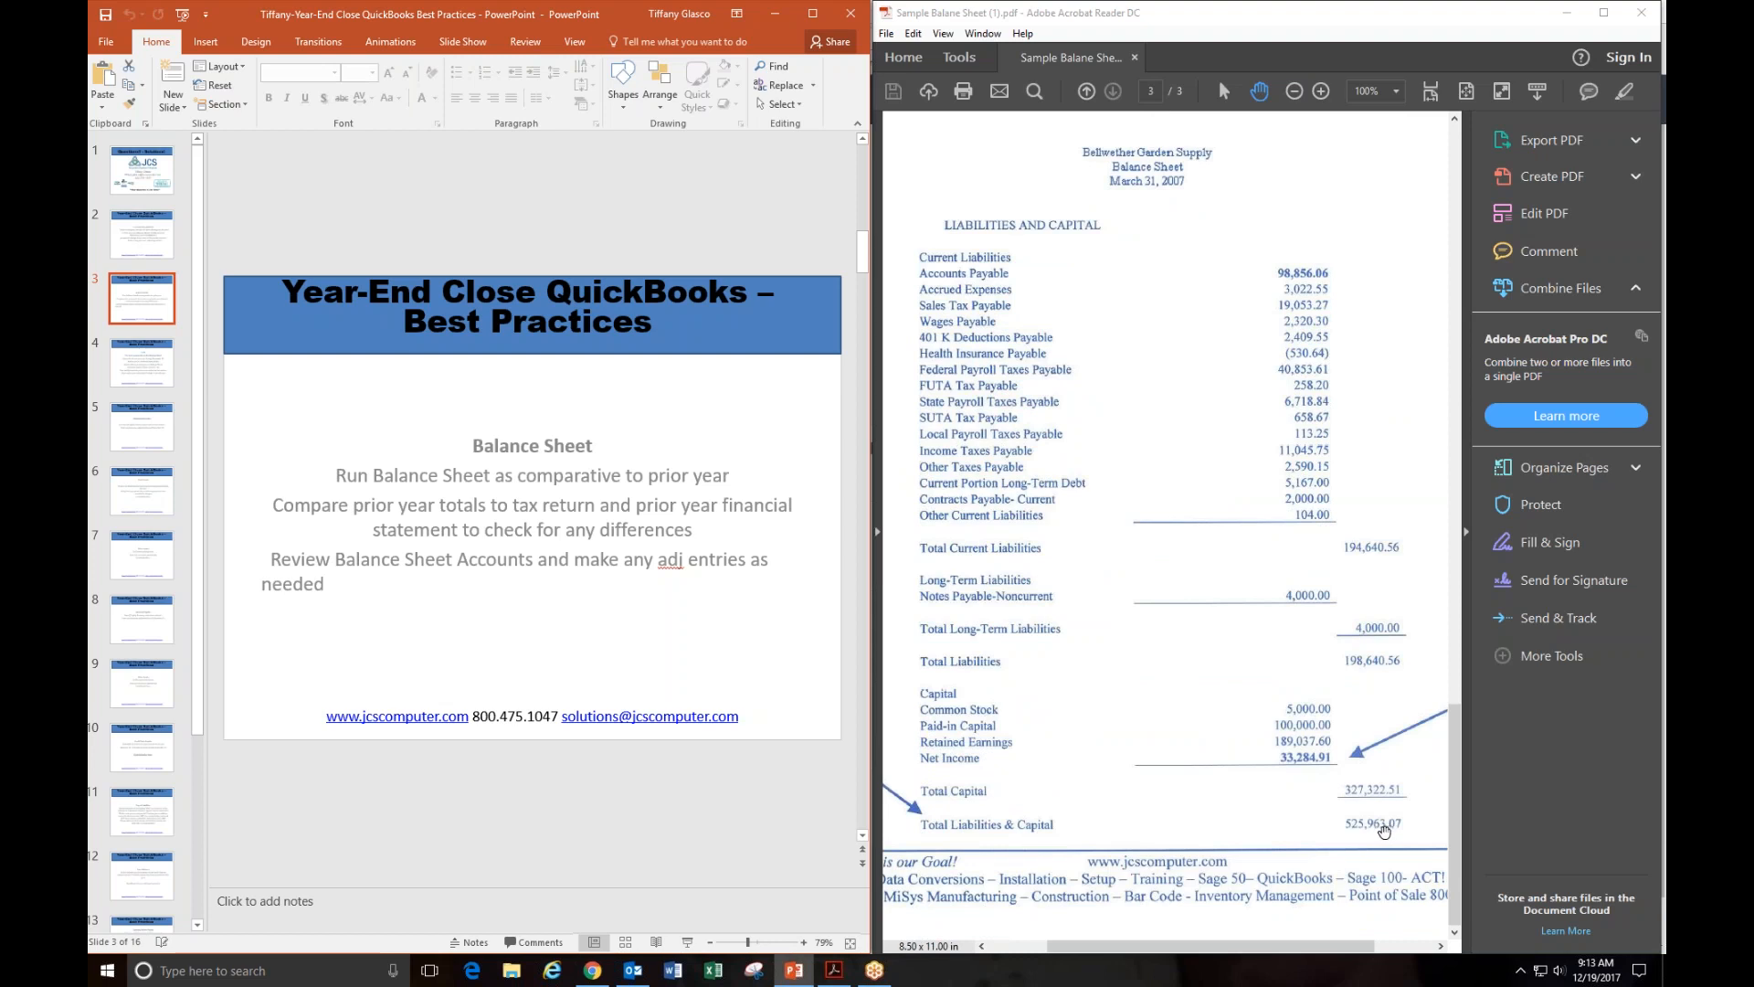
mouse_move(1389, 775)
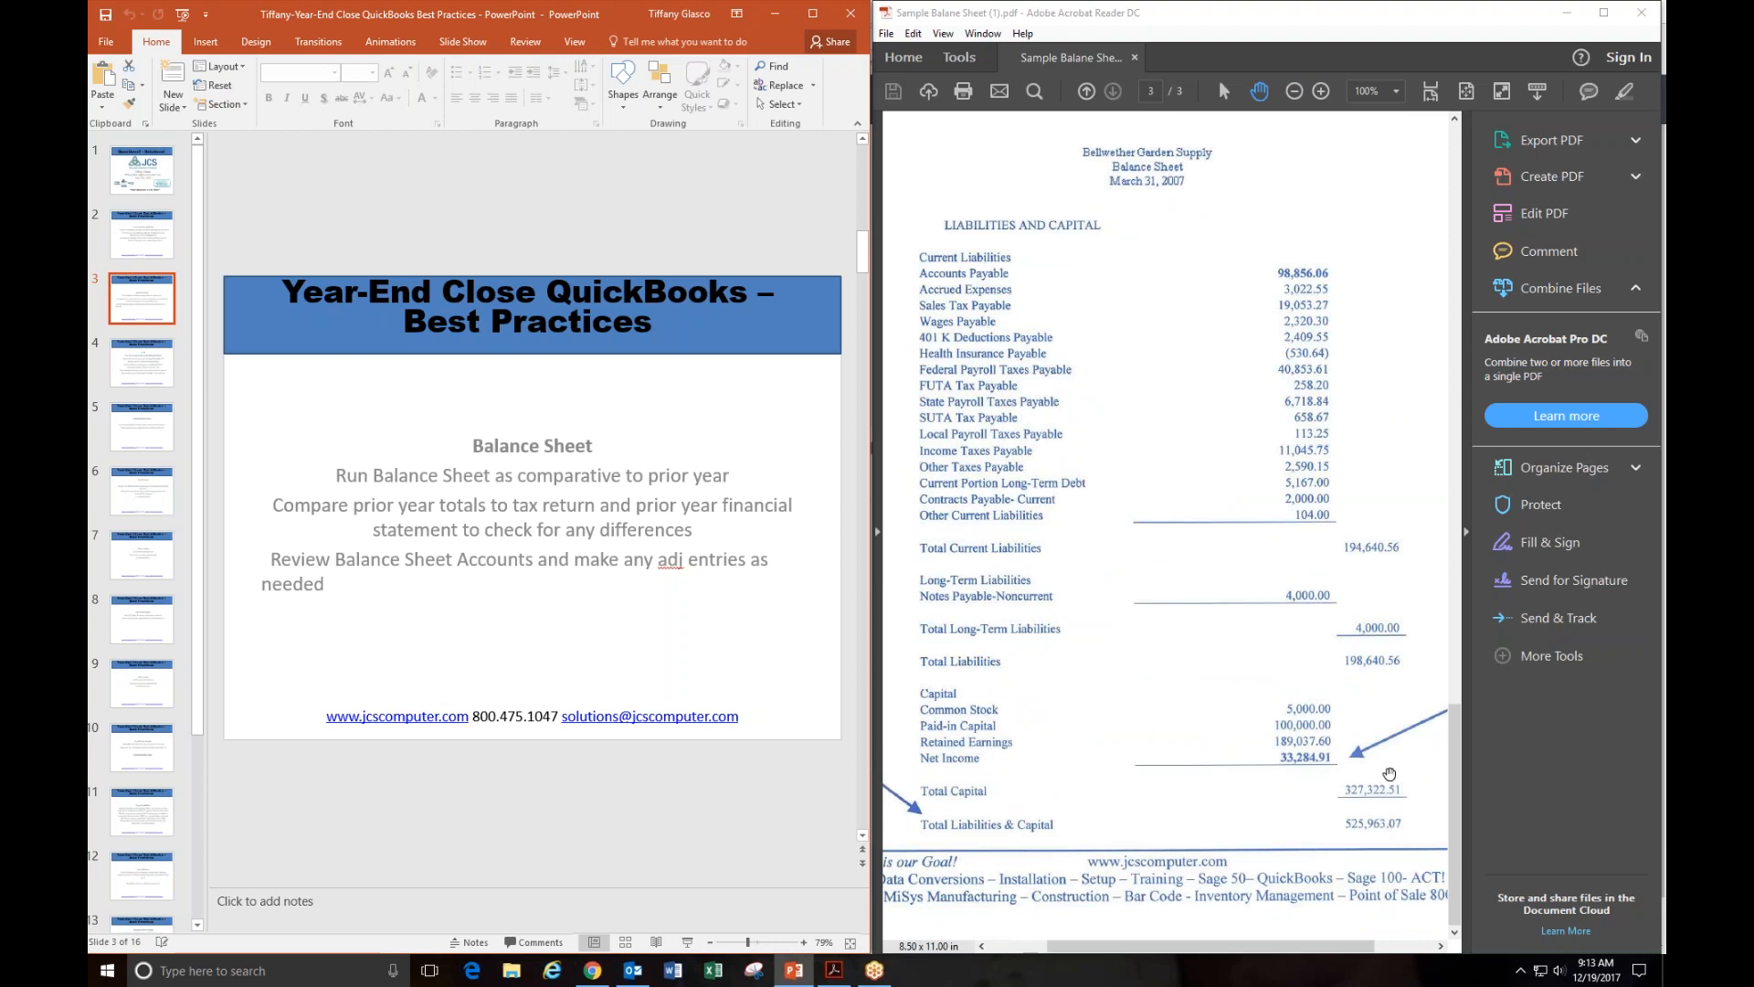
mouse_move(1389, 766)
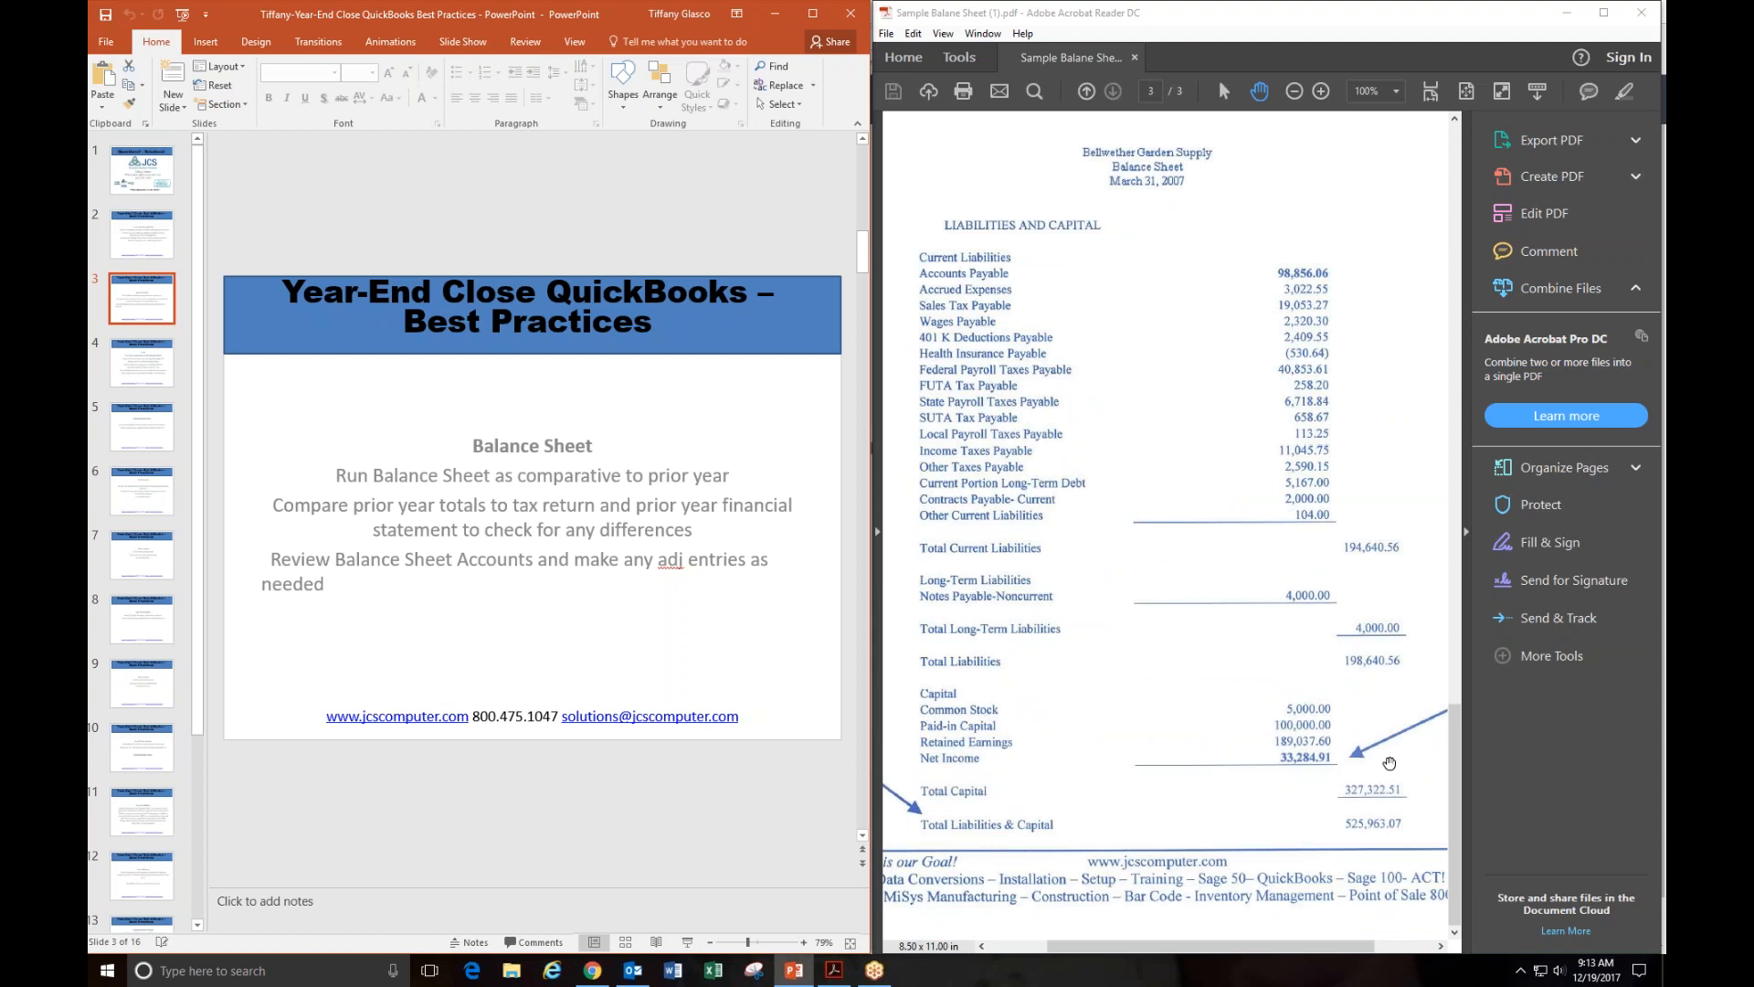
mouse_move(1263, 269)
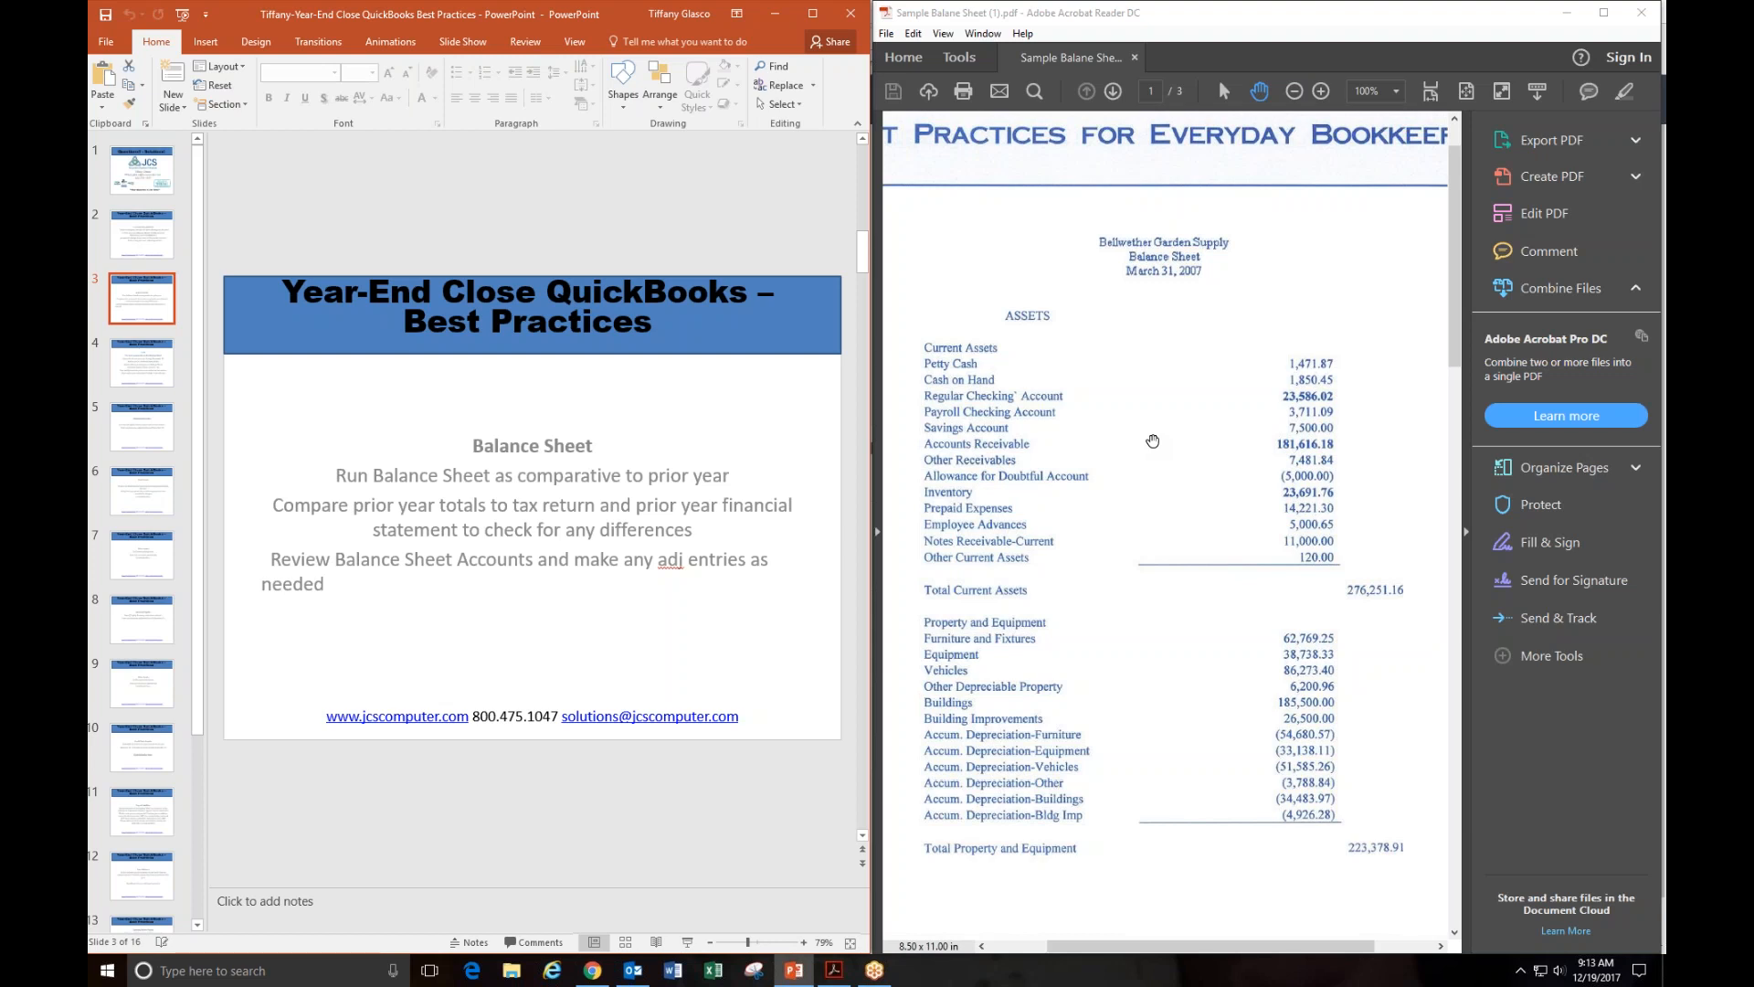
mouse_move(1125, 393)
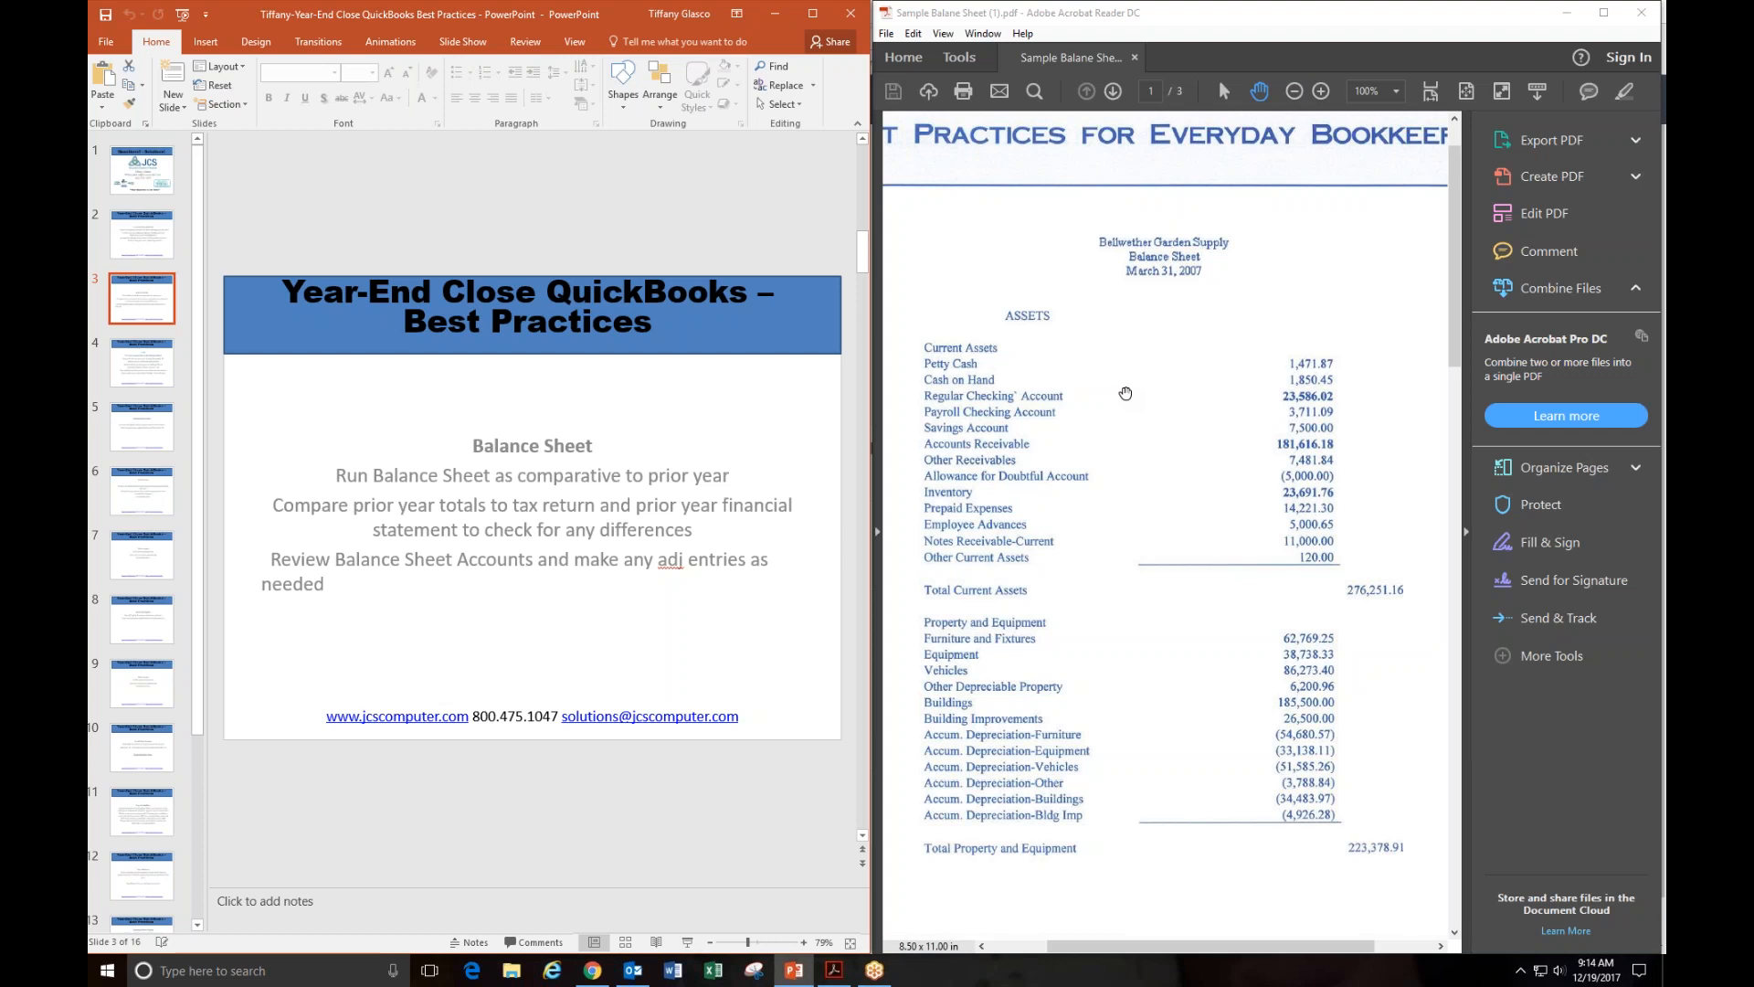
mouse_move(1128, 393)
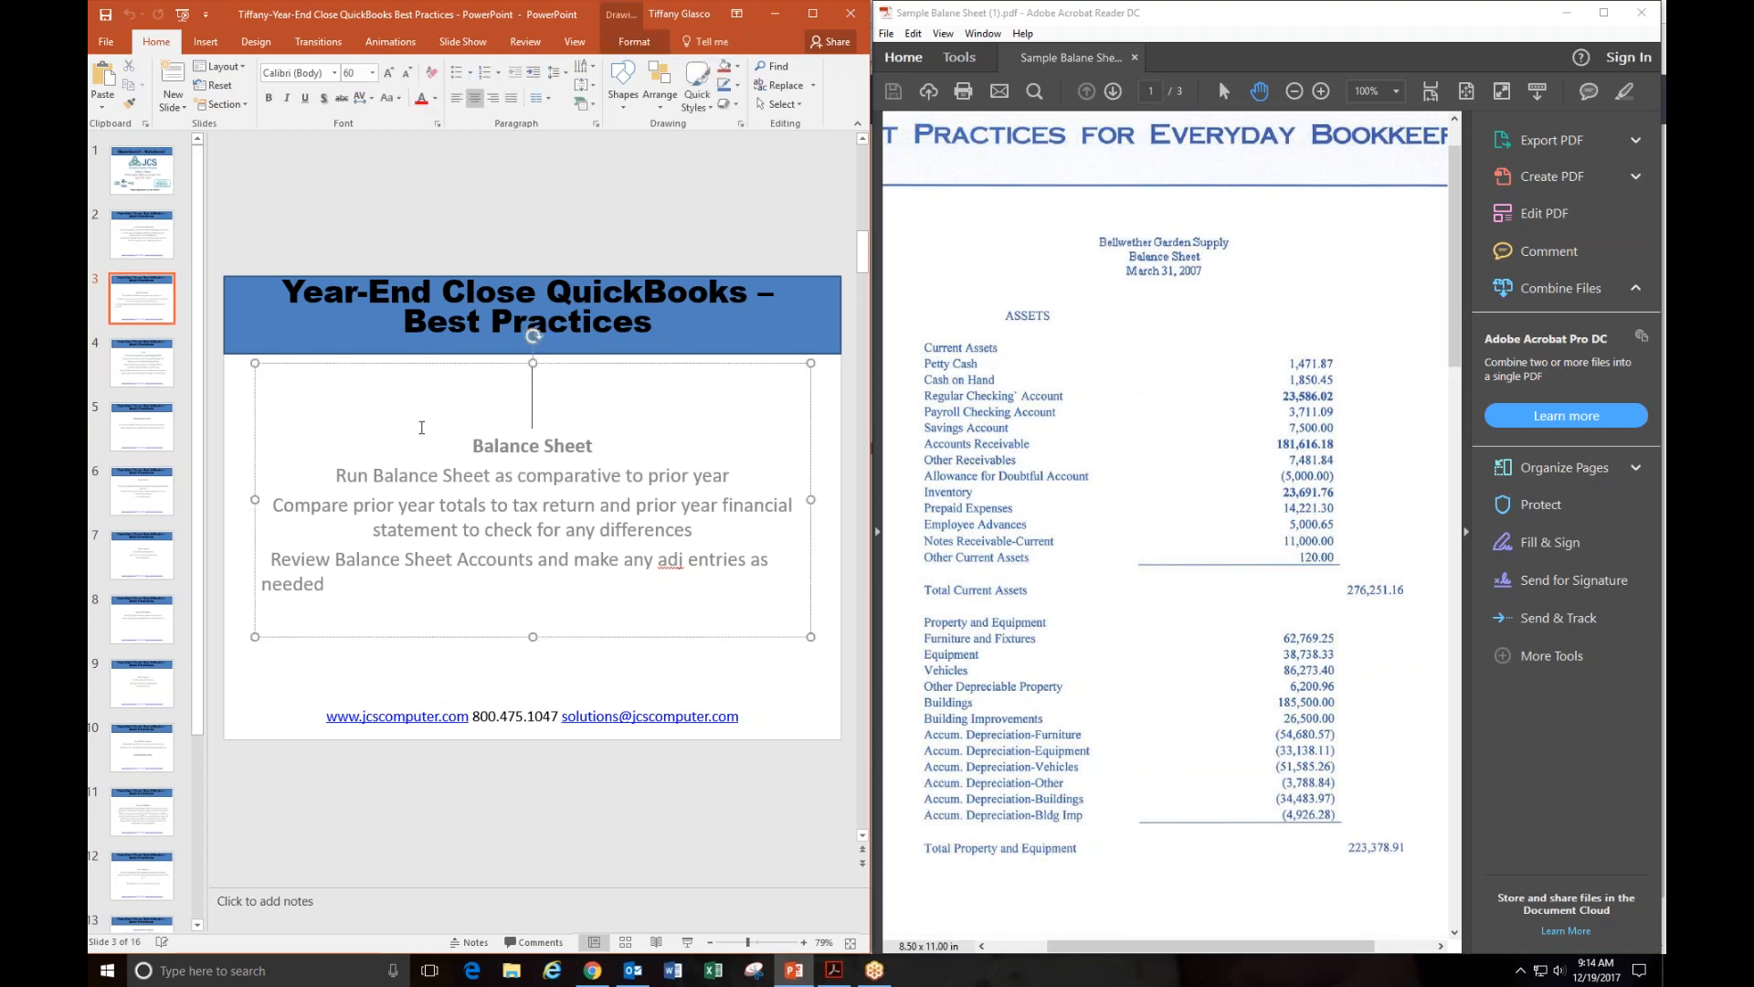
click(141, 362)
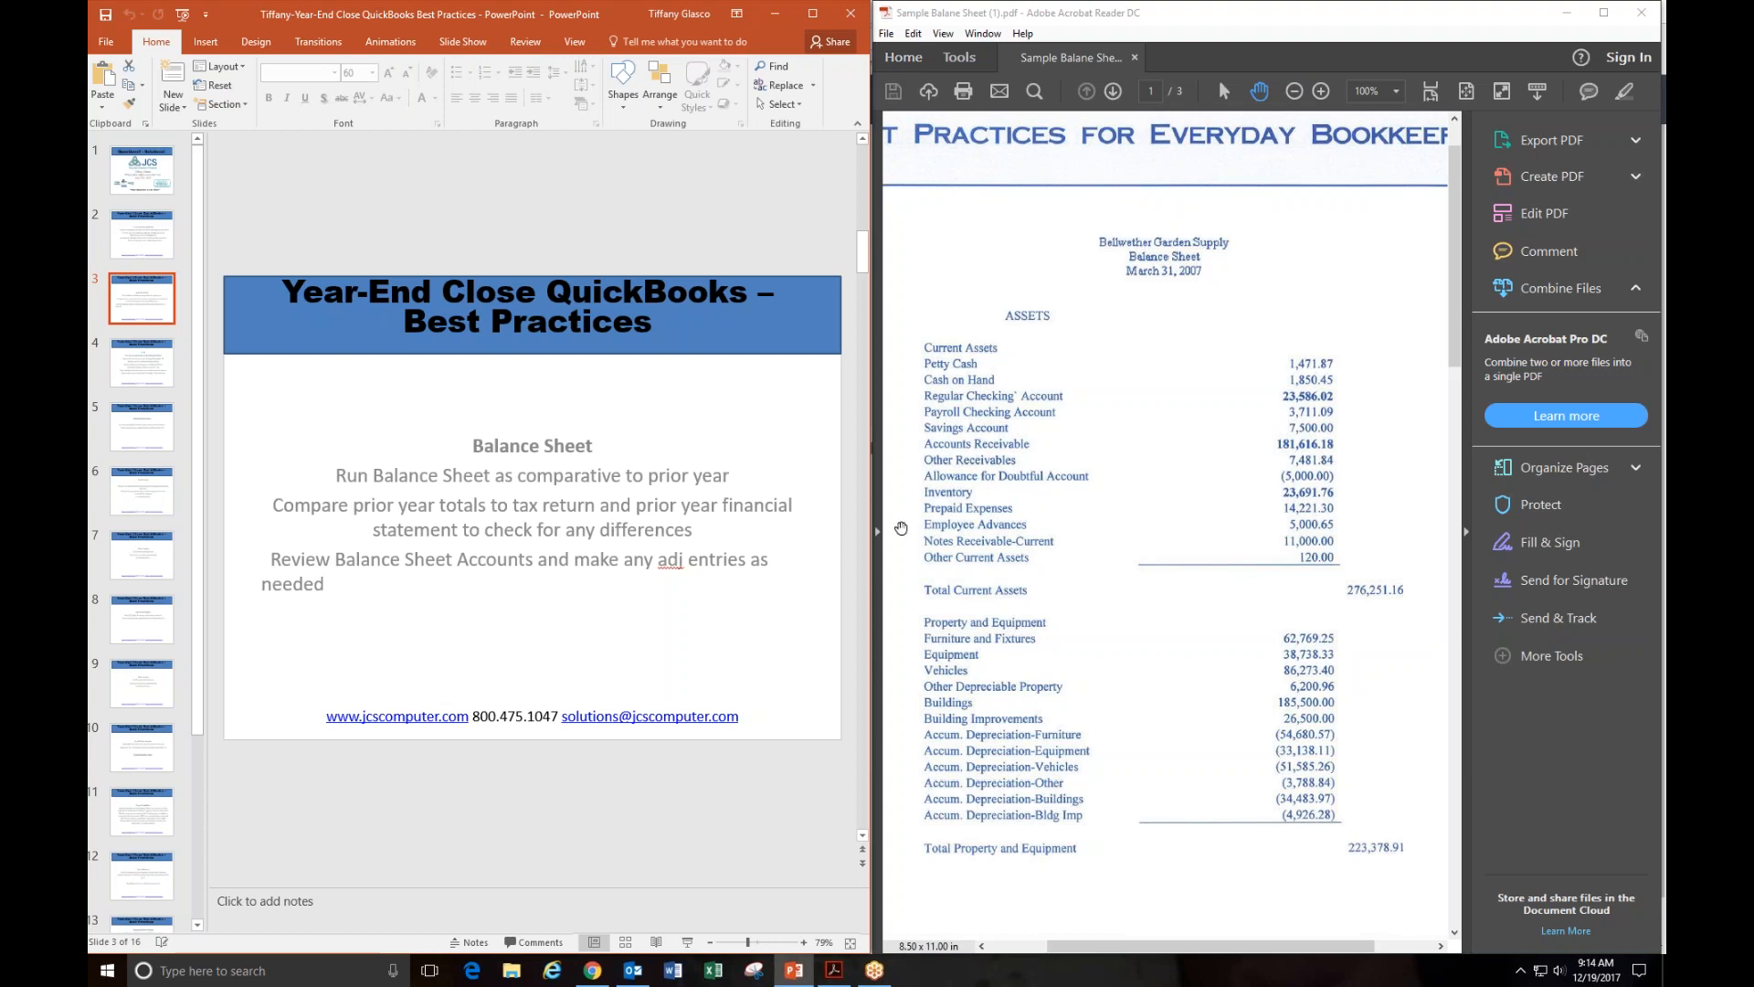
mouse_move(550, 545)
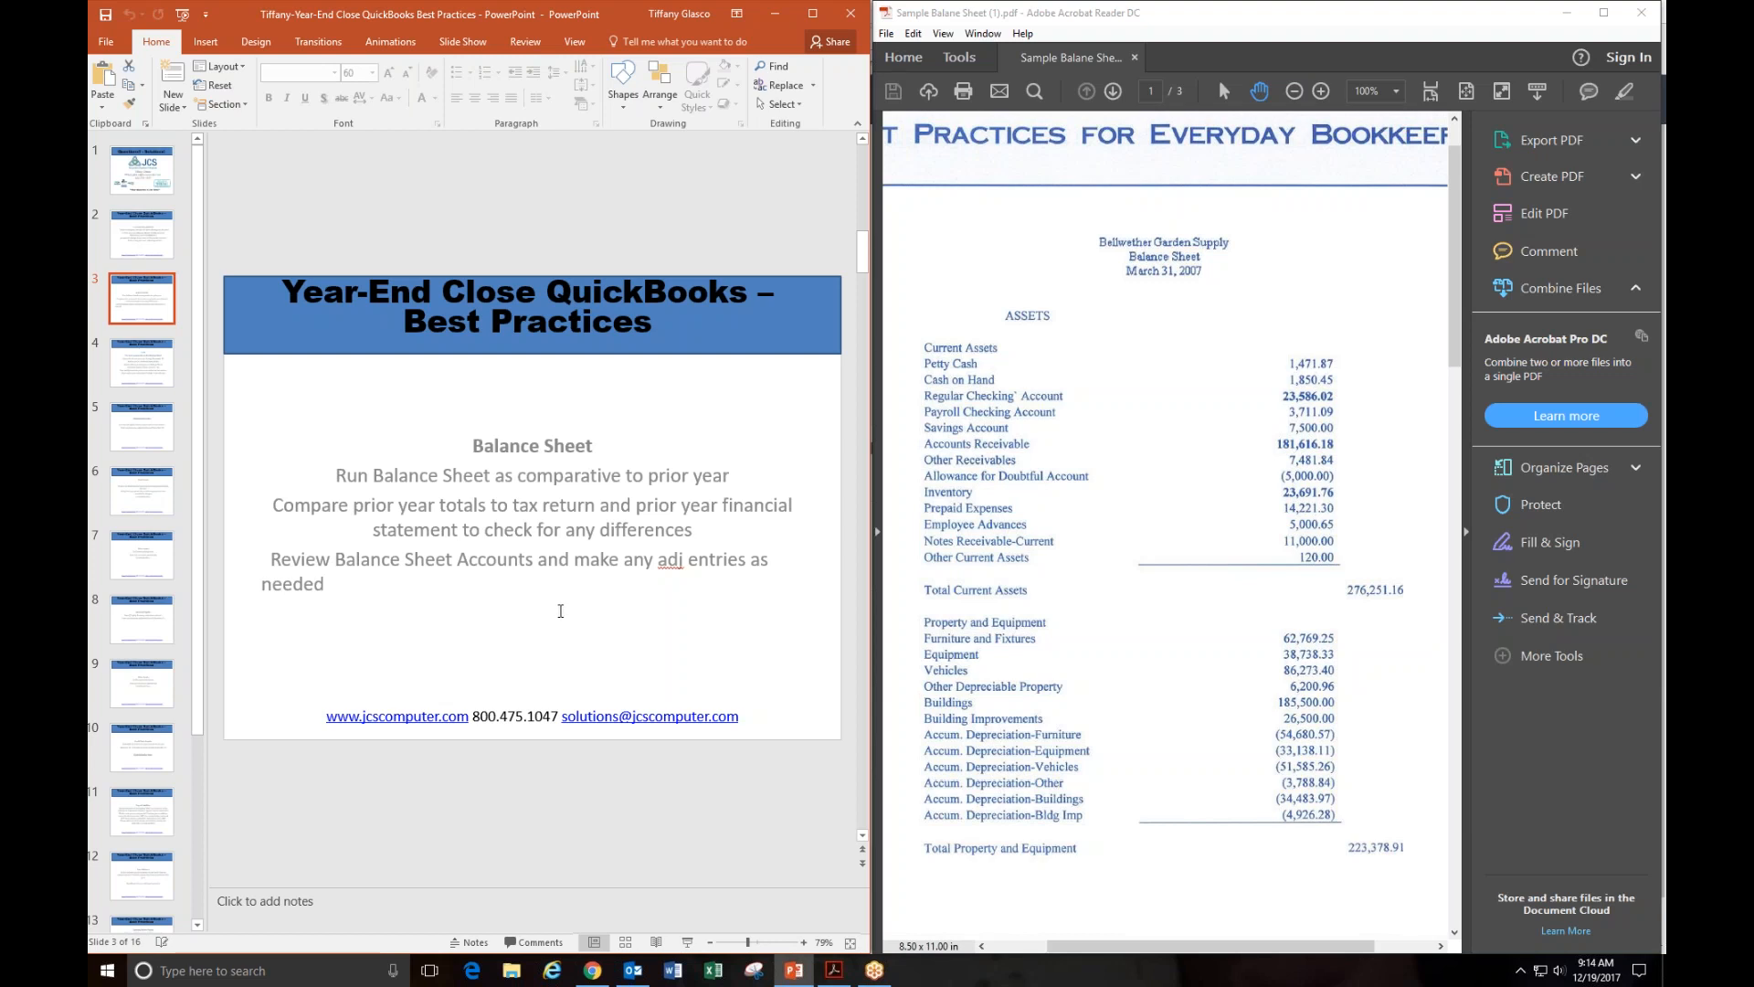
mouse_move(368, 592)
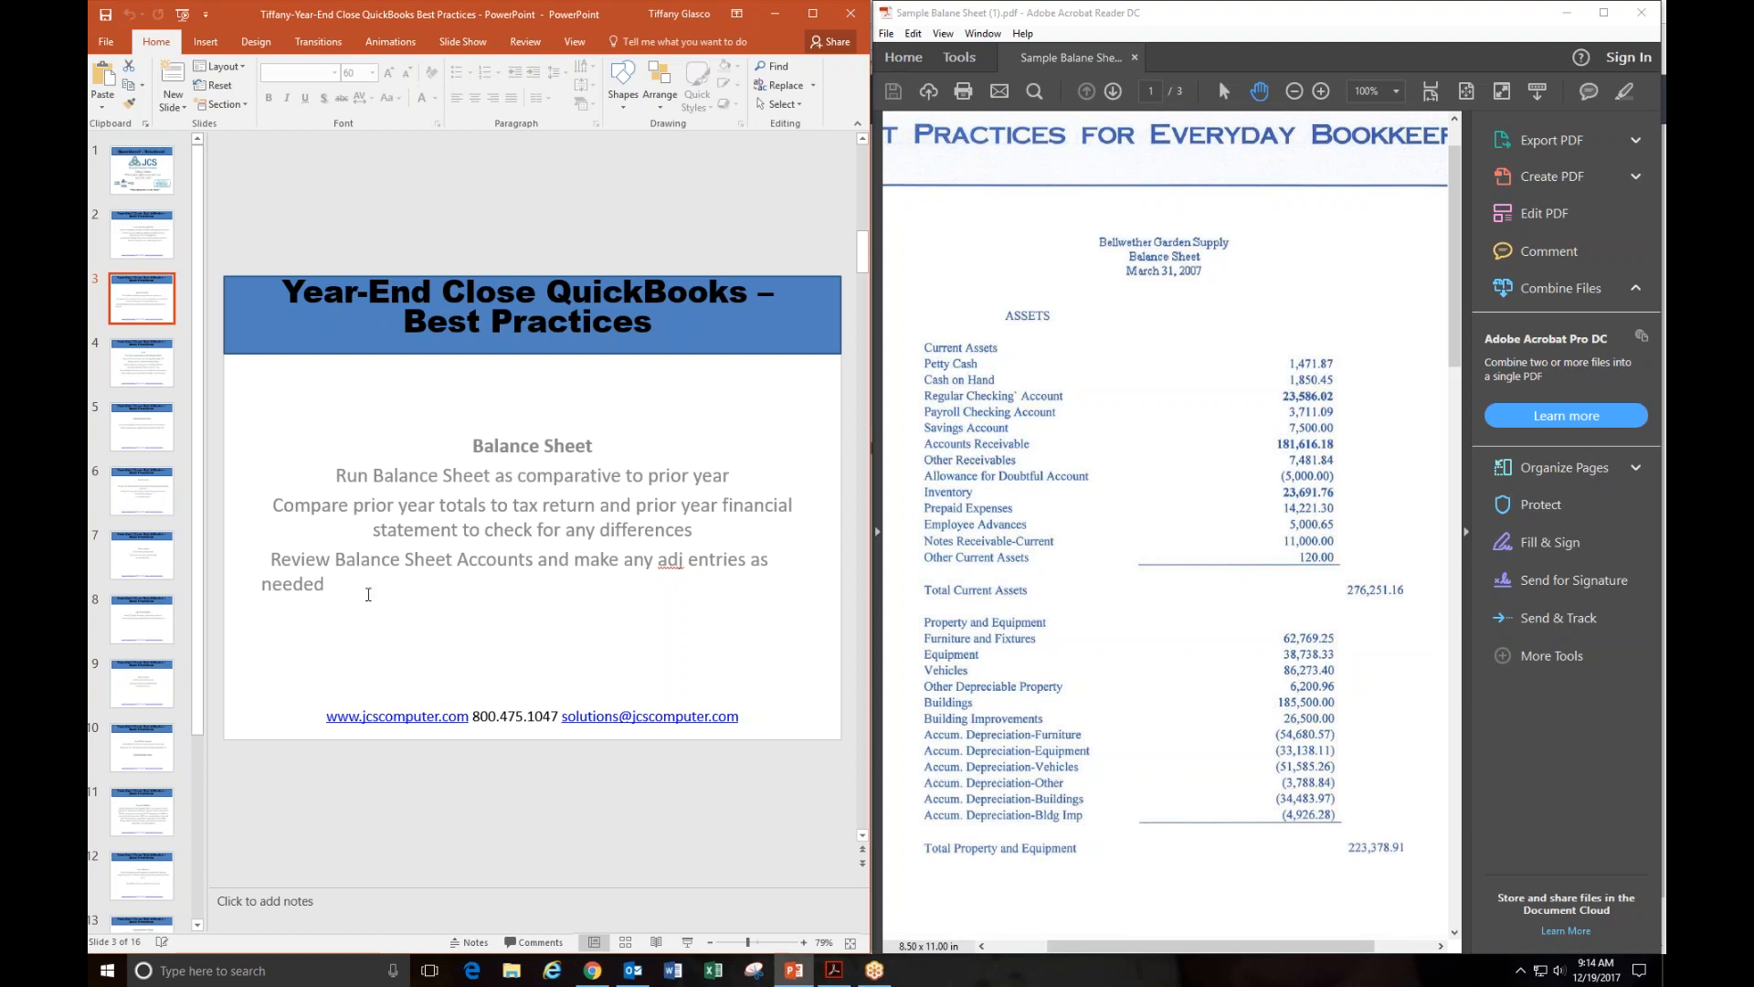
mouse_move(281, 559)
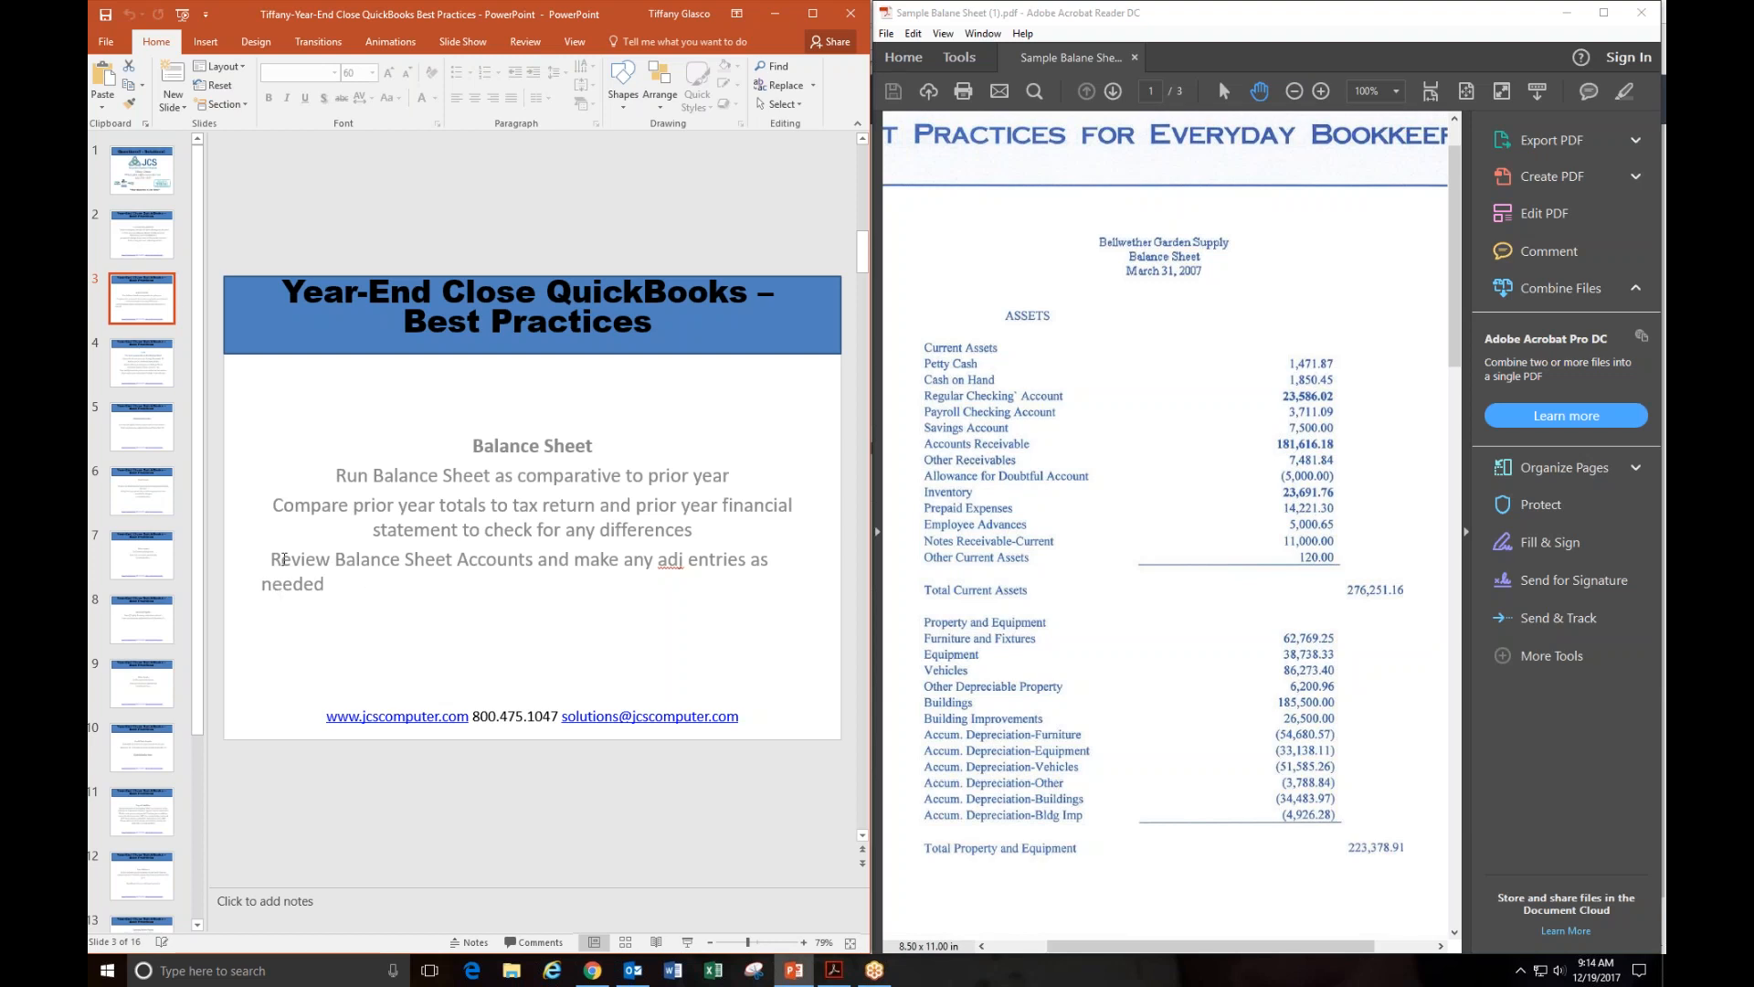
Step: Show slide 4, Cash, on reconciling bank accounts through December 31
click(141, 362)
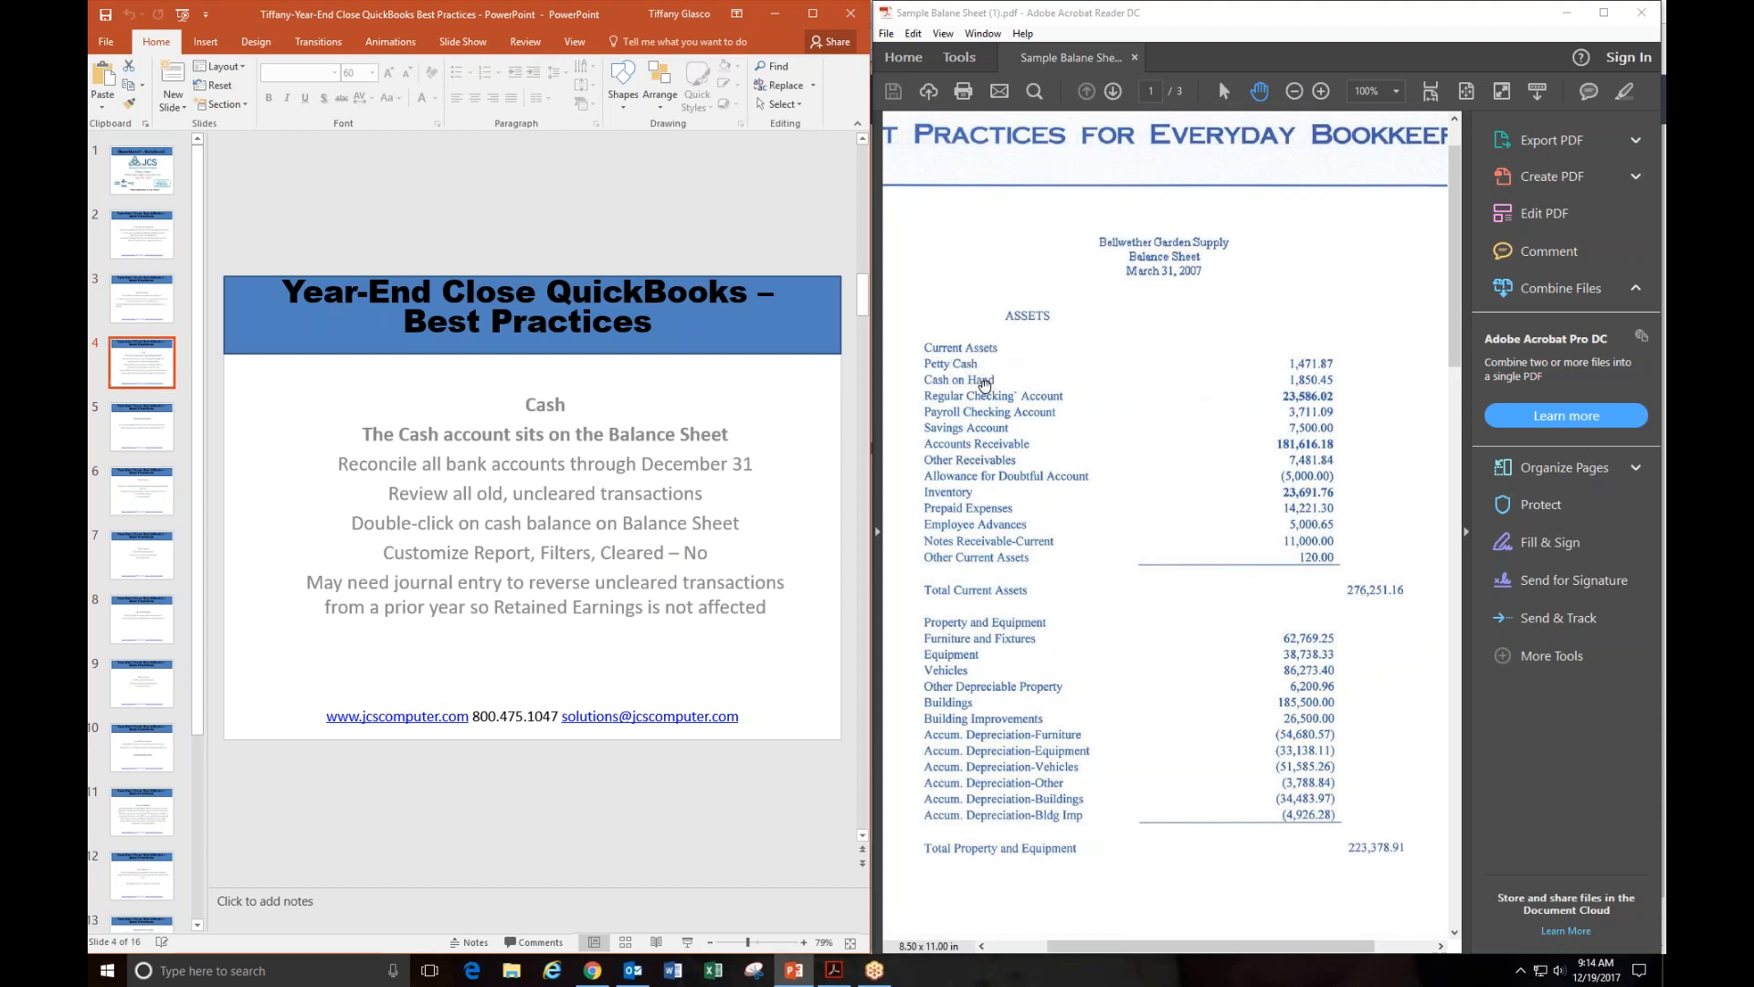
mouse_move(978, 417)
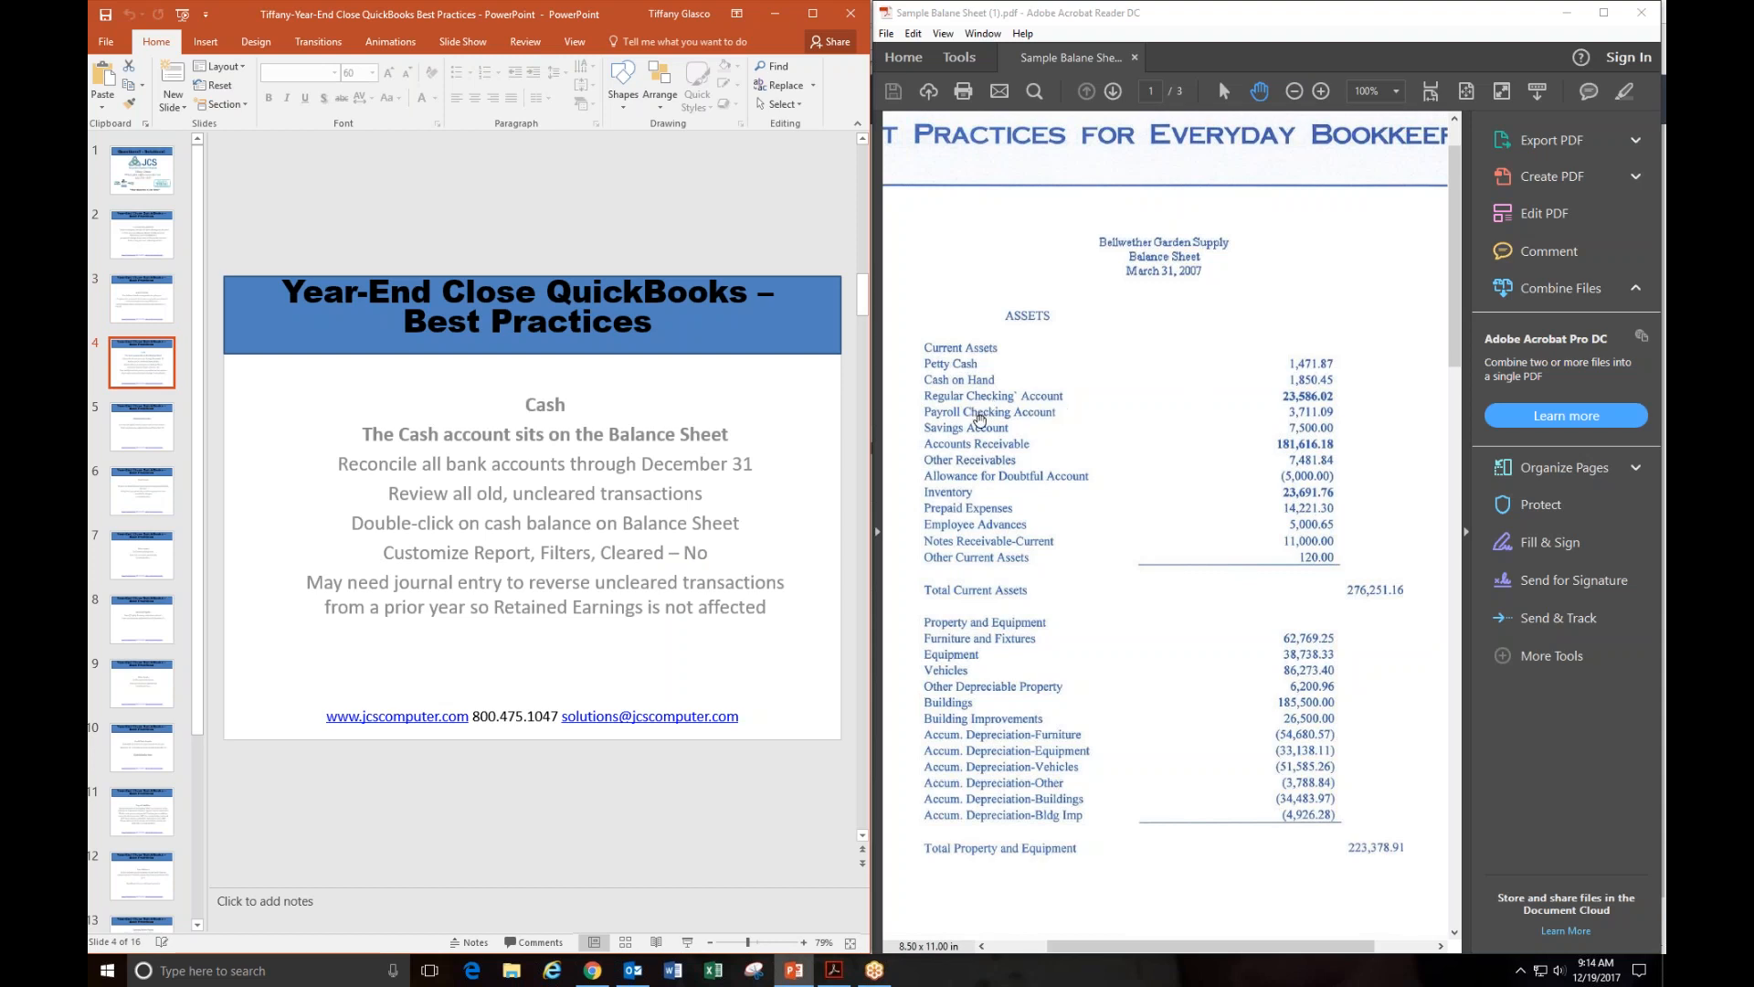
mouse_move(1297, 437)
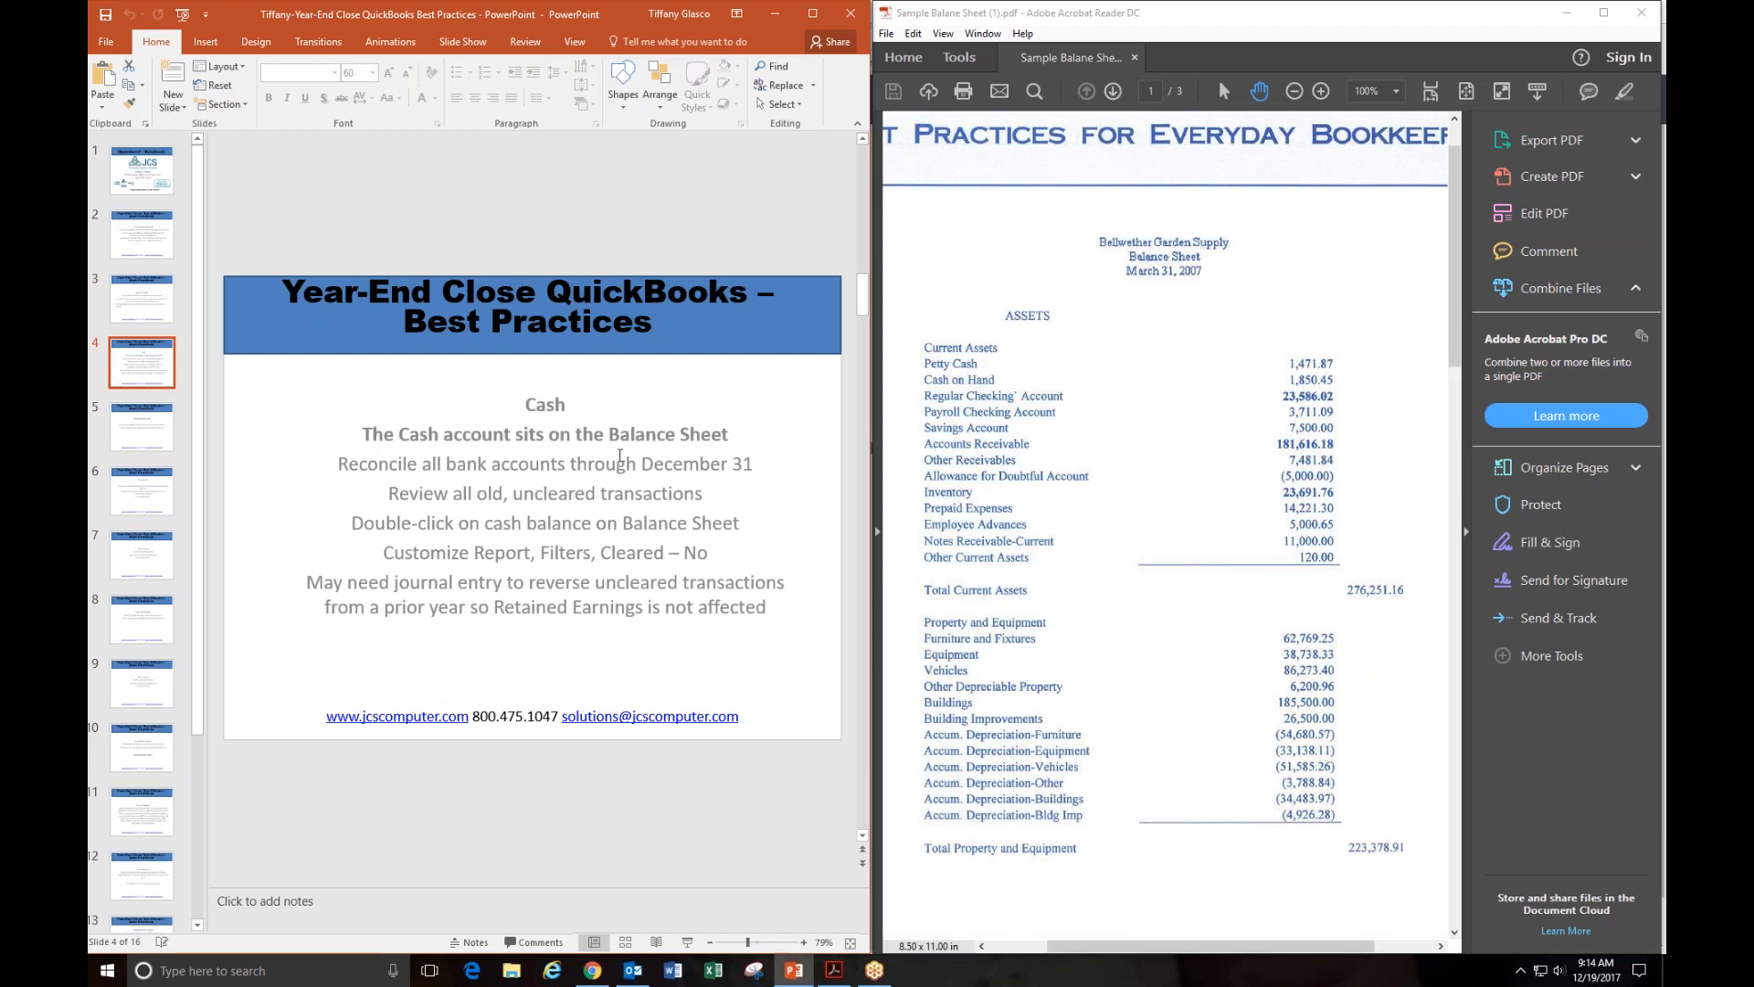
mouse_move(1178, 311)
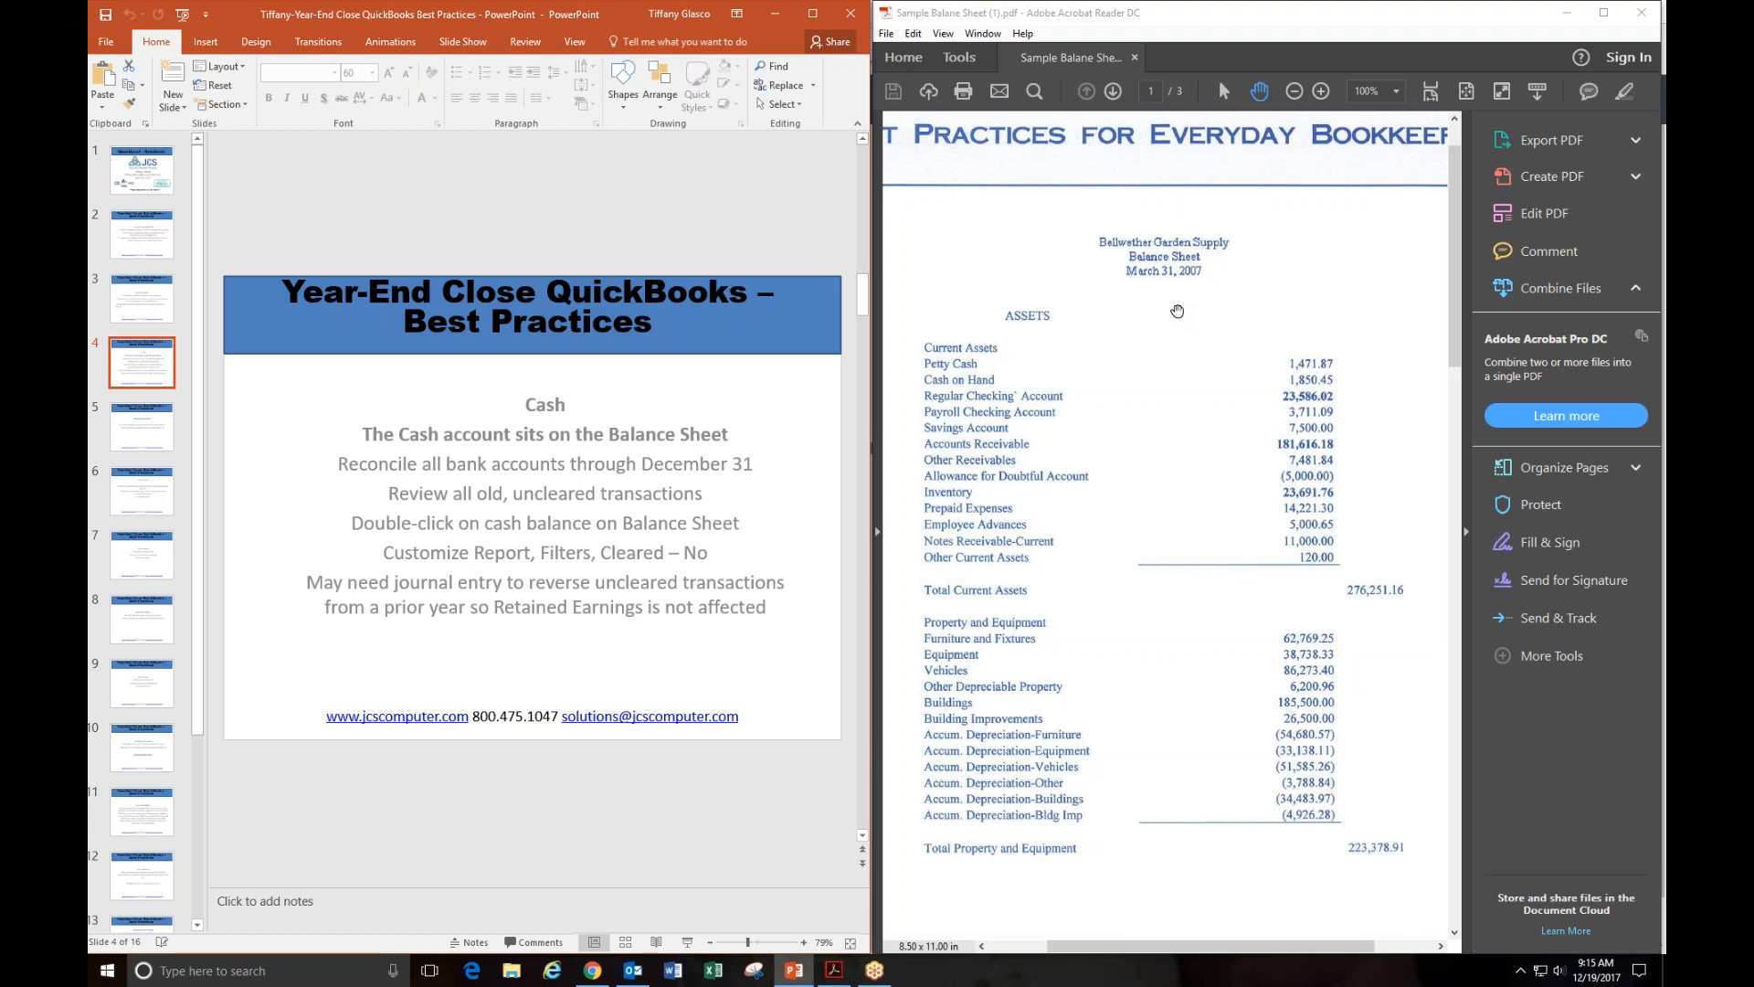
mouse_move(1272, 554)
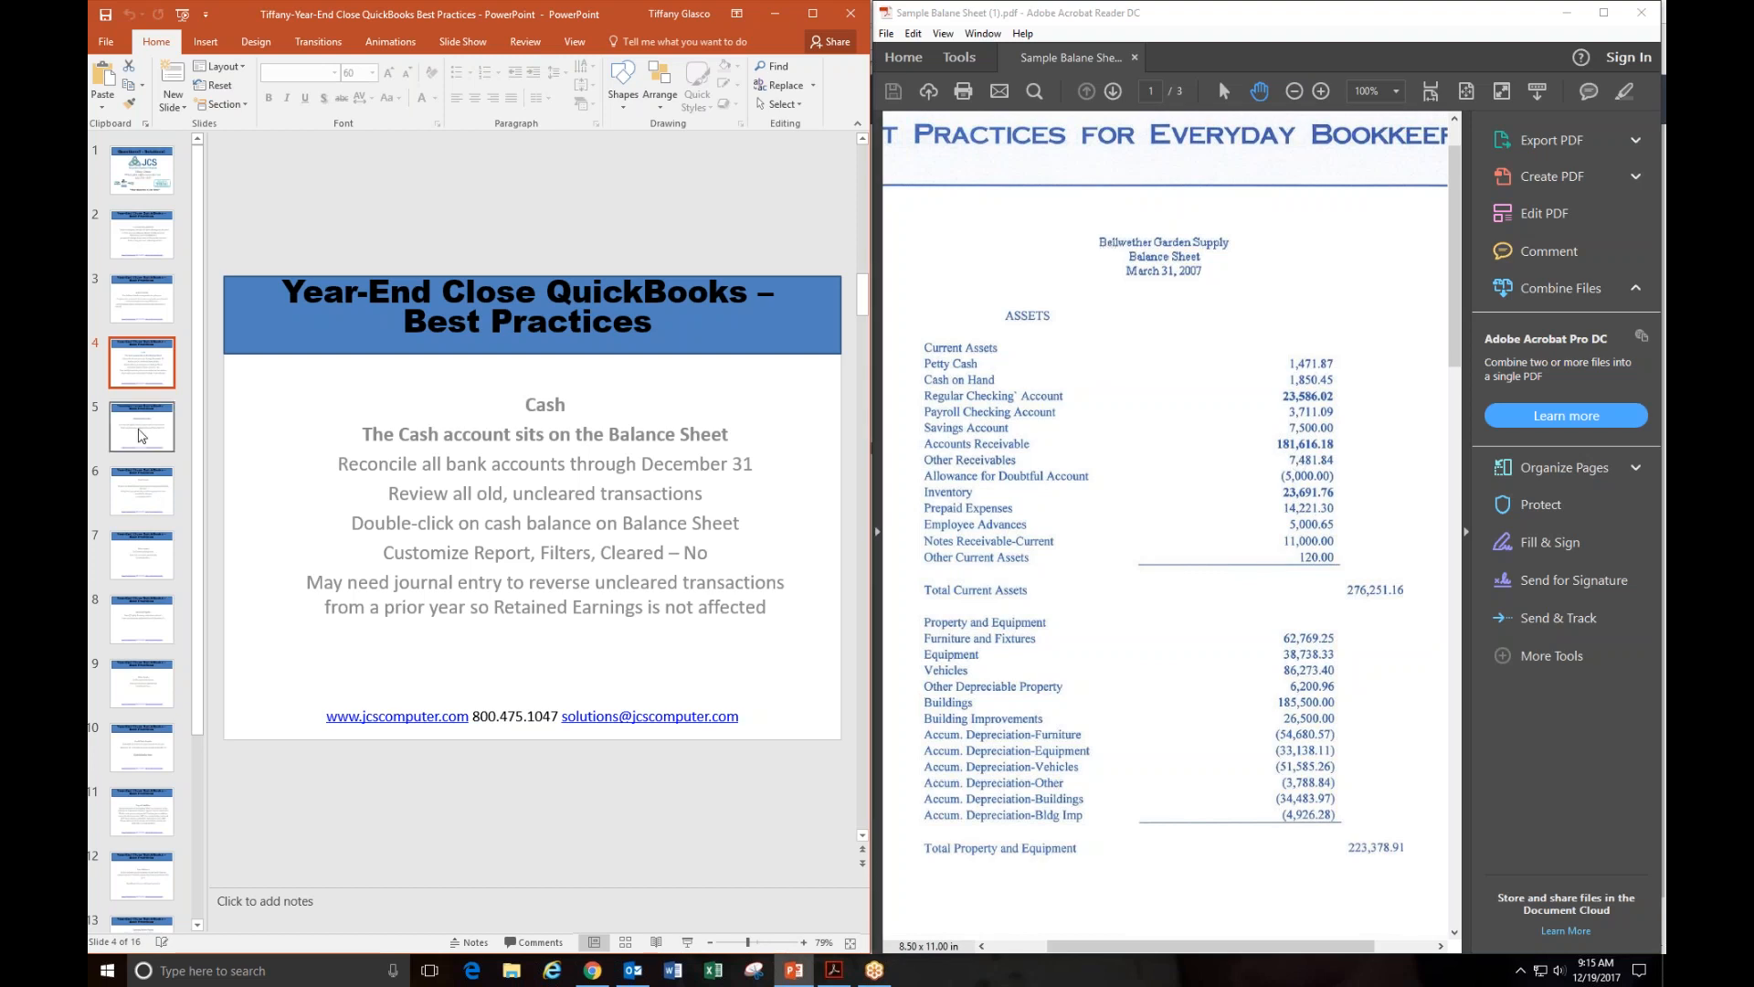
Step: Move through the Accounts Receivable slide to slide 6, Fixed Assets
click(140, 426)
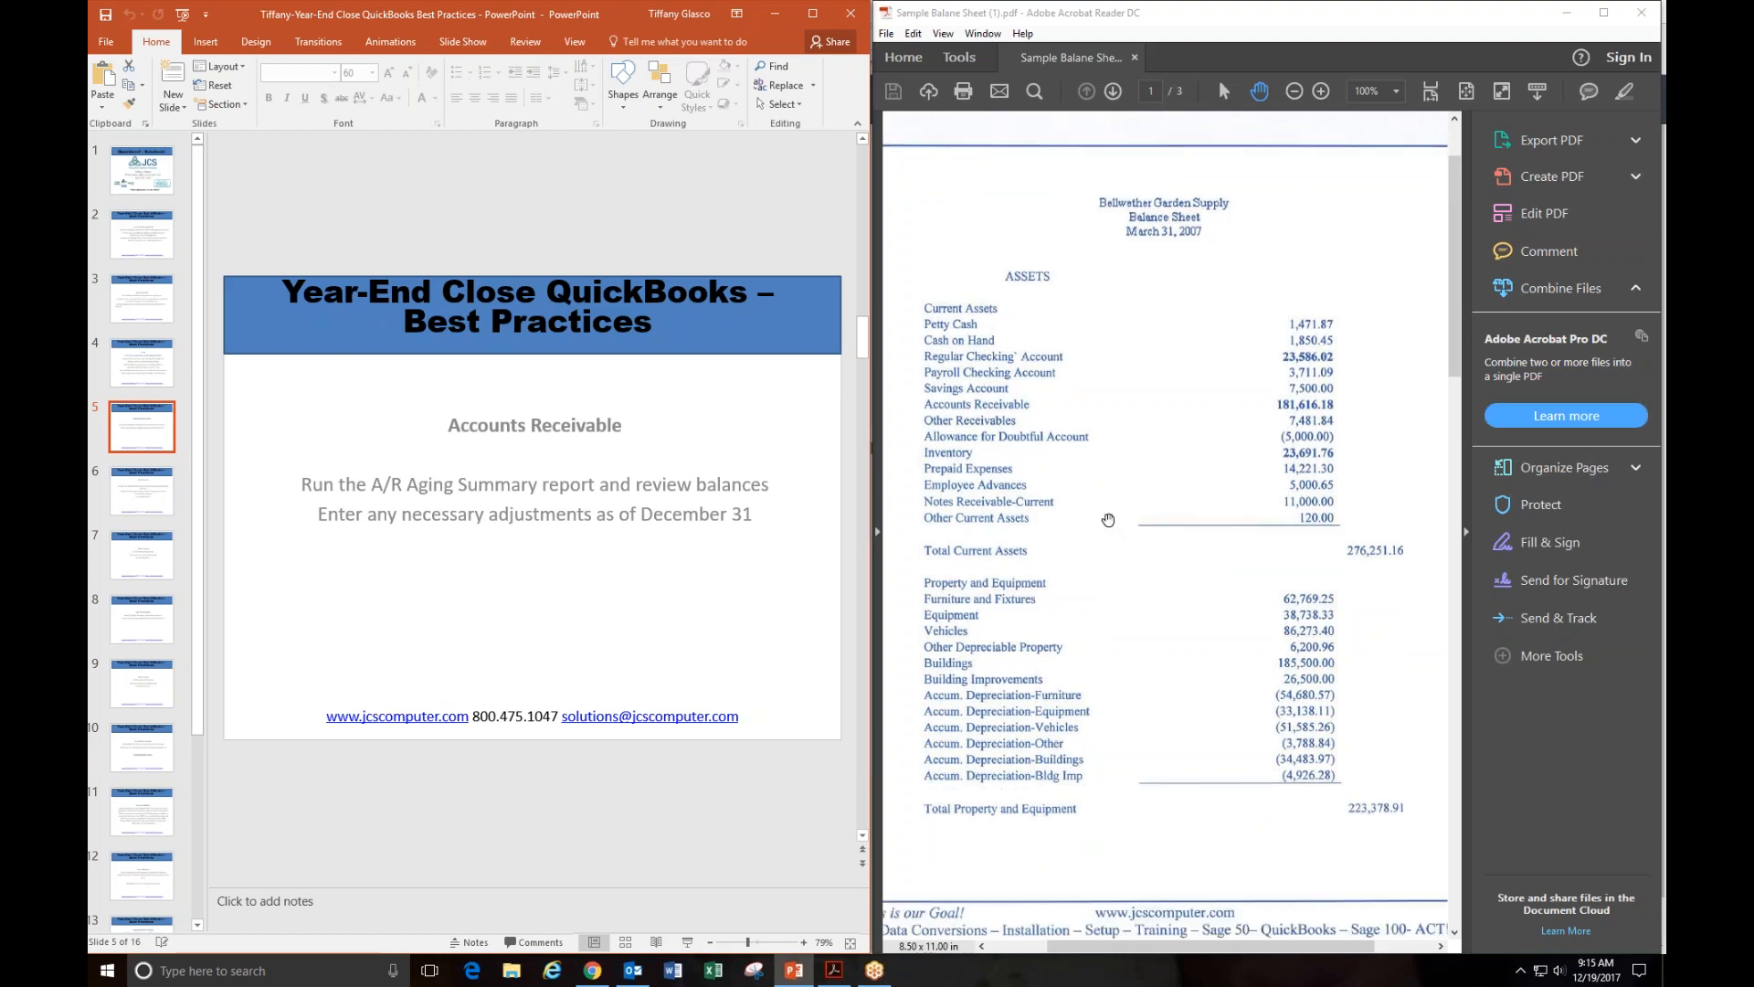
mouse_move(1023, 260)
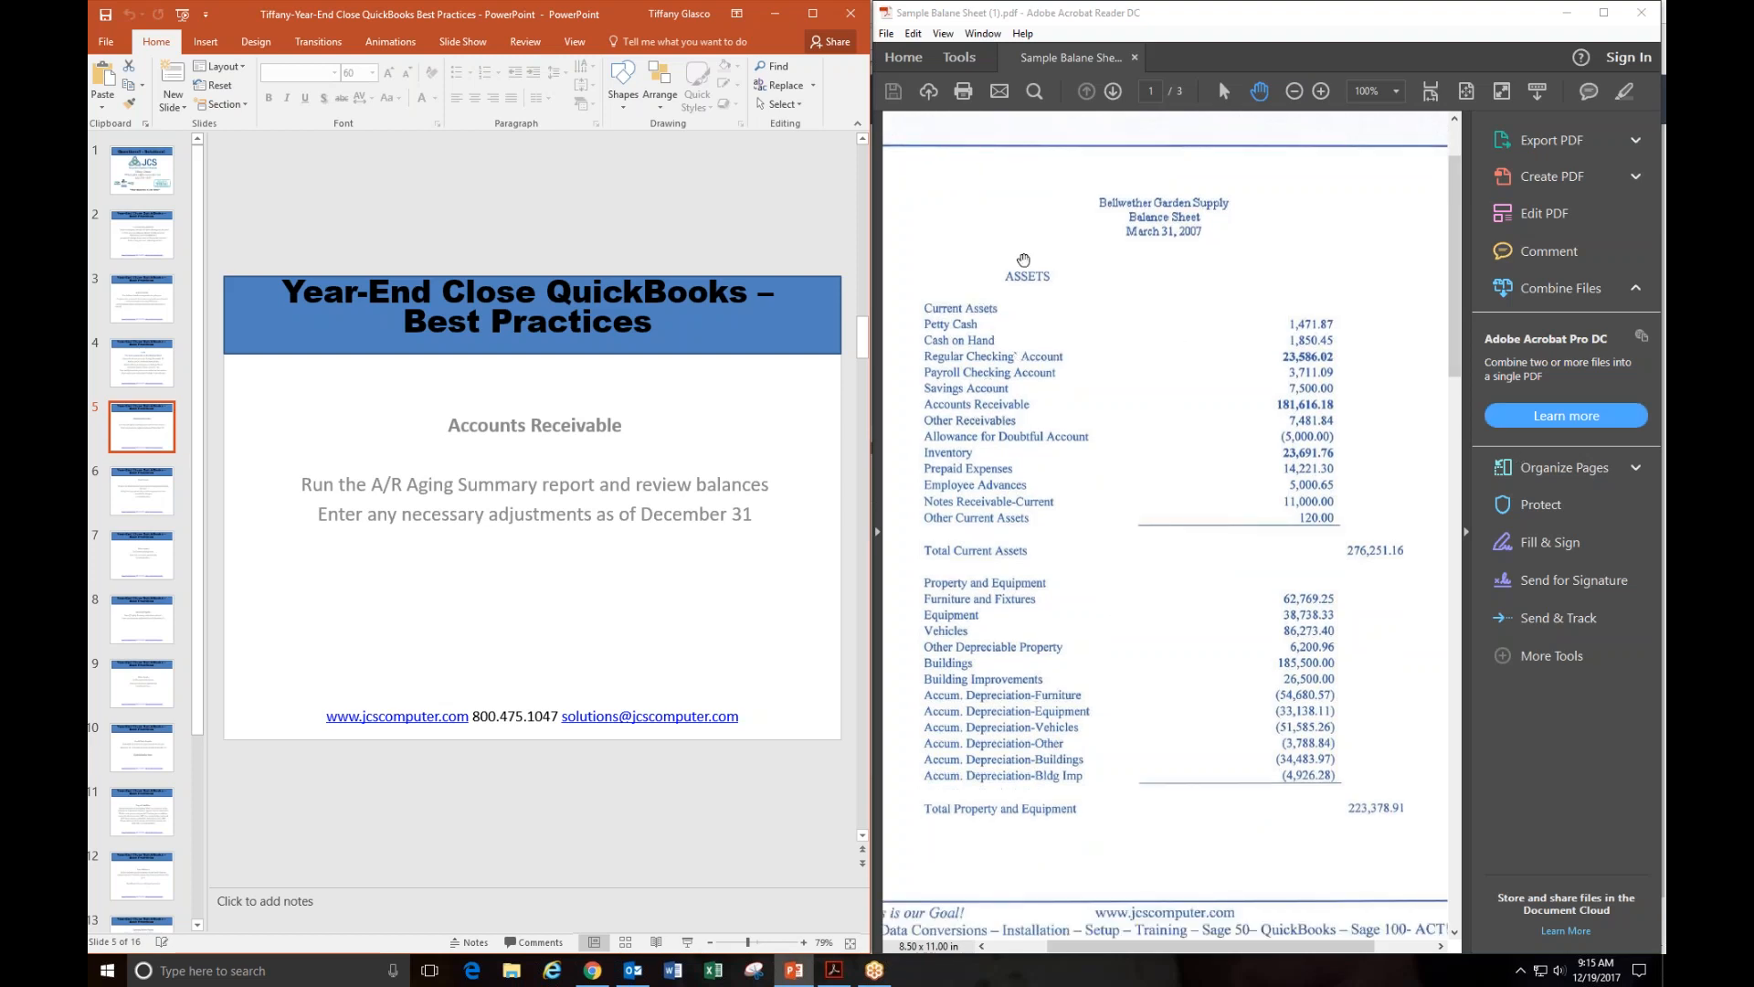
mouse_move(976, 454)
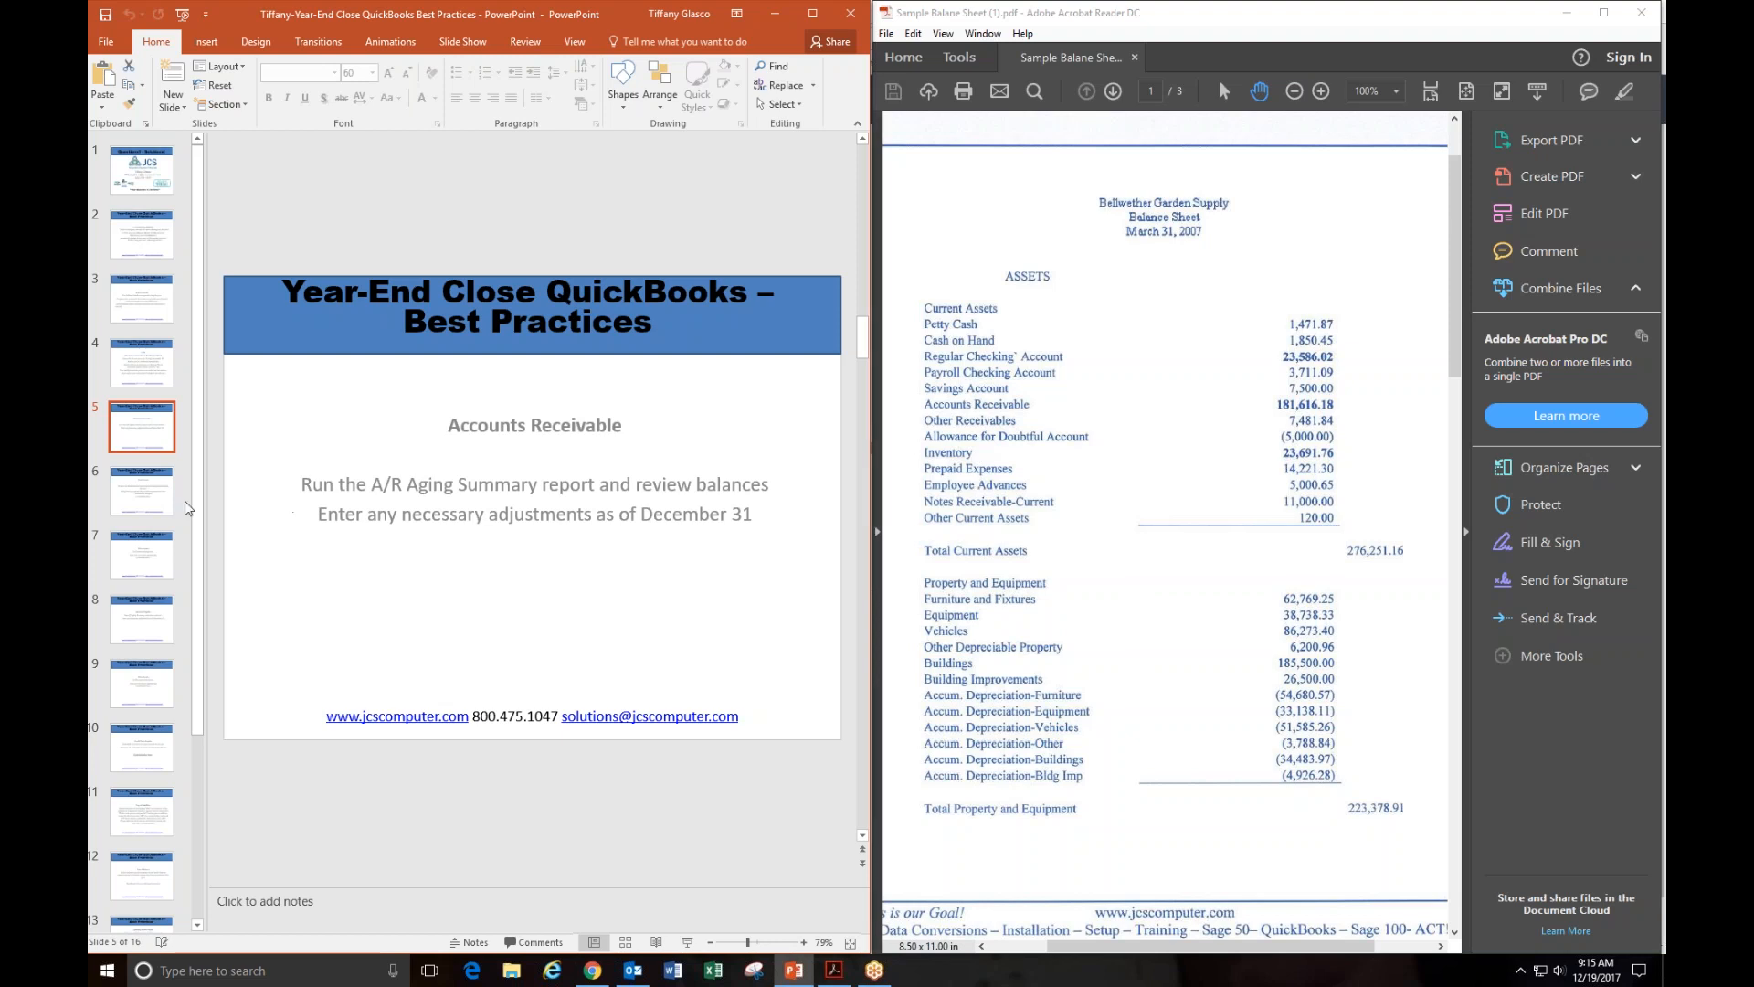
click(140, 489)
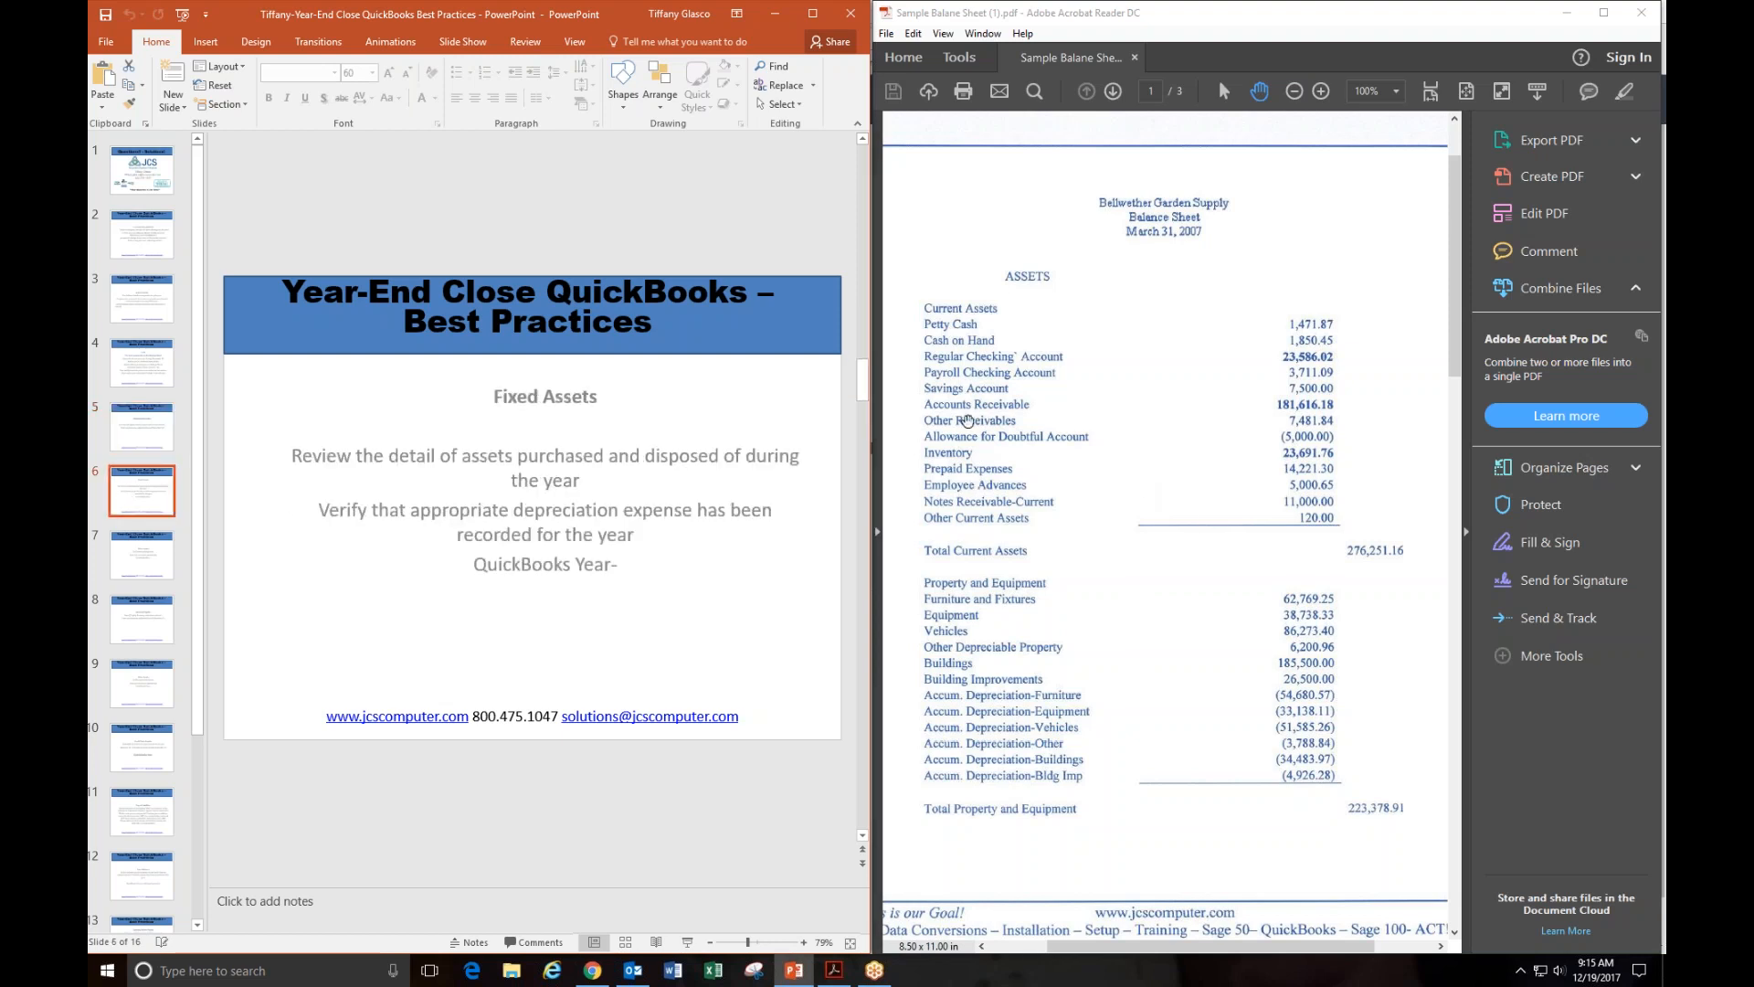
mouse_move(952, 523)
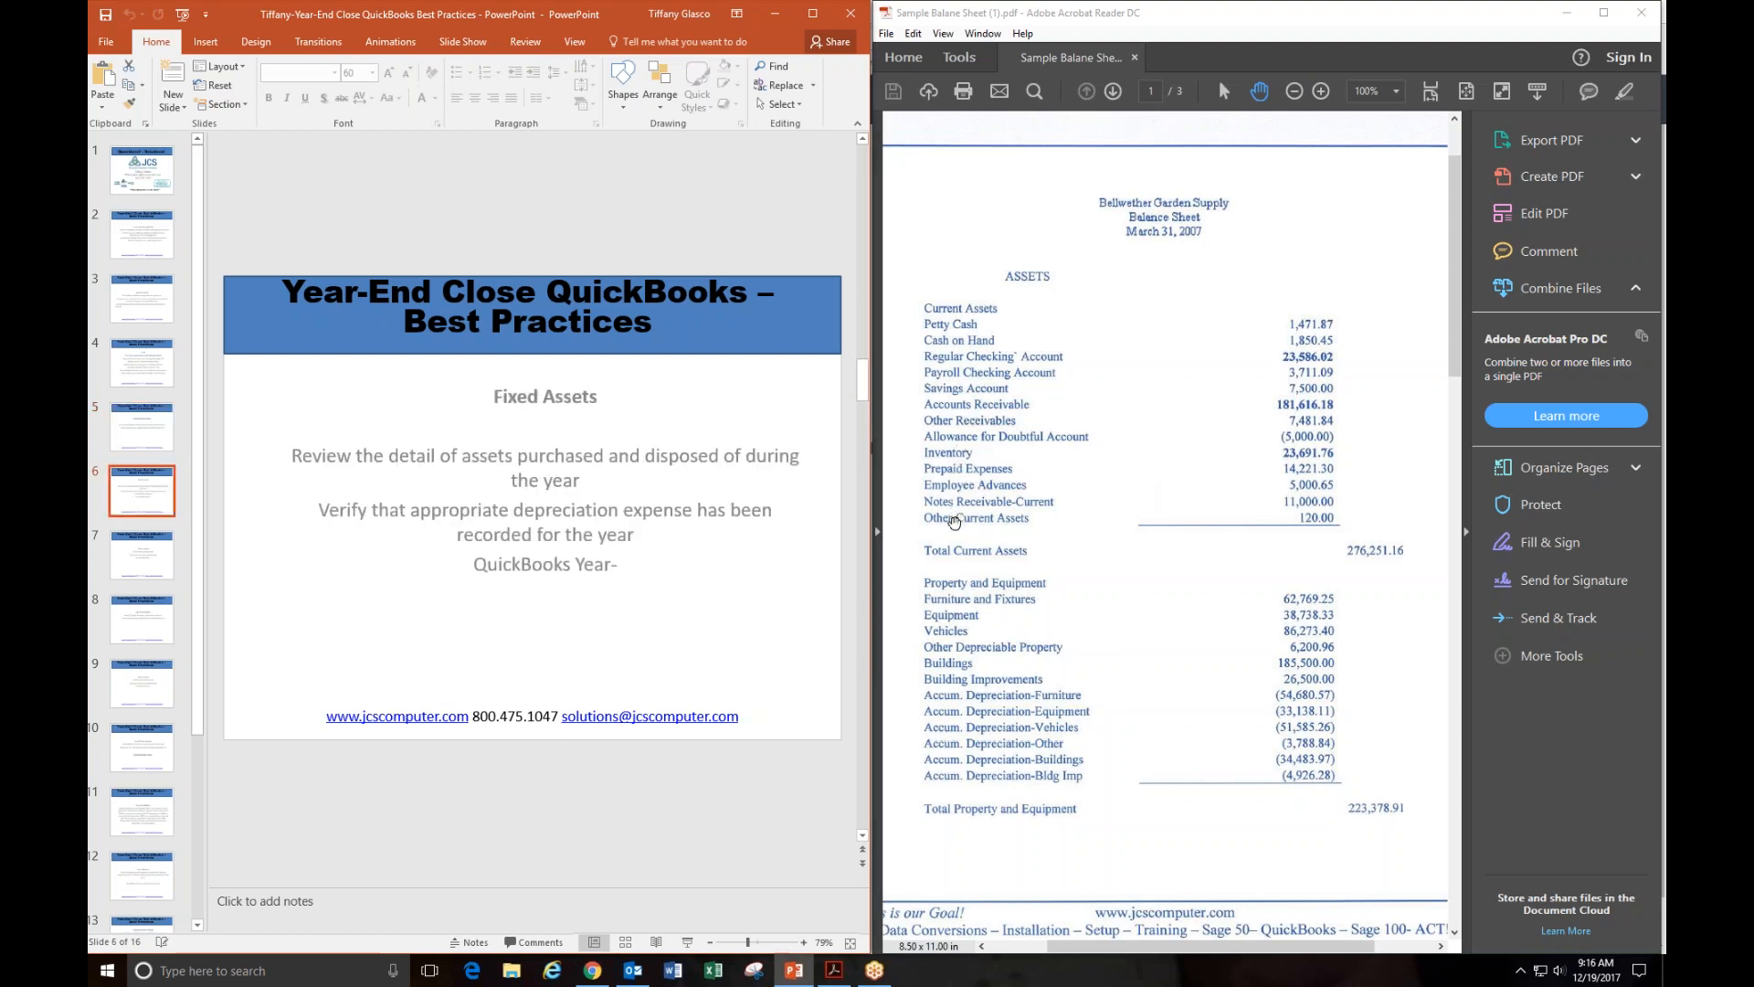
Step: Show slide 7, Other Assets, on reviewing balances and entering adjustments
scroll(down, 3)
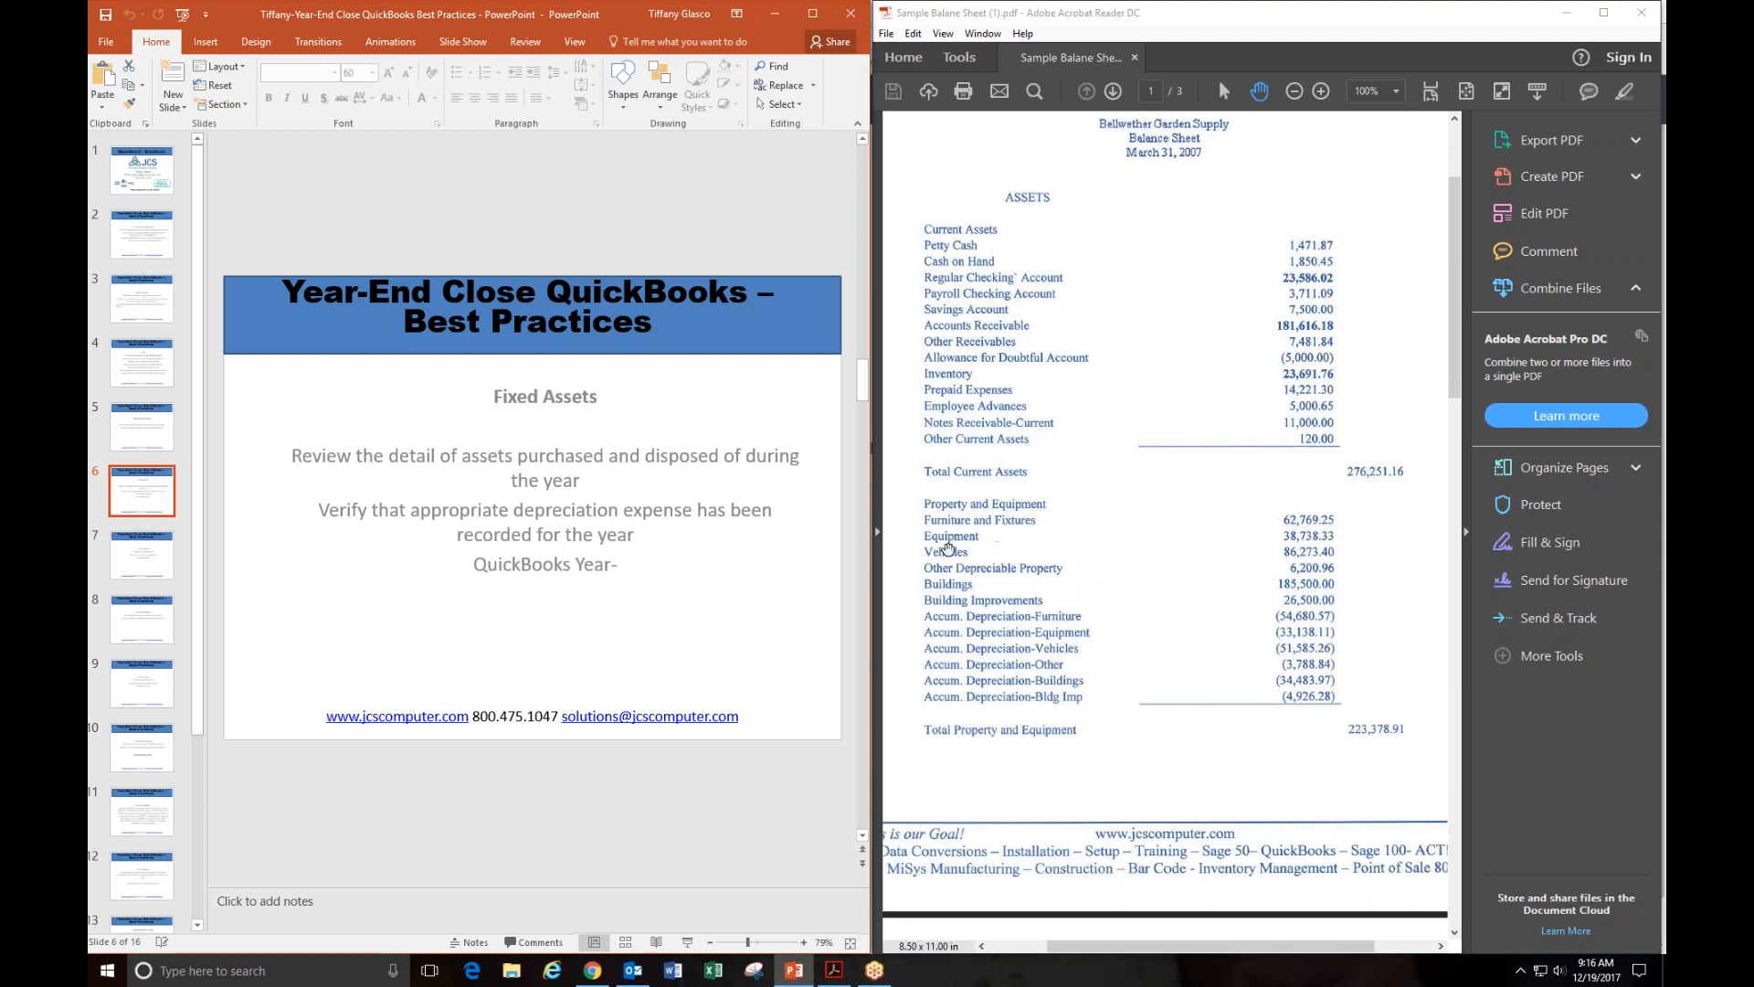
mouse_move(1045, 581)
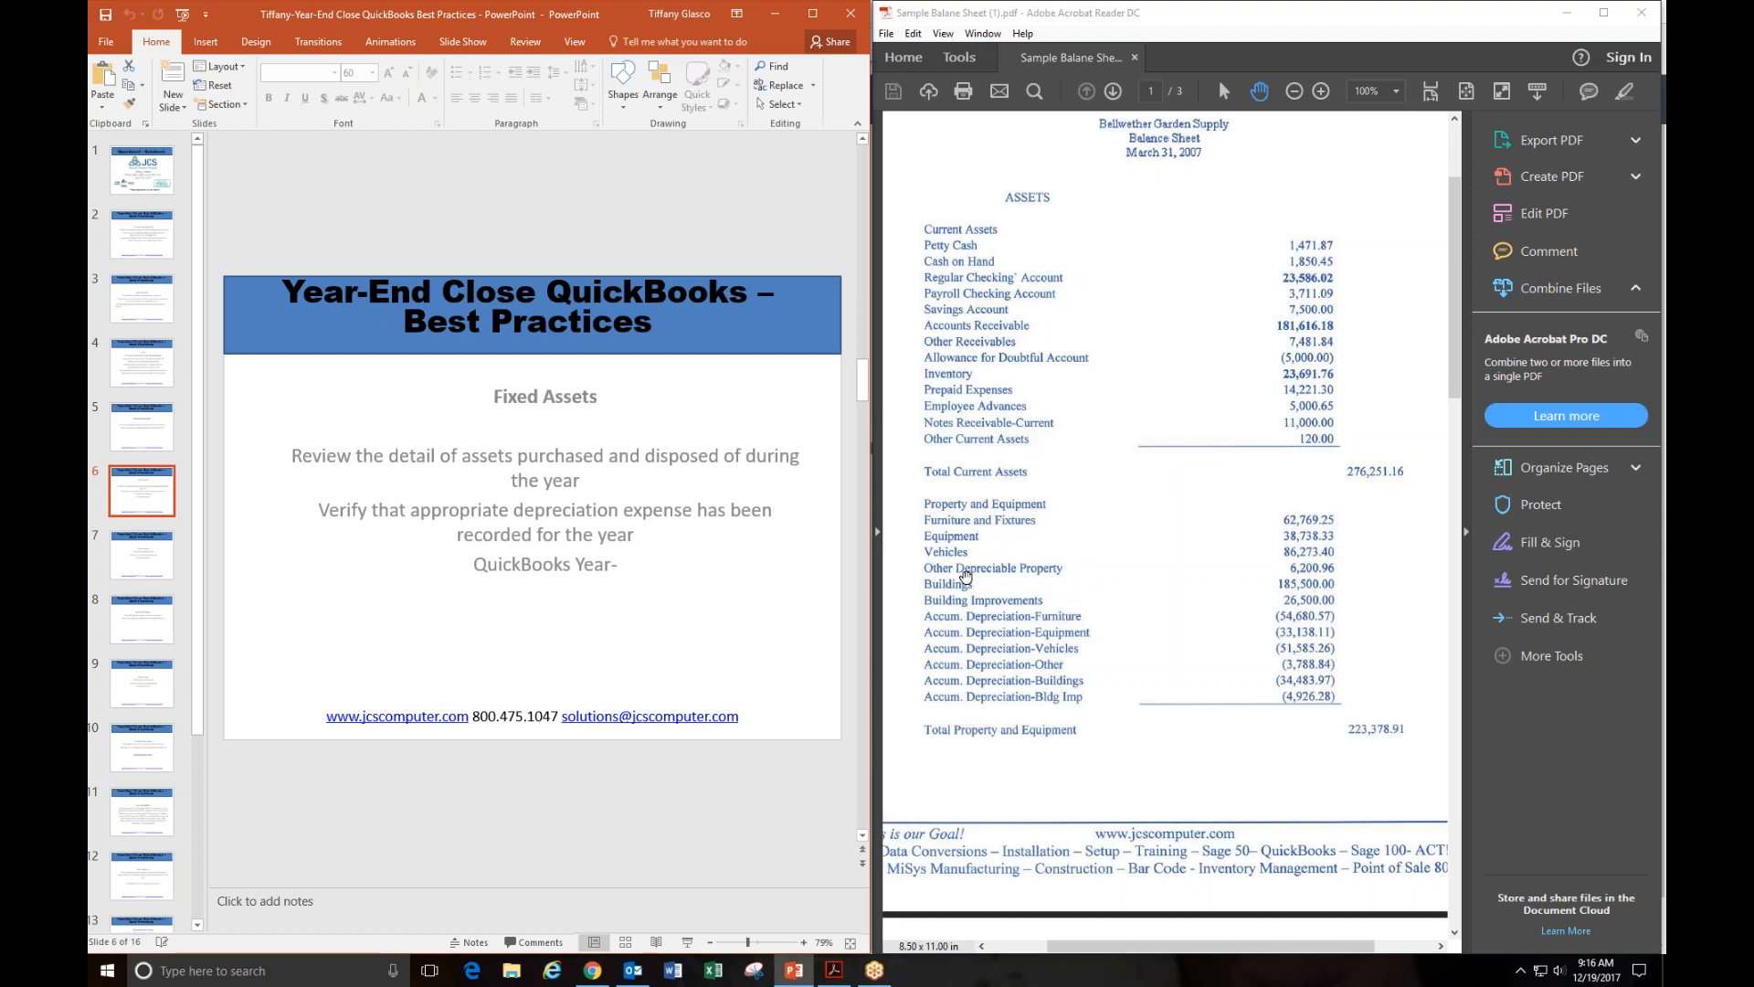
mouse_move(963, 570)
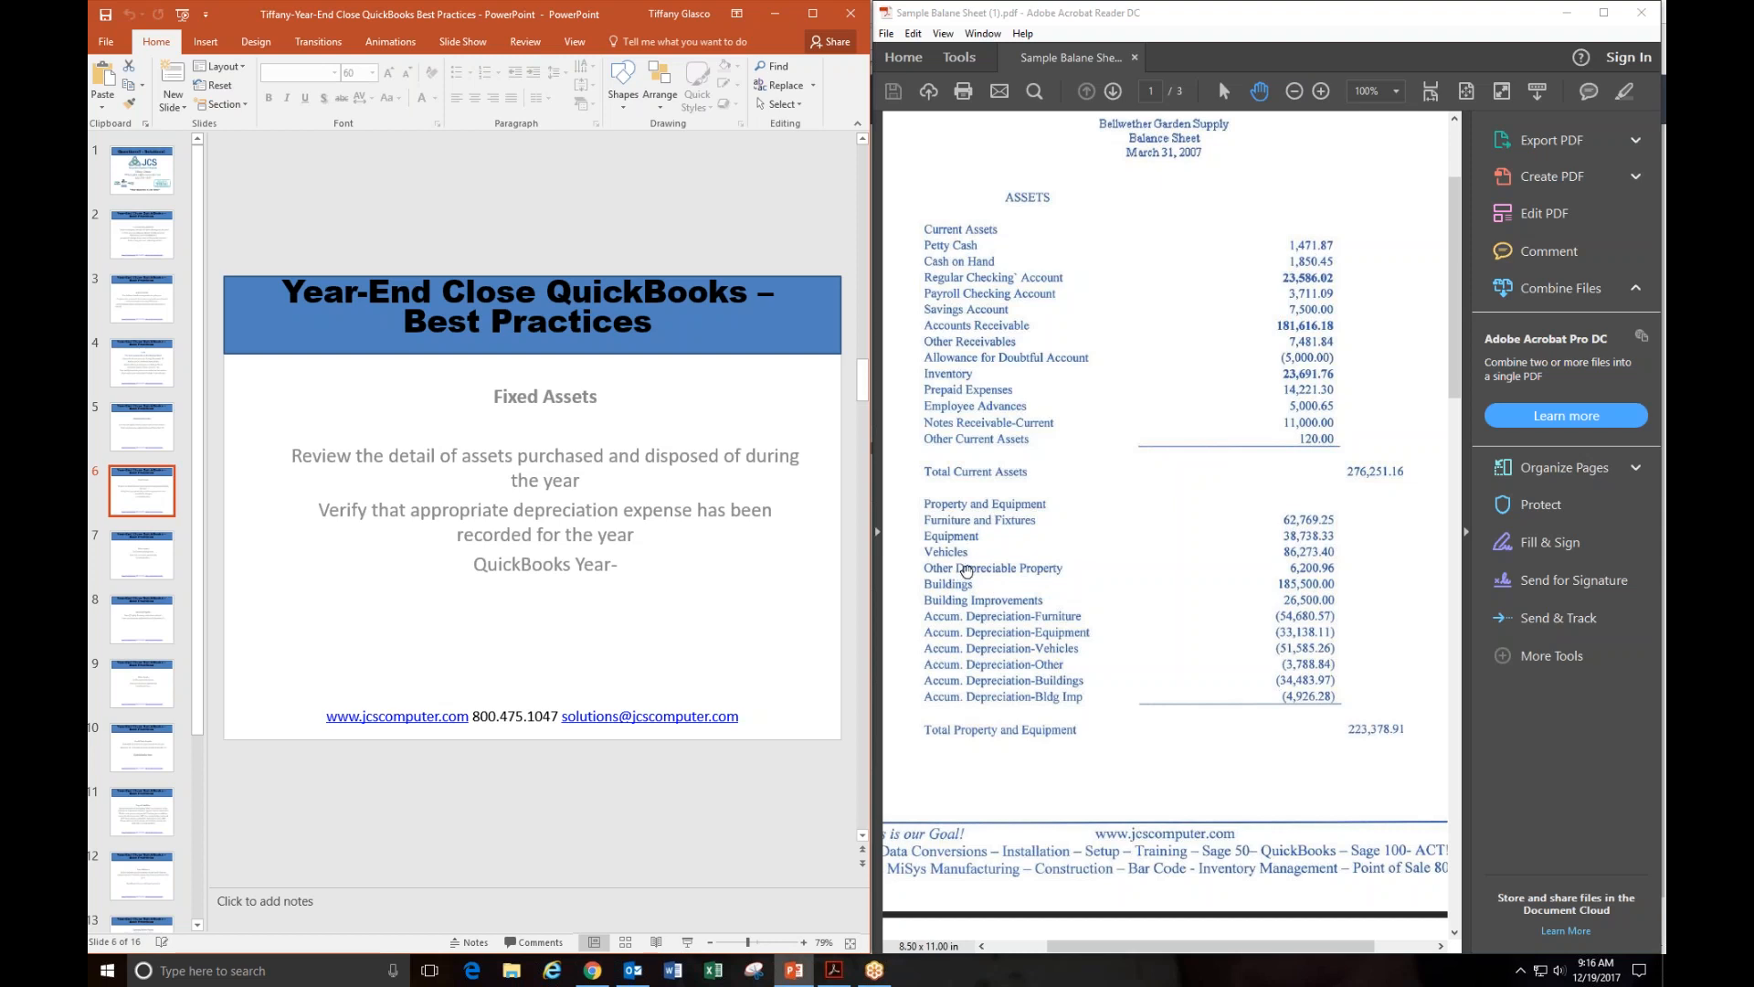
mouse_move(963, 618)
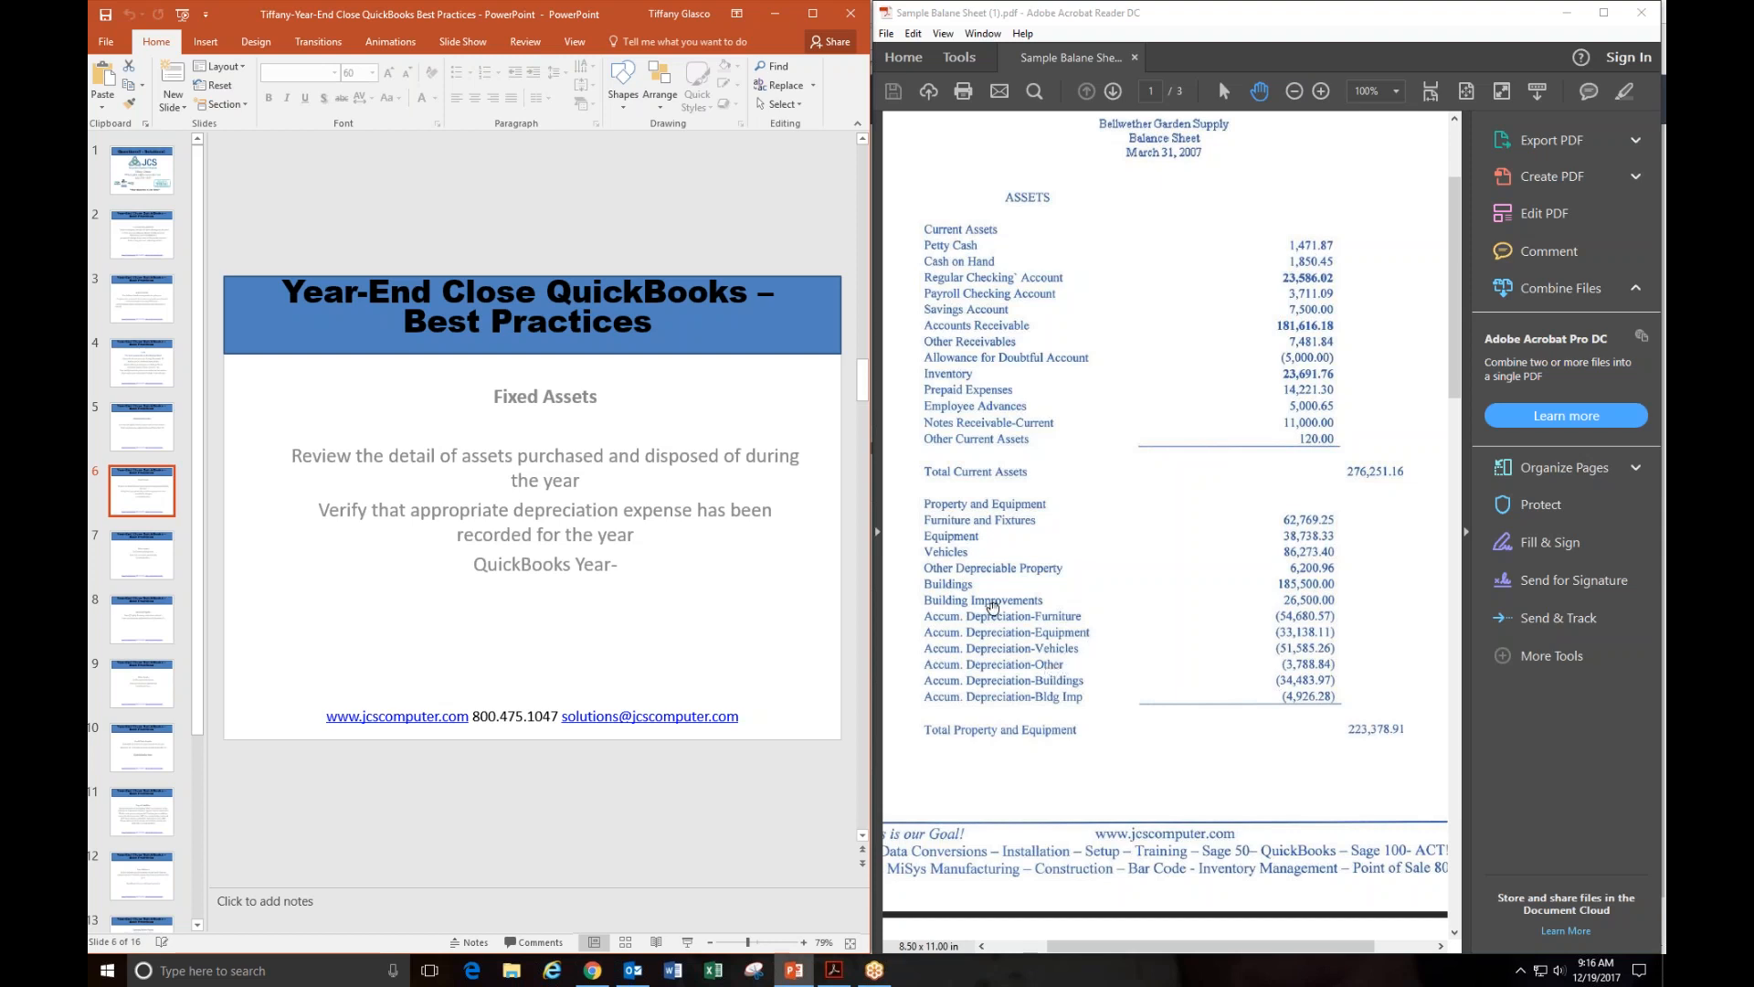
mouse_move(994, 587)
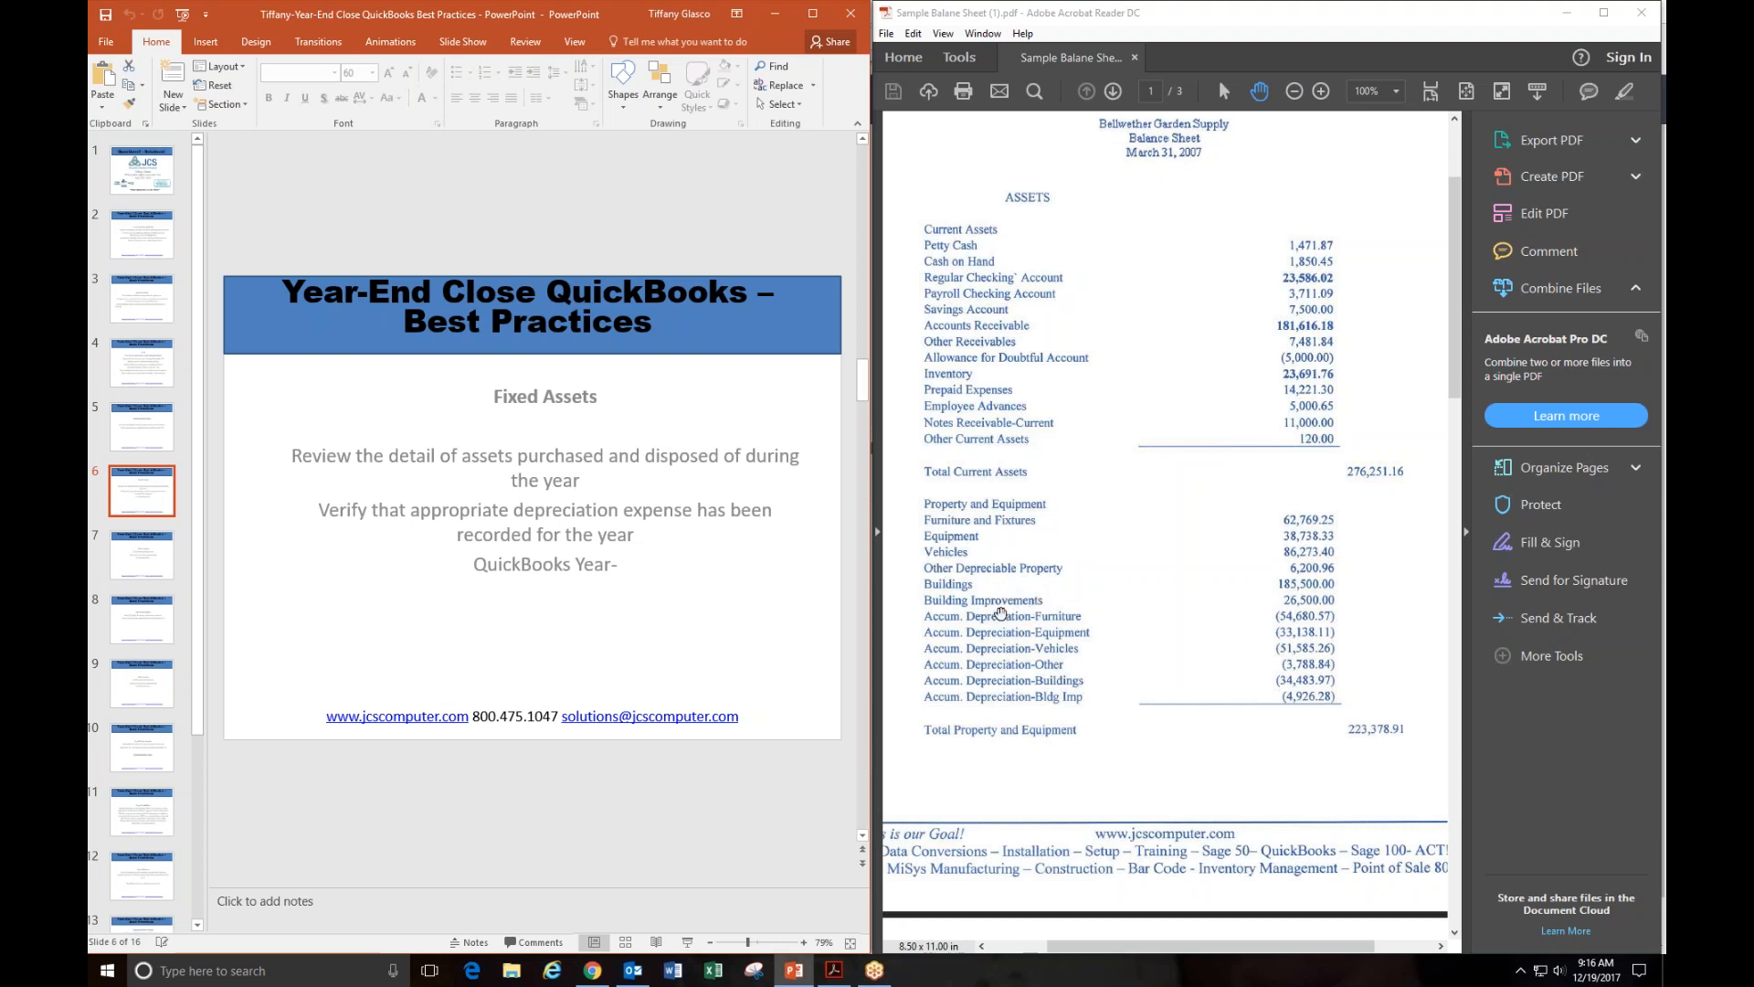
mouse_move(987, 582)
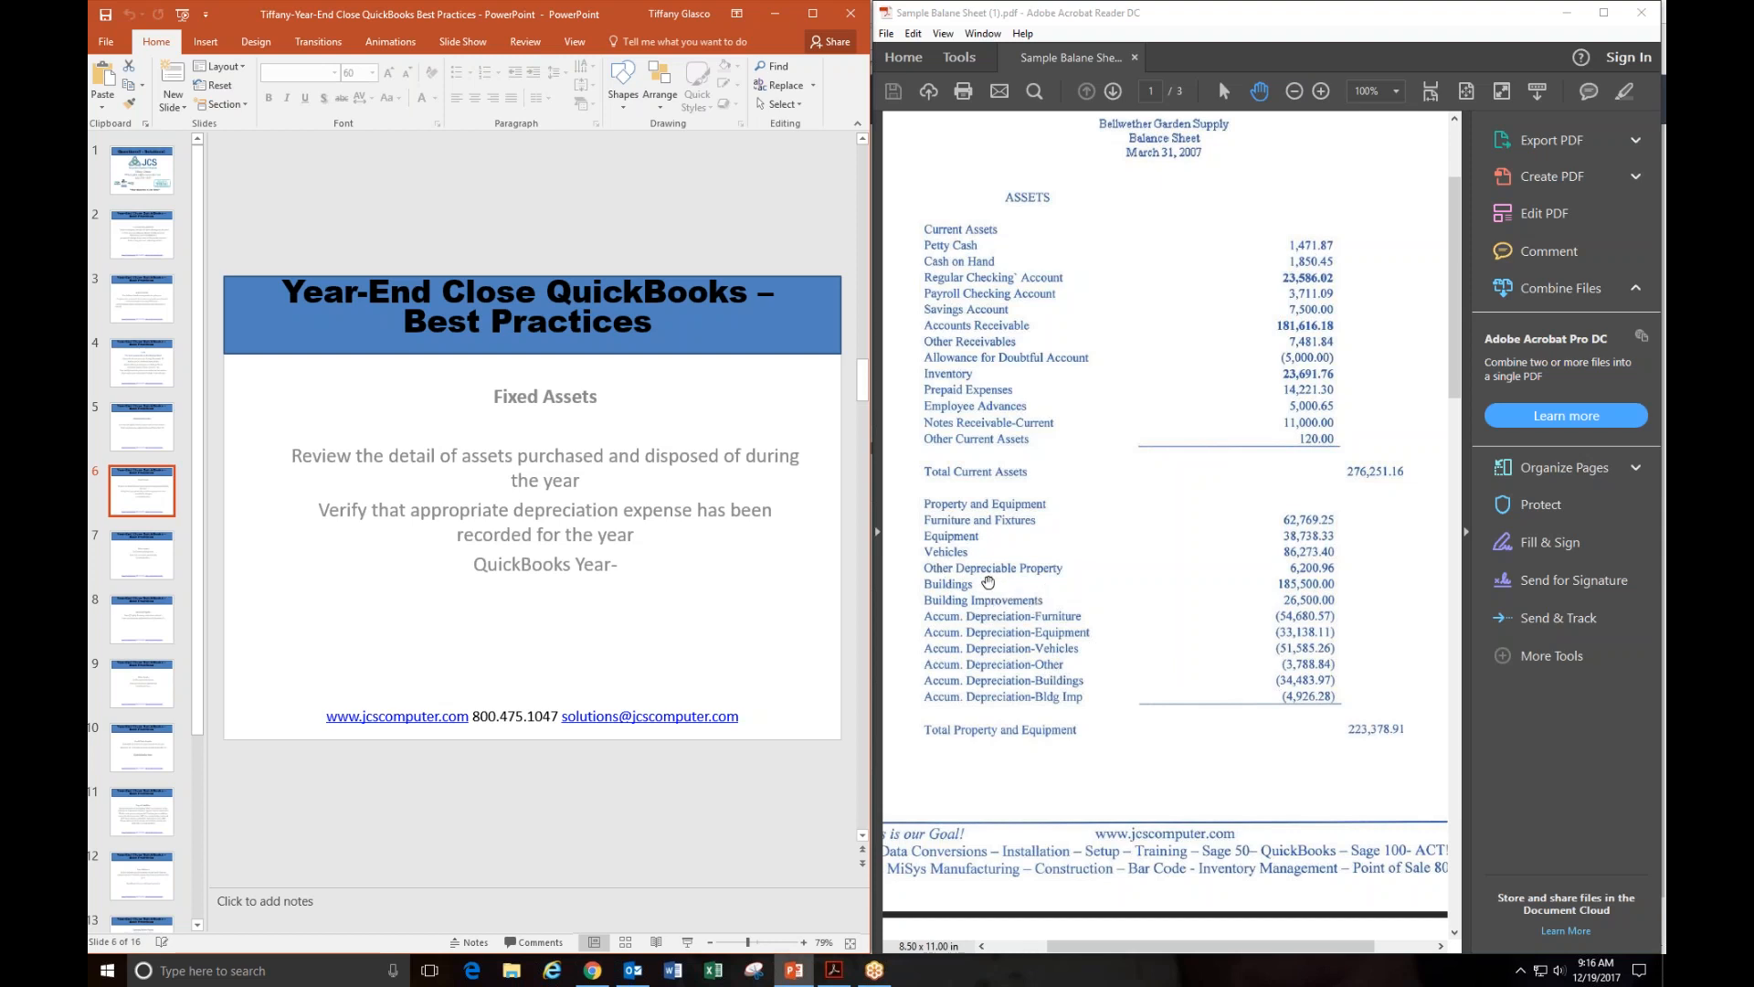
click(142, 555)
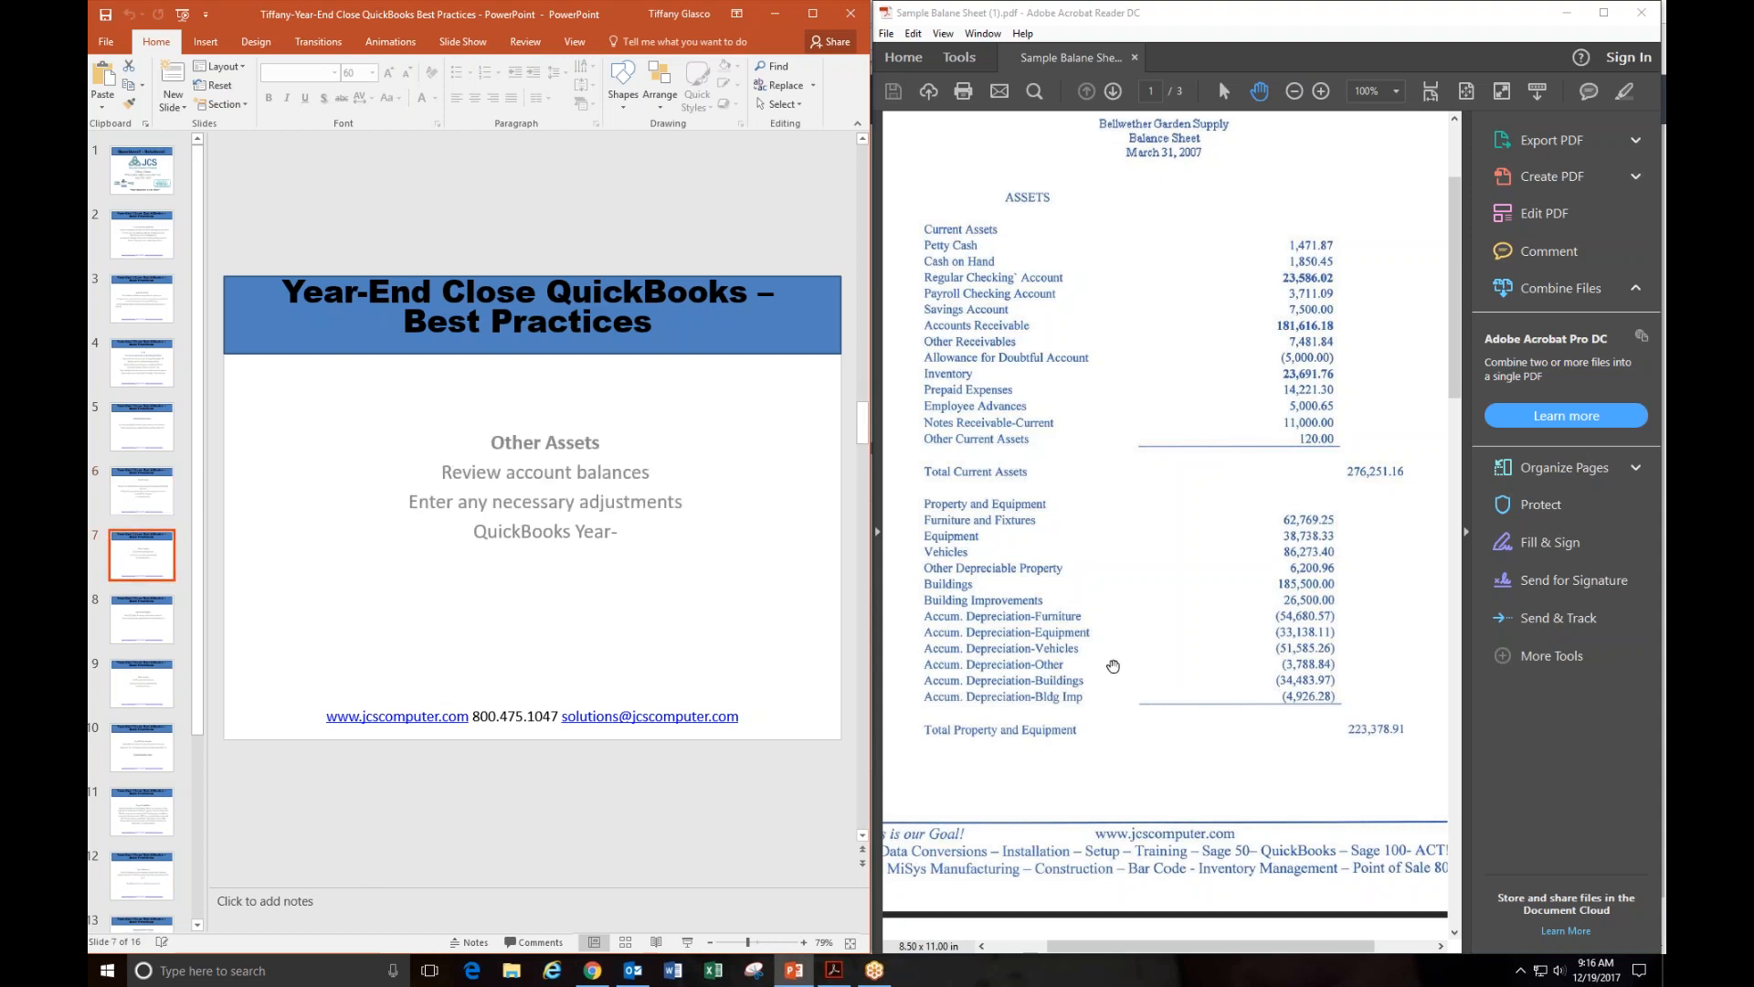
mouse_move(943, 510)
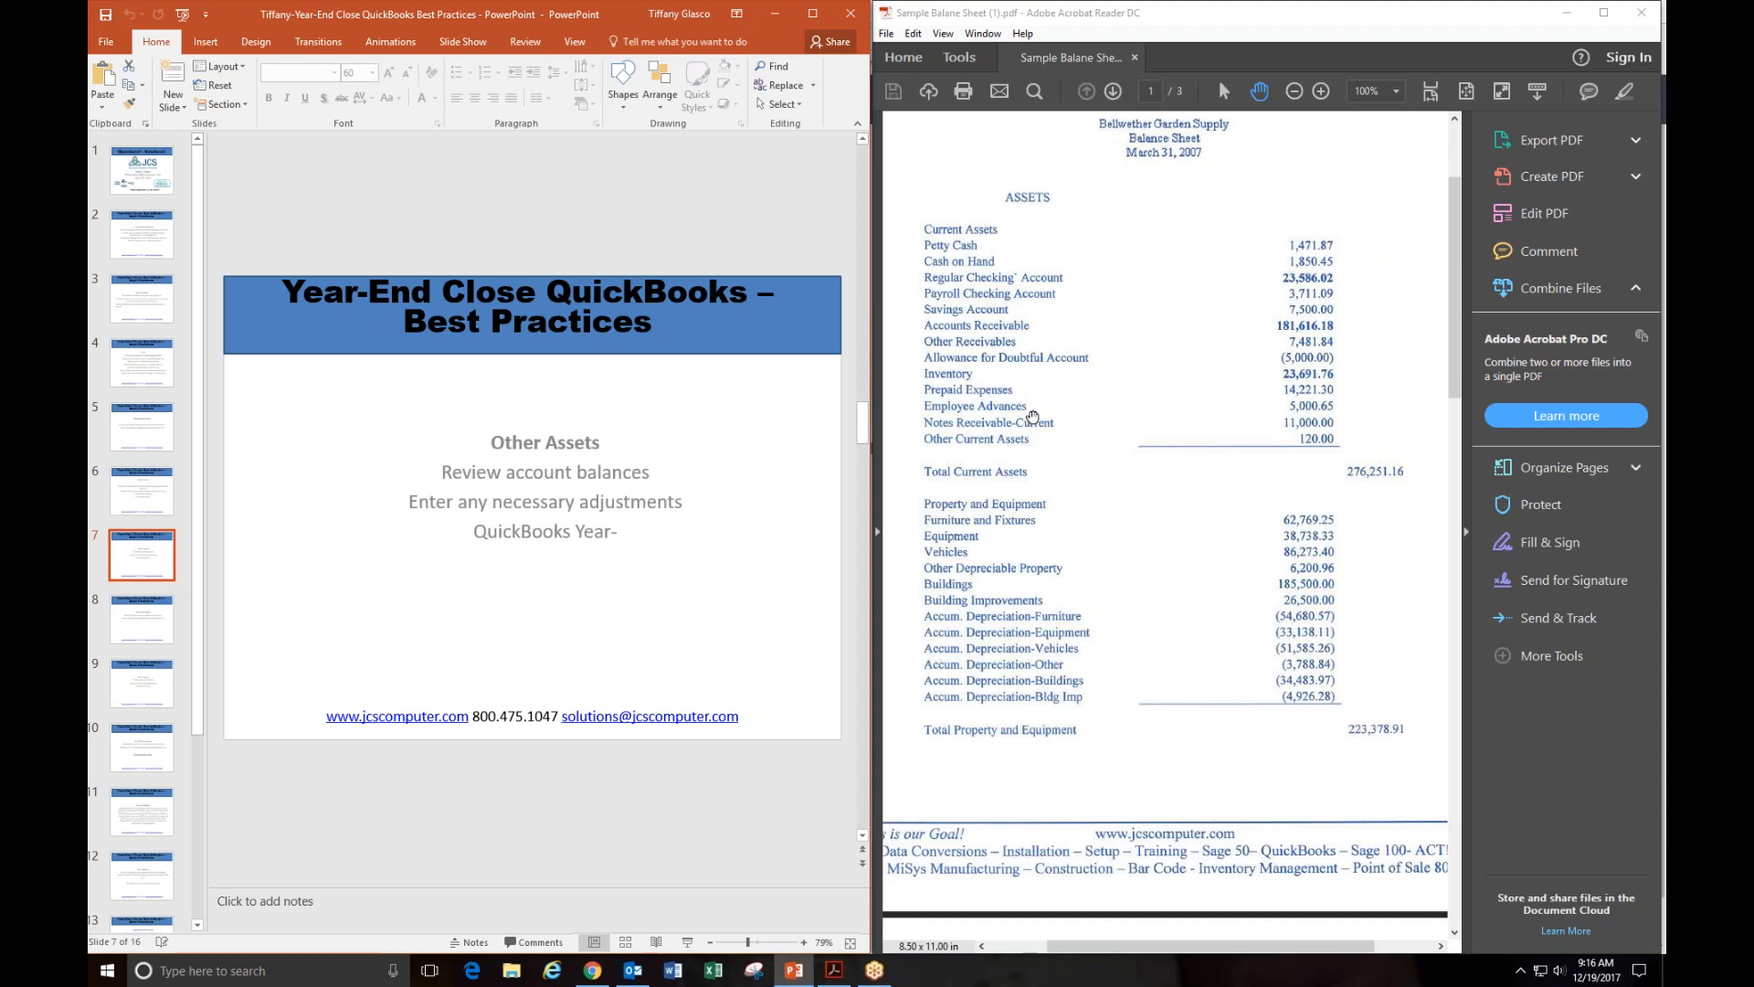
mouse_move(959, 389)
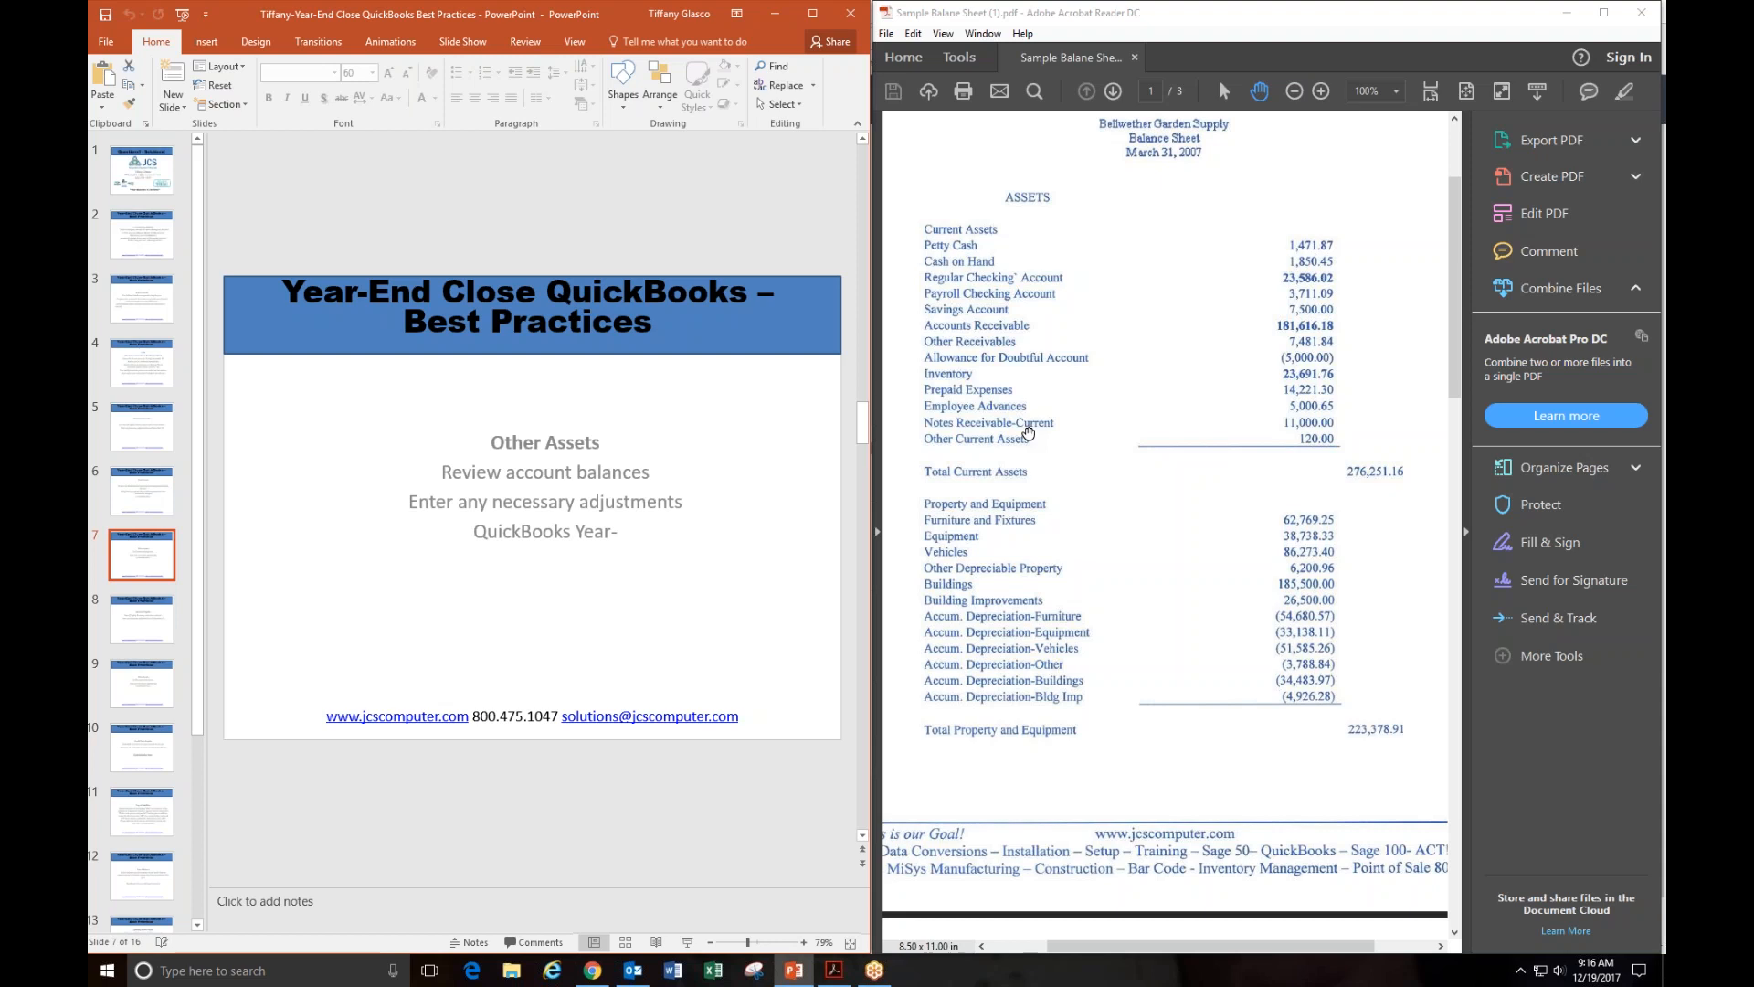
mouse_move(1027, 469)
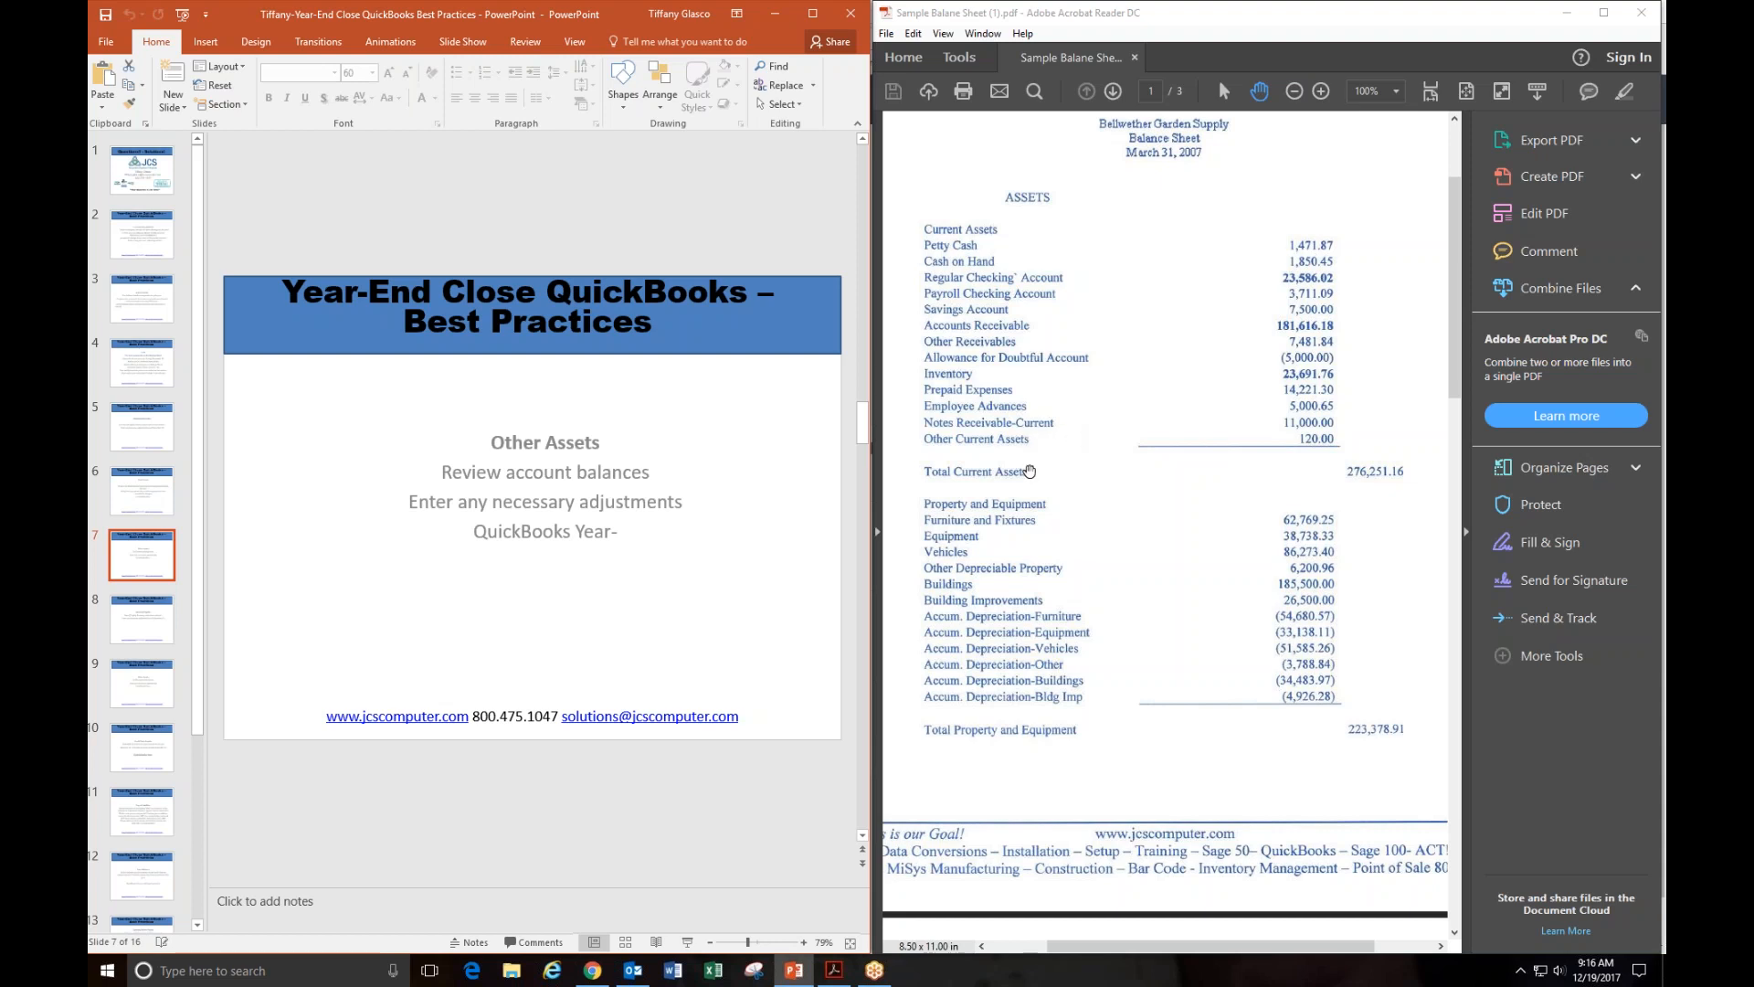
Step: Show slide 8, Accounts Payable, on the A/P Aging Summary as of December 31
click(141, 619)
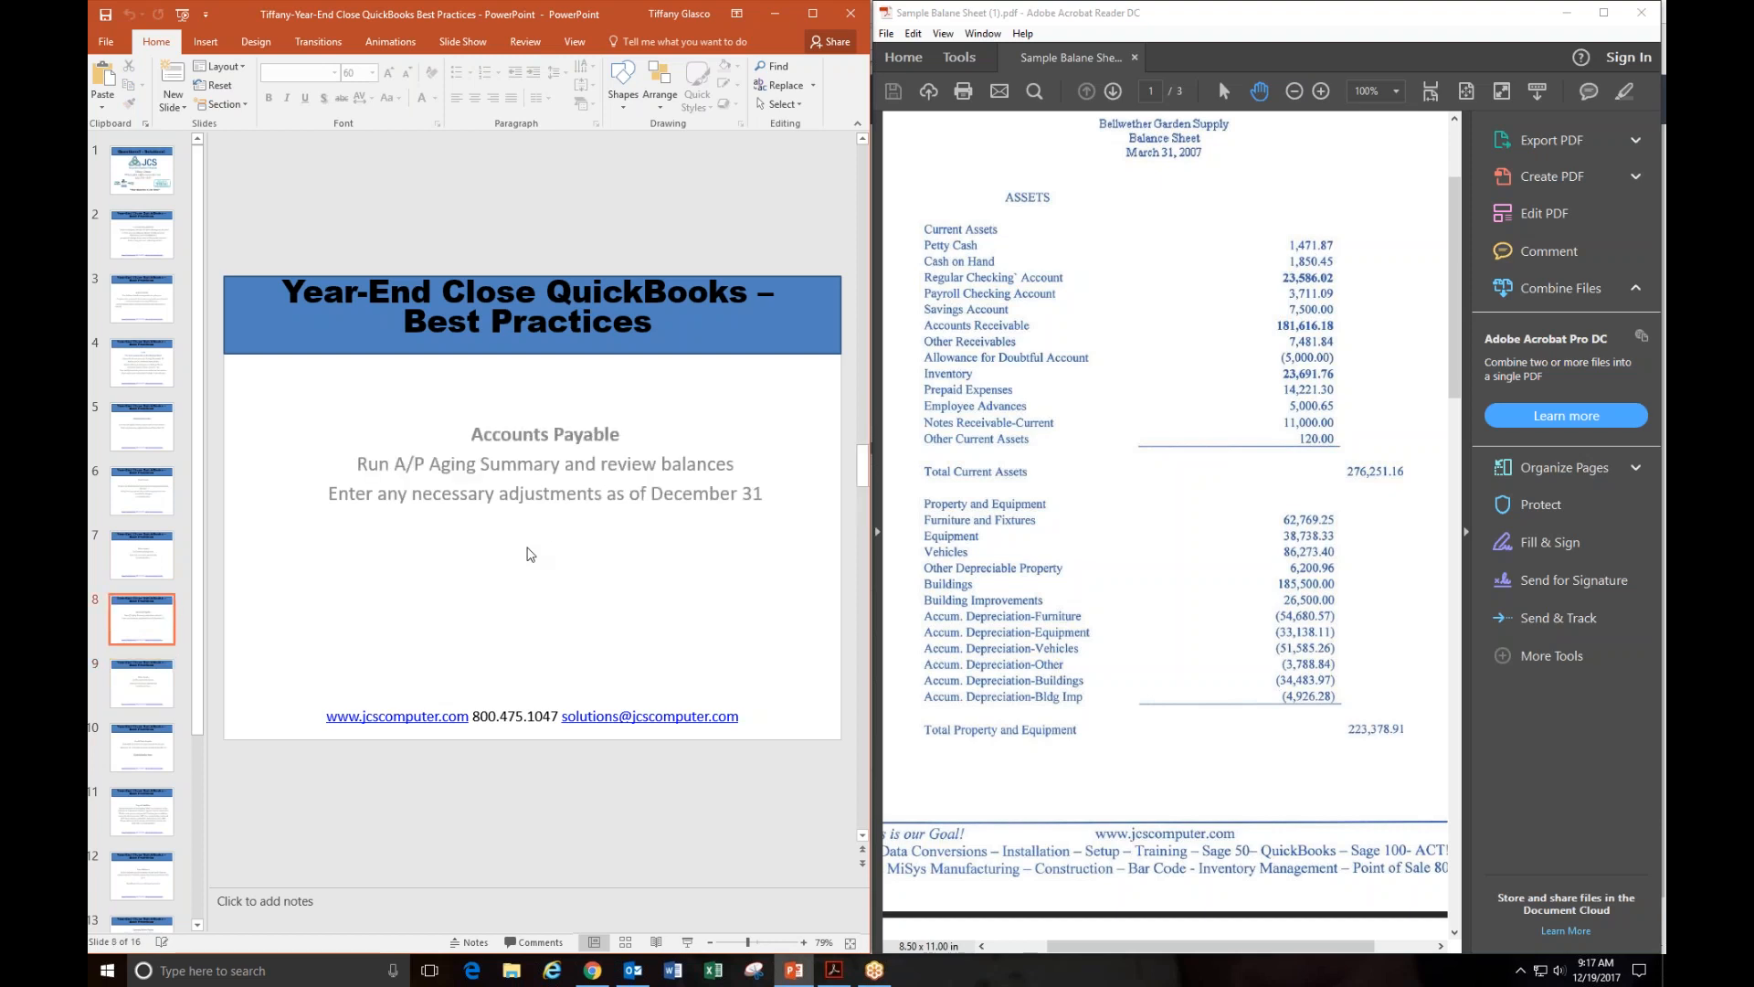
Step: Review the PDF's current liabilities, then show slide 9, Other Assets
scroll(down, 3)
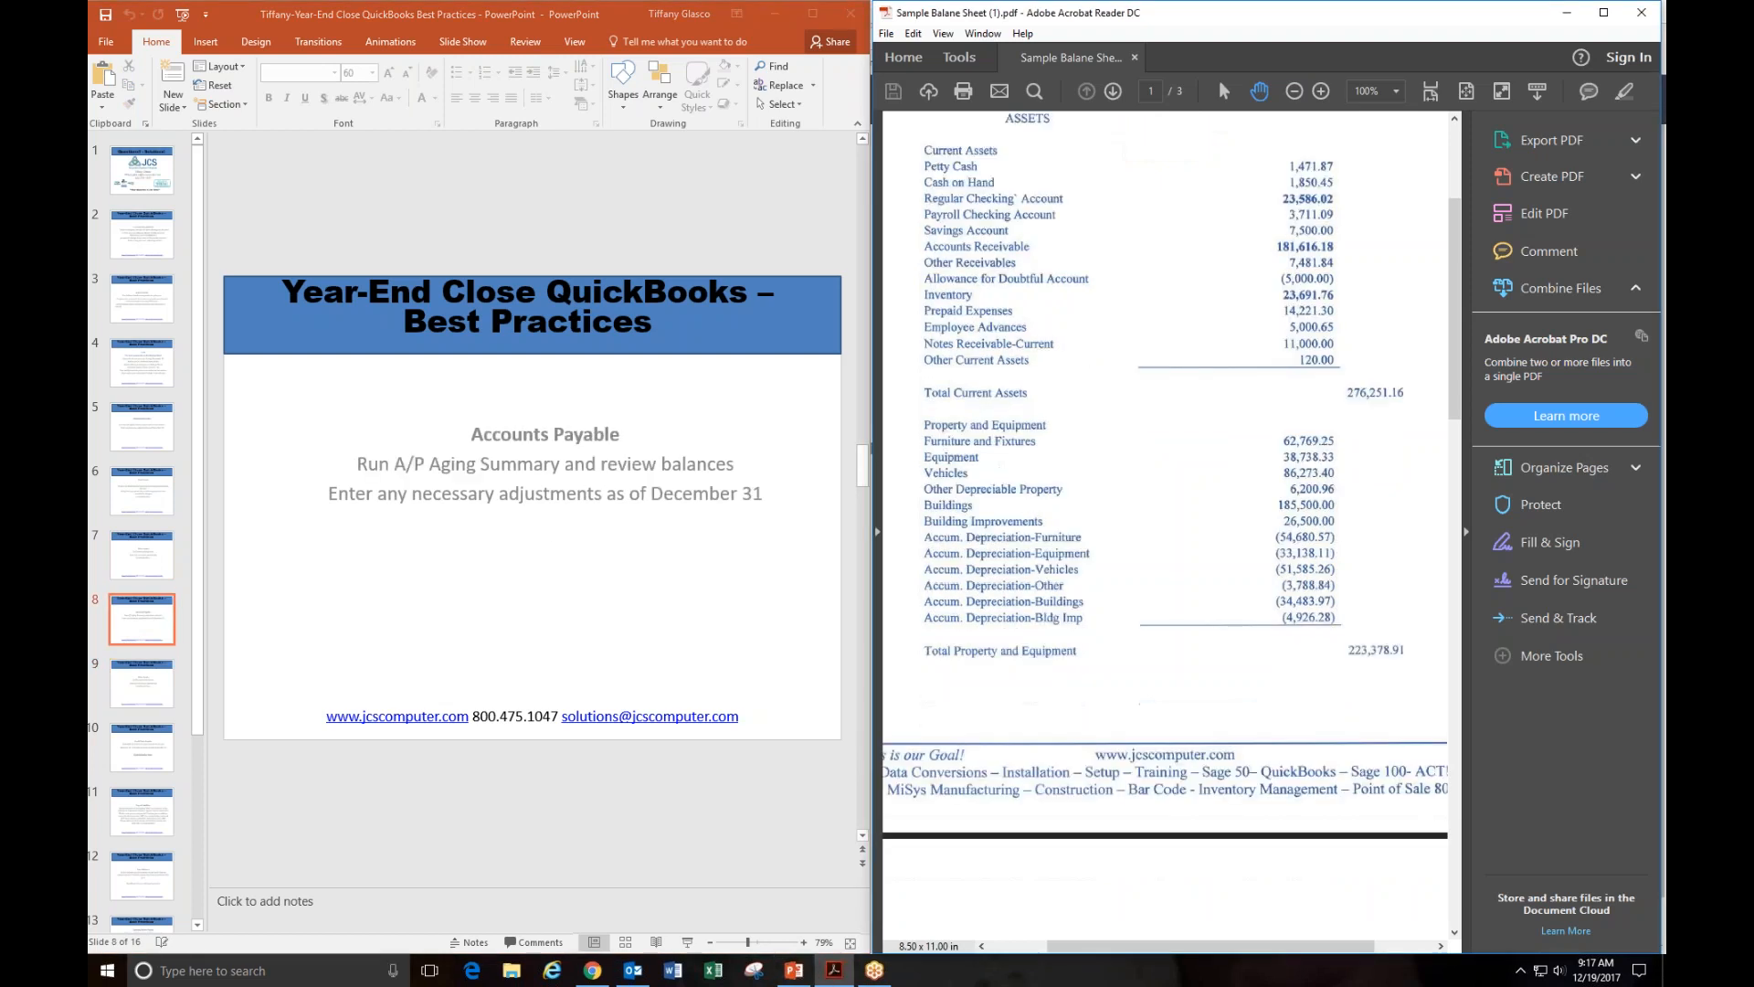
scroll(down, 3)
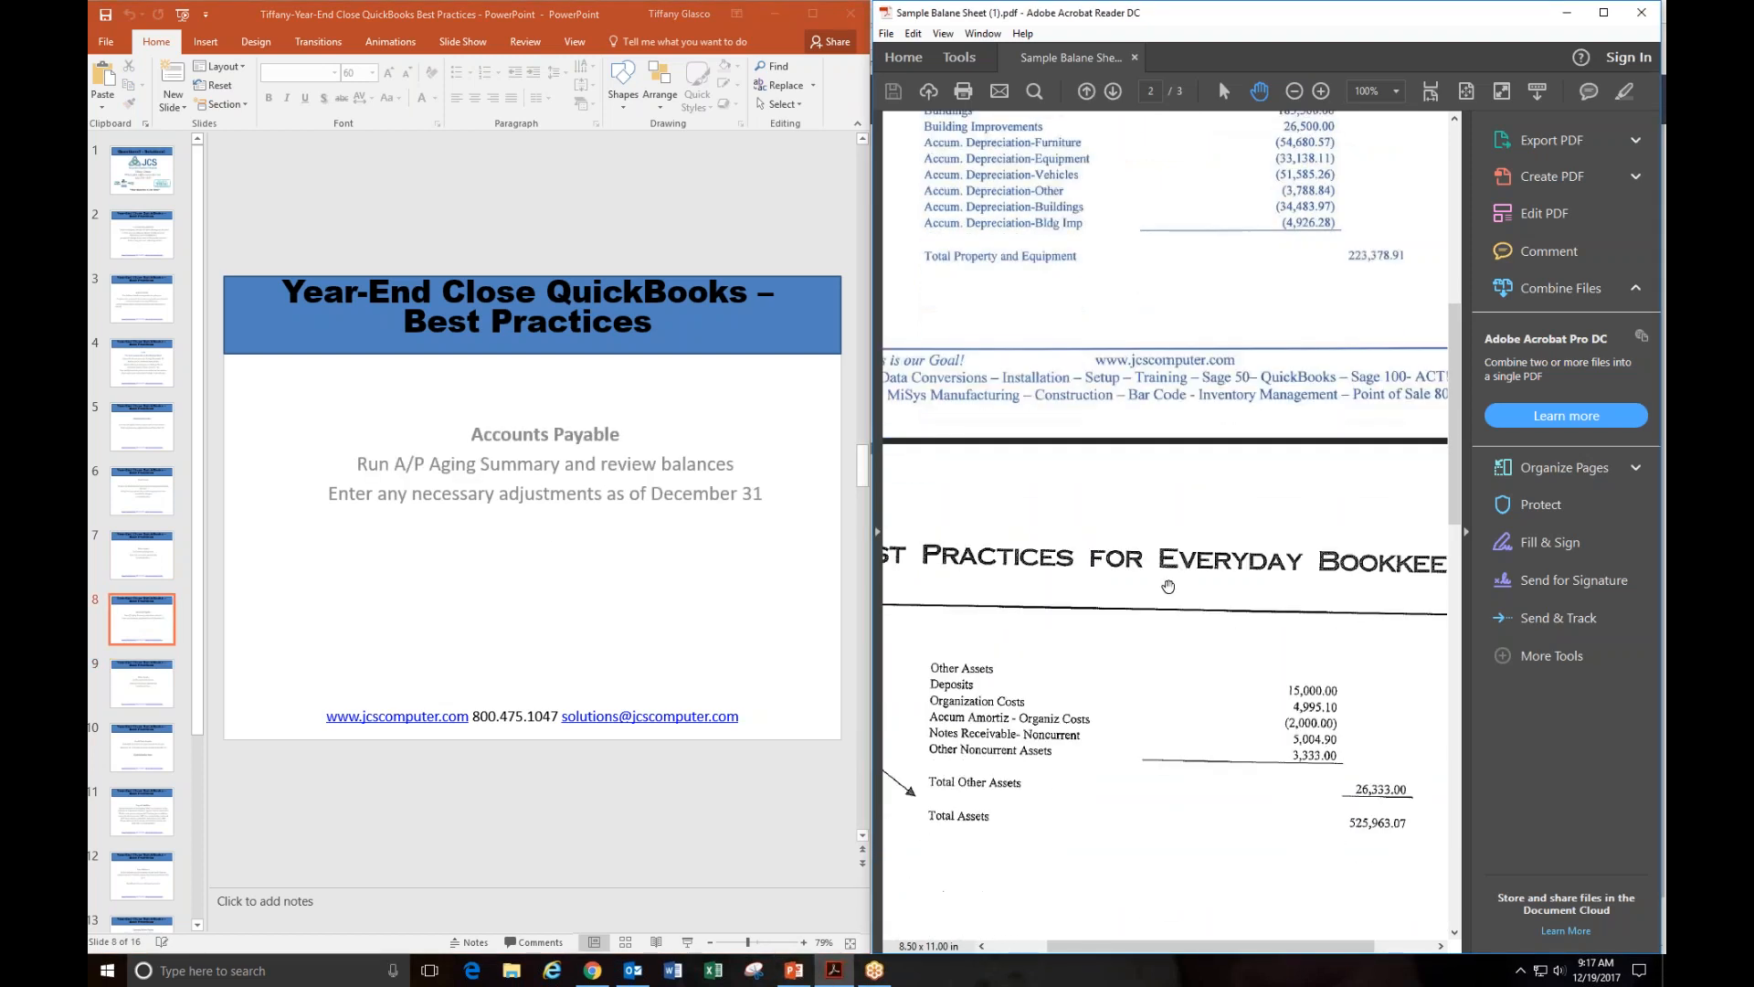
scroll(down, 3)
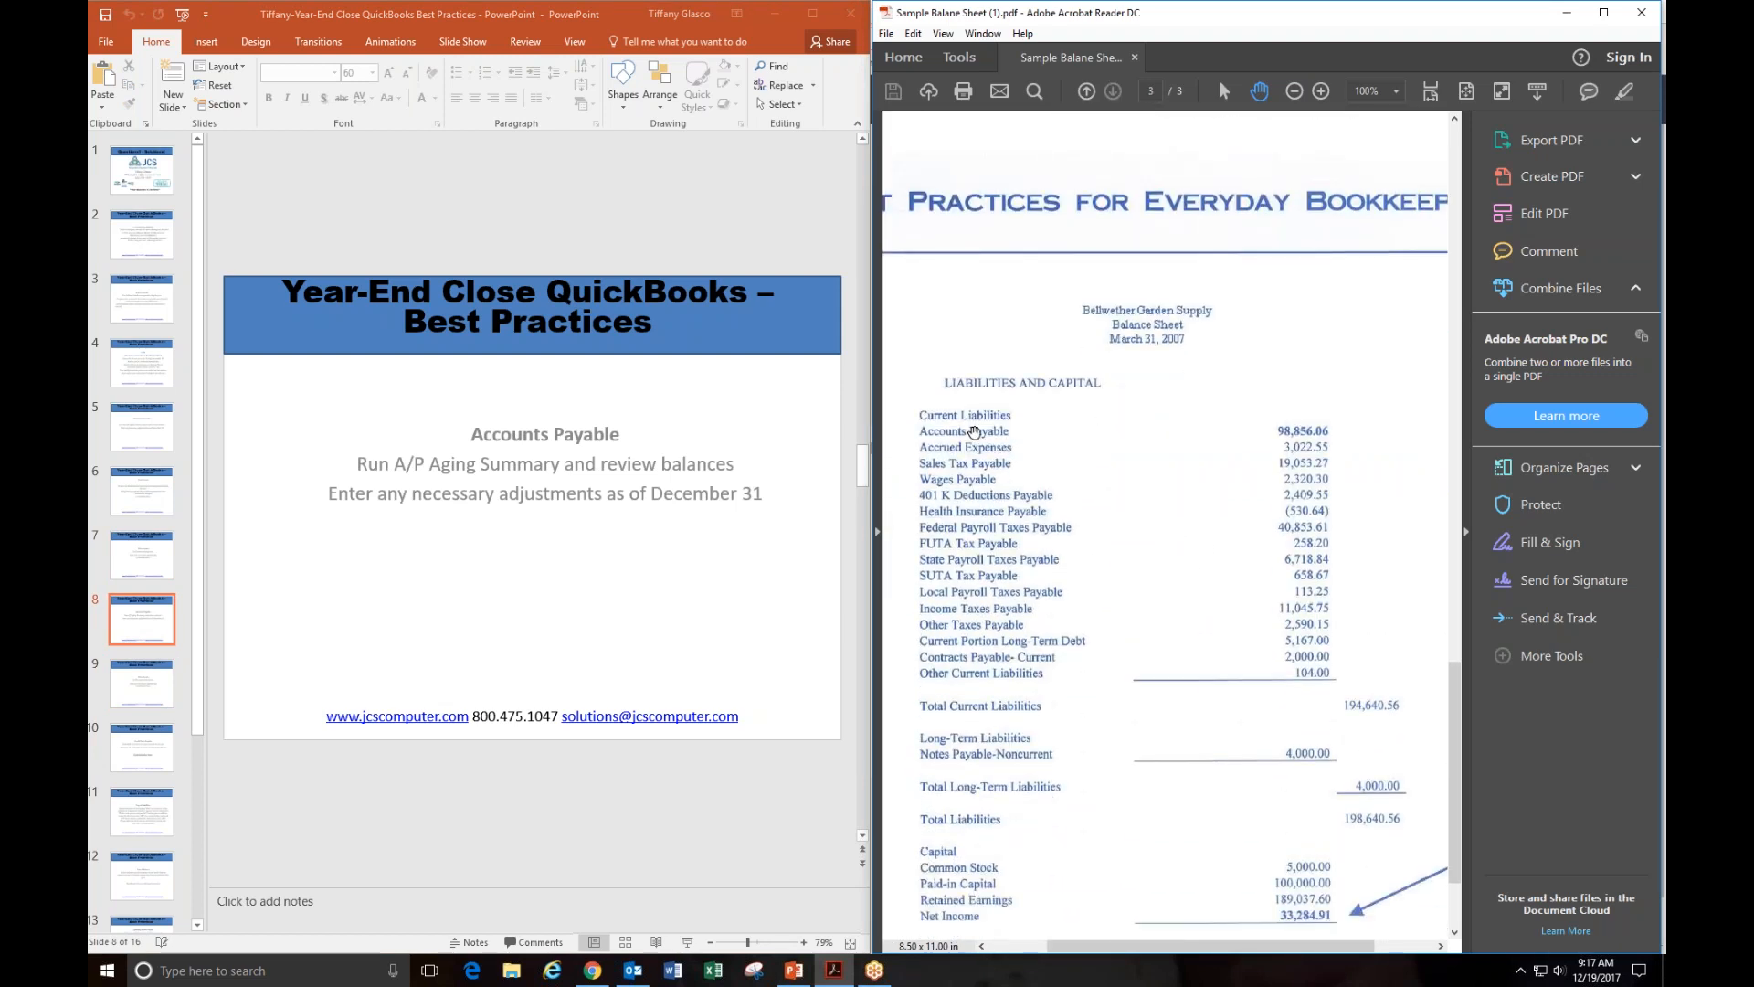
mouse_move(1081, 462)
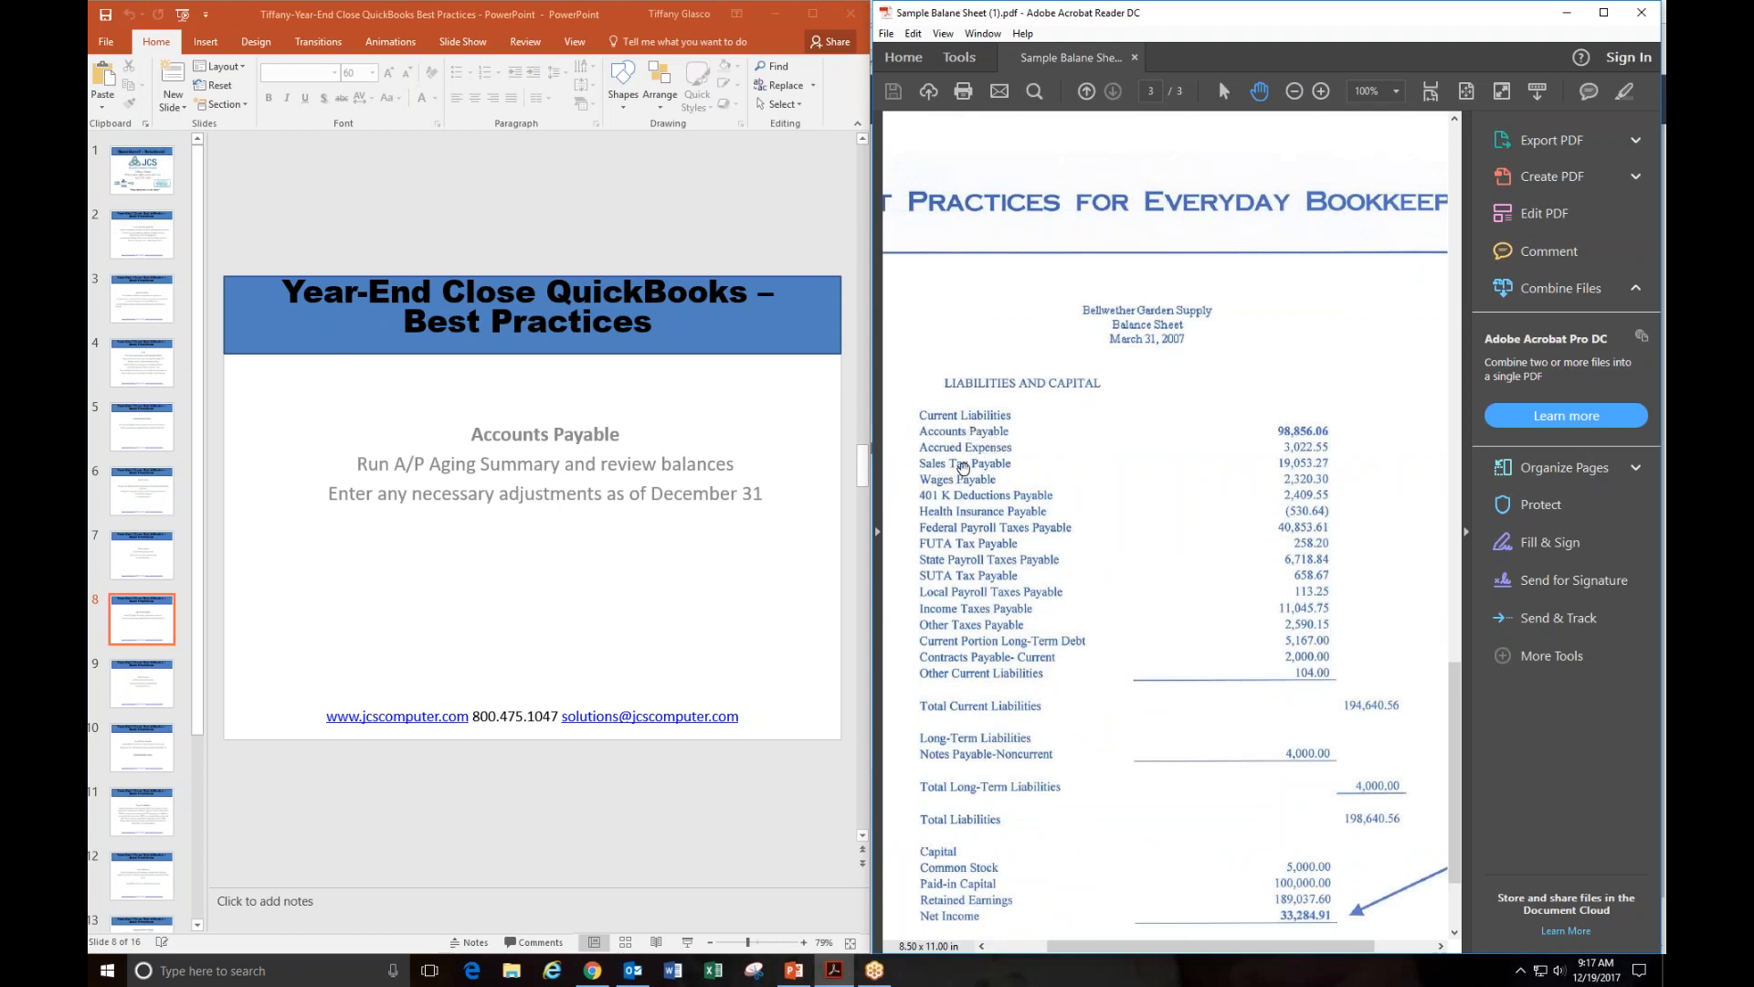
mouse_move(974, 500)
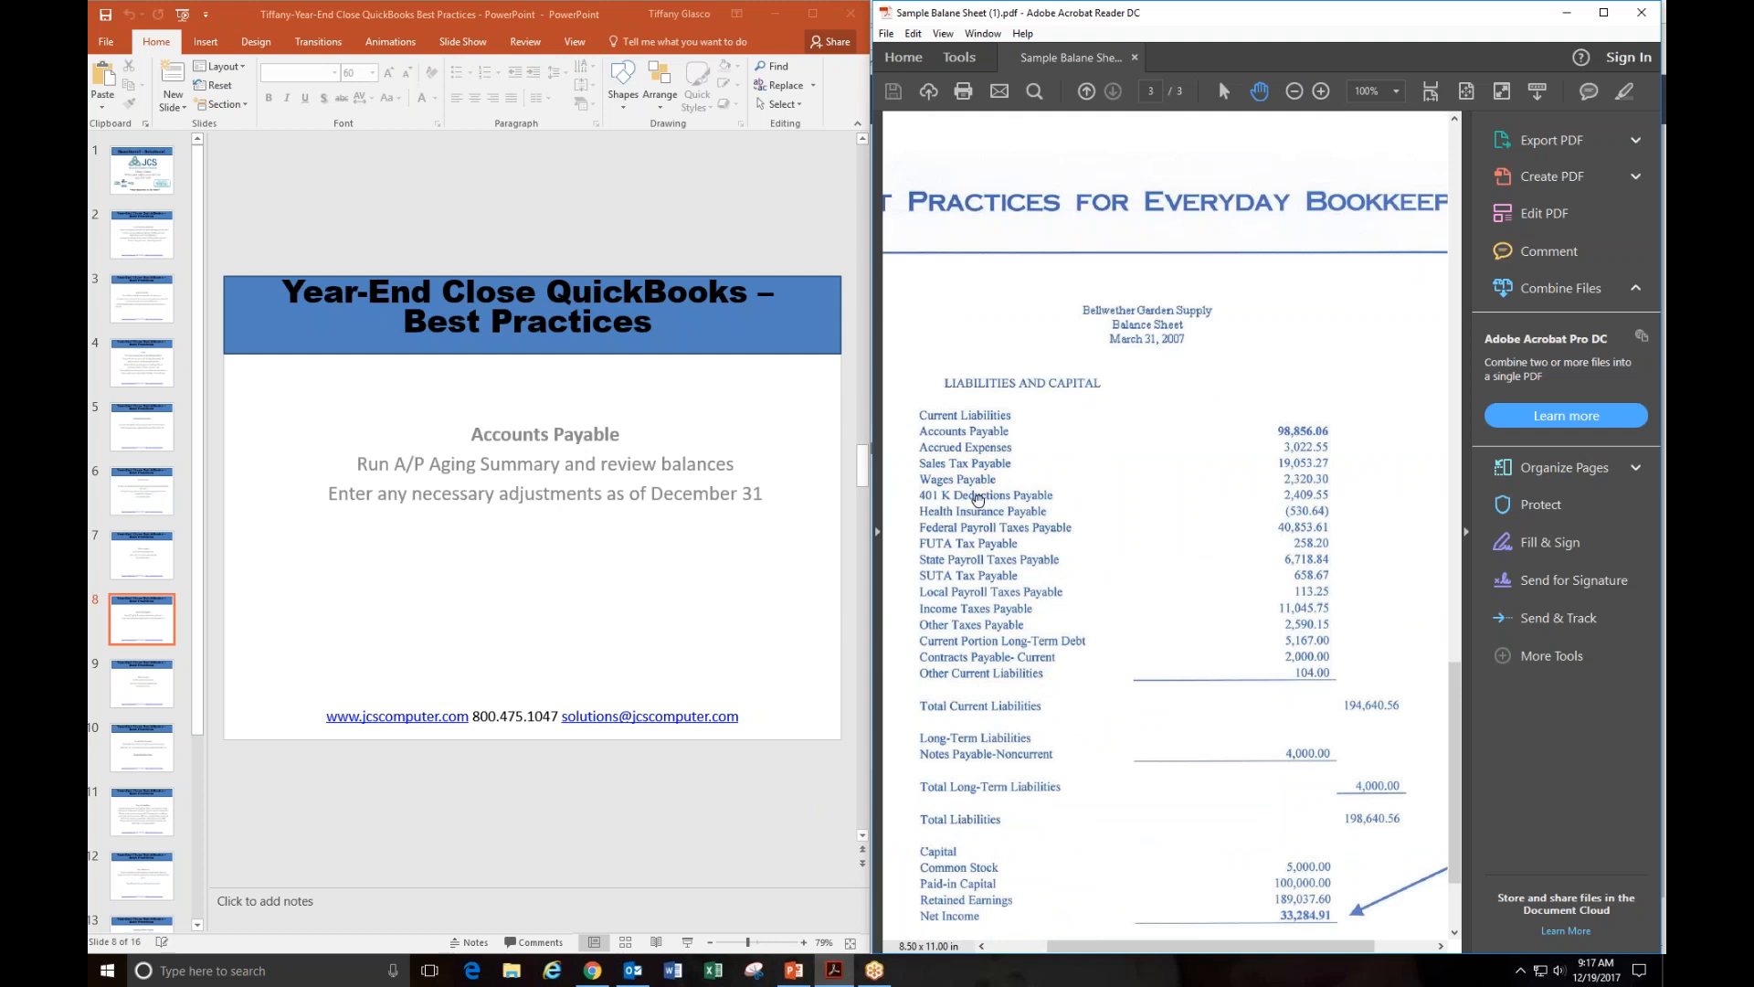
mouse_move(983, 550)
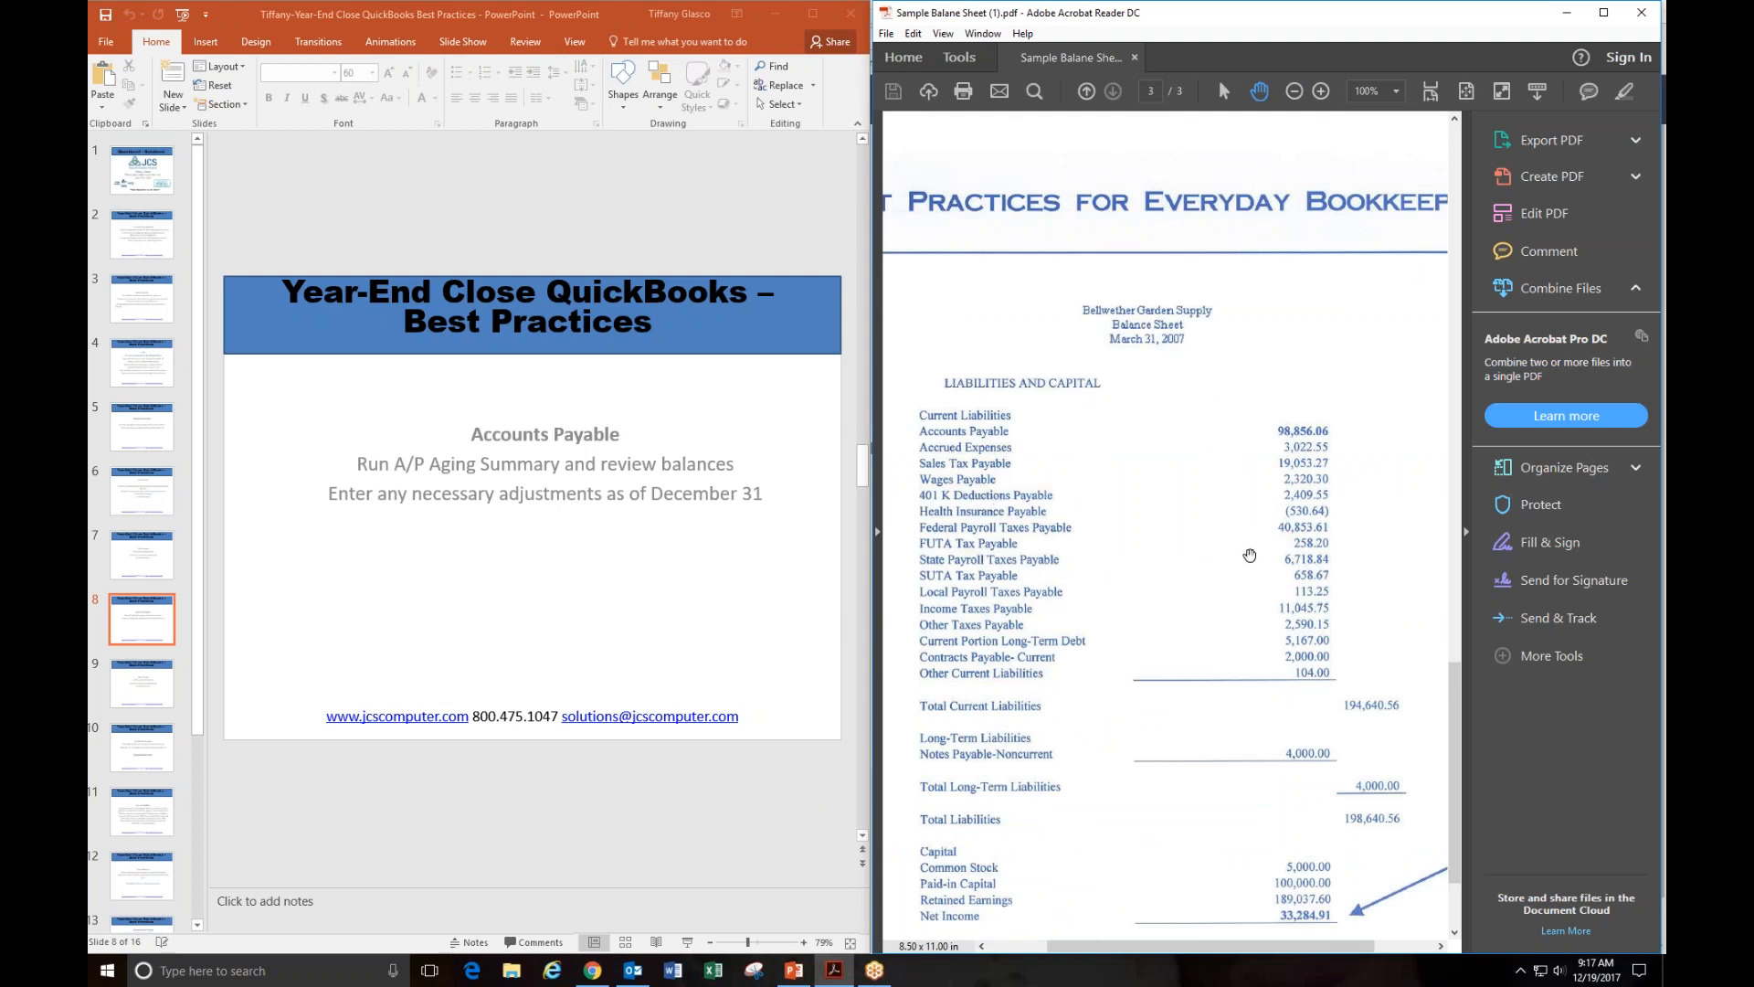
mouse_move(970, 455)
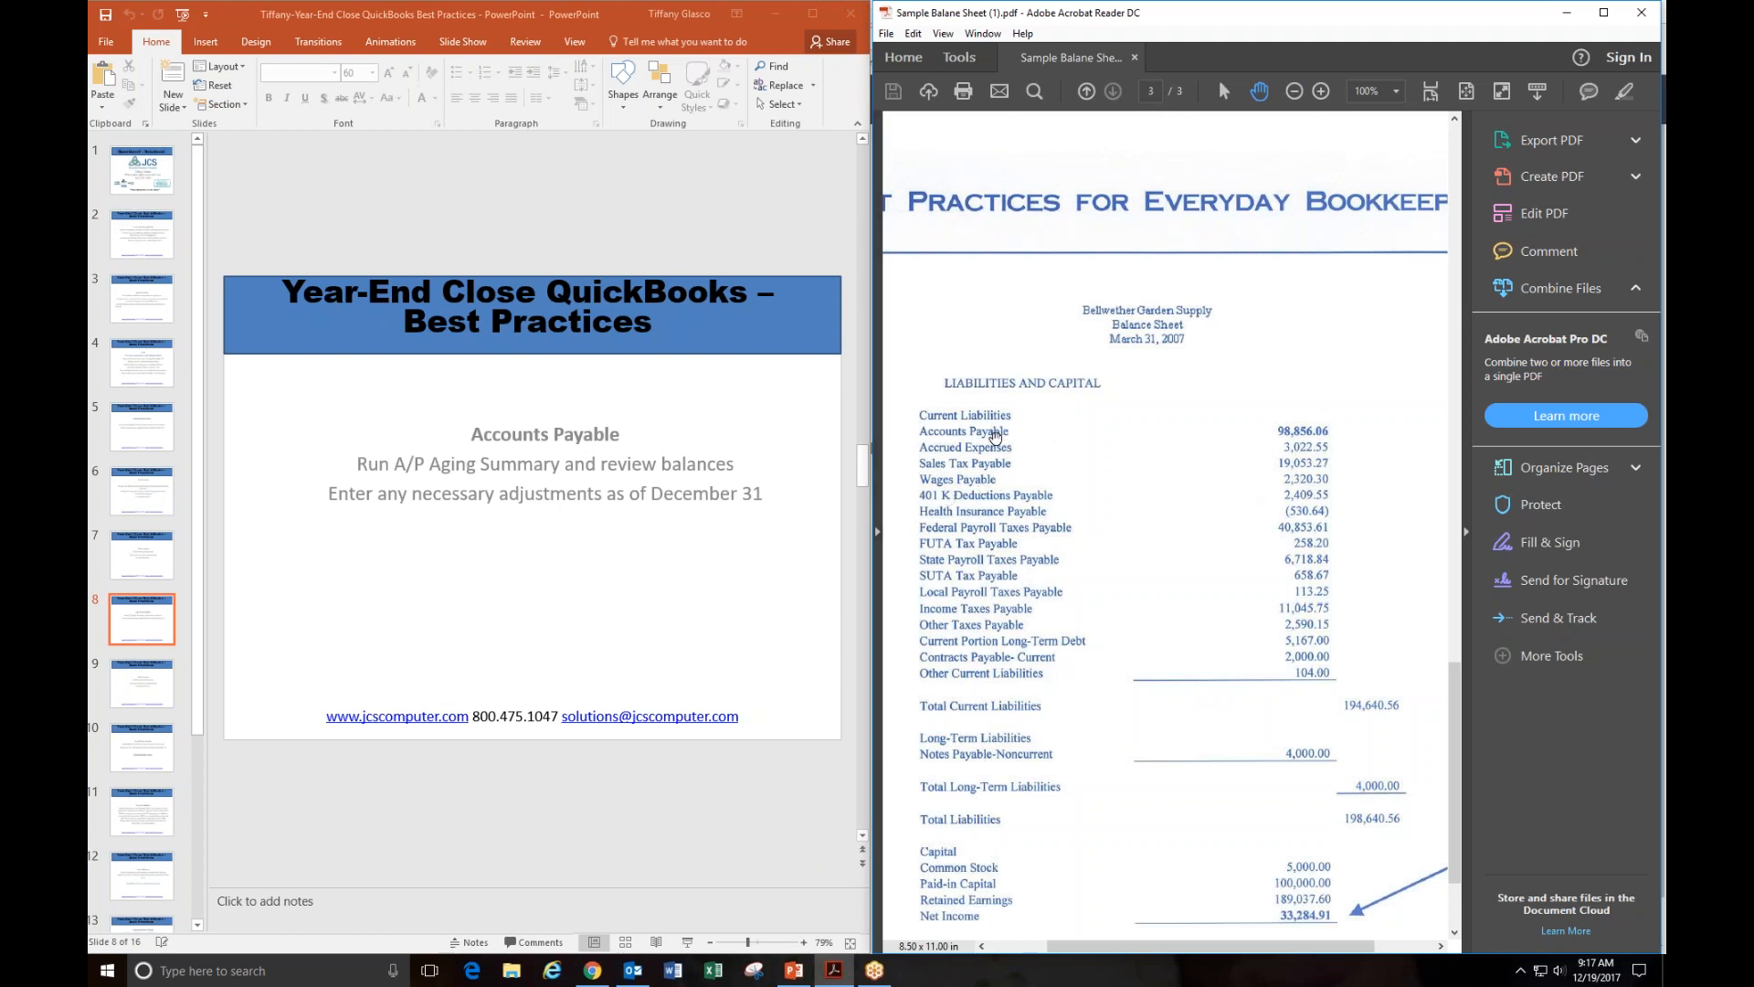
mouse_move(447, 483)
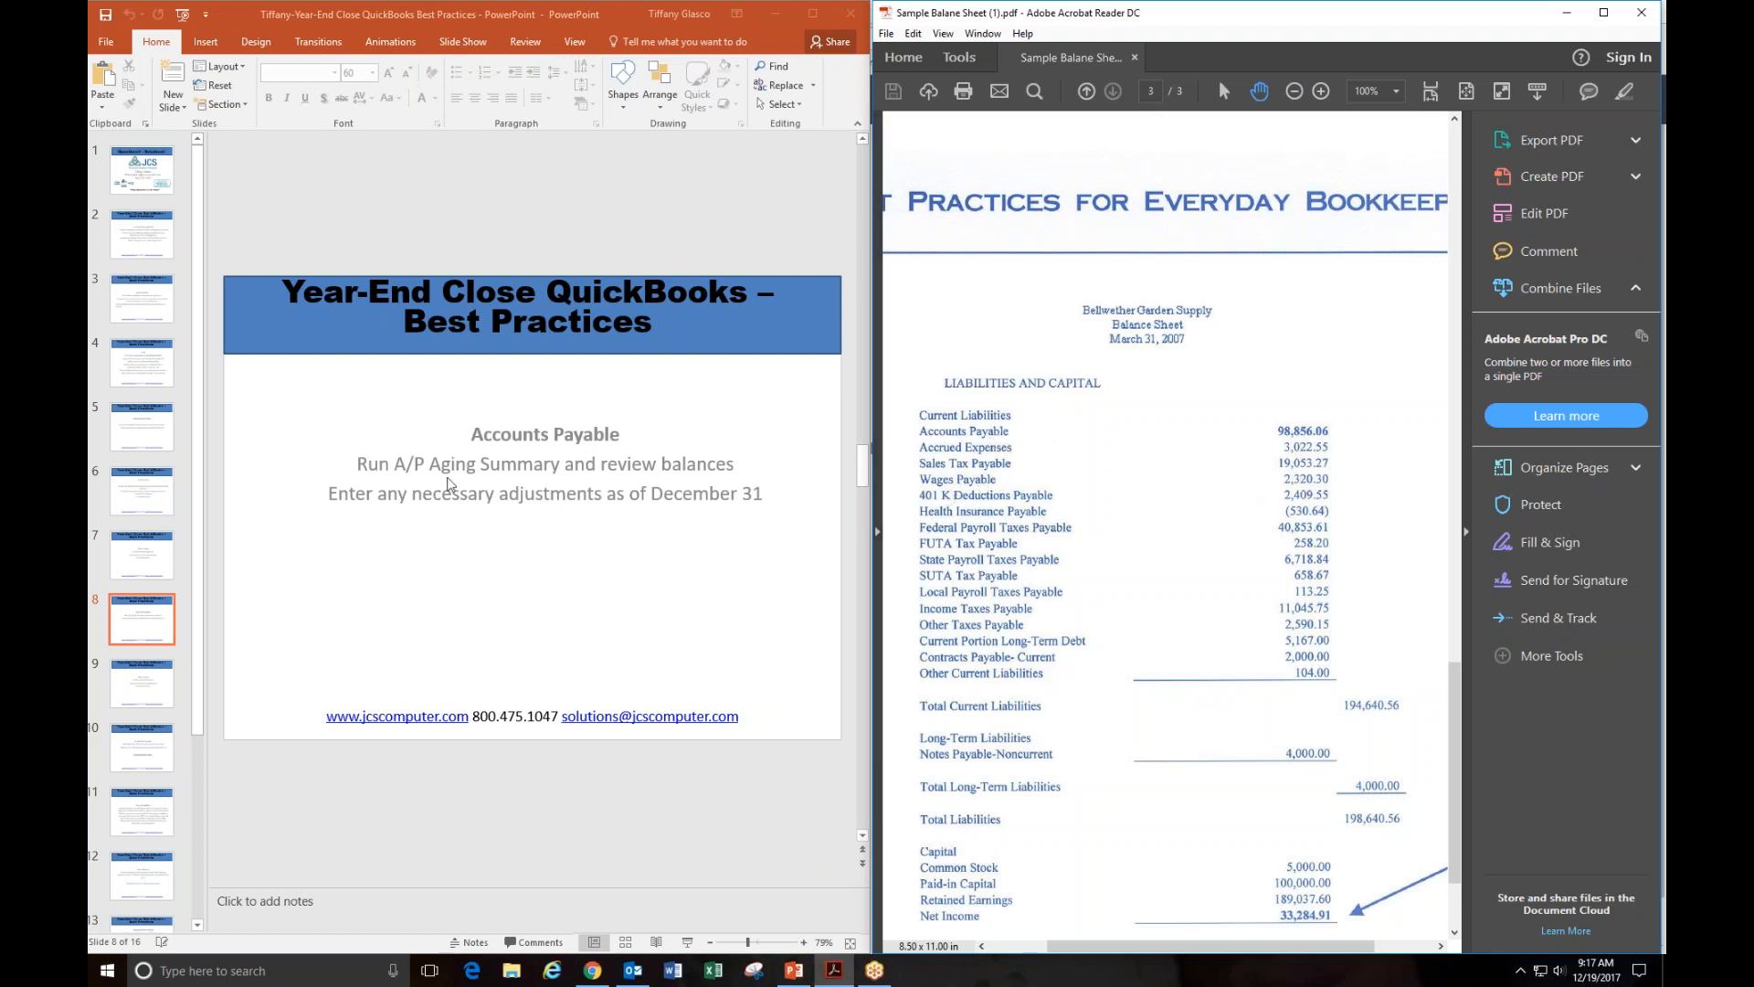
mouse_move(691, 489)
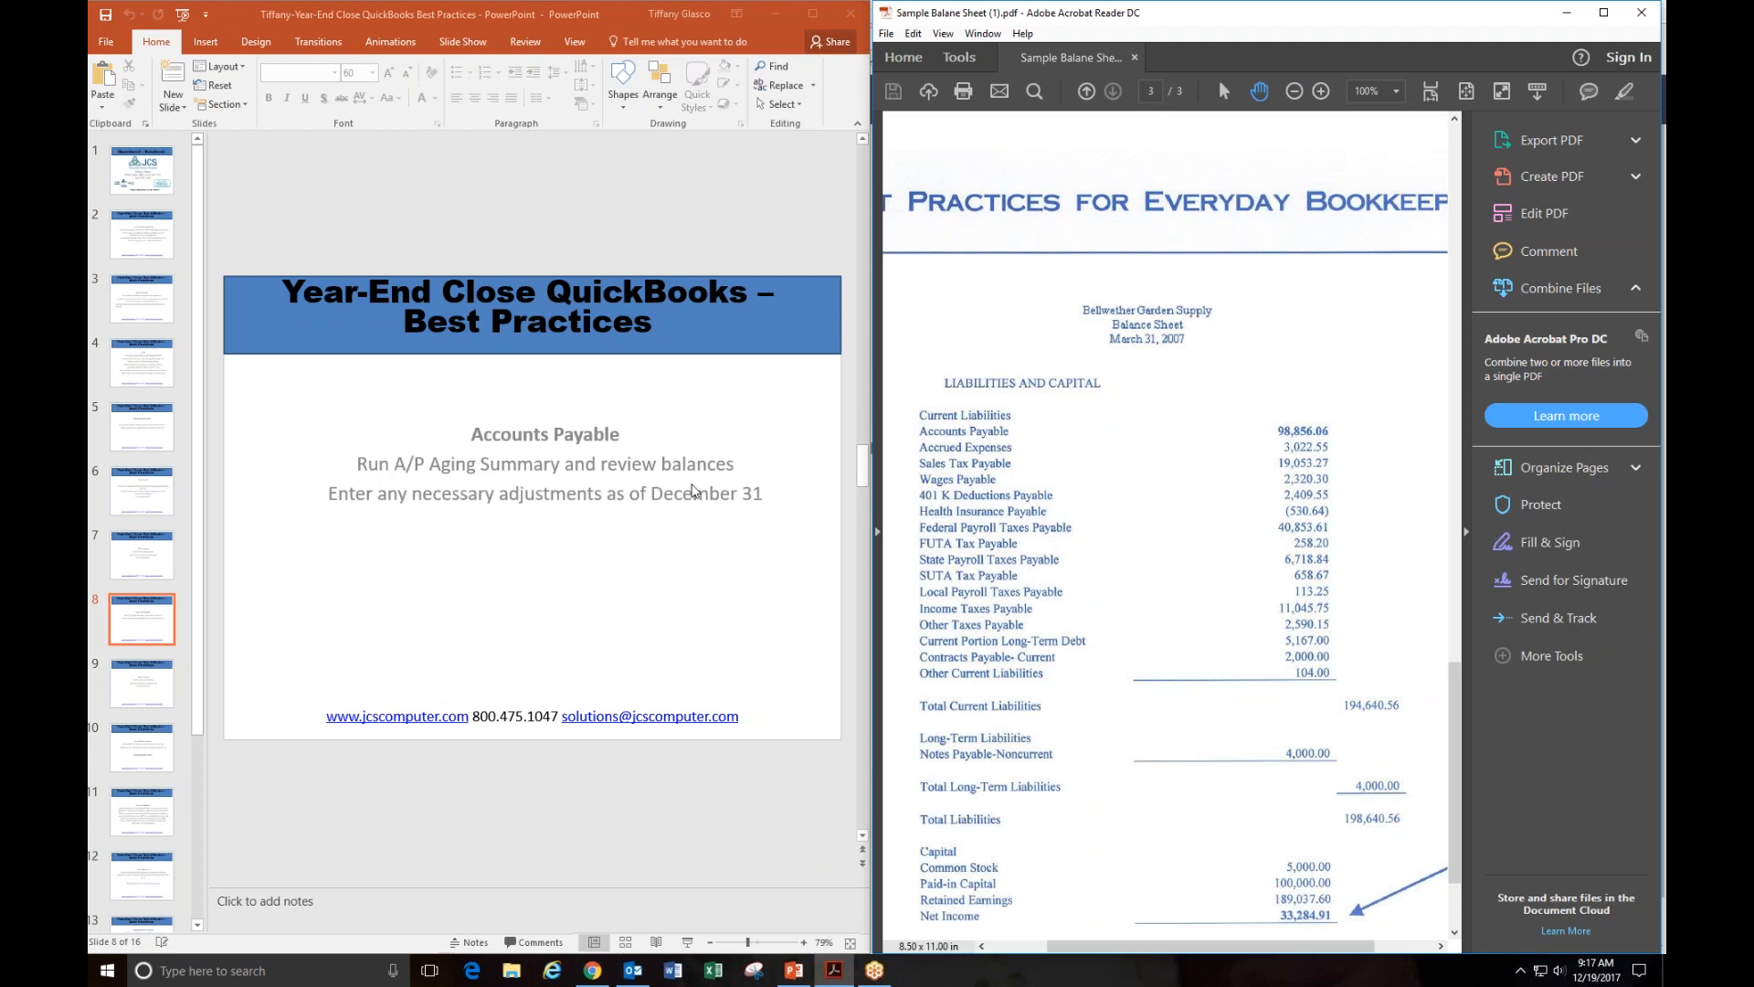
mouse_move(1281, 497)
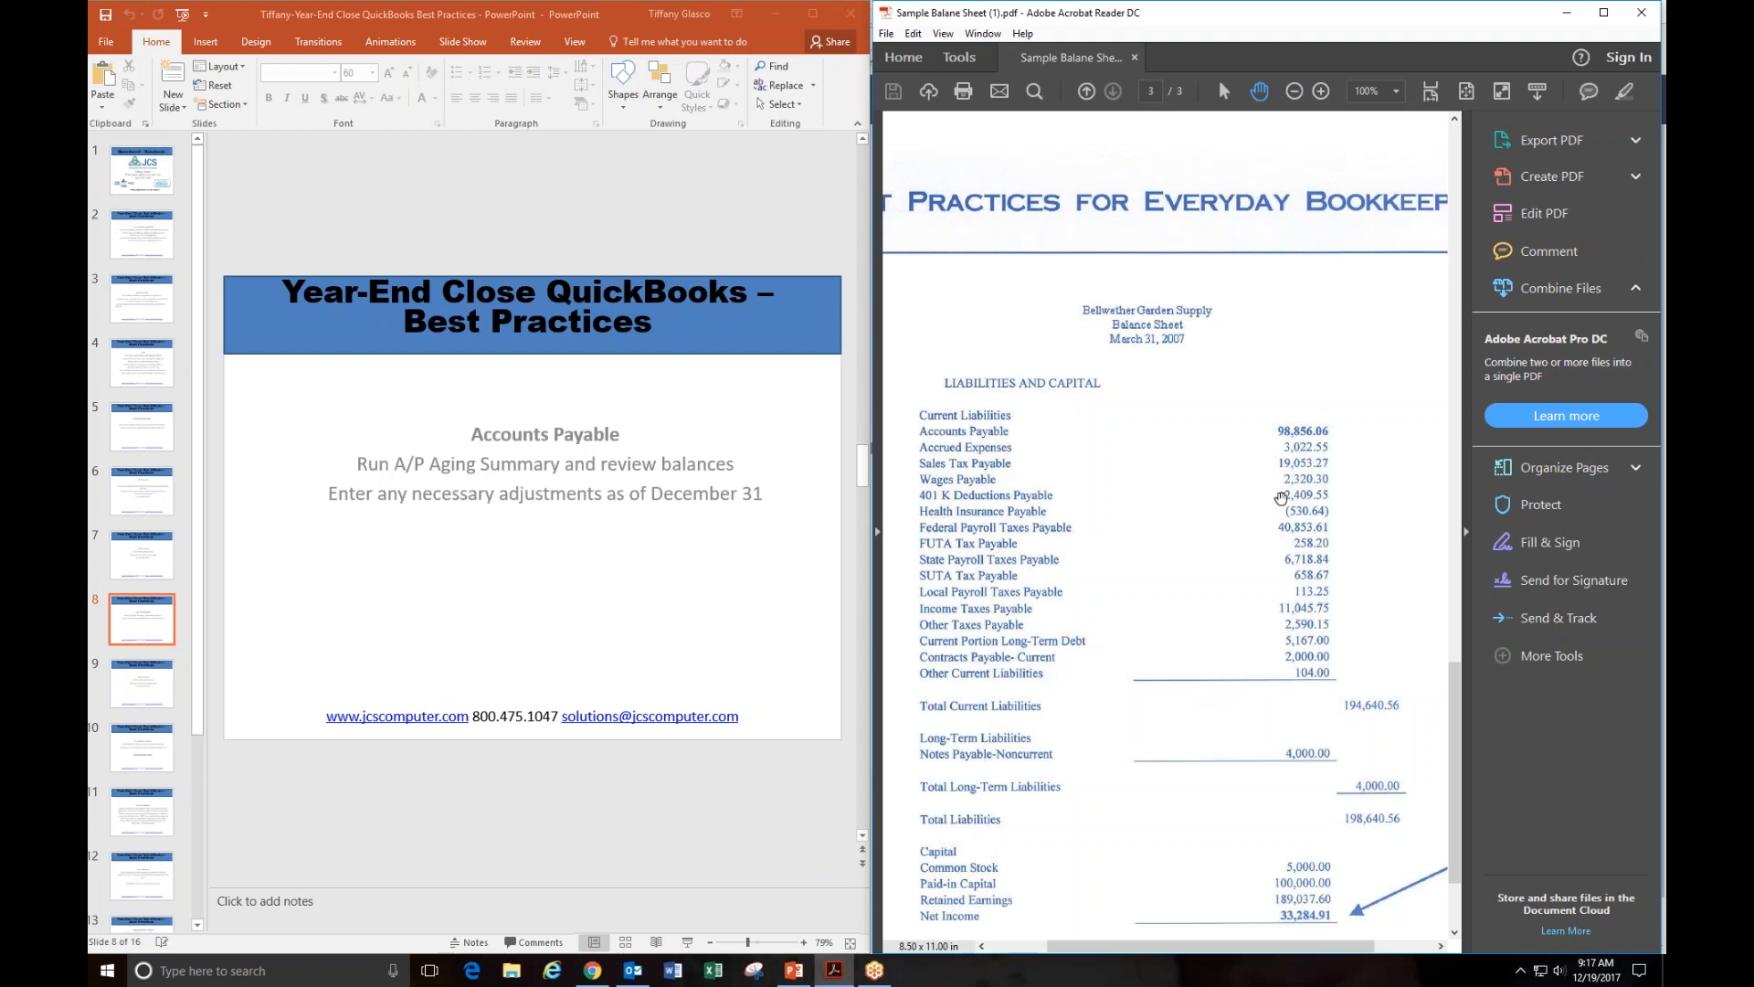
mouse_move(1098, 497)
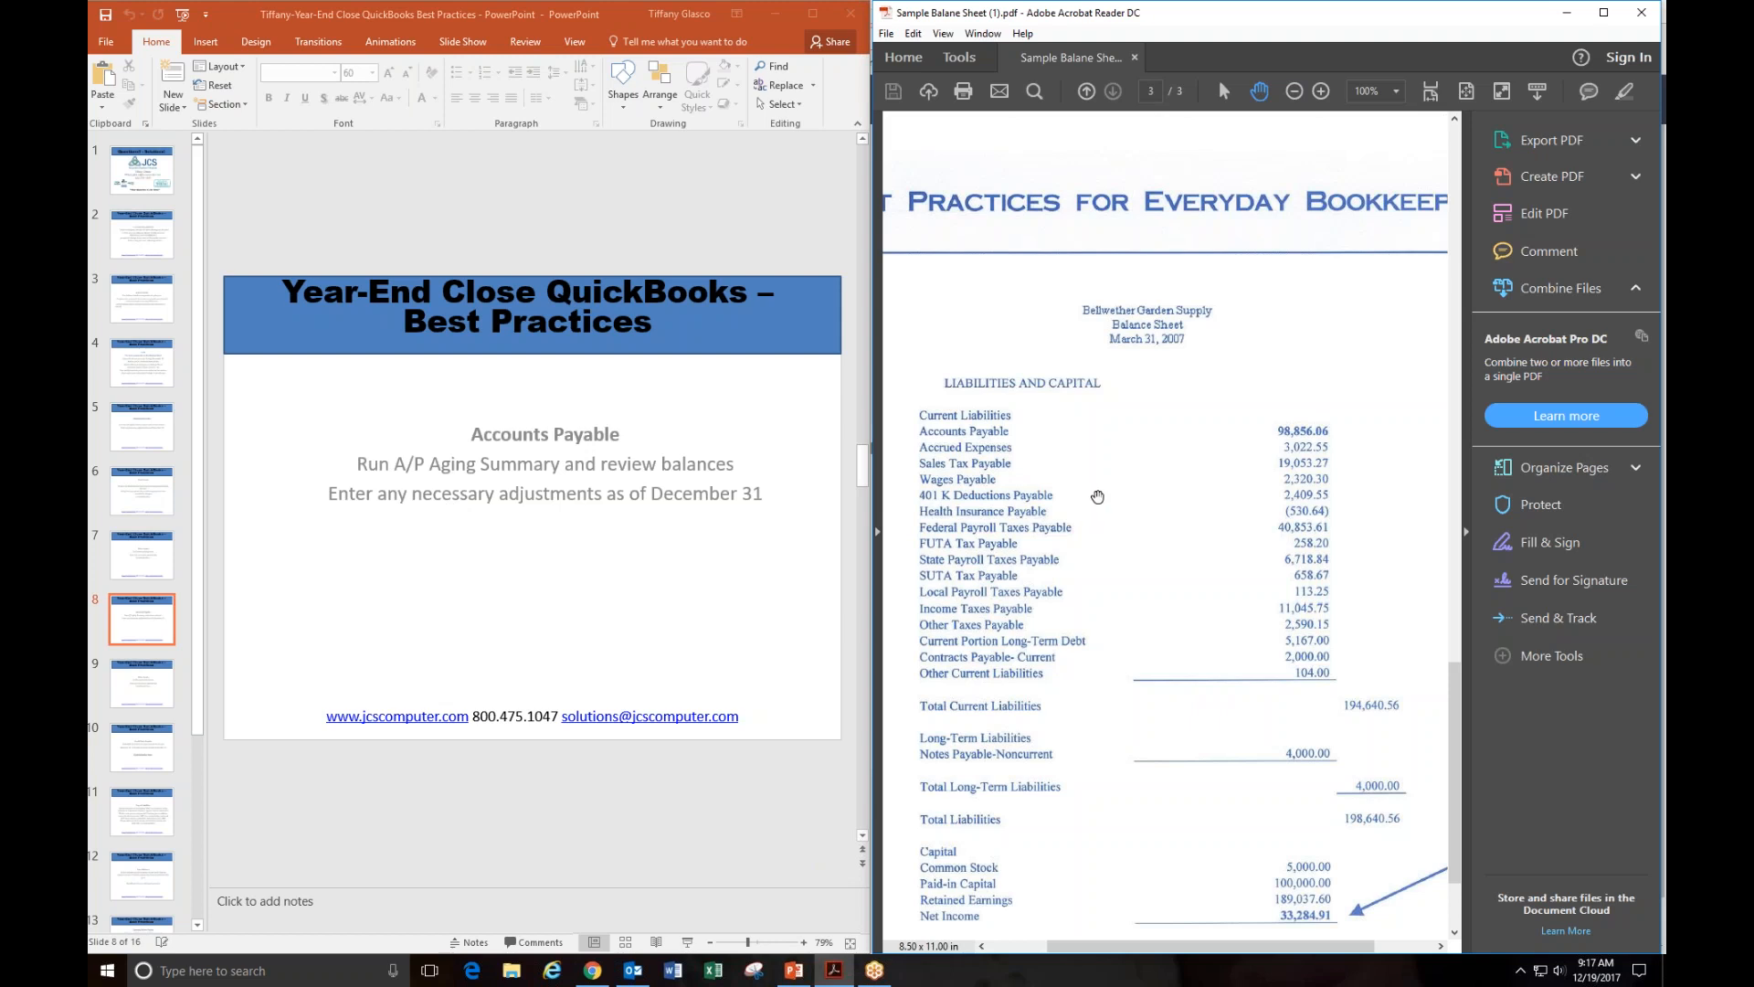
mouse_move(1080, 492)
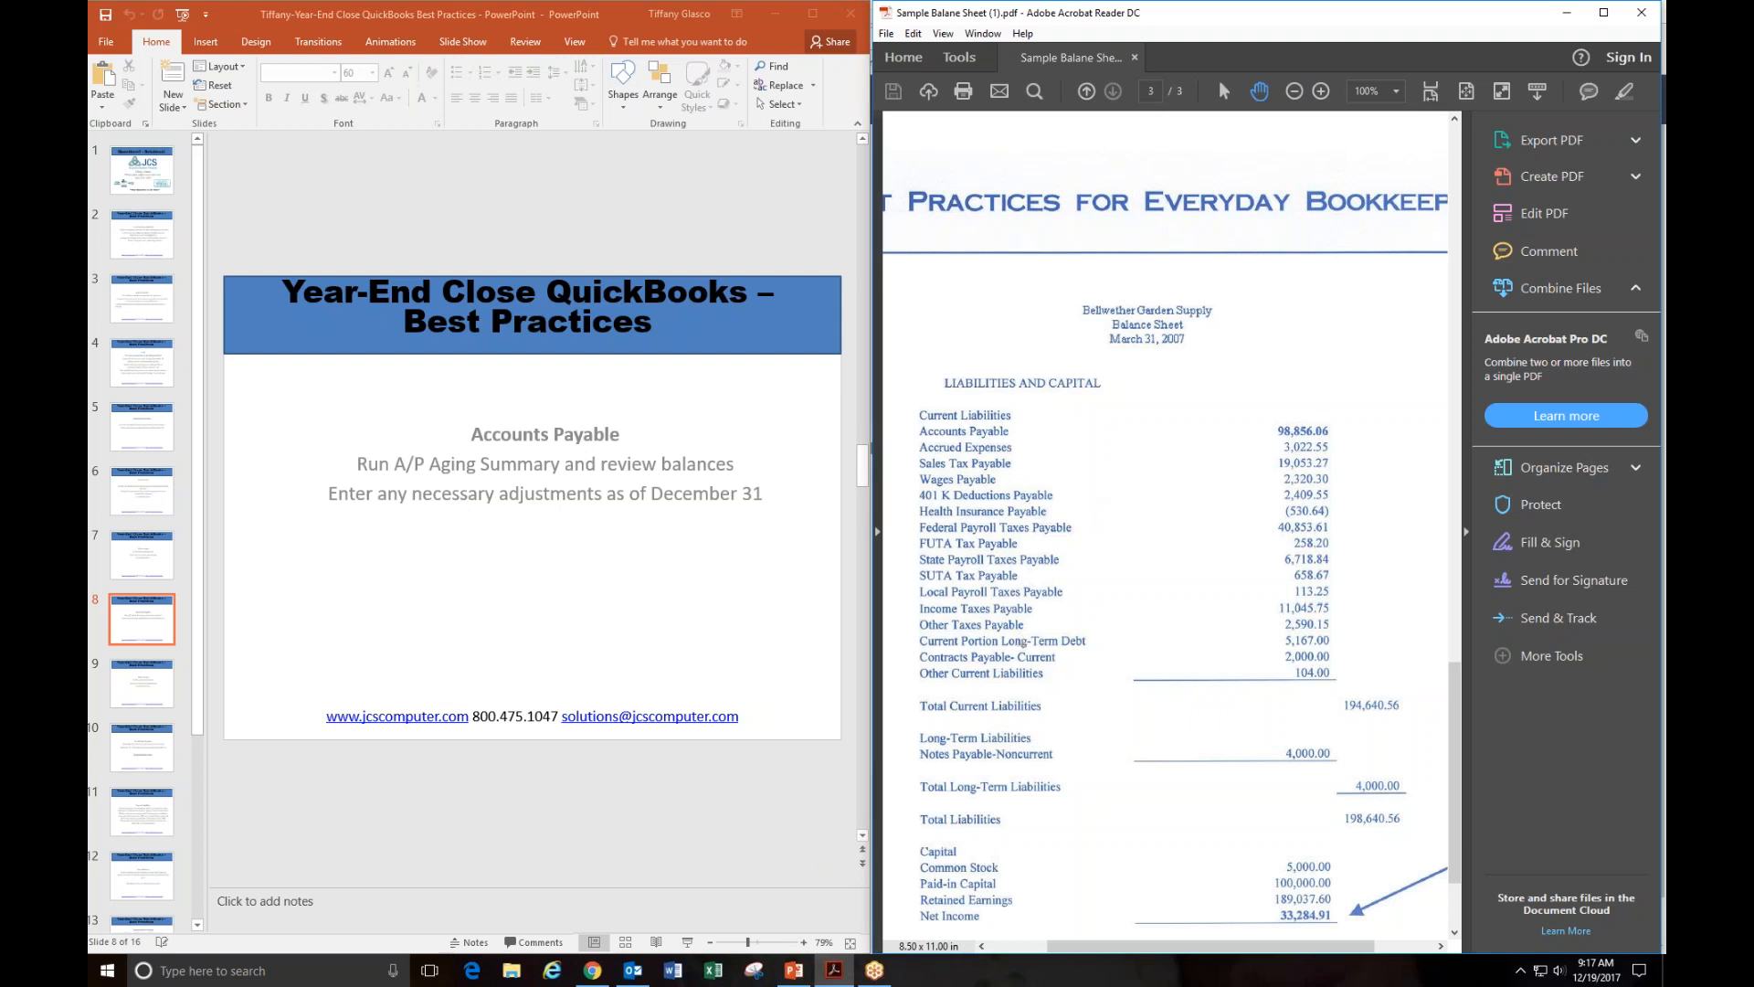
mouse_move(143, 681)
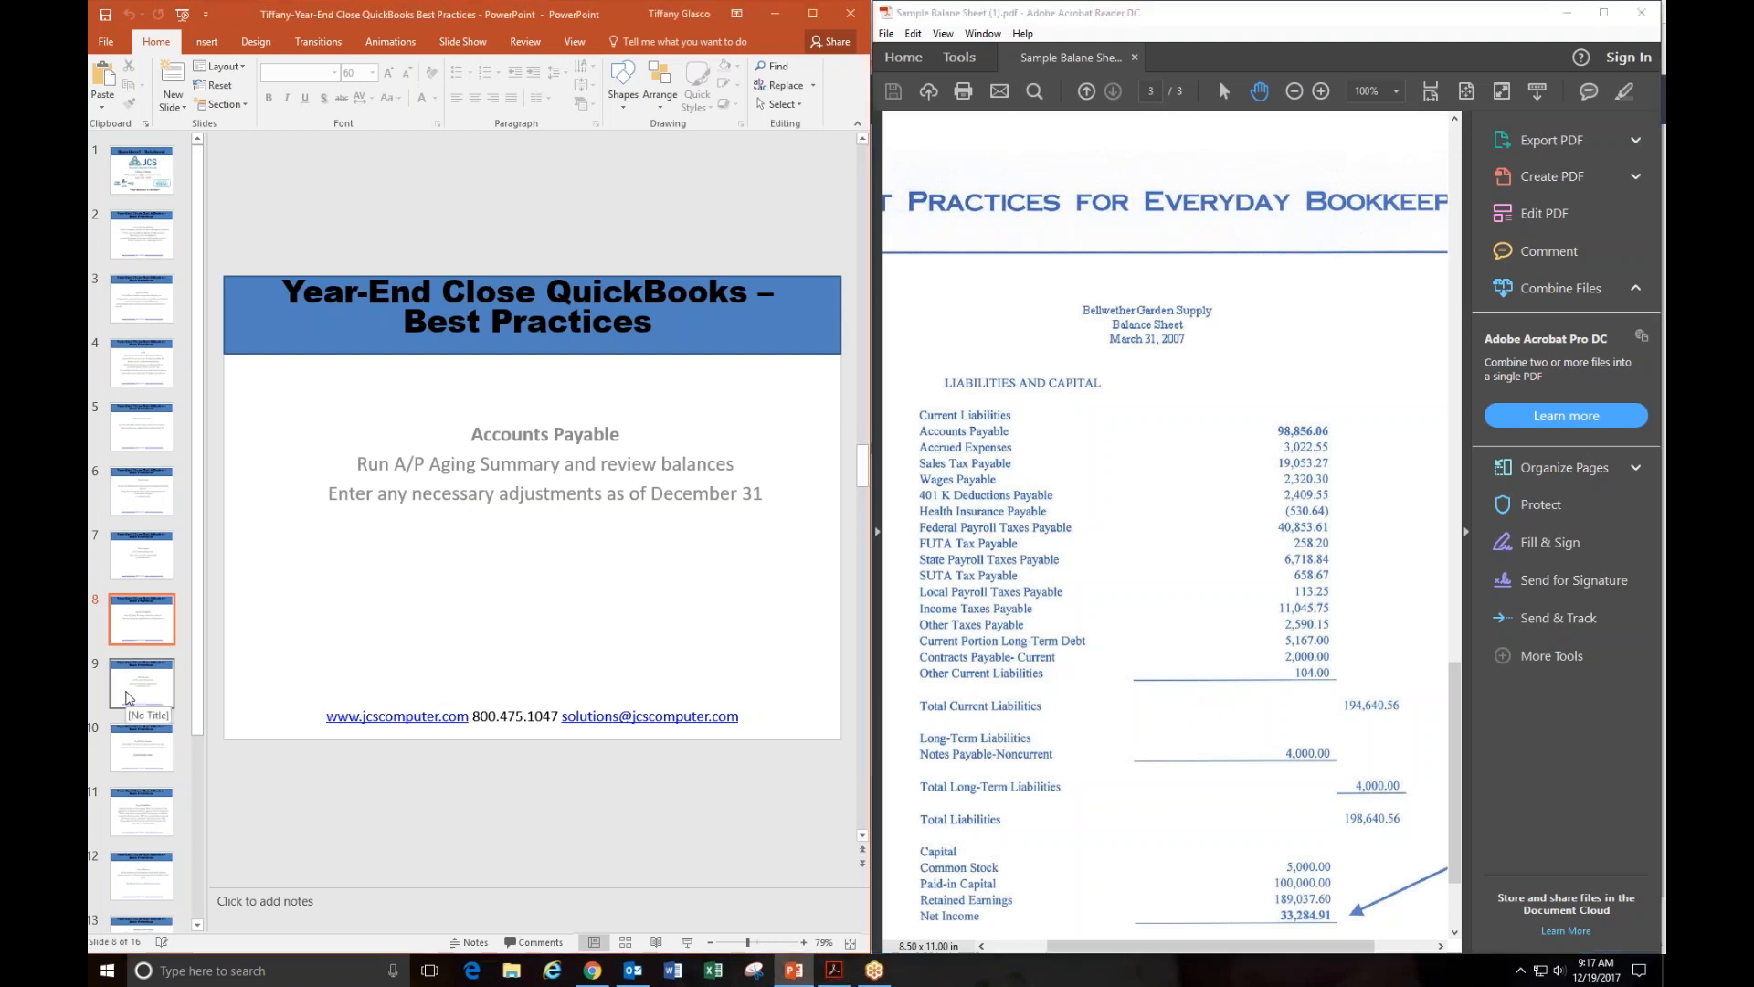
click(141, 681)
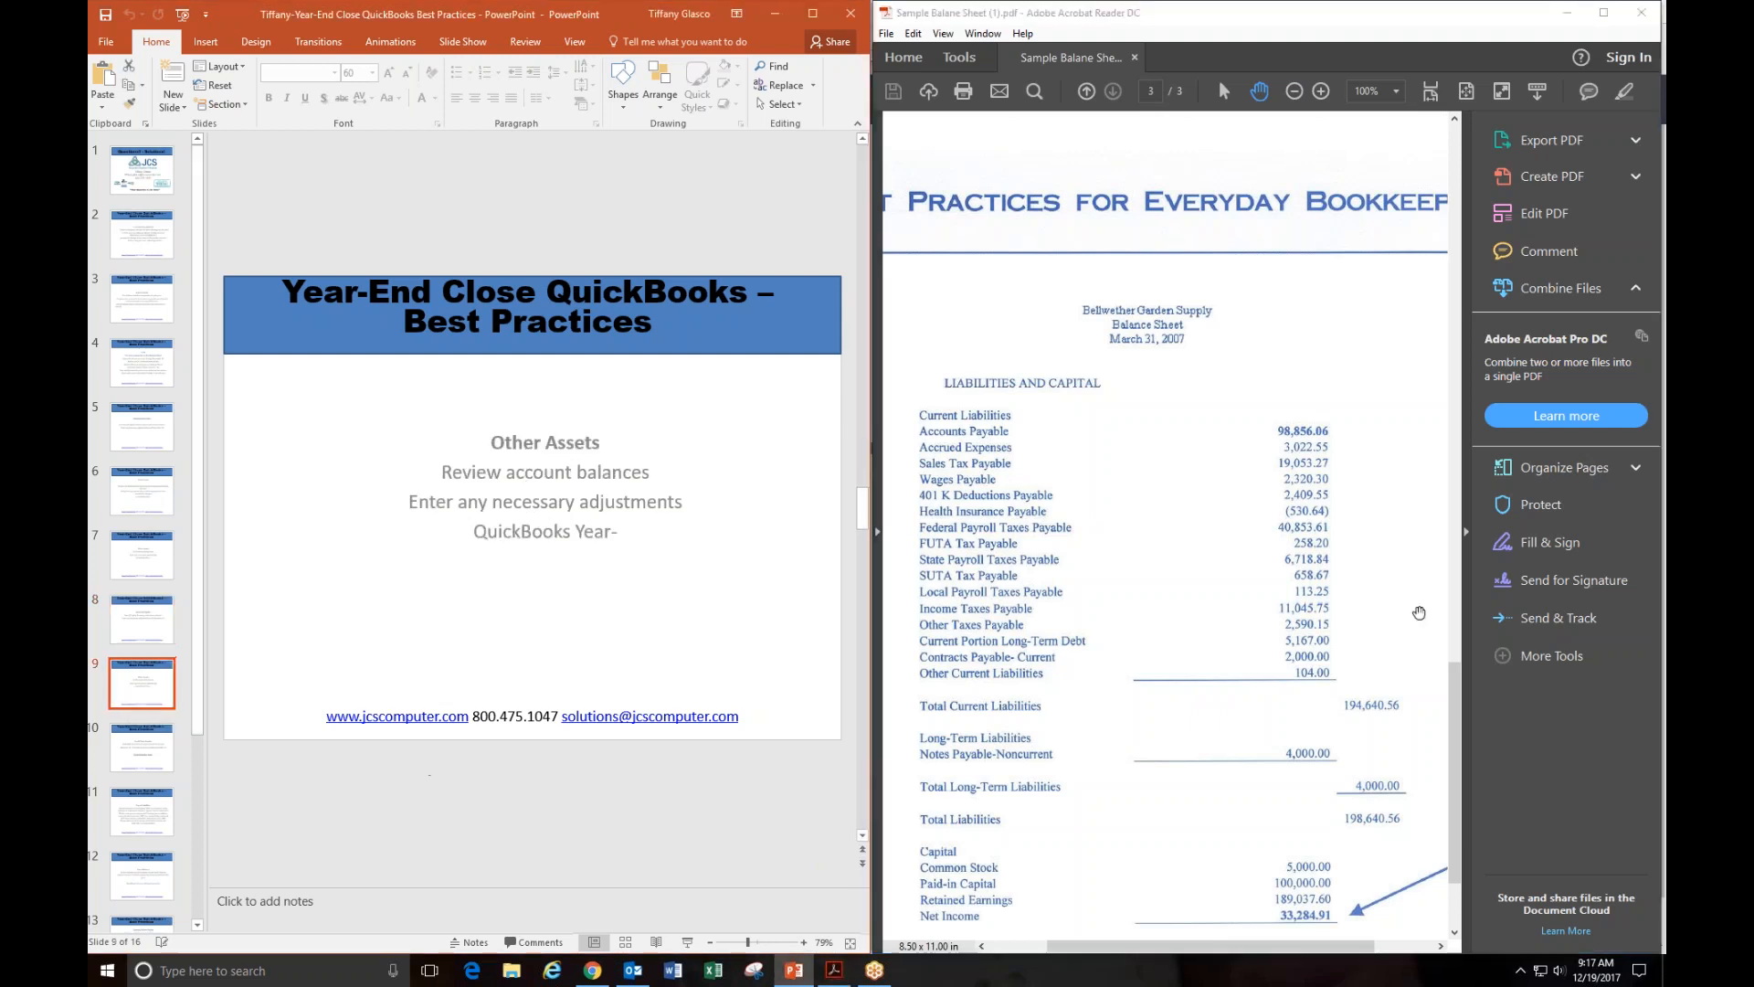
mouse_move(133, 758)
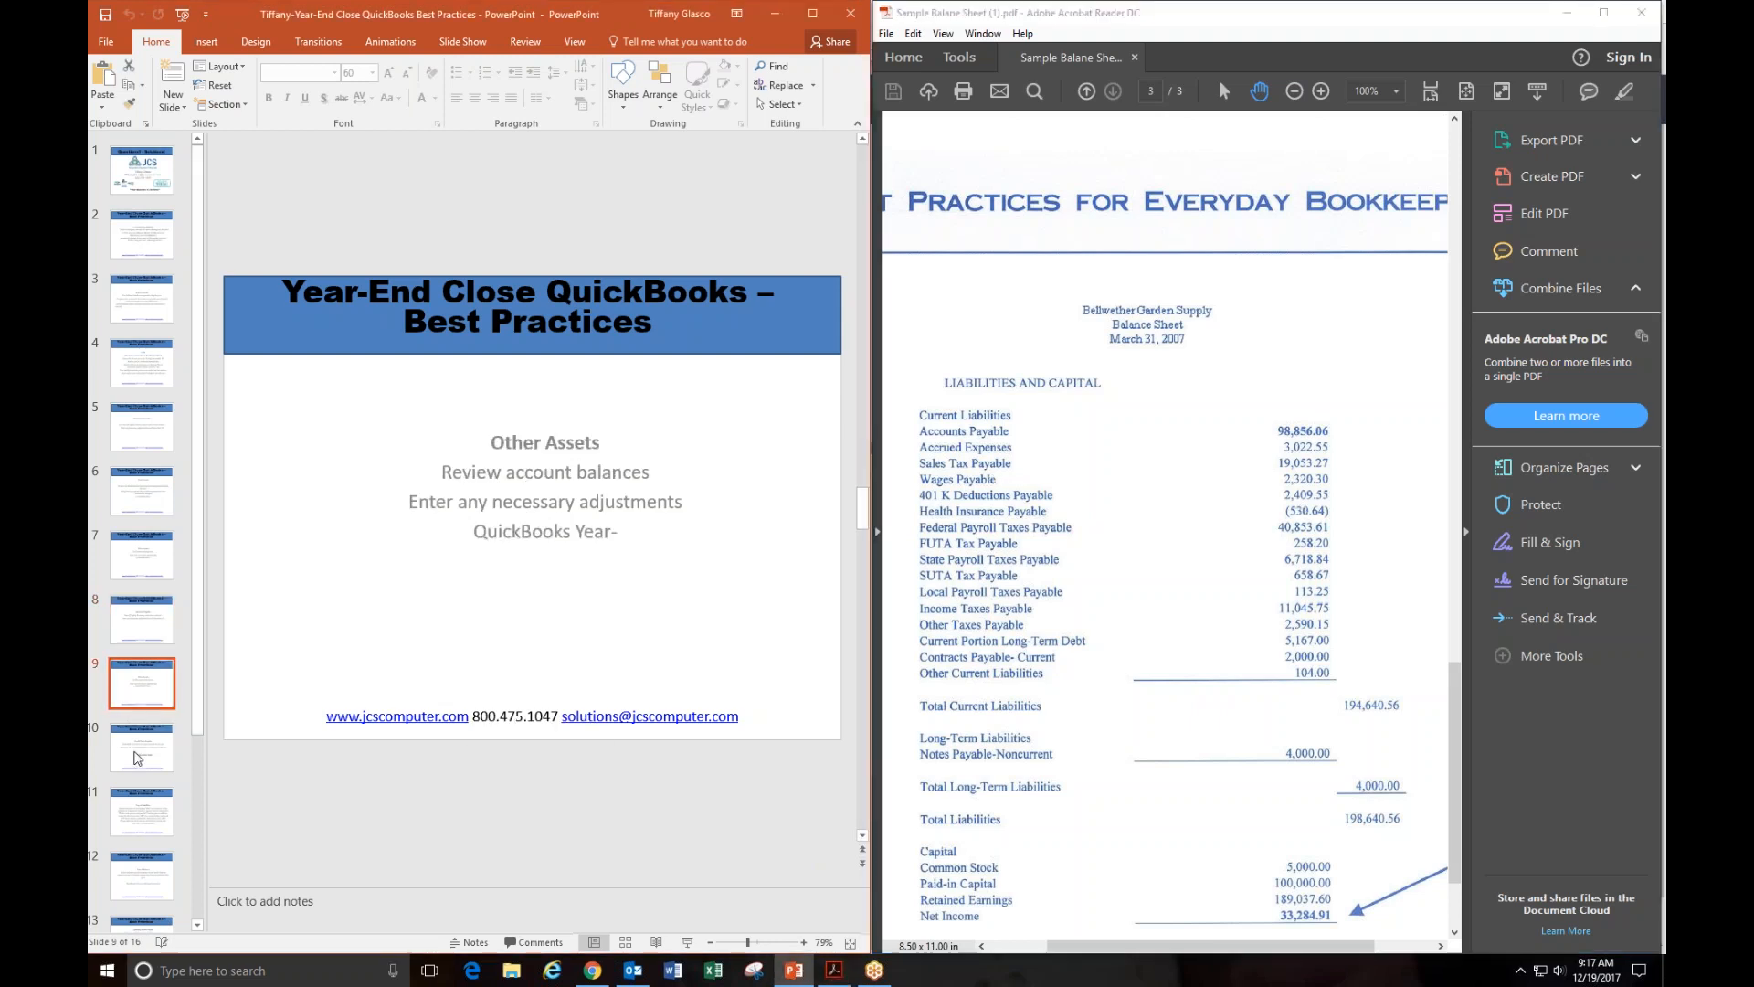
Step: Move through the Credit Cards Payable slide to slide 11, Payroll Liabilities
click(141, 745)
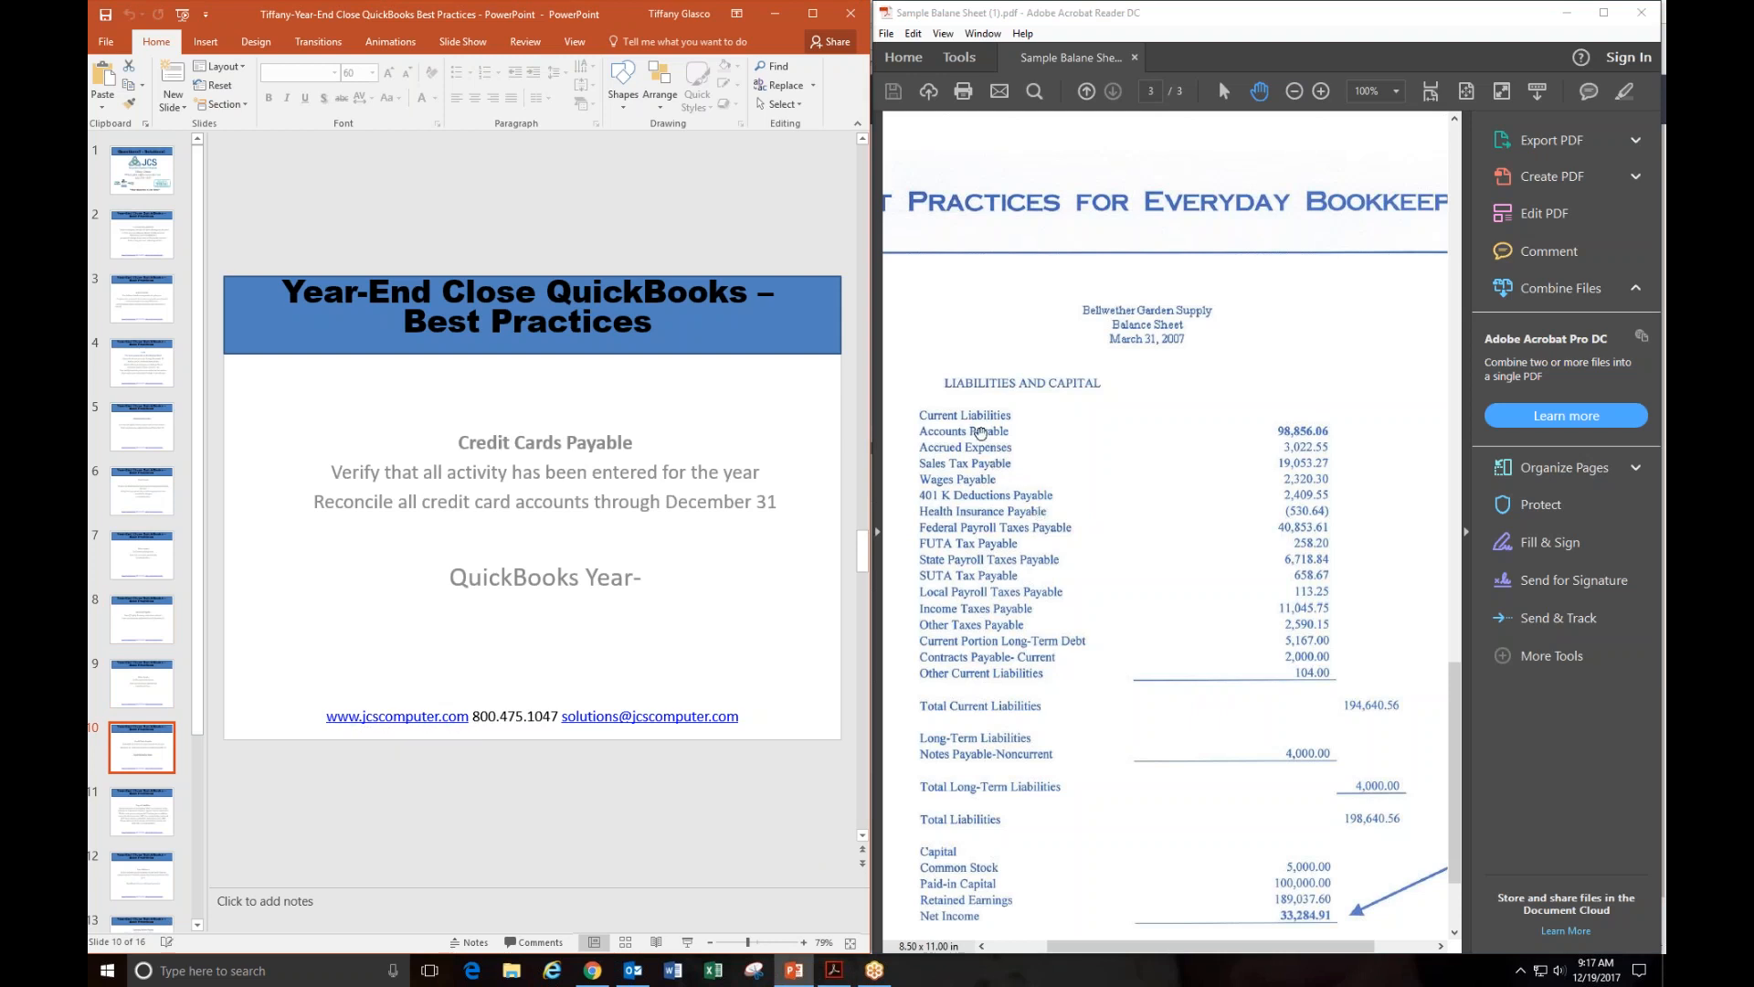
mouse_move(1013, 715)
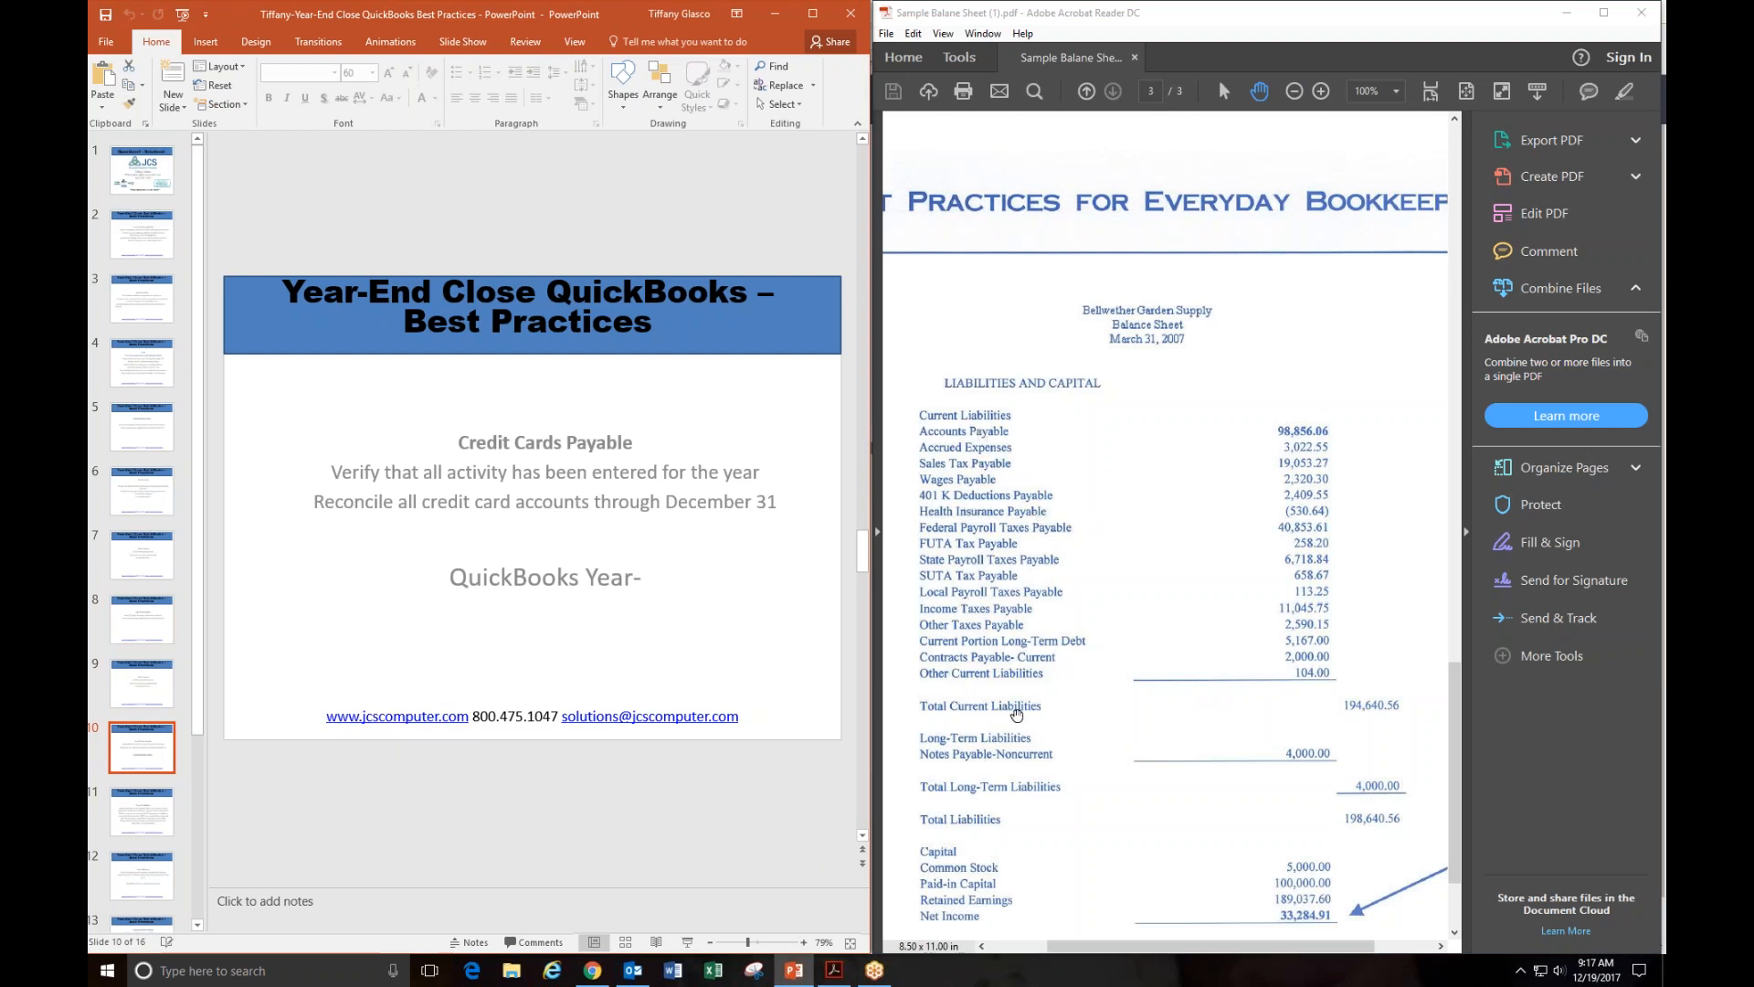
scroll(down, 3)
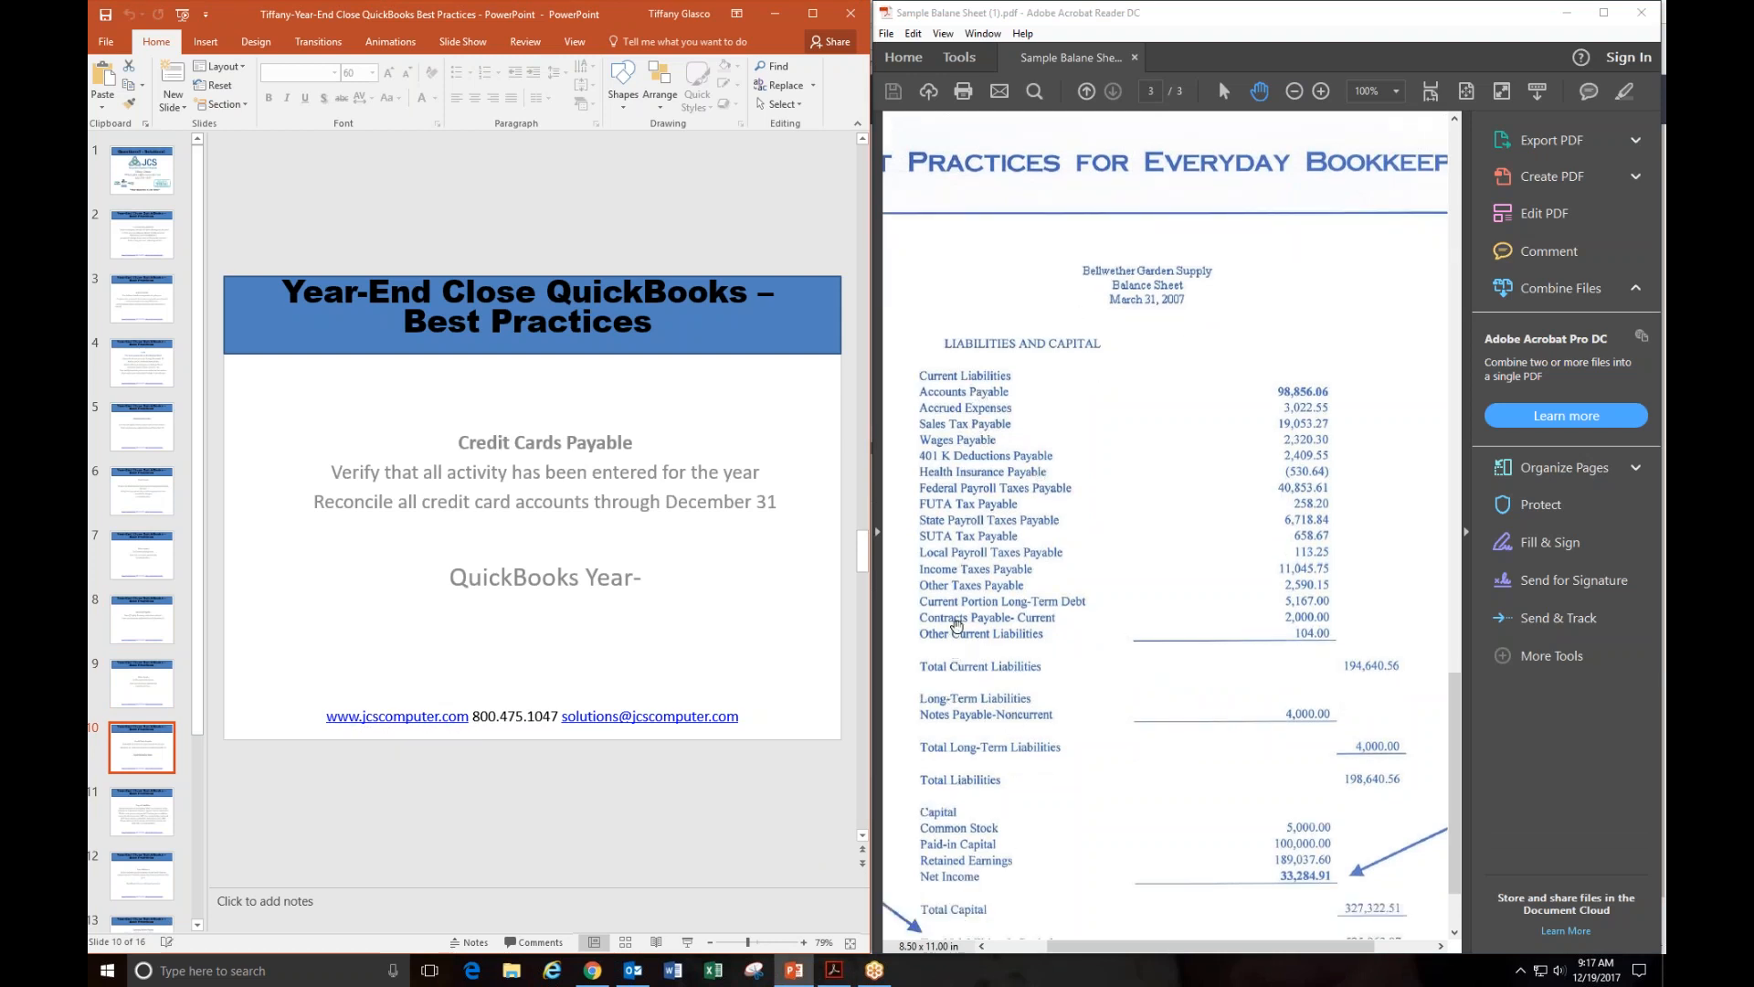
mouse_move(976, 357)
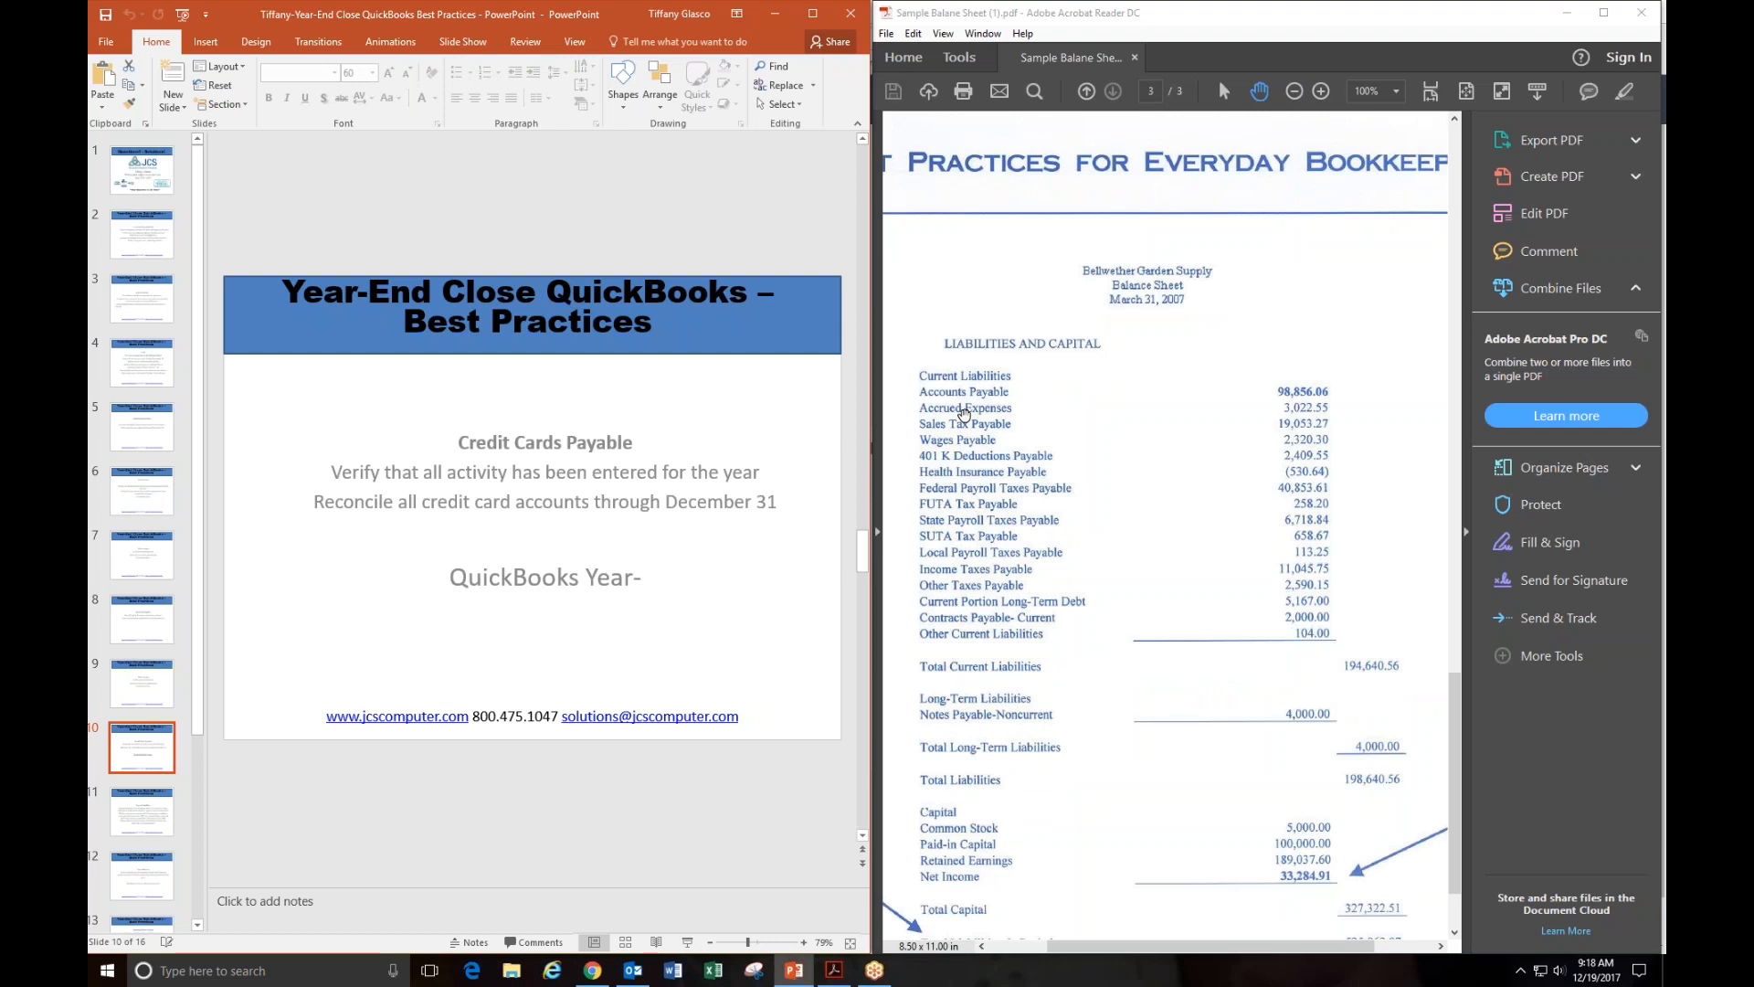
mouse_move(997, 563)
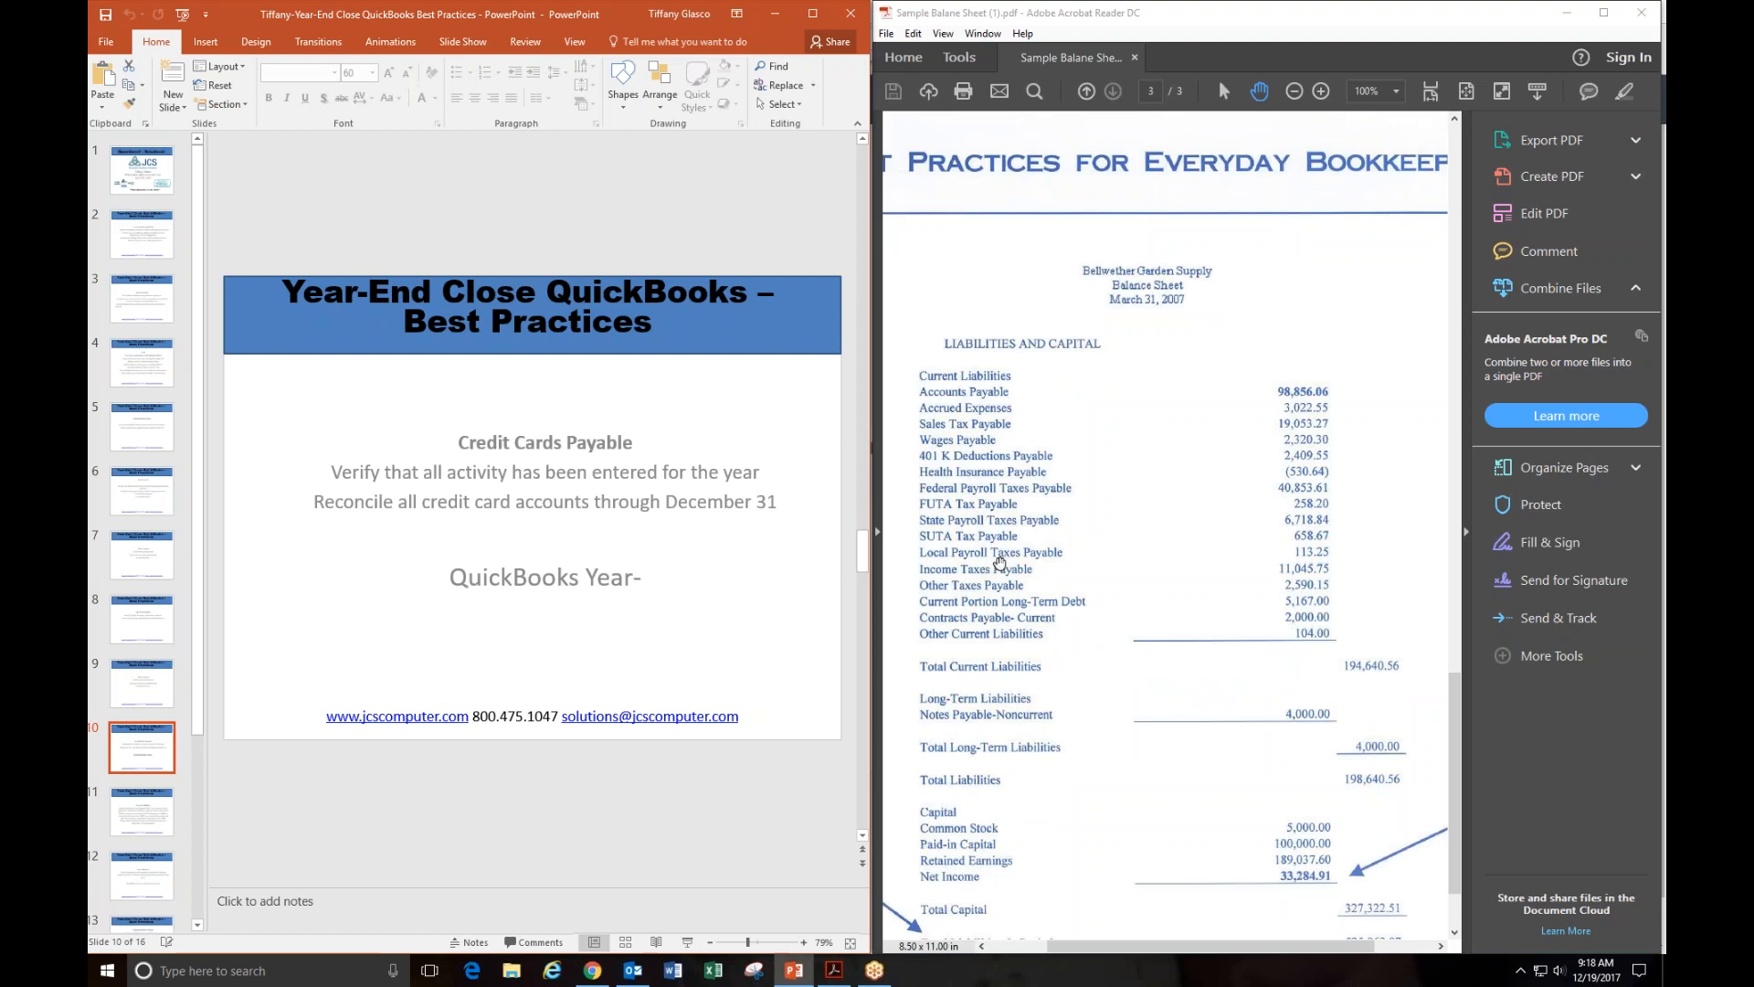
scroll(down, 3)
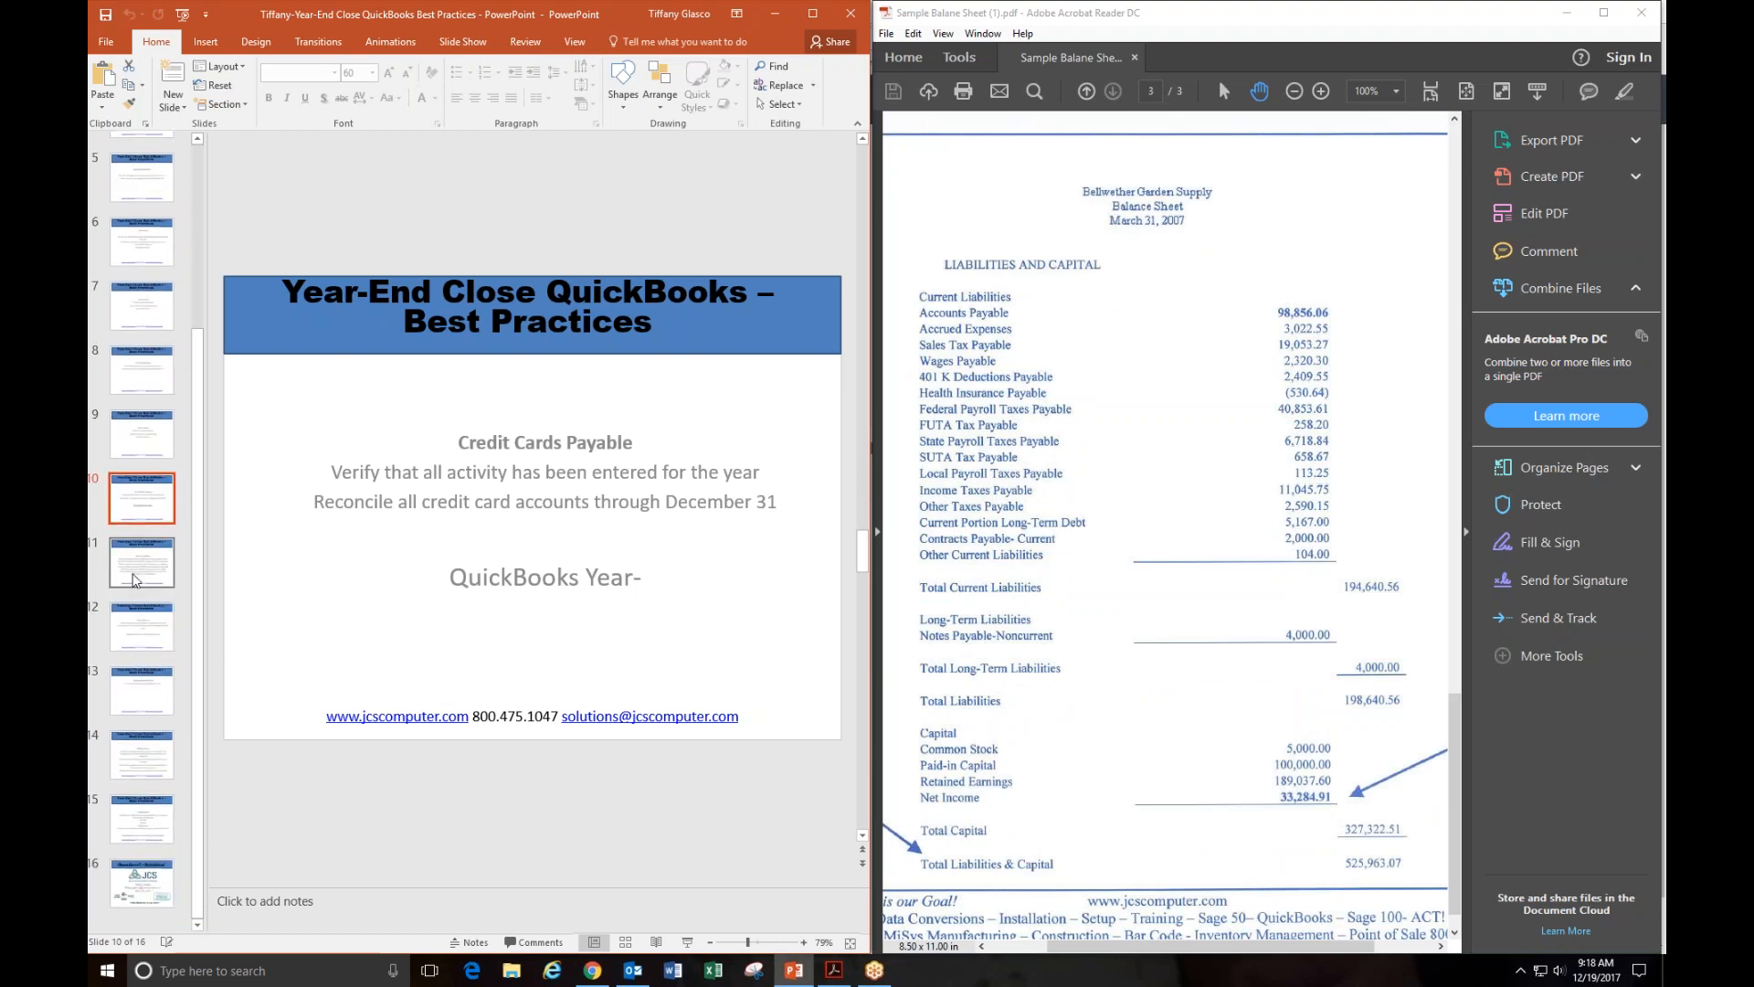
click(140, 561)
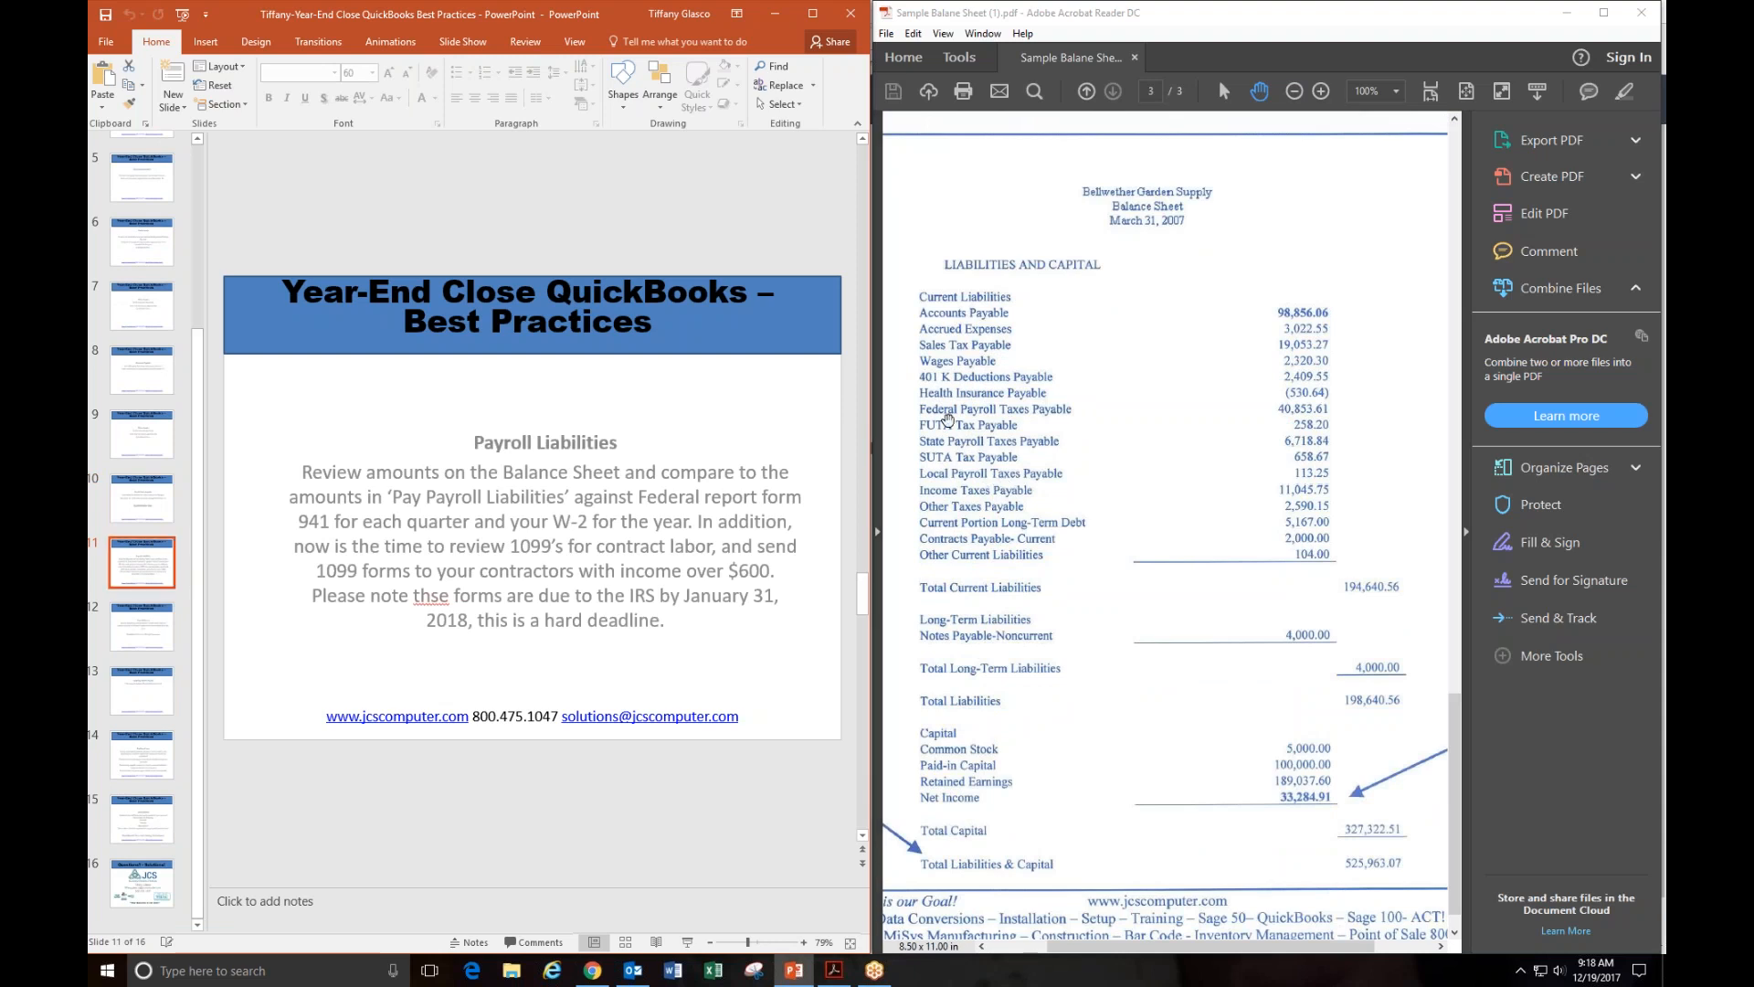
mouse_move(928, 415)
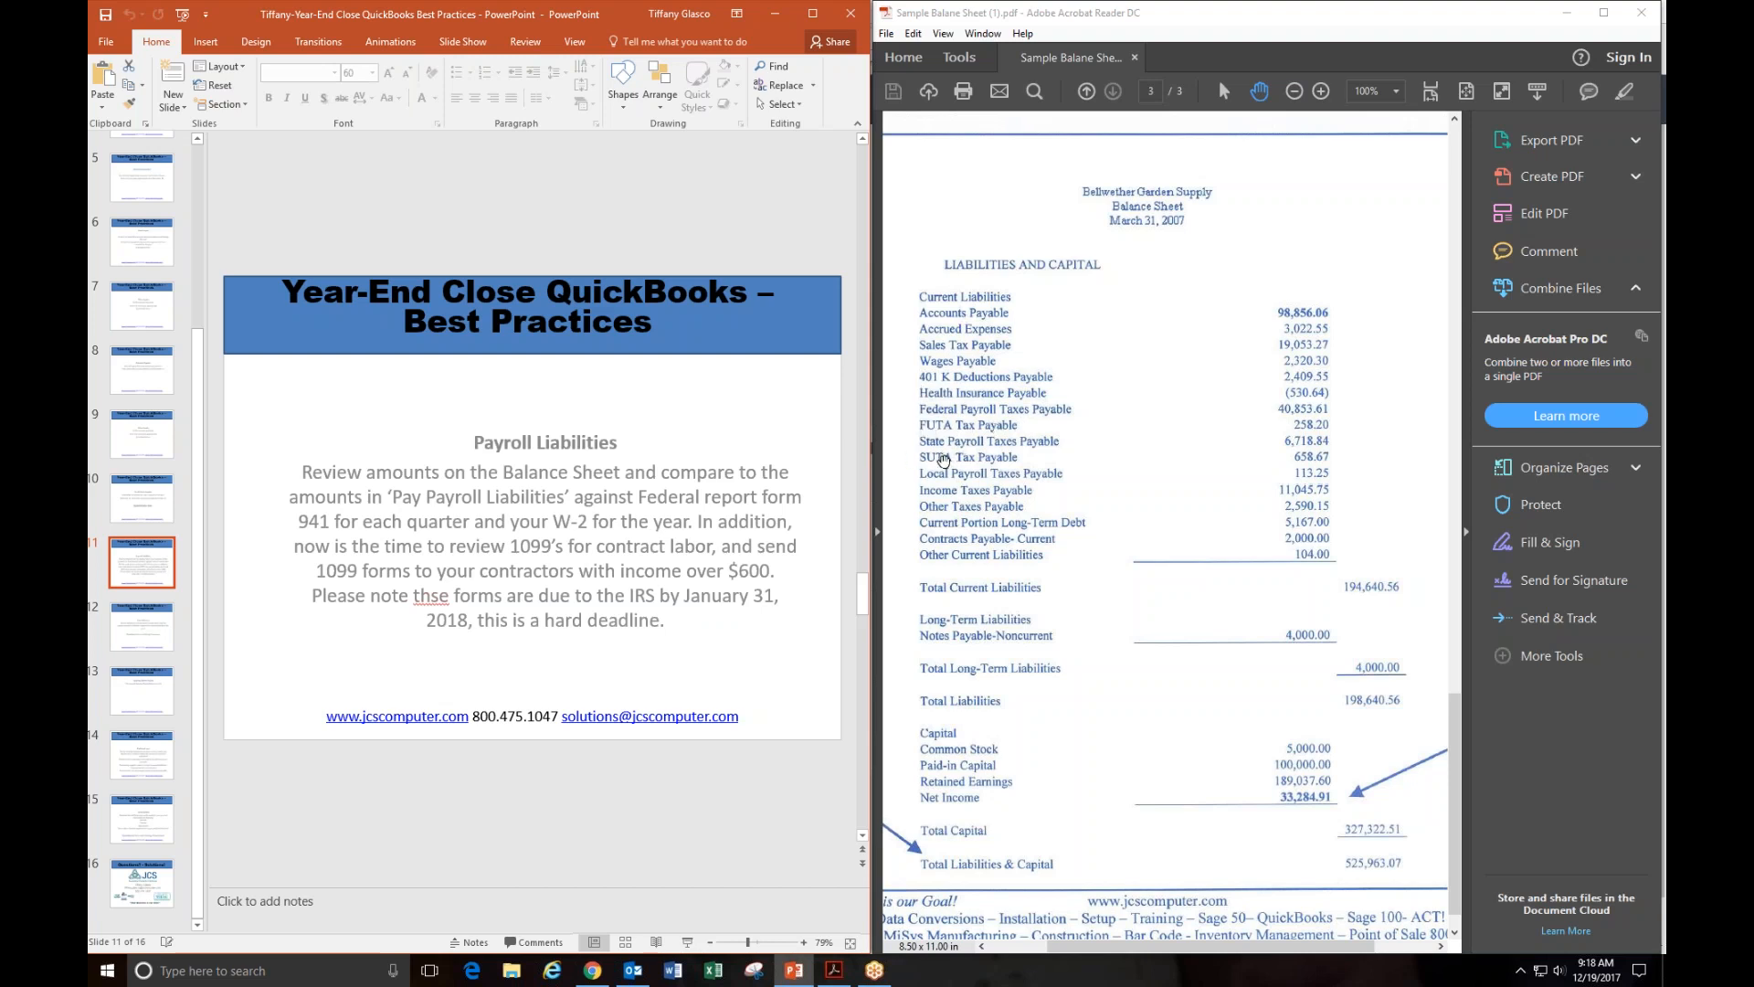
mouse_move(949, 461)
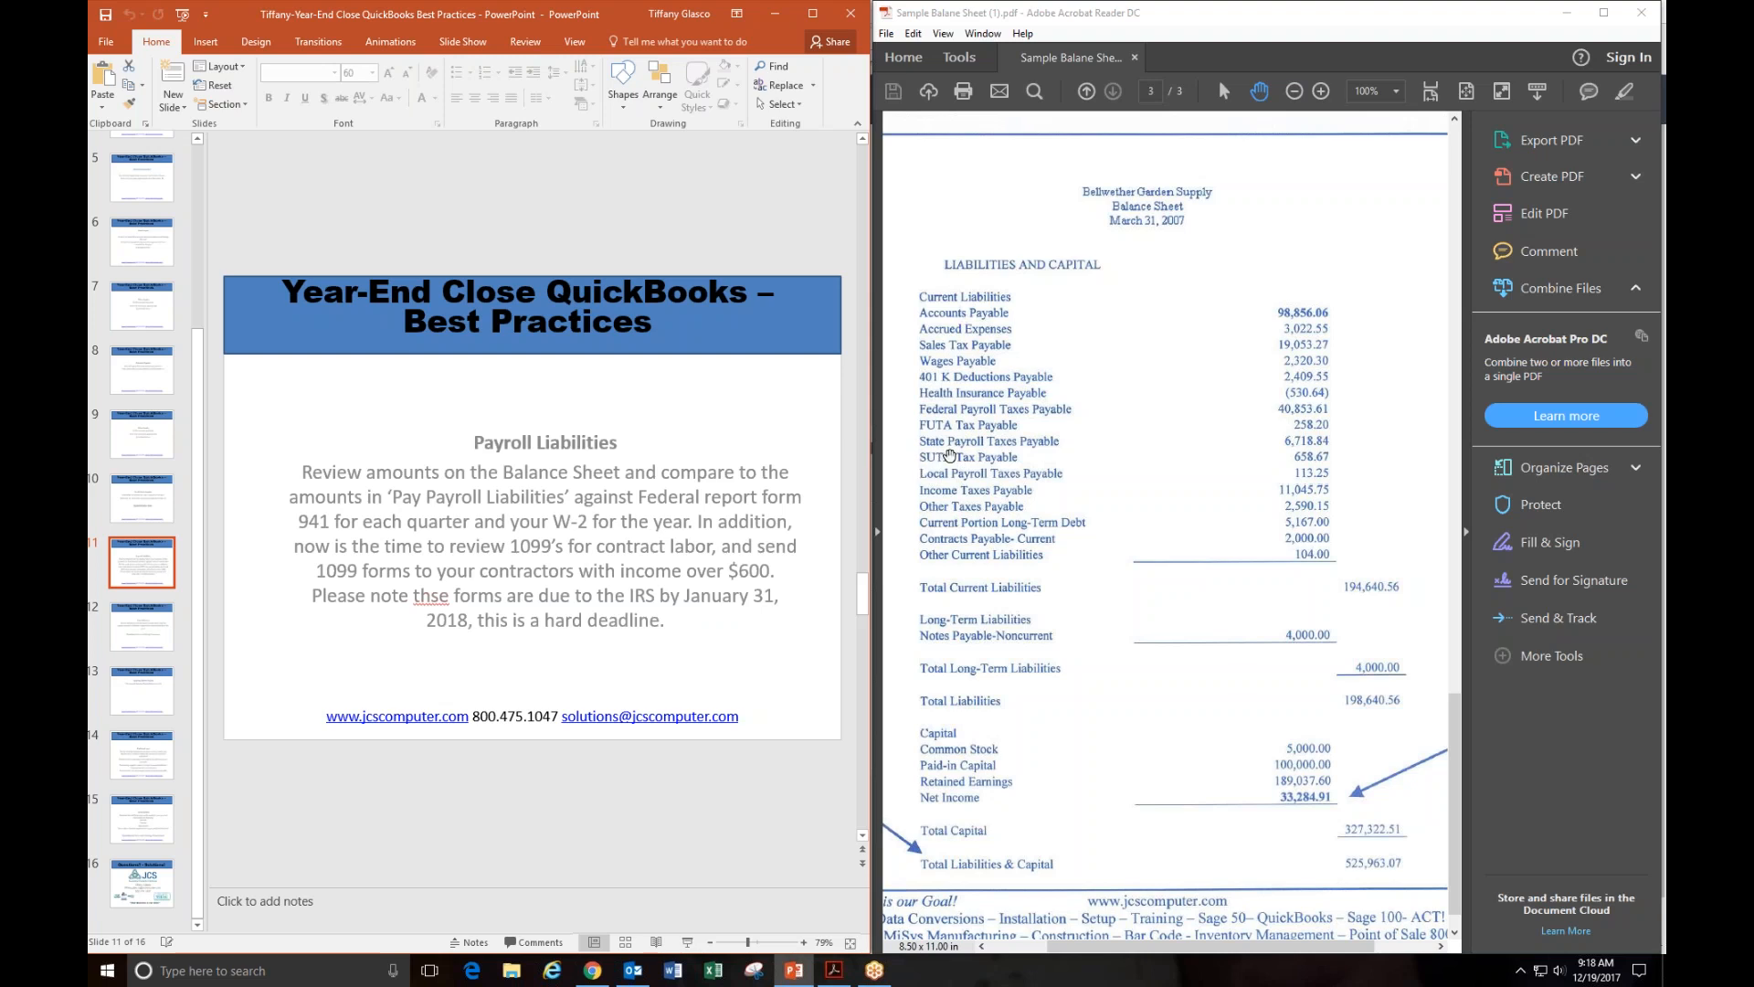
mouse_move(1031, 504)
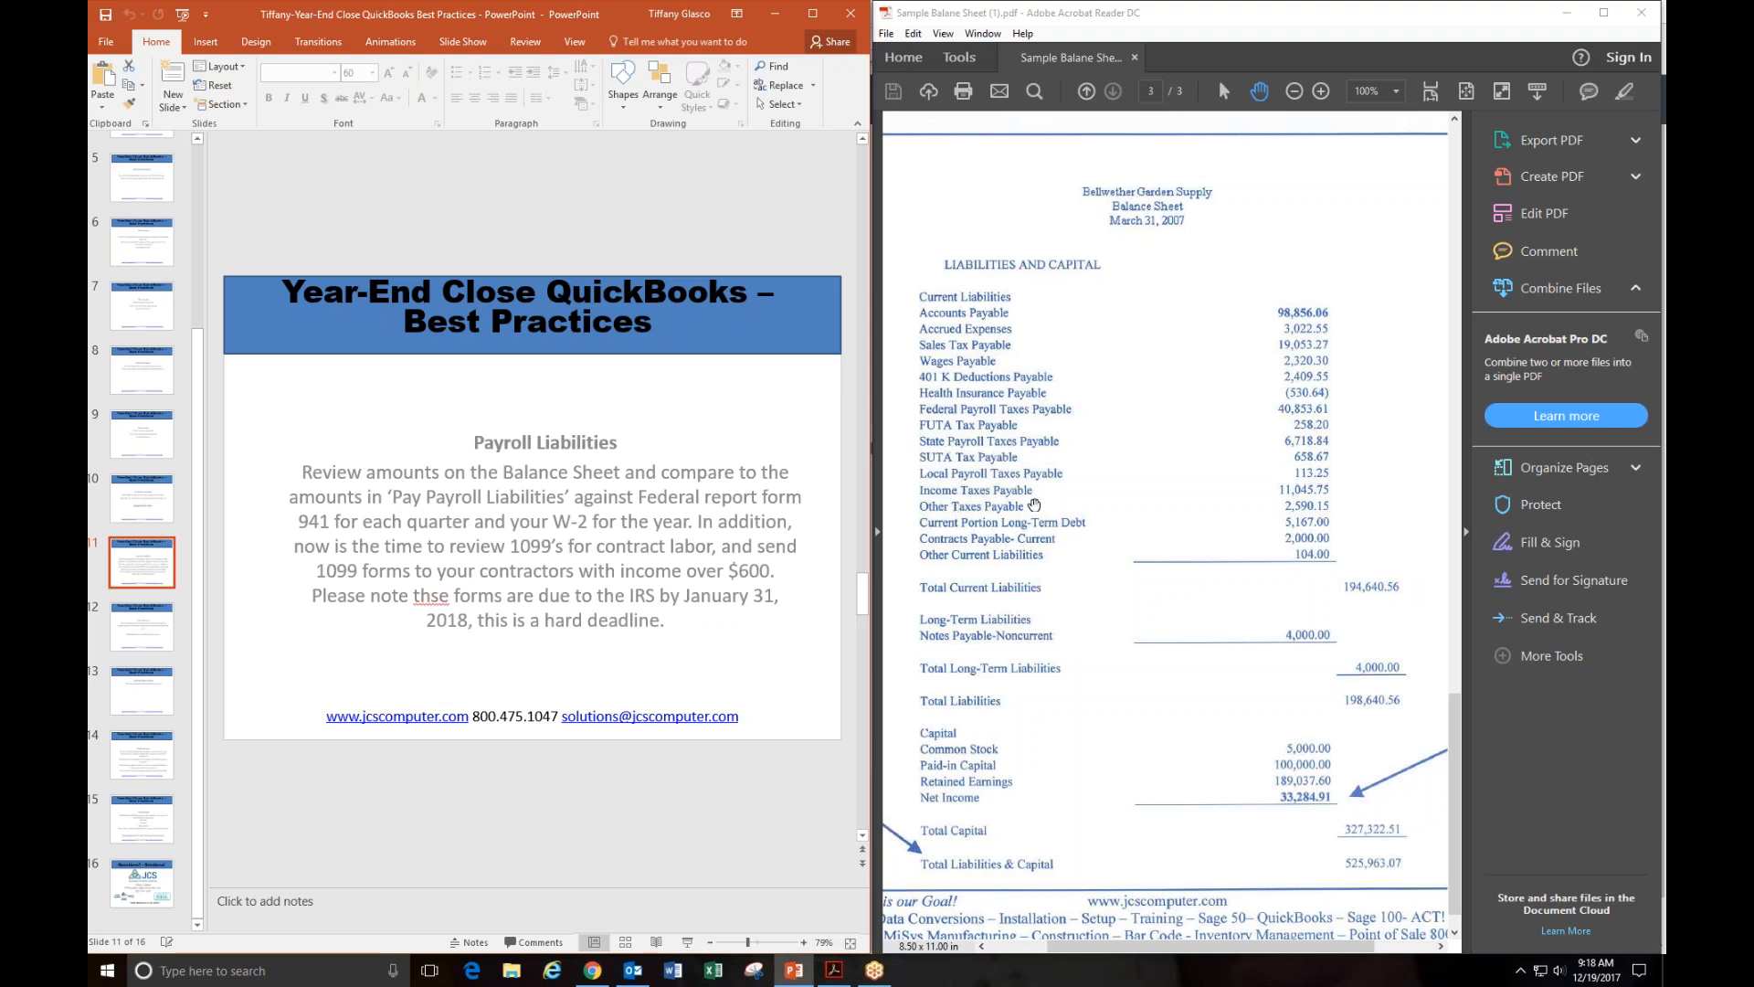
mouse_move(1043, 448)
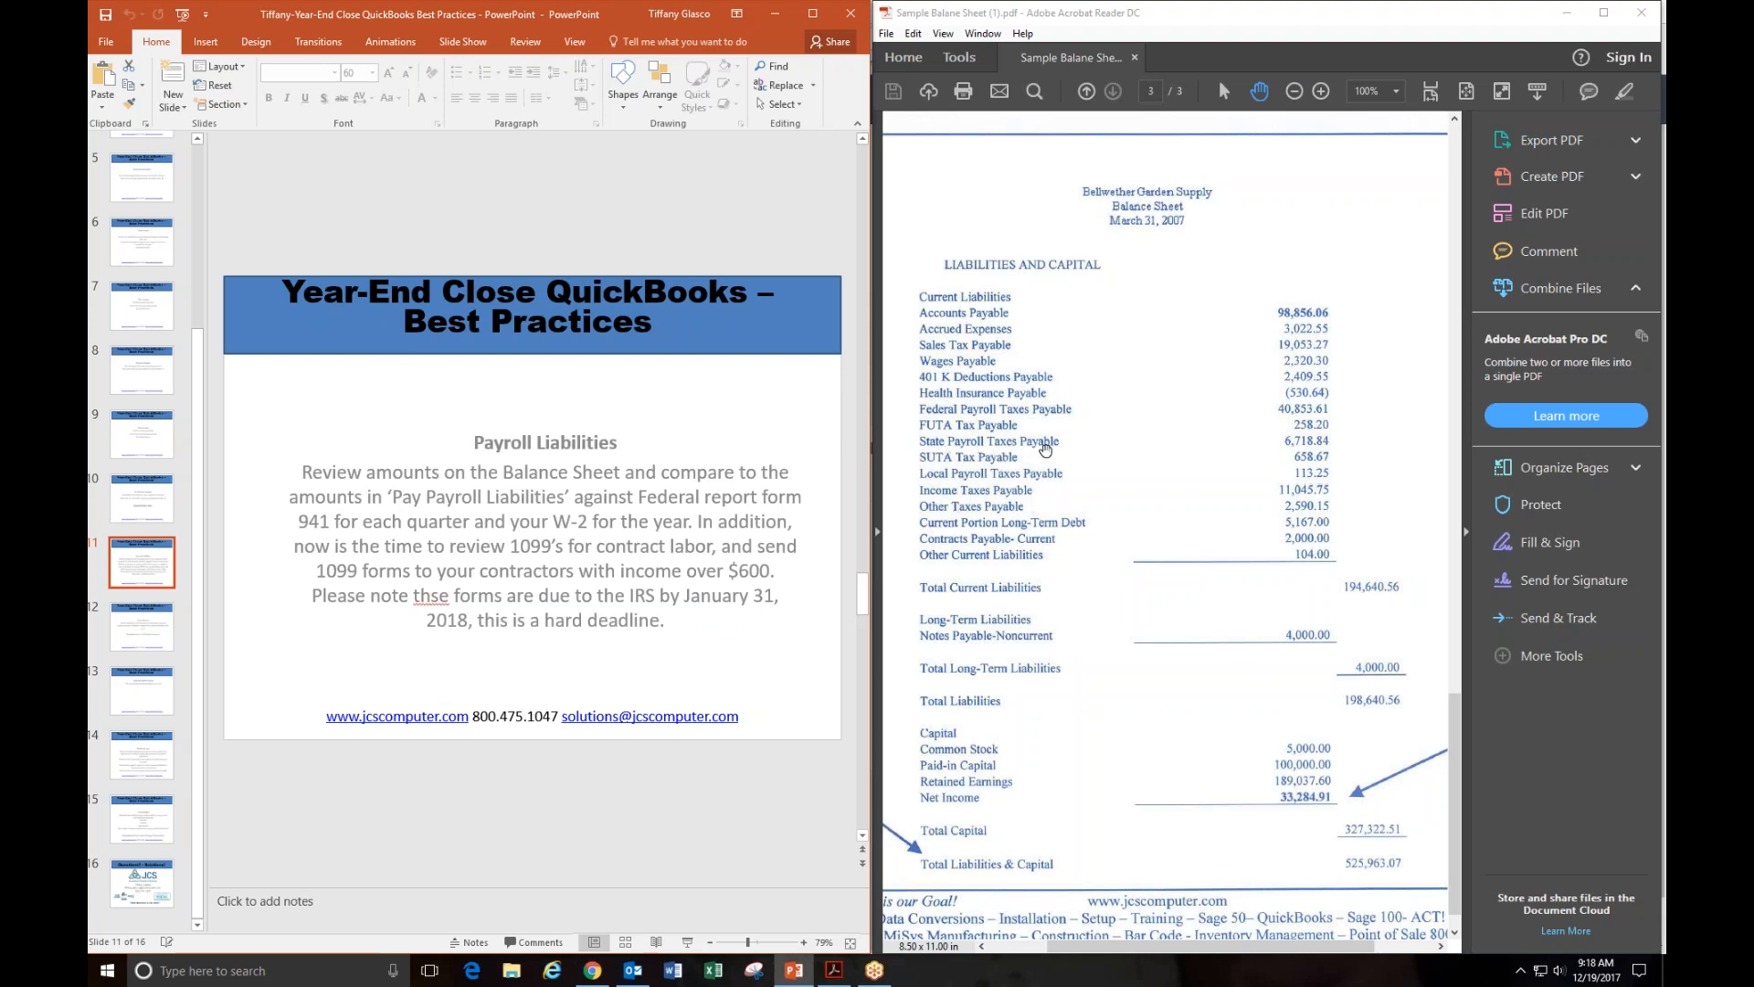
mouse_move(965, 580)
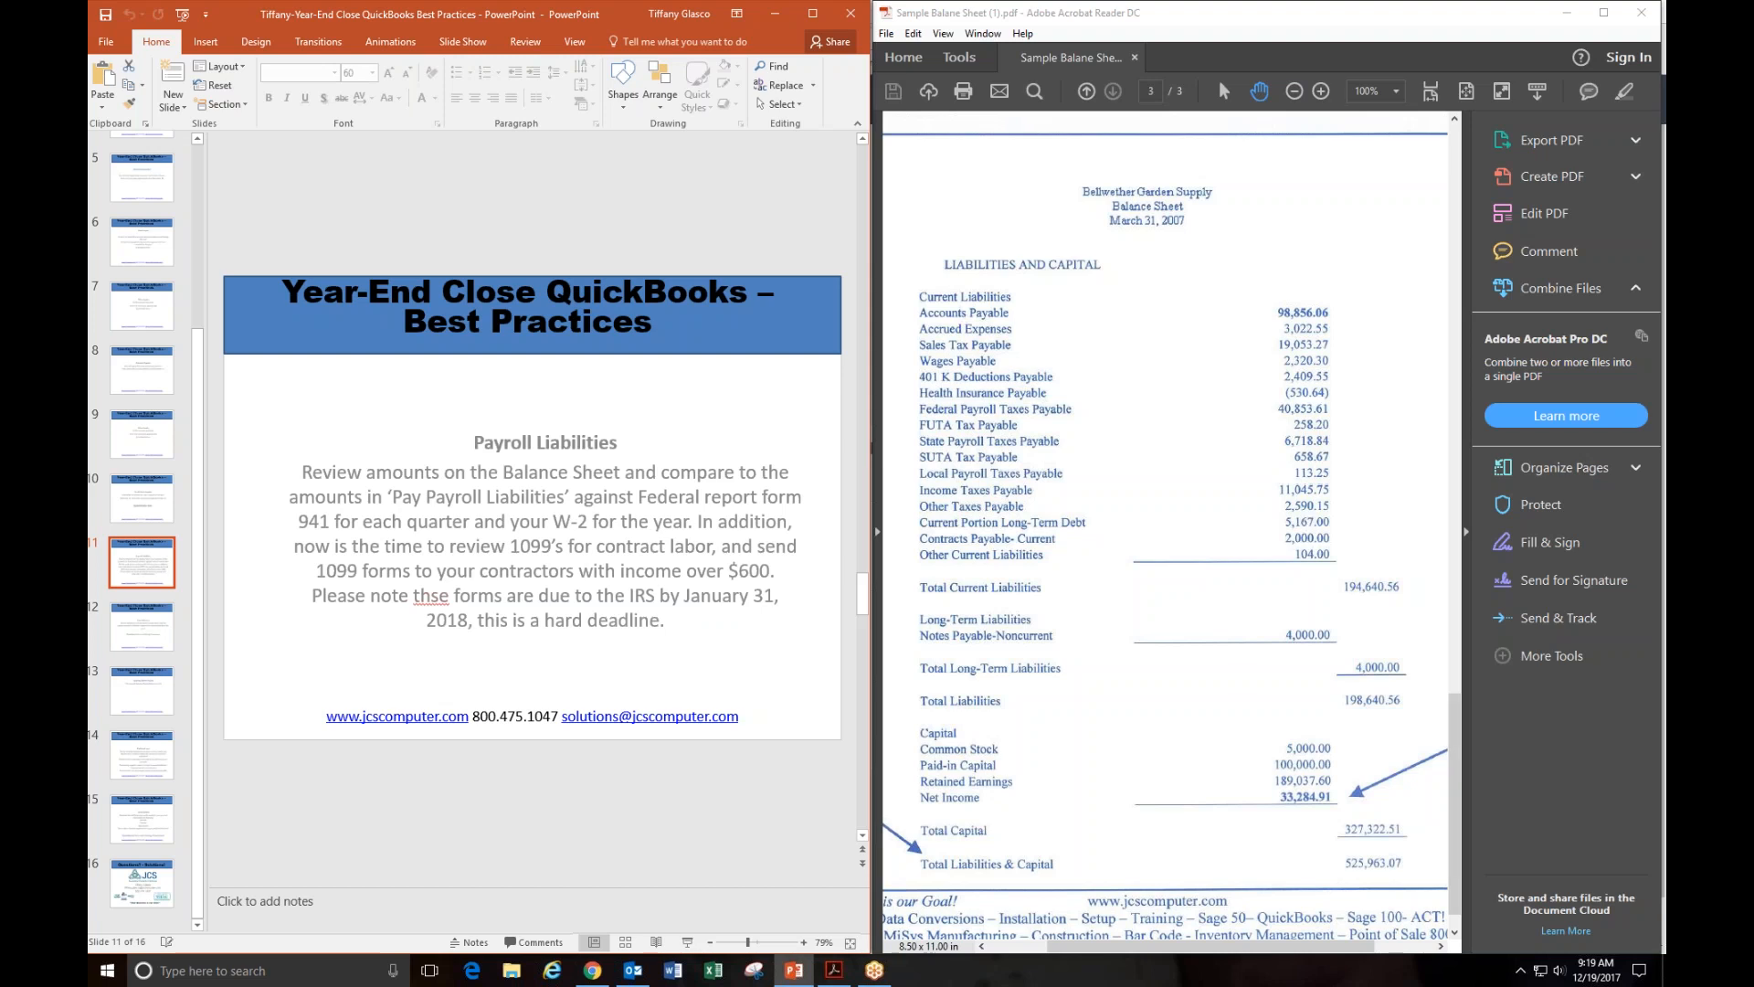
mouse_move(1131, 658)
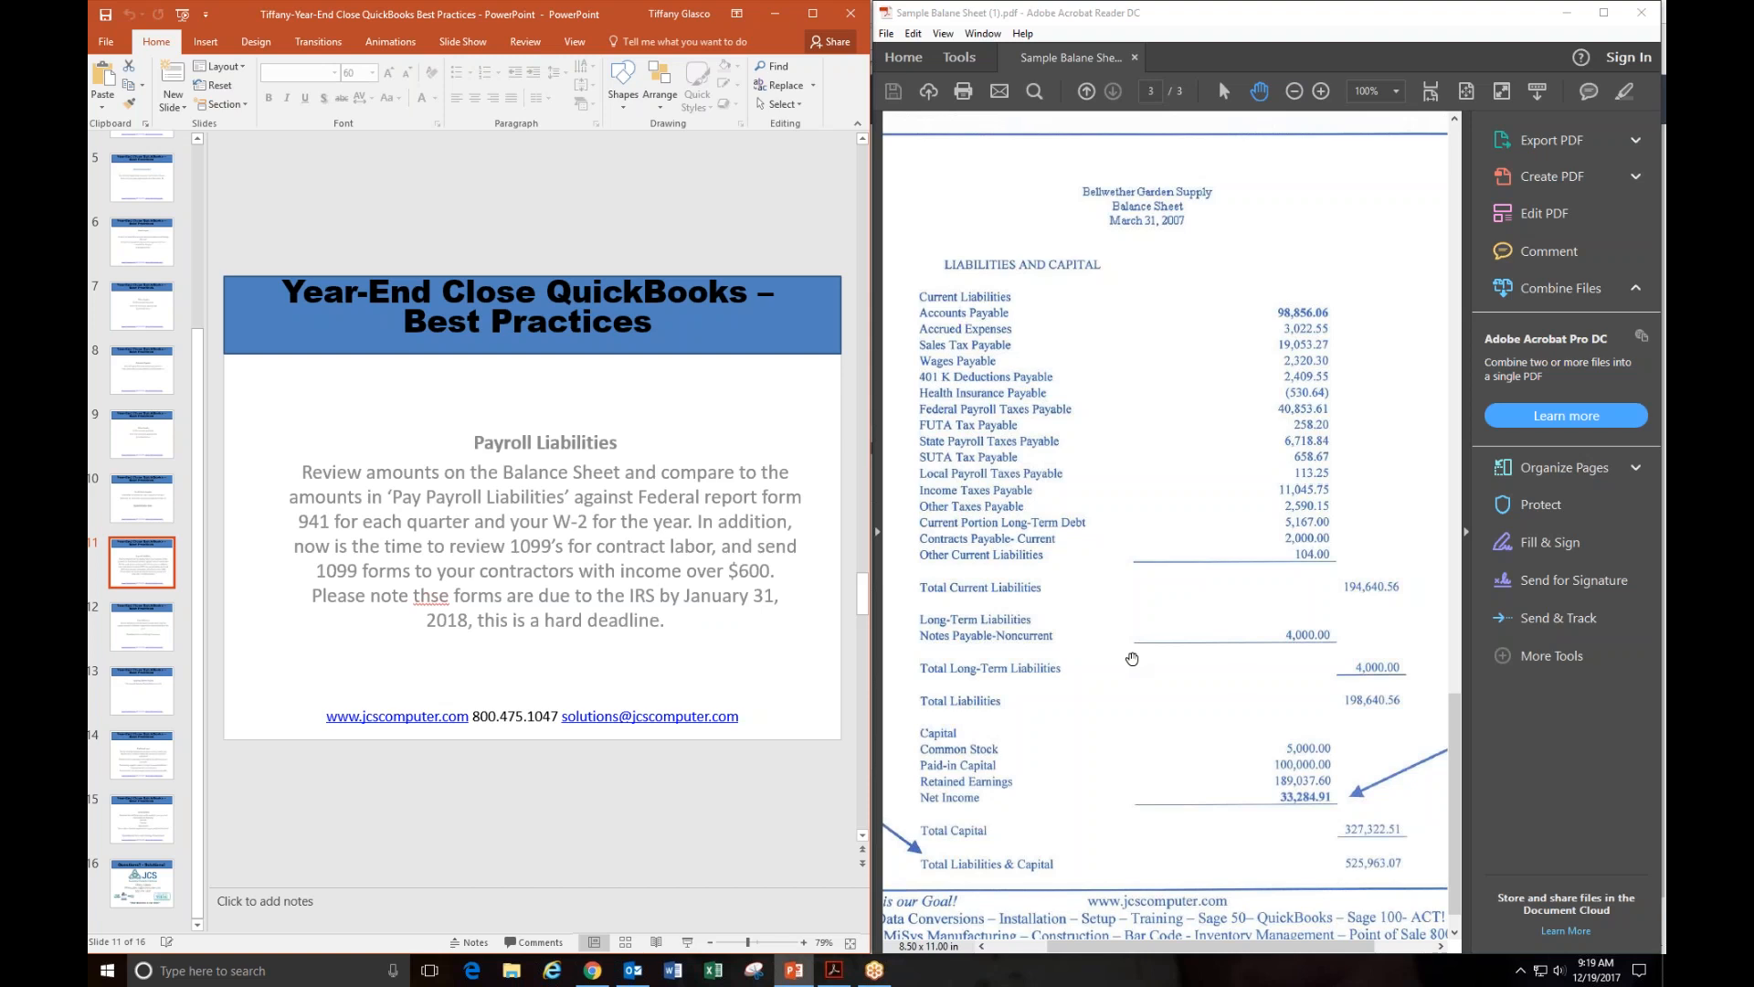
mouse_move(1137, 647)
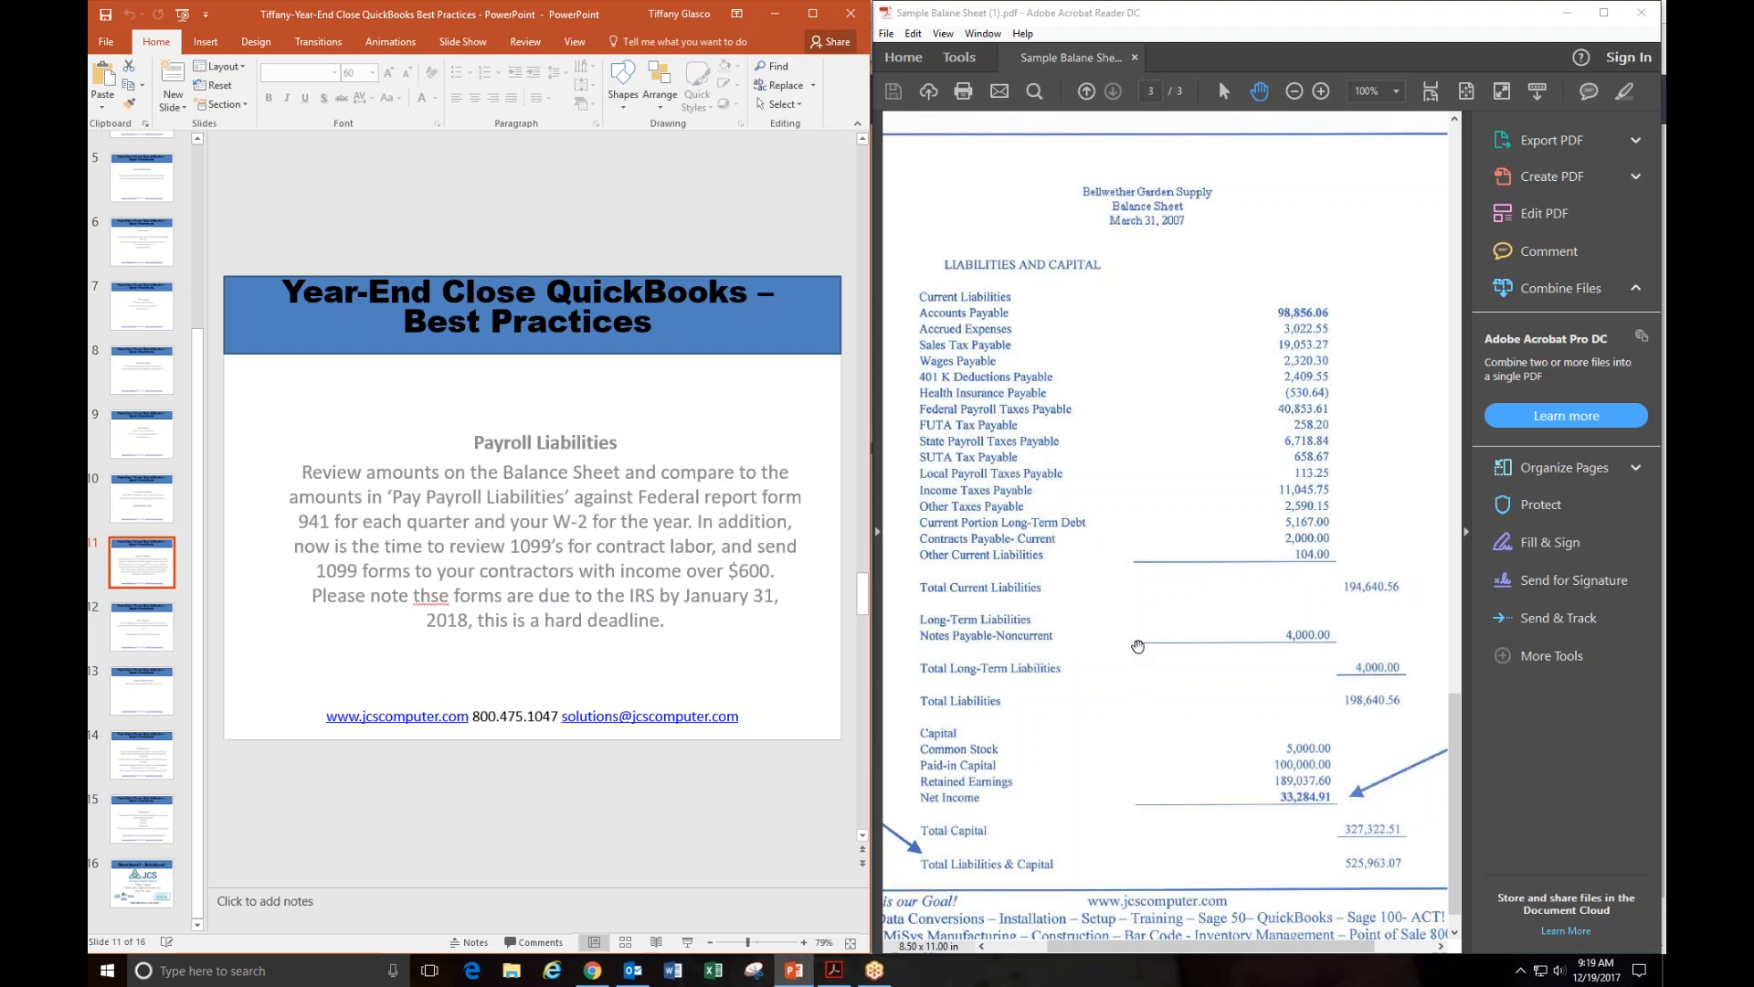
mouse_move(1029, 466)
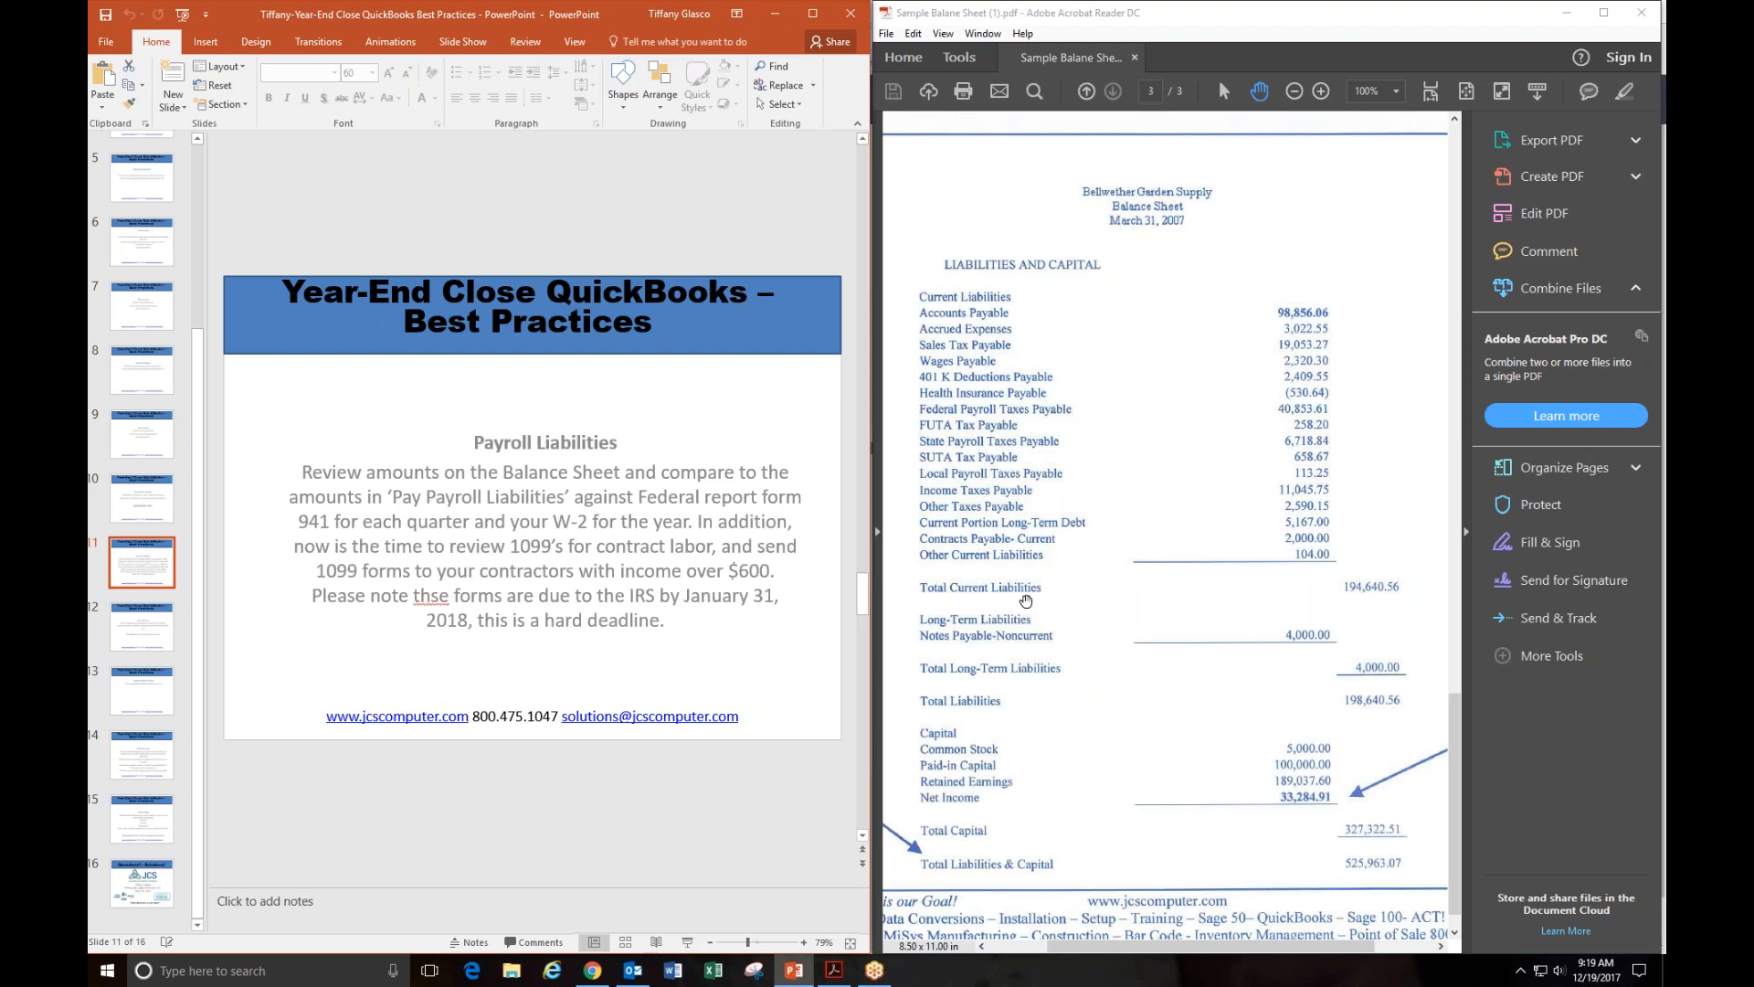
scroll(down, 3)
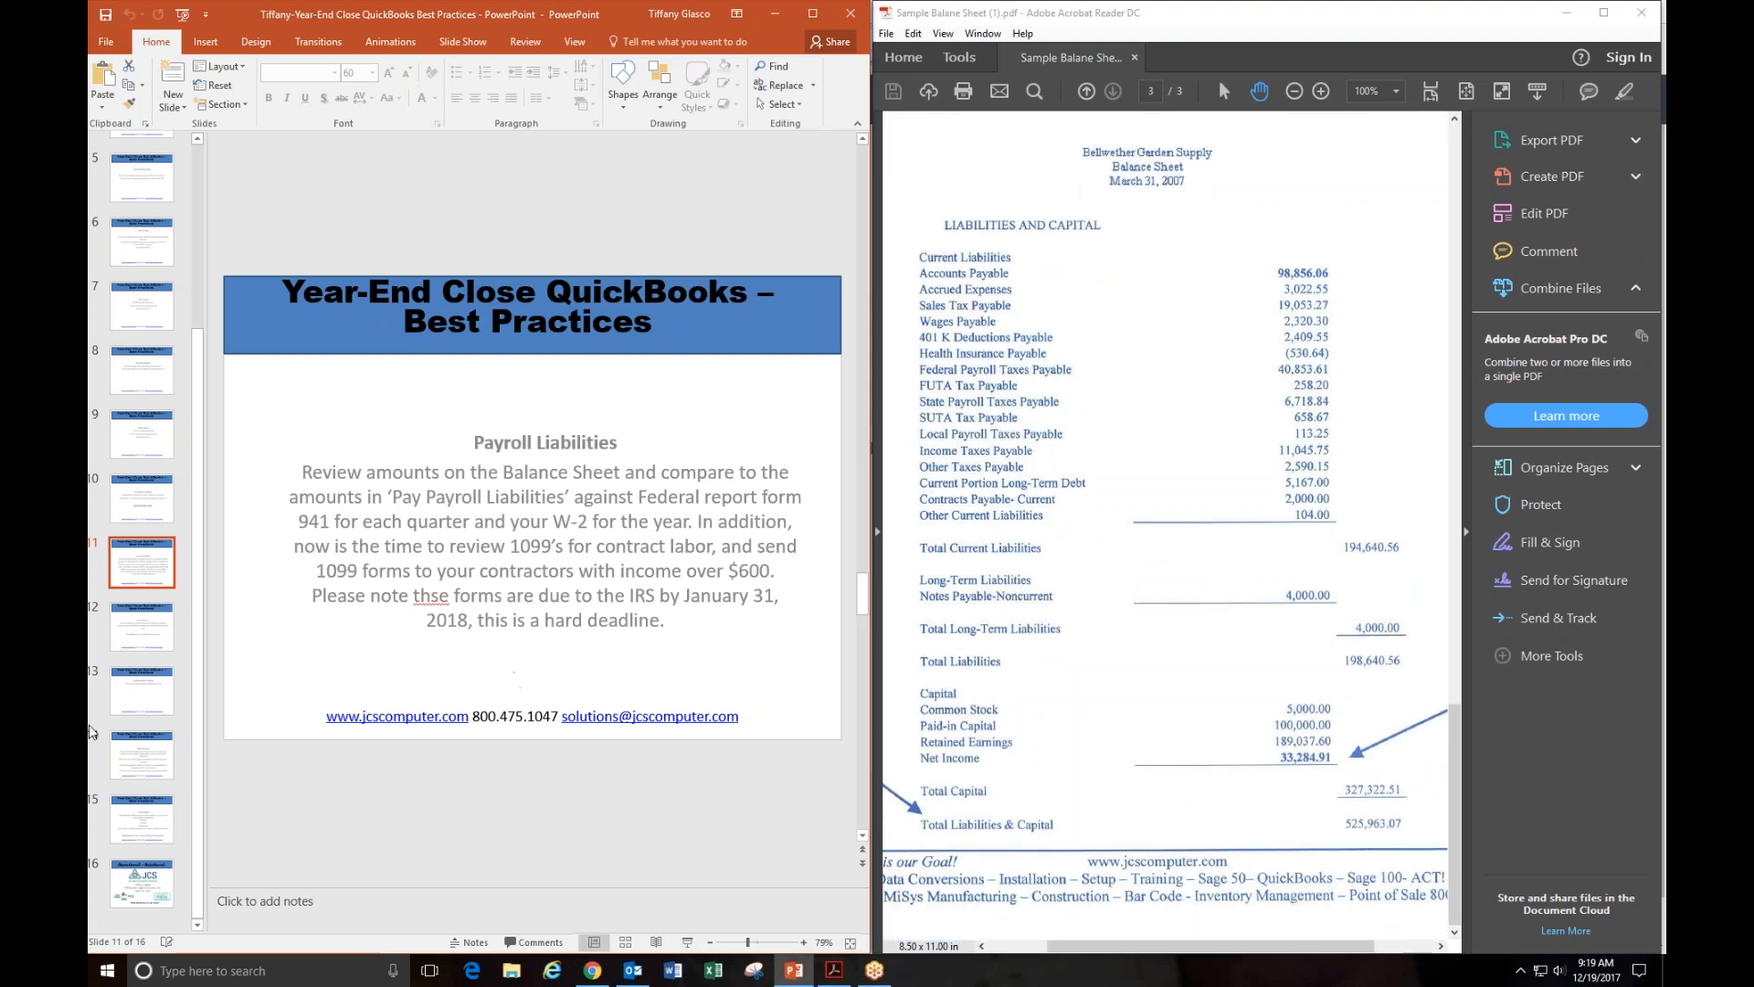
click(141, 627)
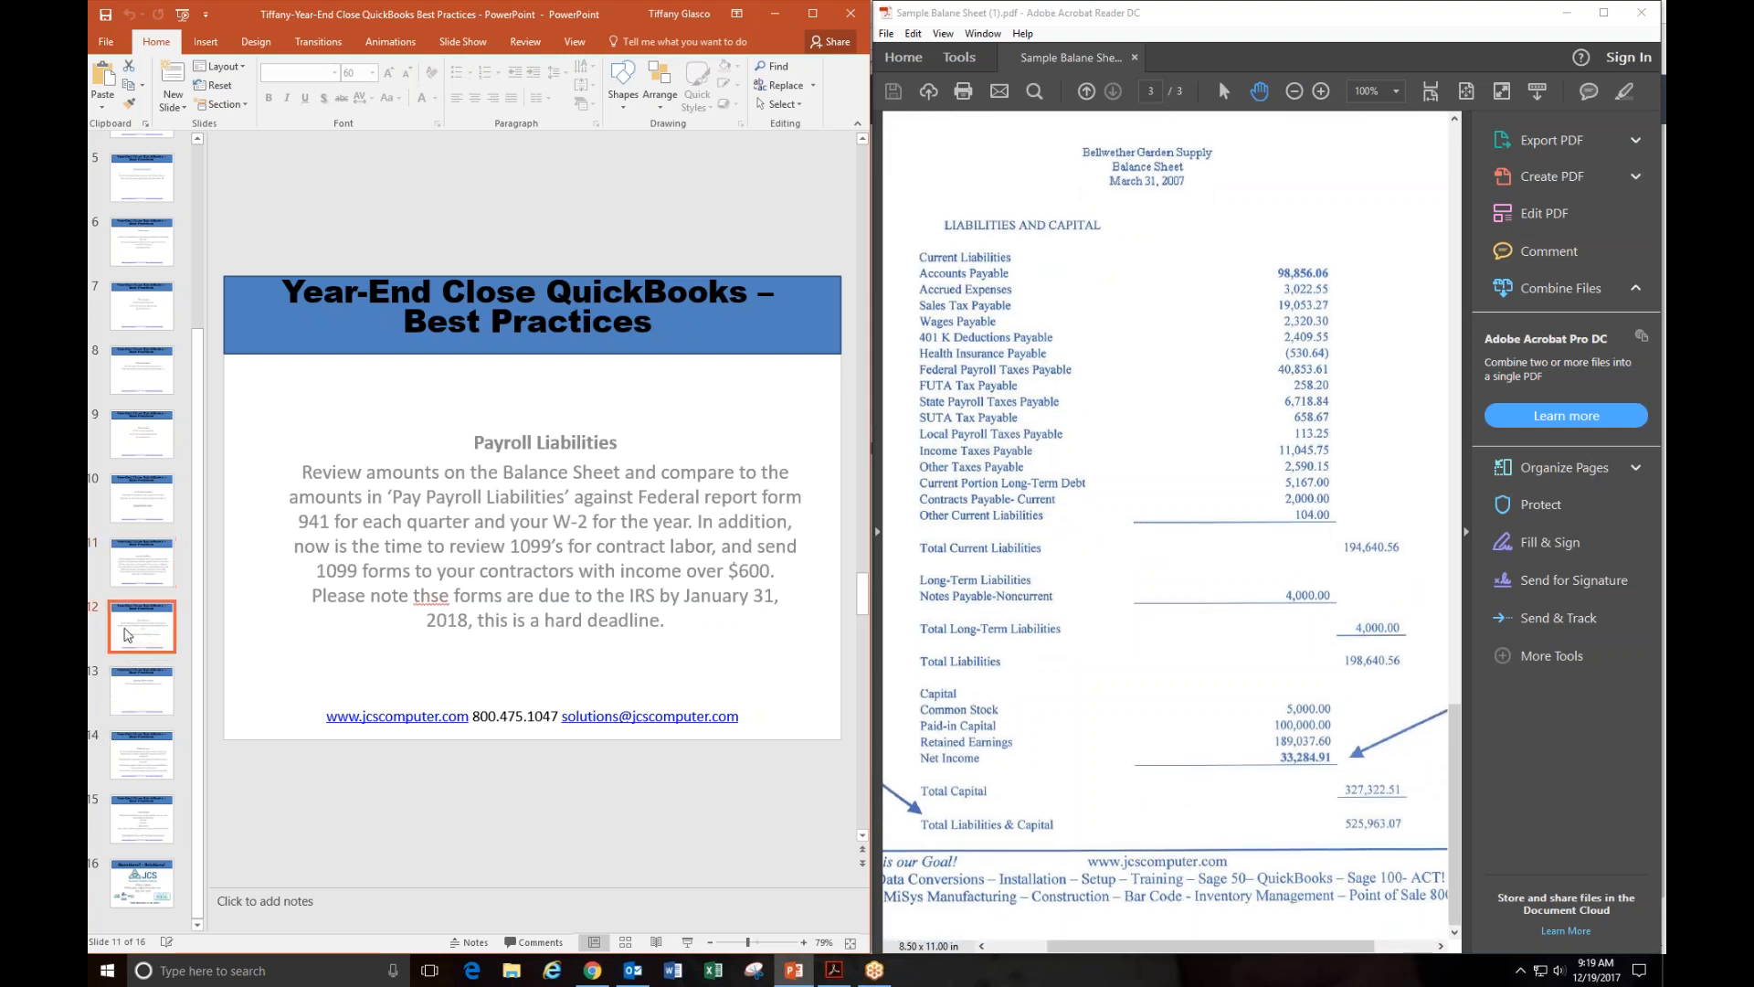
Step: Show slide 12, Loan Balances, on verifying December 31 interest expense
click(141, 625)
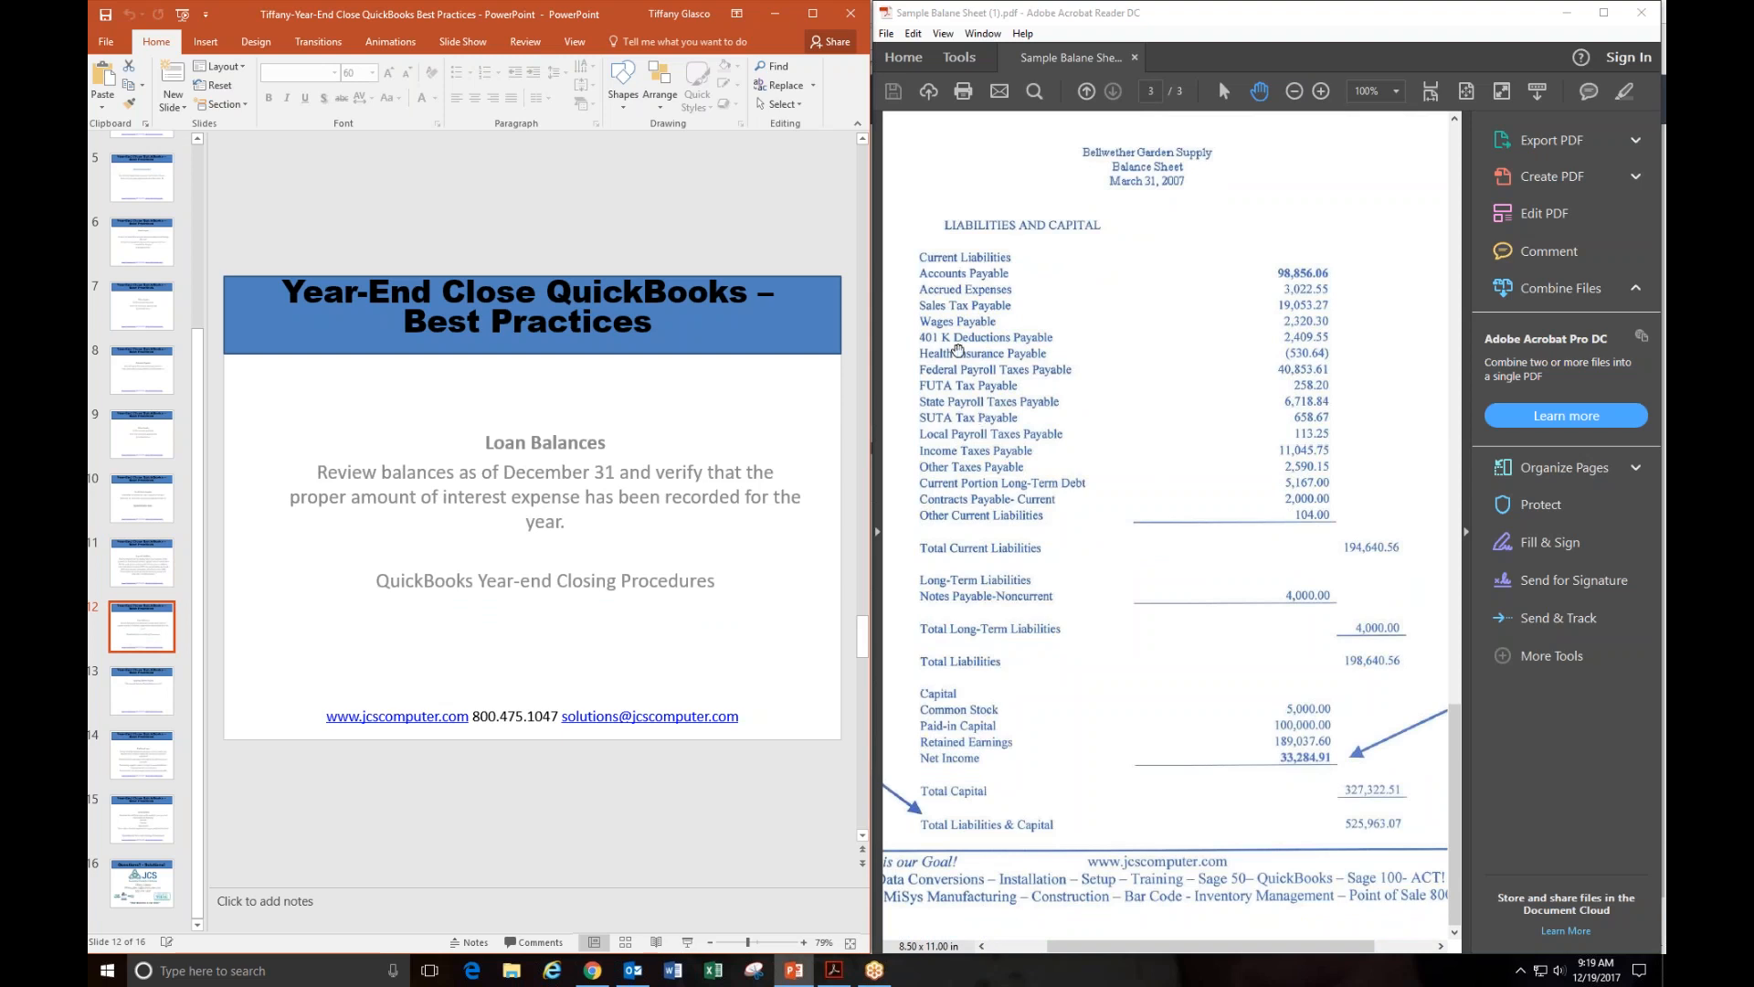
mouse_move(1065, 470)
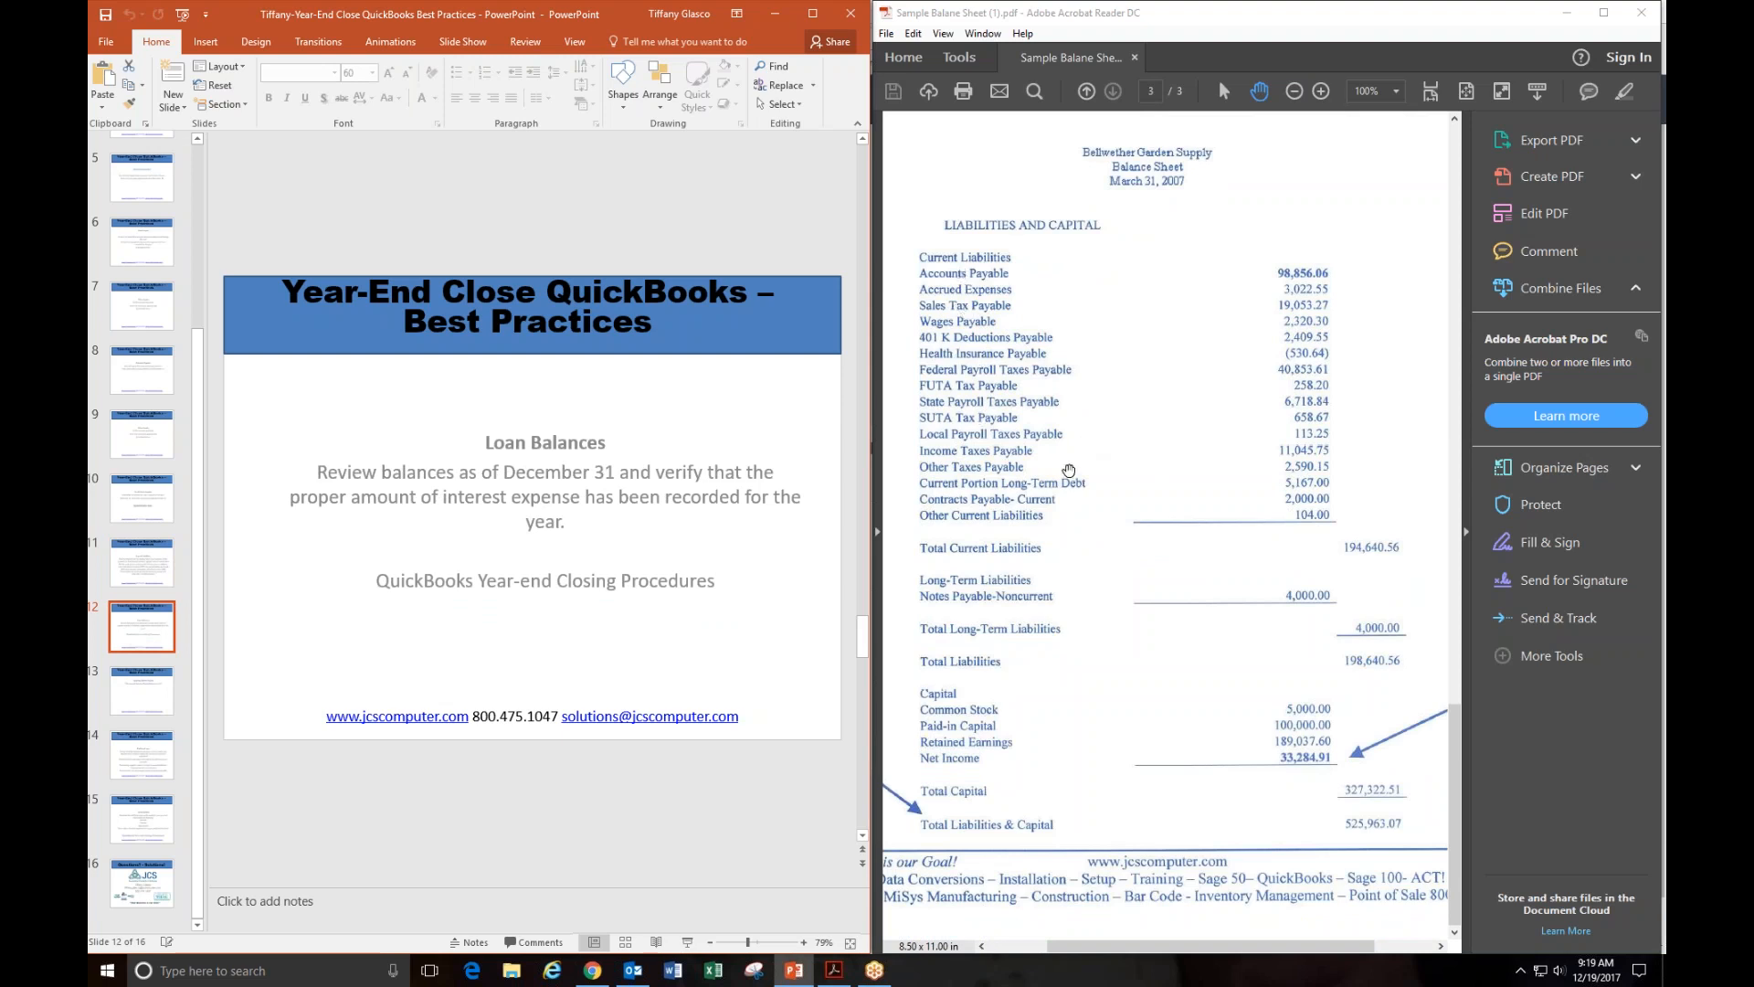
mouse_move(947, 591)
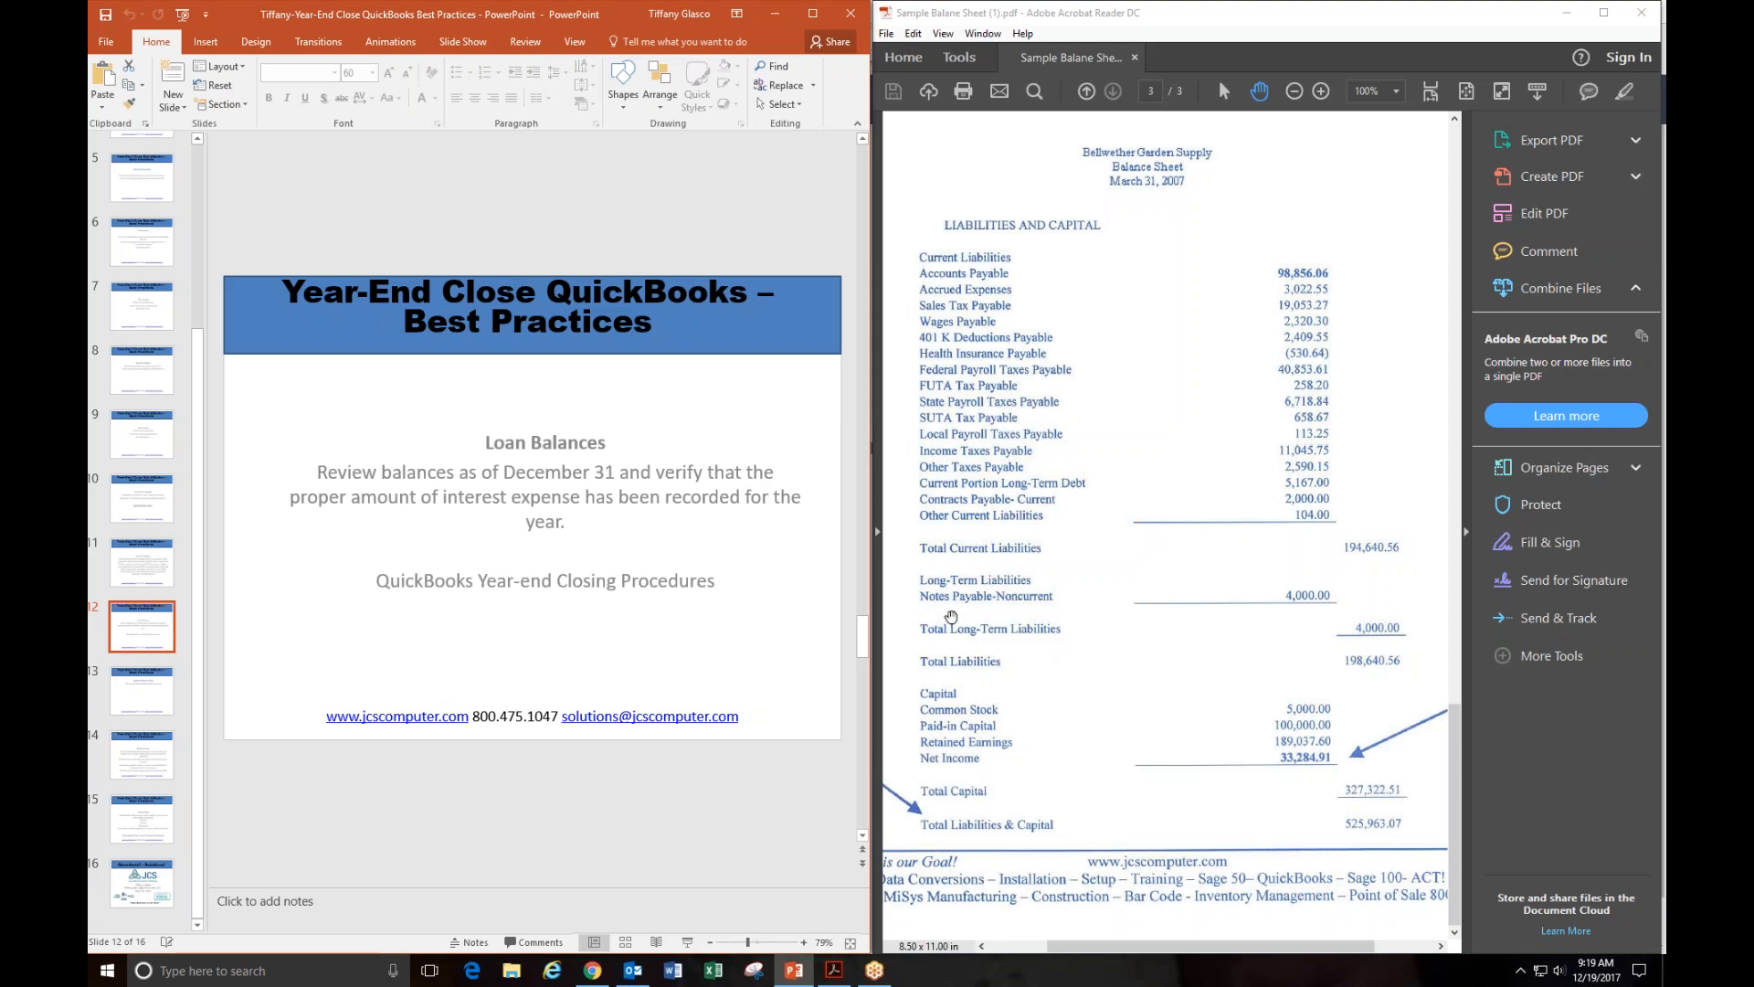
mouse_move(1034, 618)
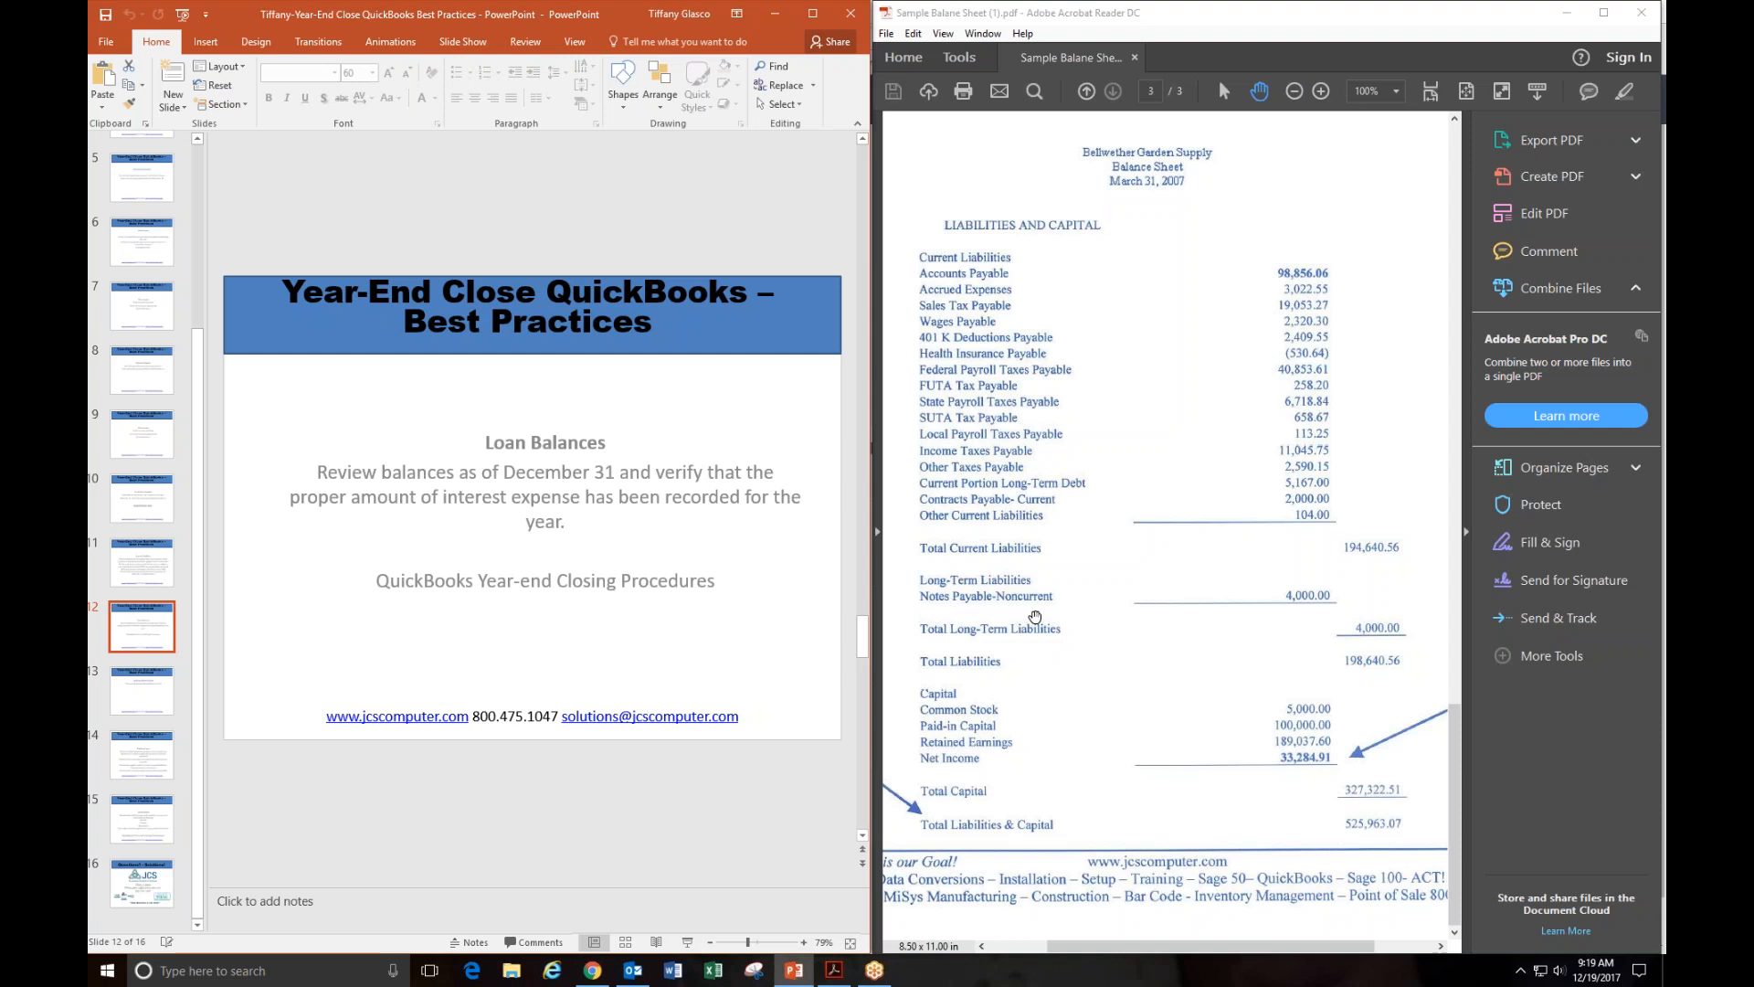
mouse_move(1064, 614)
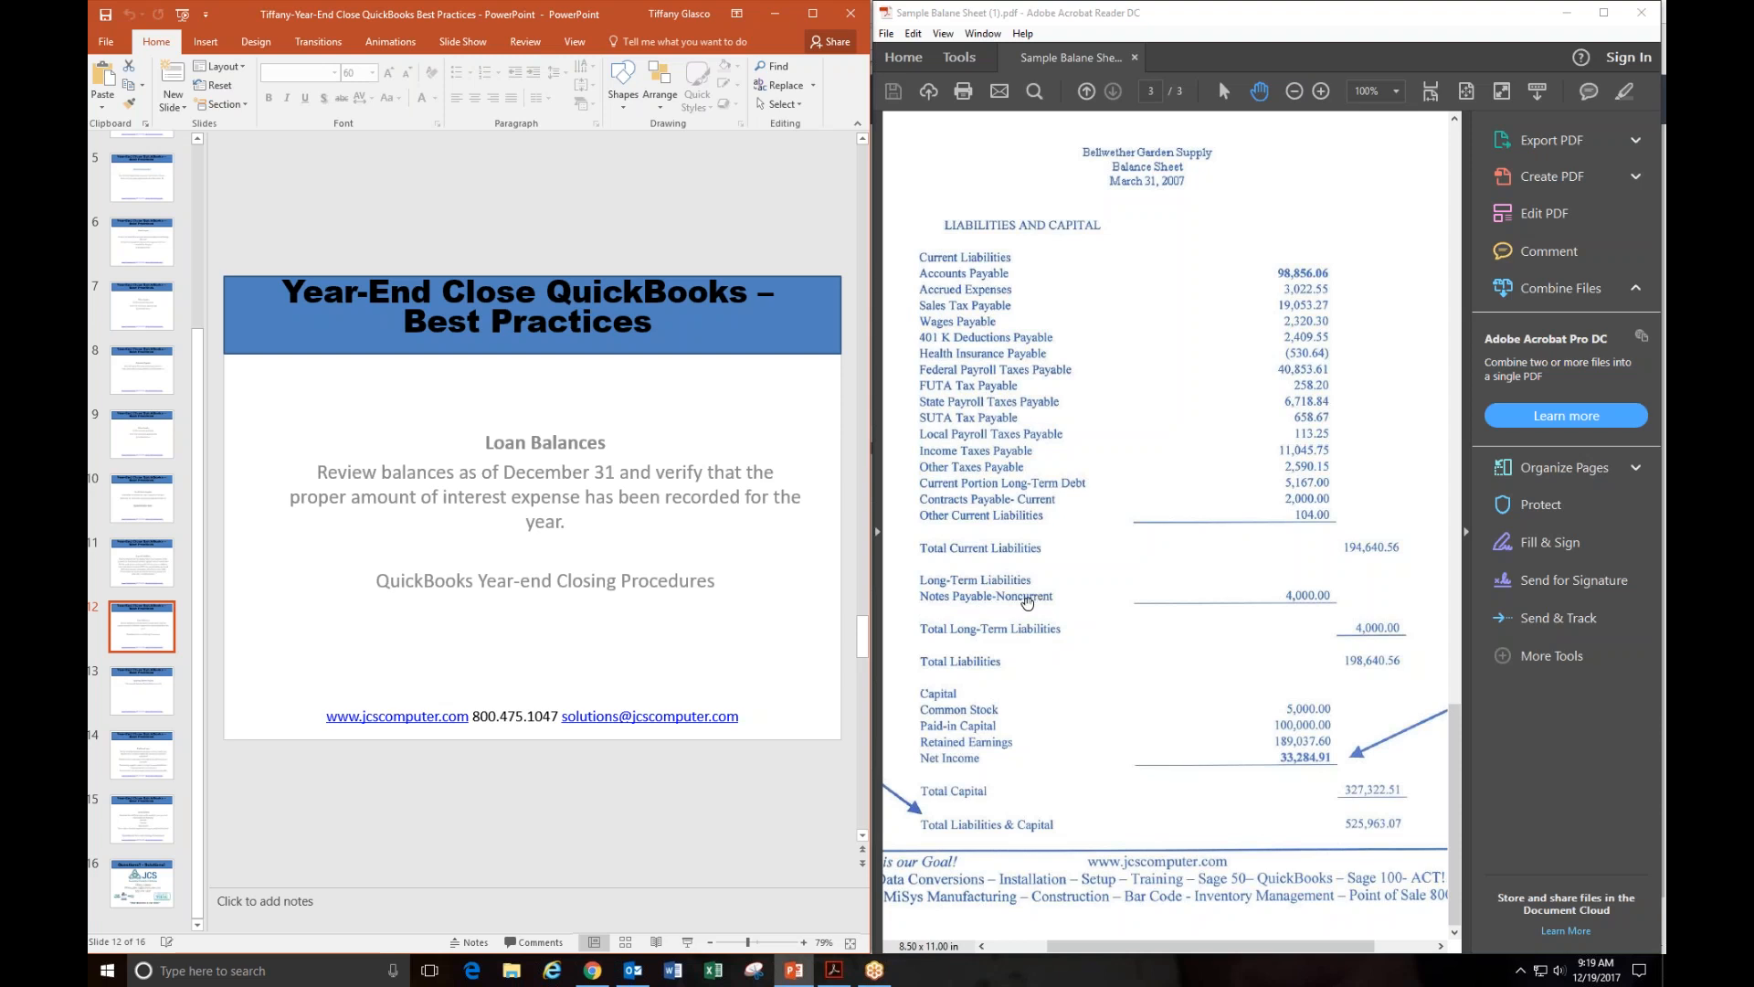
mouse_move(1218, 637)
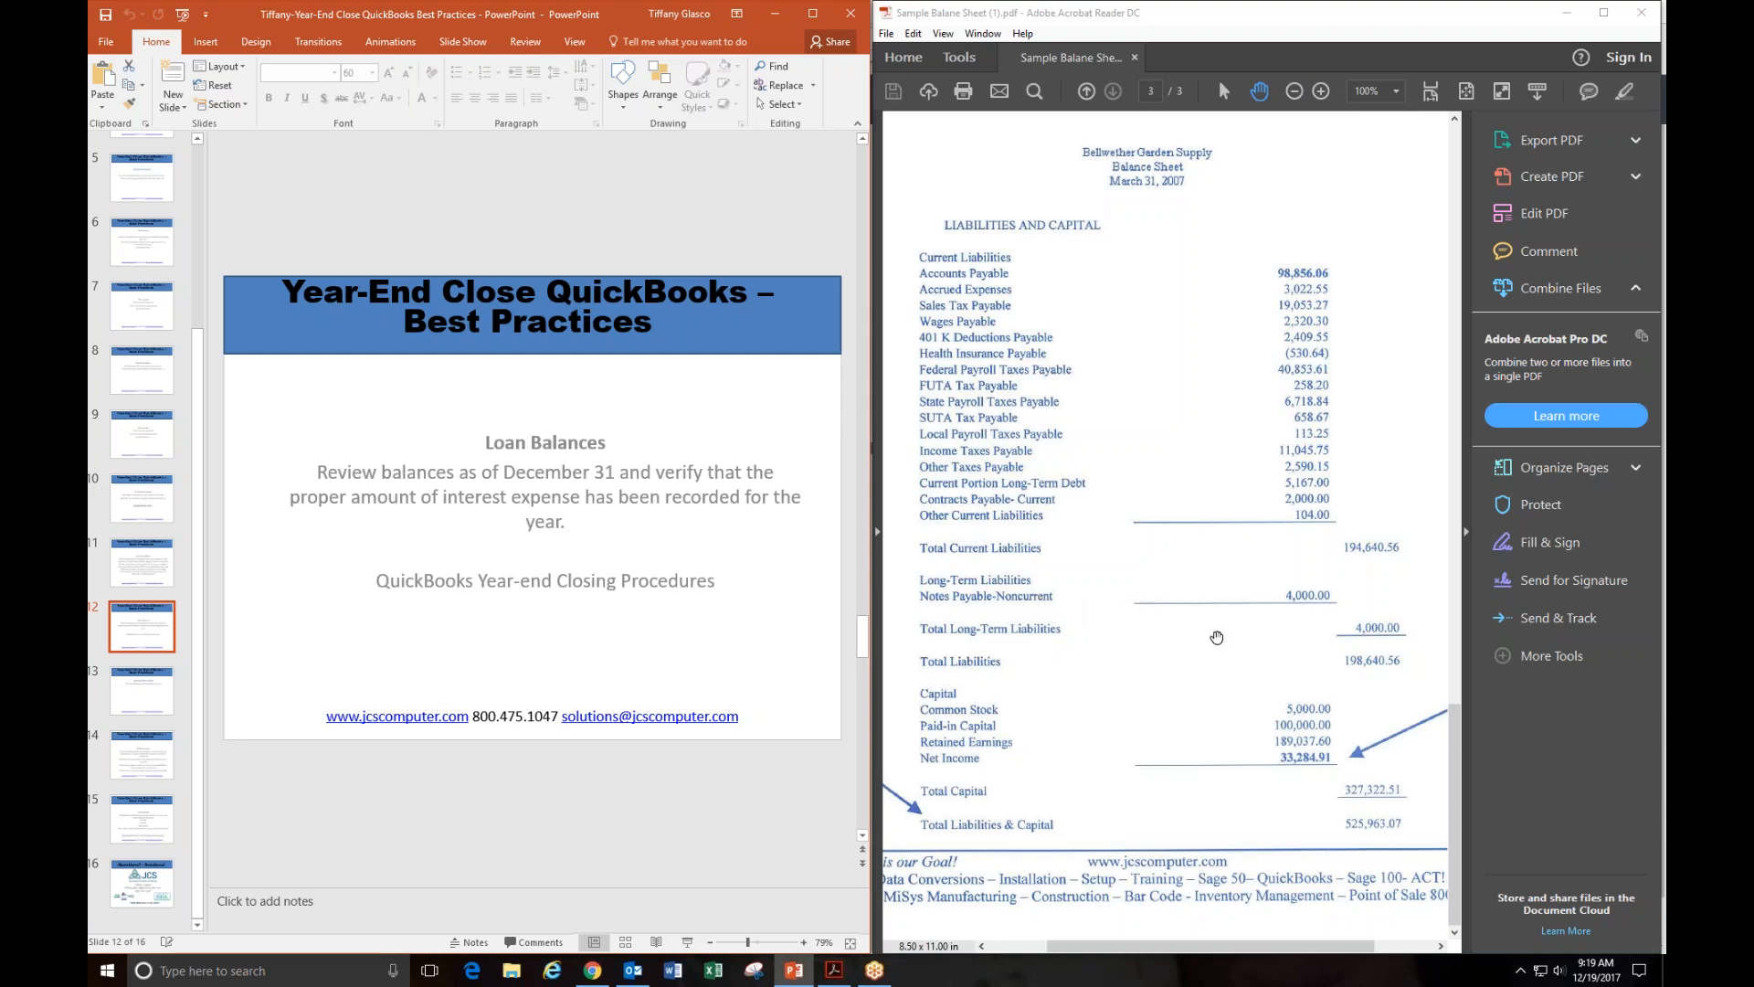
mouse_move(970, 625)
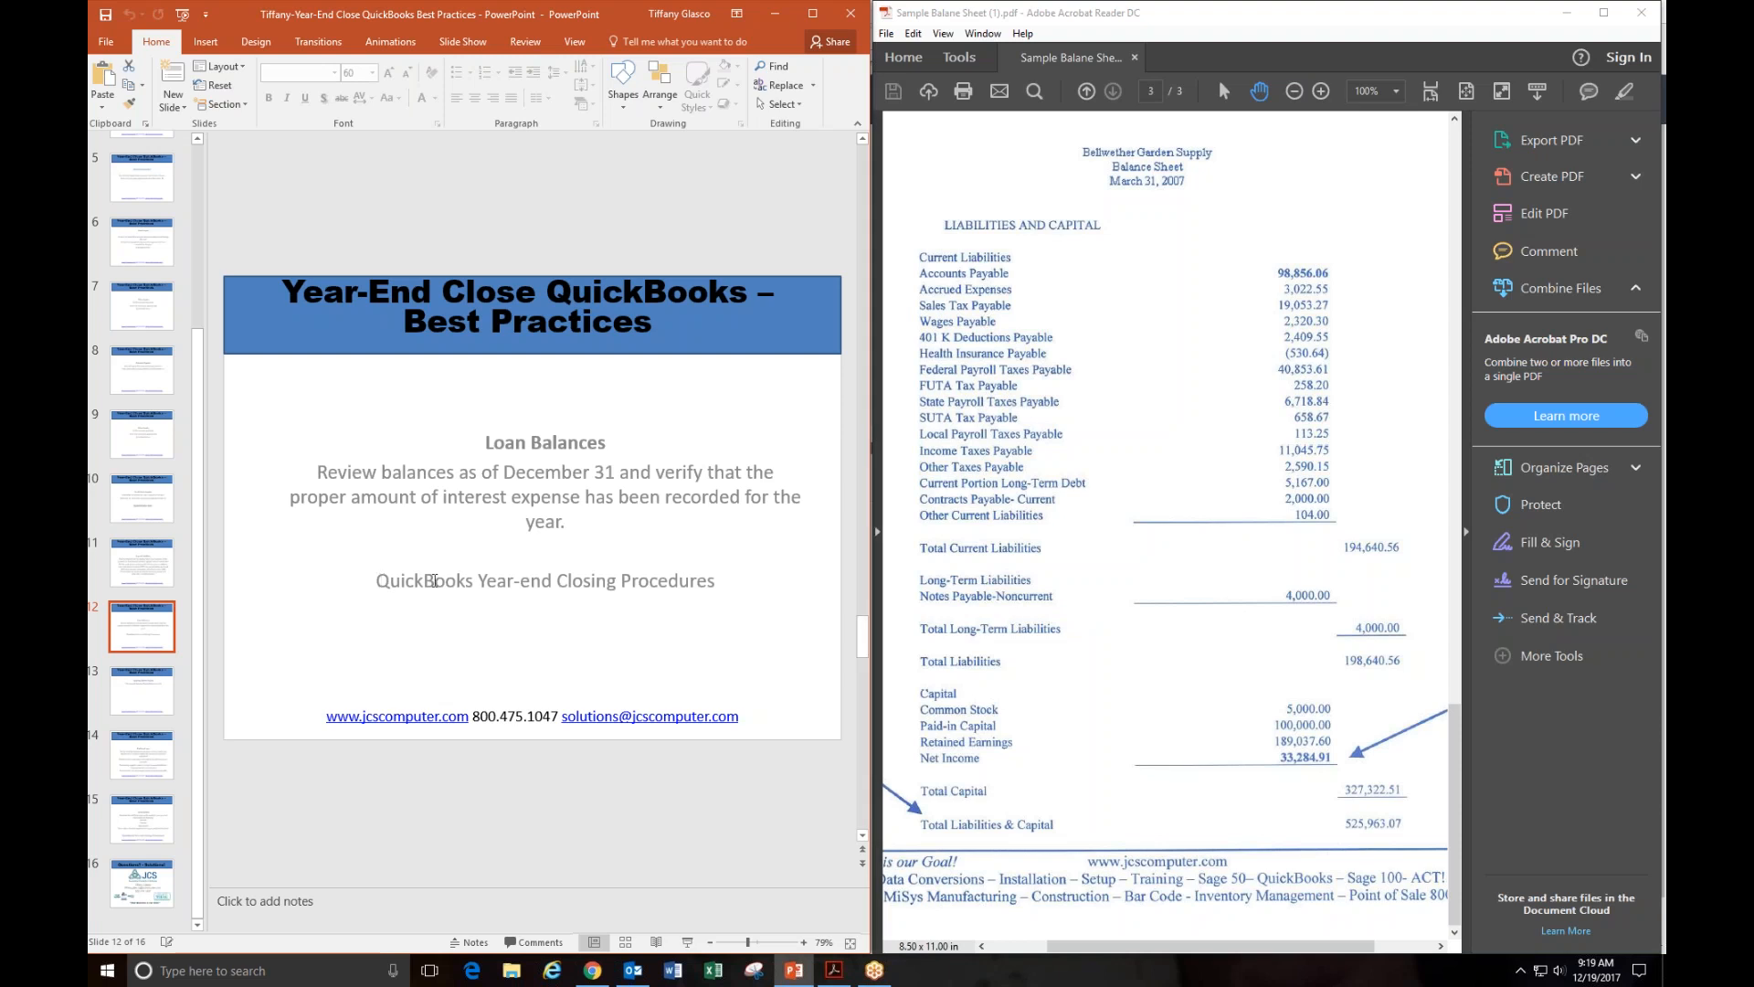
Step: Show slide 13, Opening Balance Equity, stating the balance should always be zero
click(141, 690)
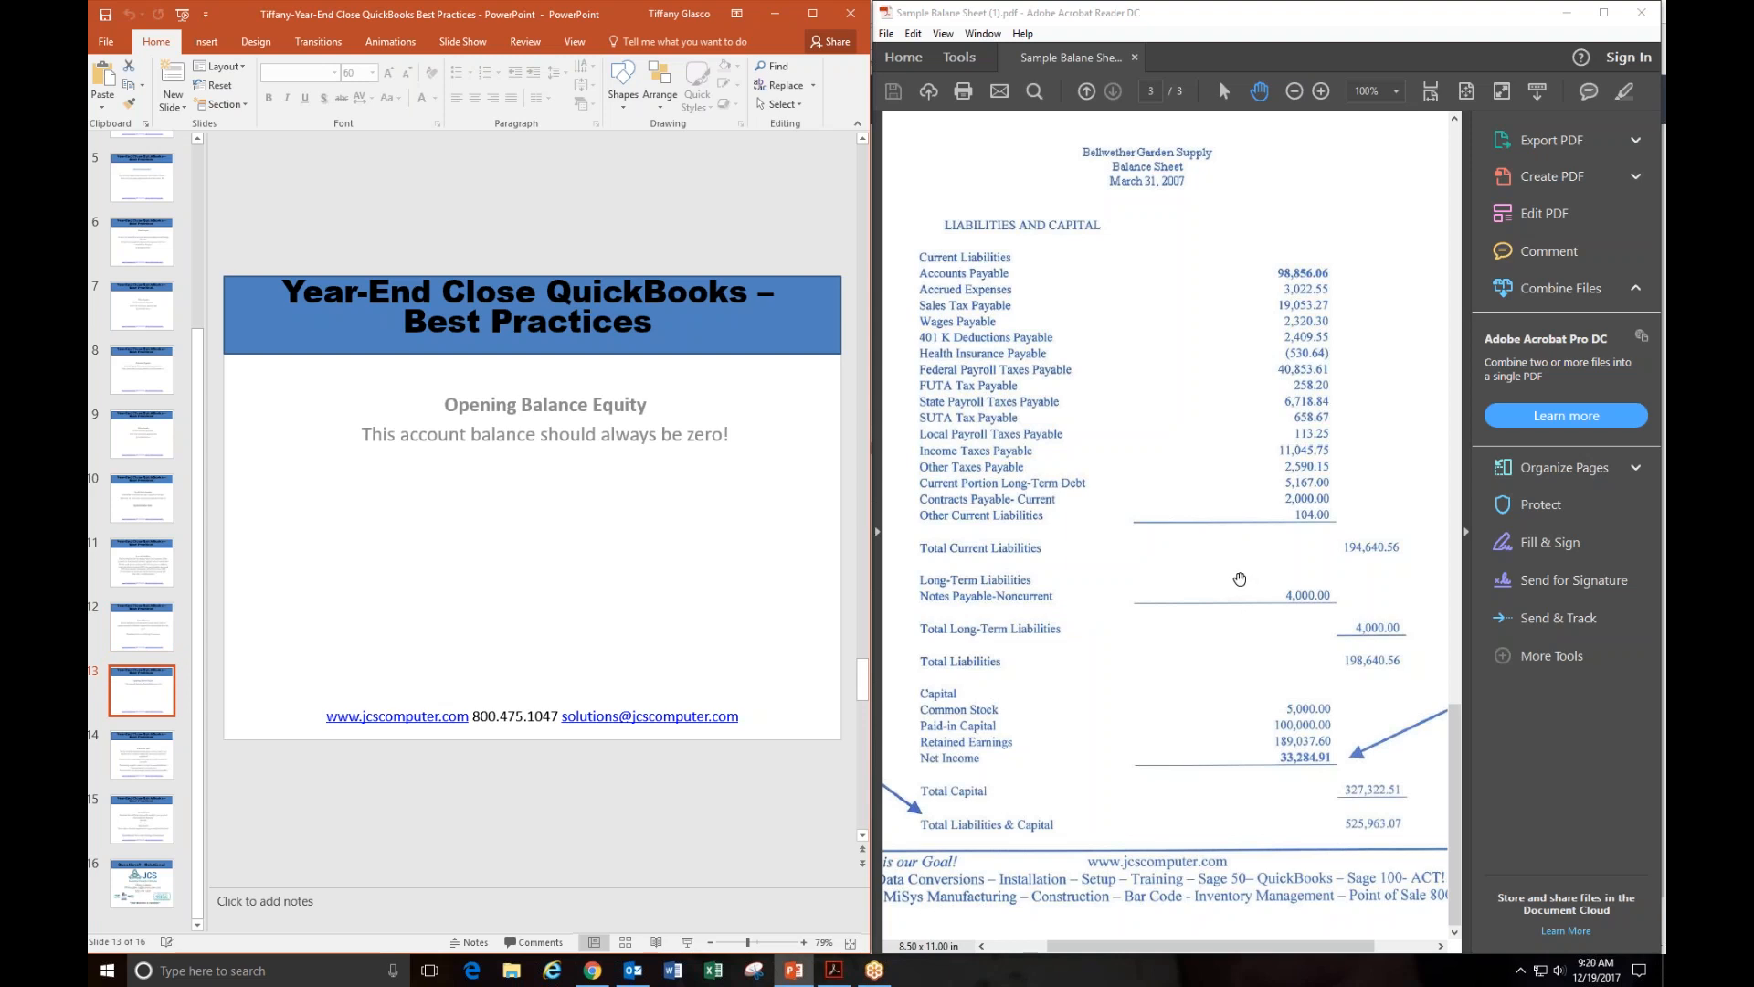
mouse_move(1239, 625)
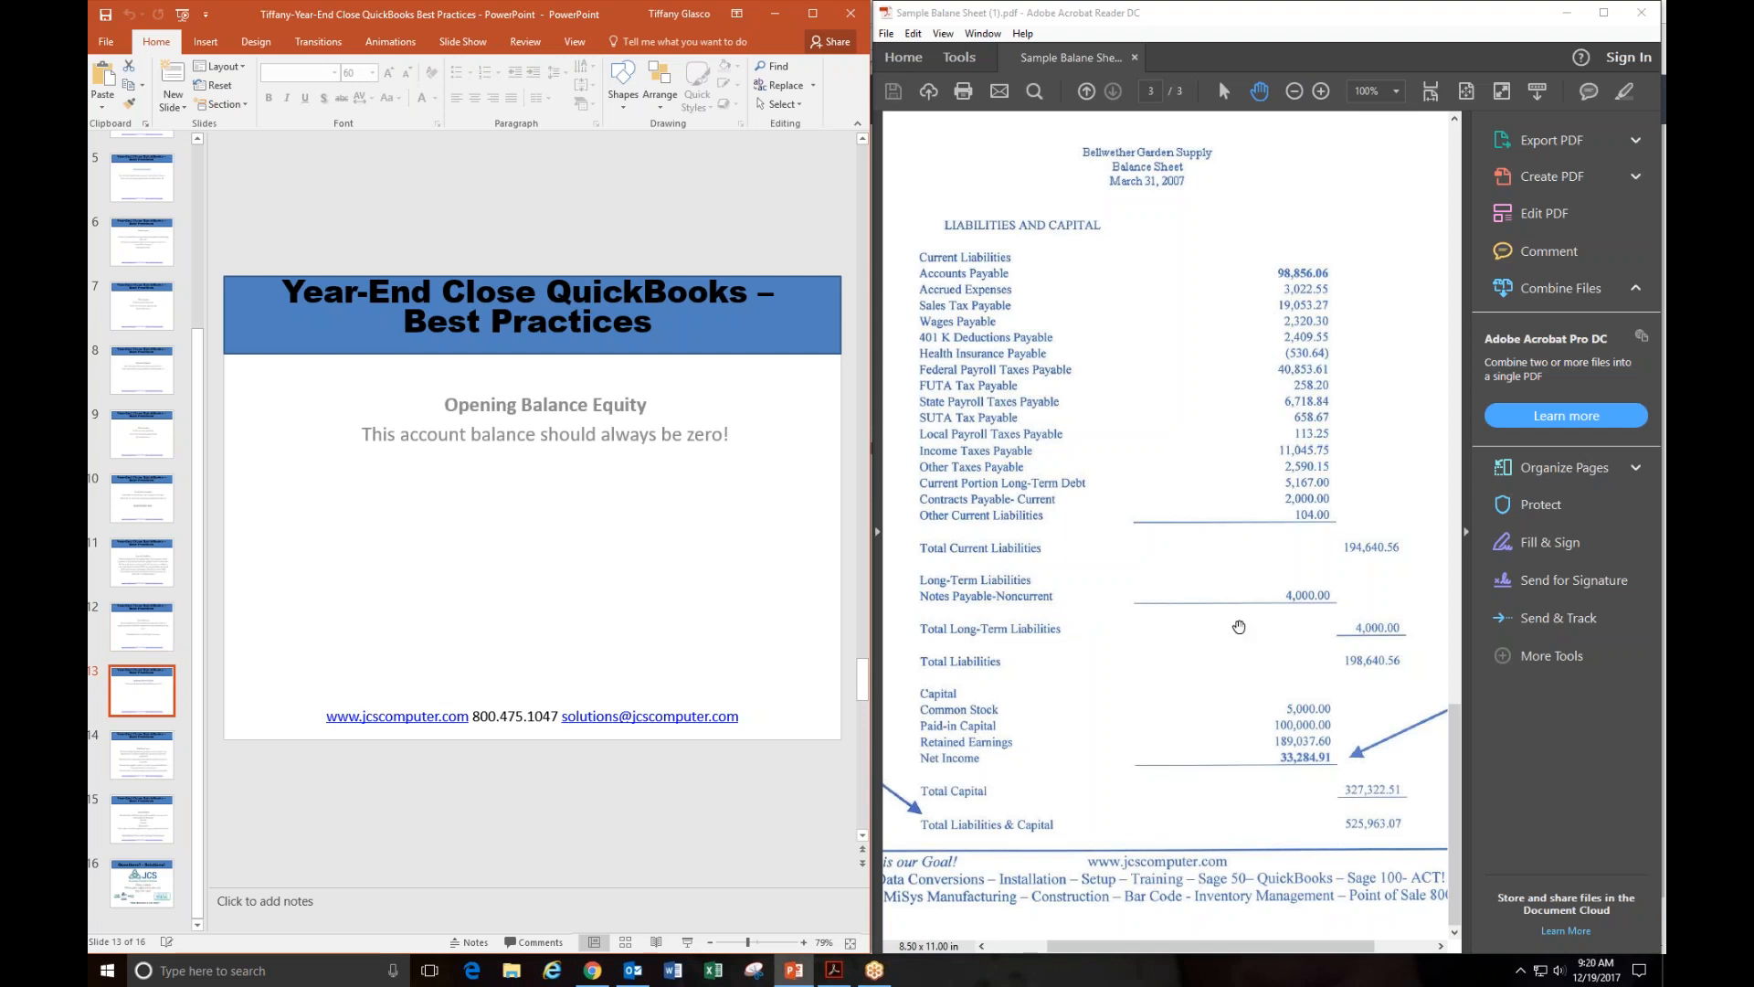
mouse_move(1266, 583)
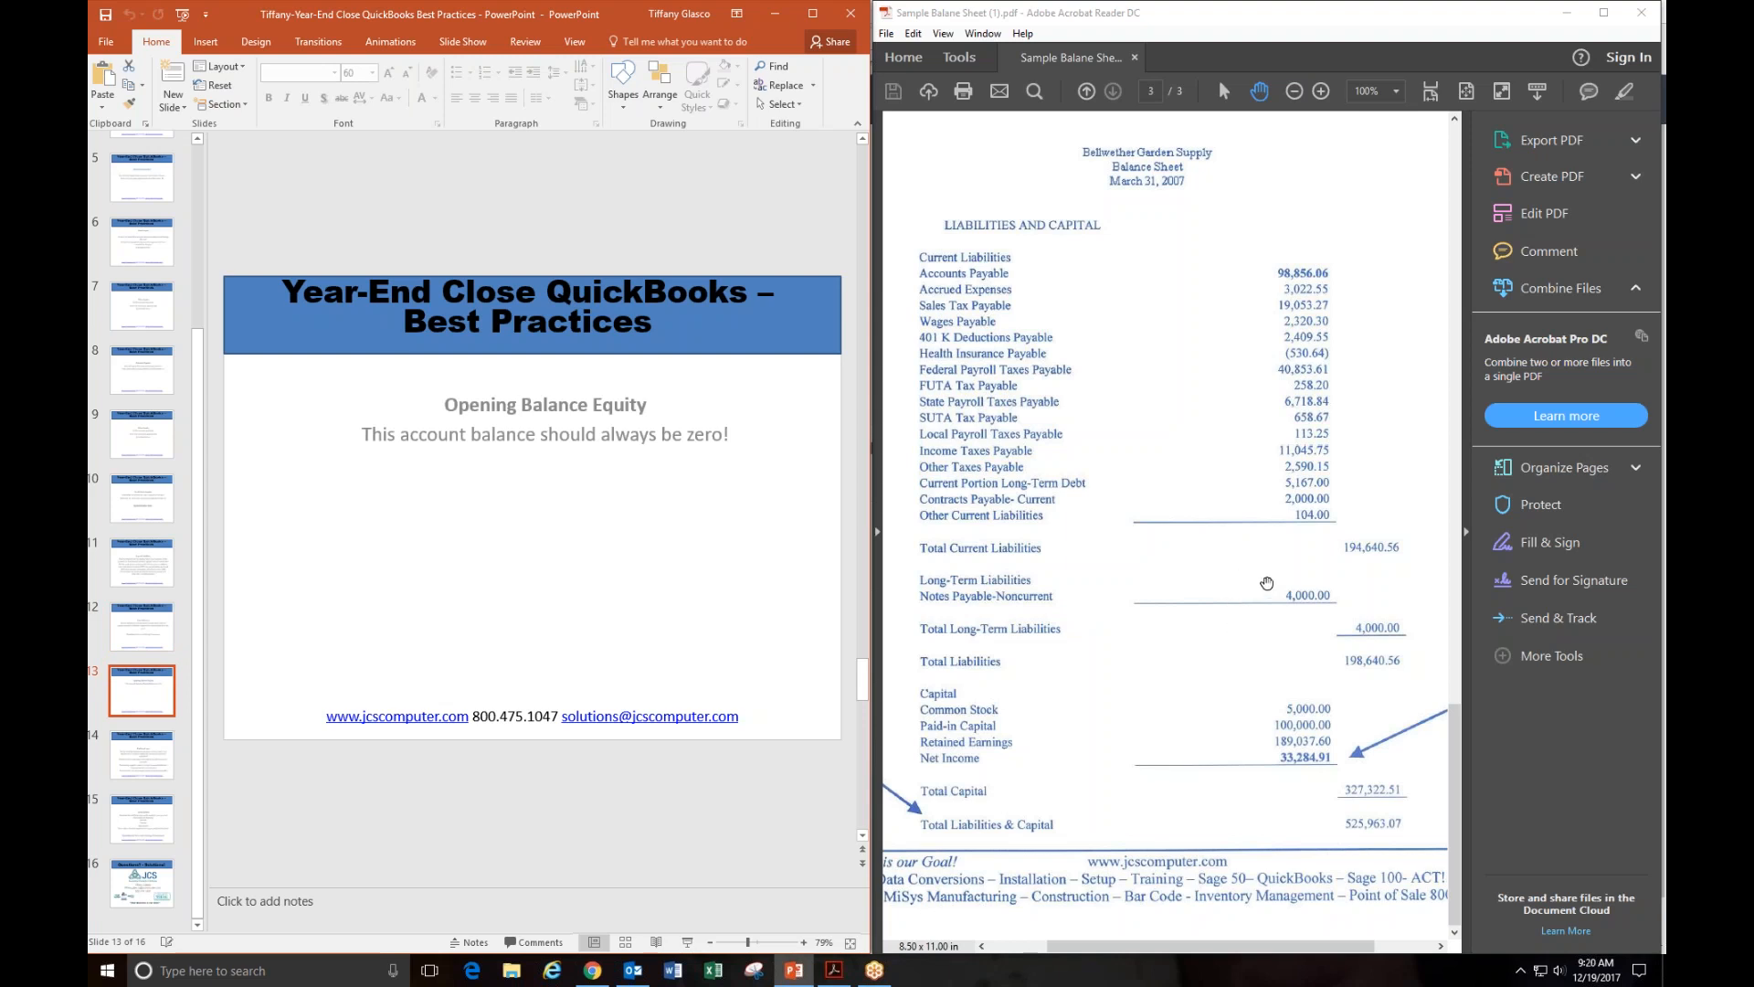
mouse_move(925, 835)
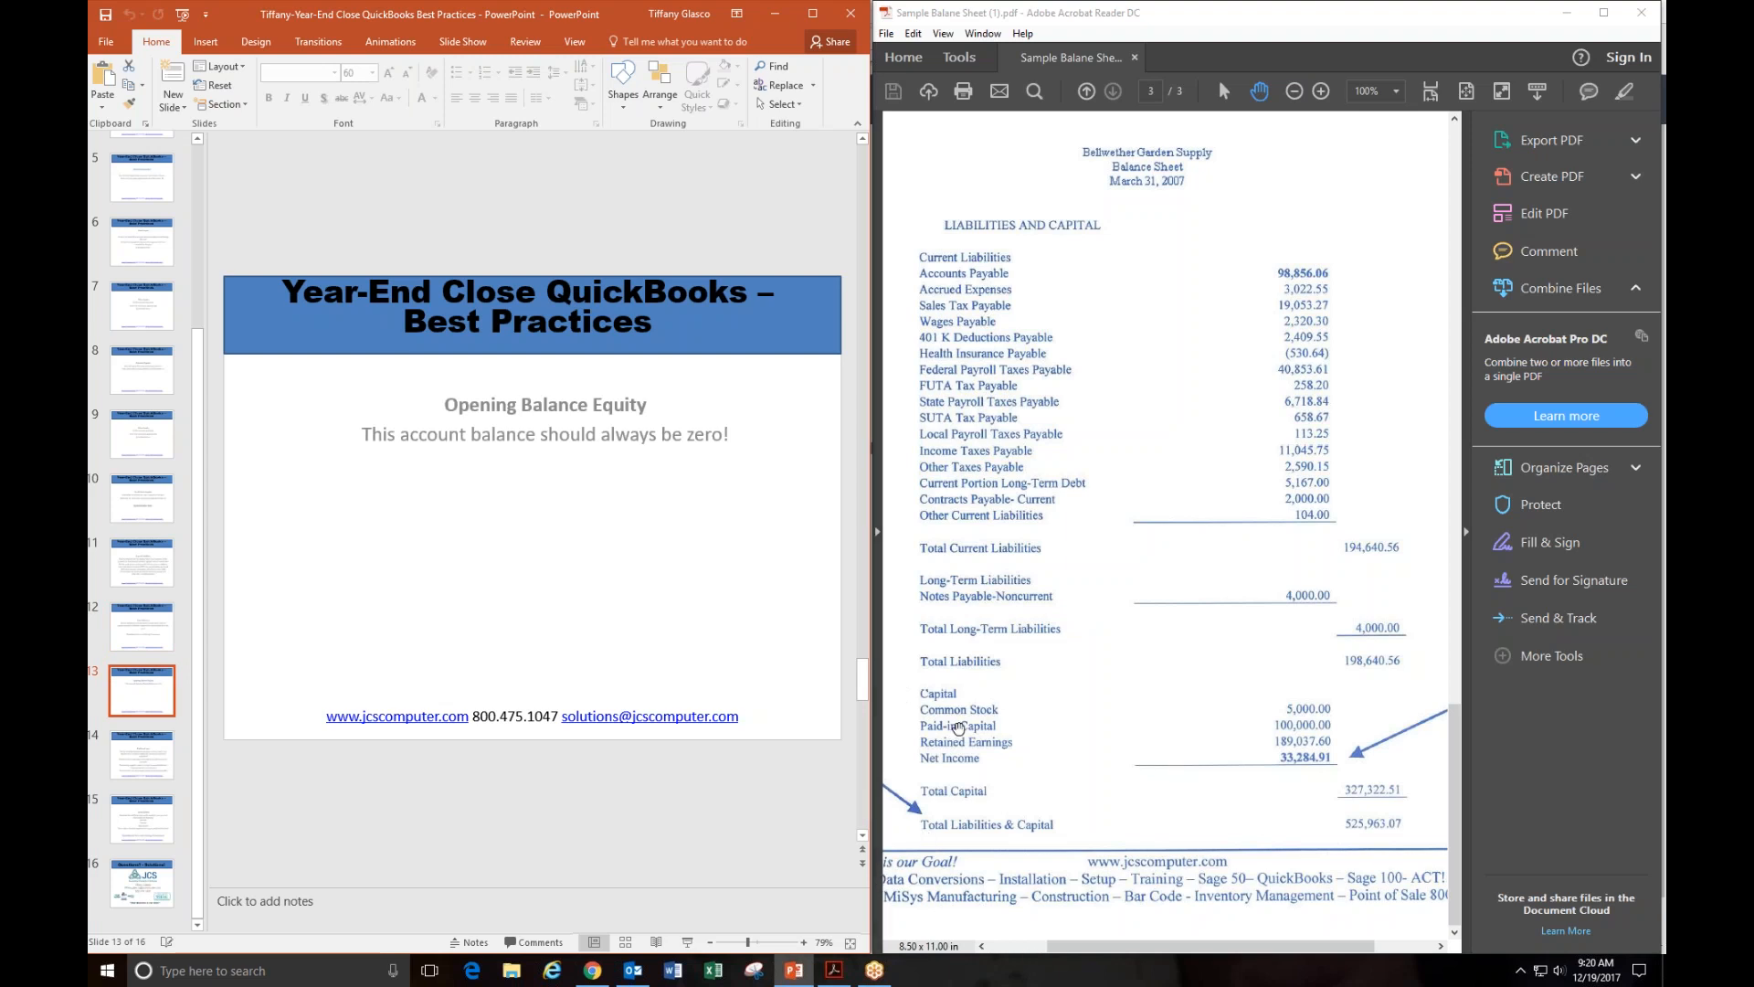
mouse_move(117, 784)
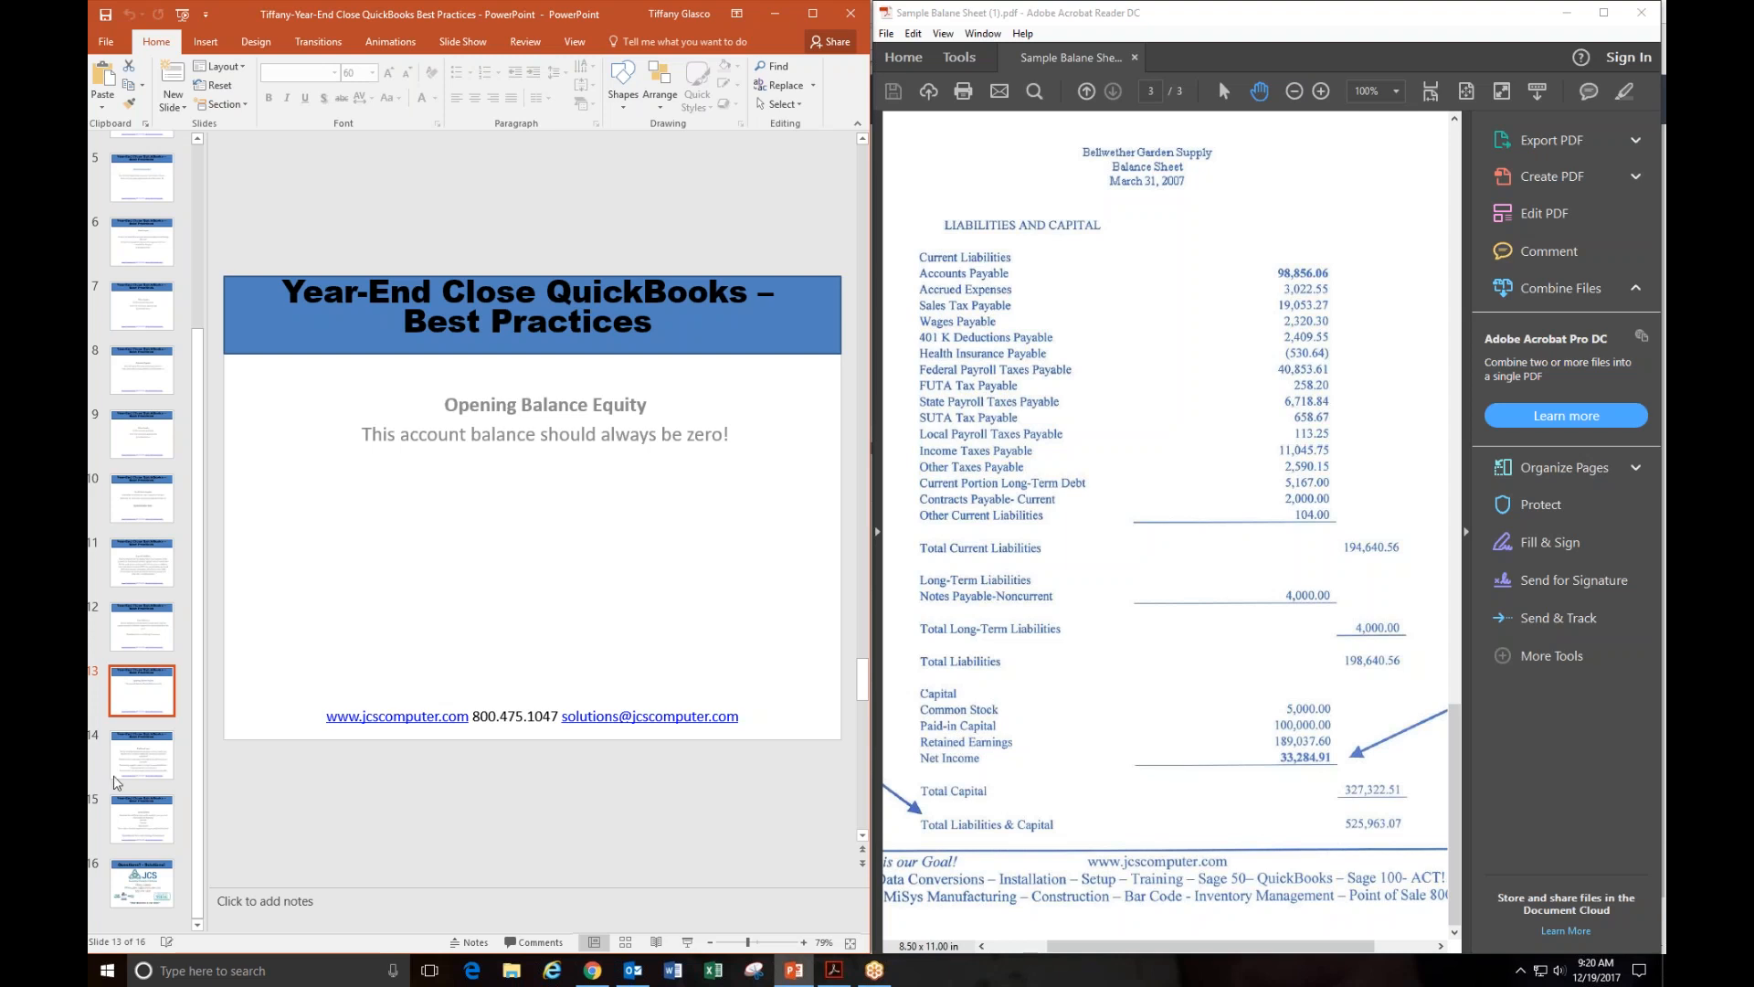
Step: Show the Profit and Loss slide, then the Journal Entries slide on accruals, prepaids and depreciation
click(141, 754)
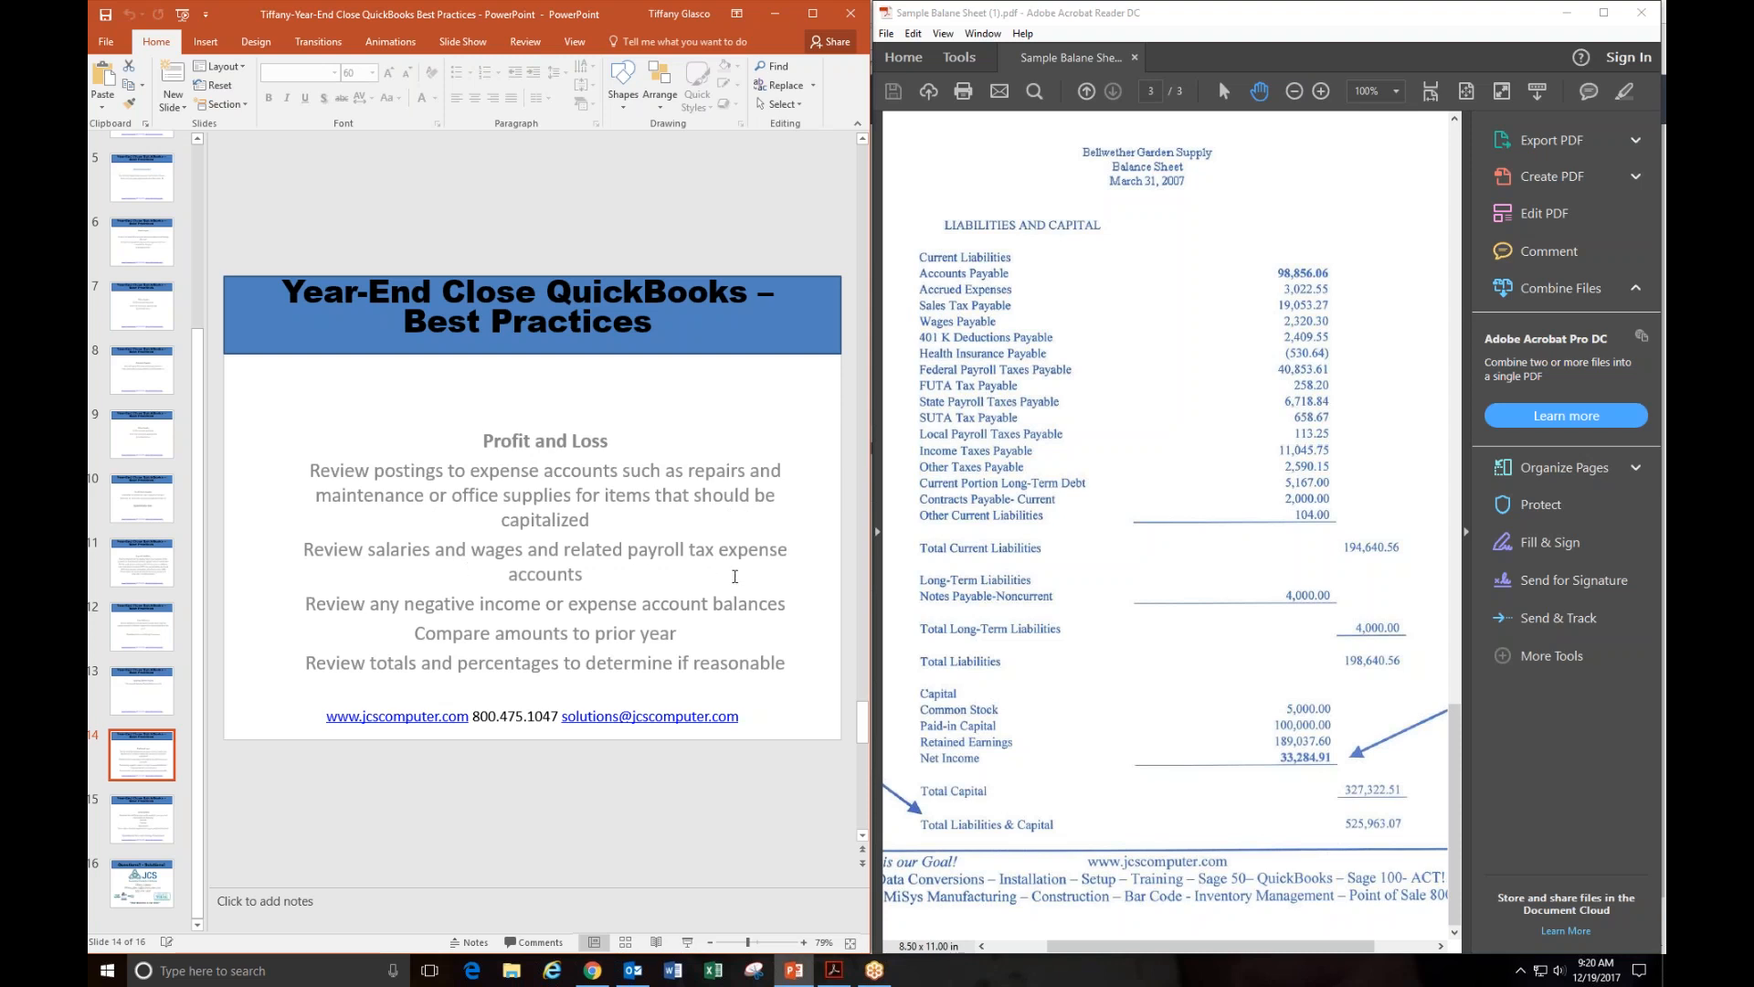
mouse_move(1158, 432)
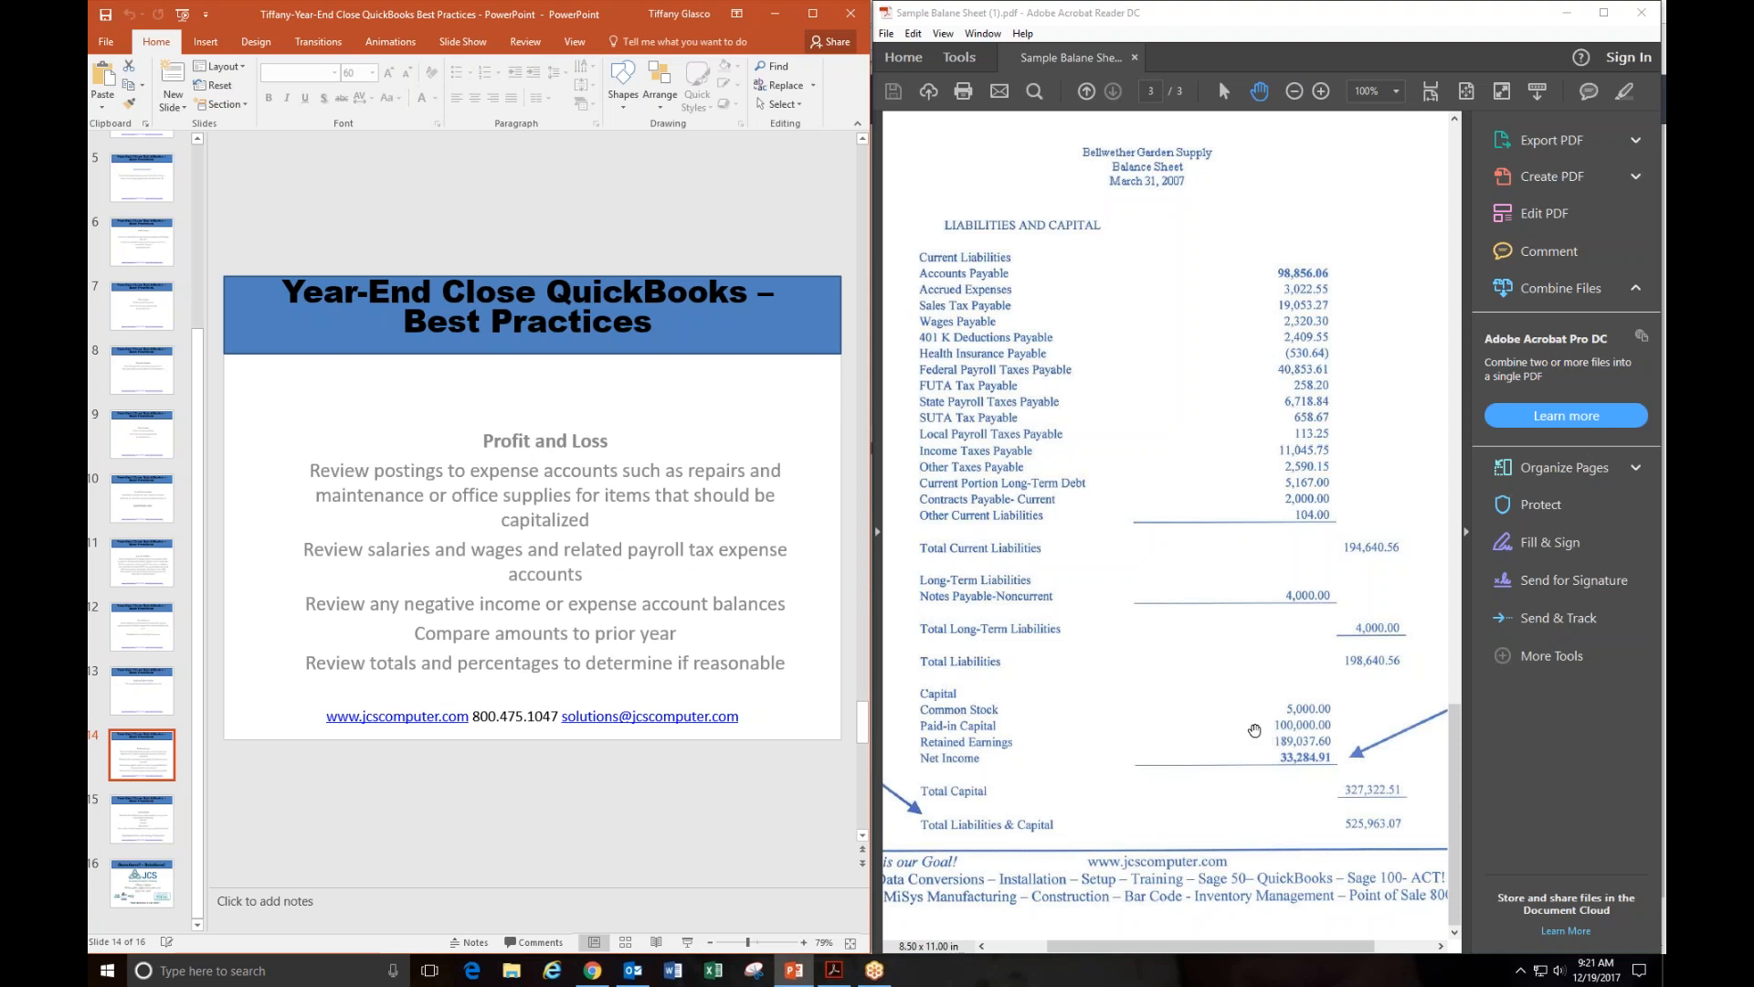
mouse_move(966, 656)
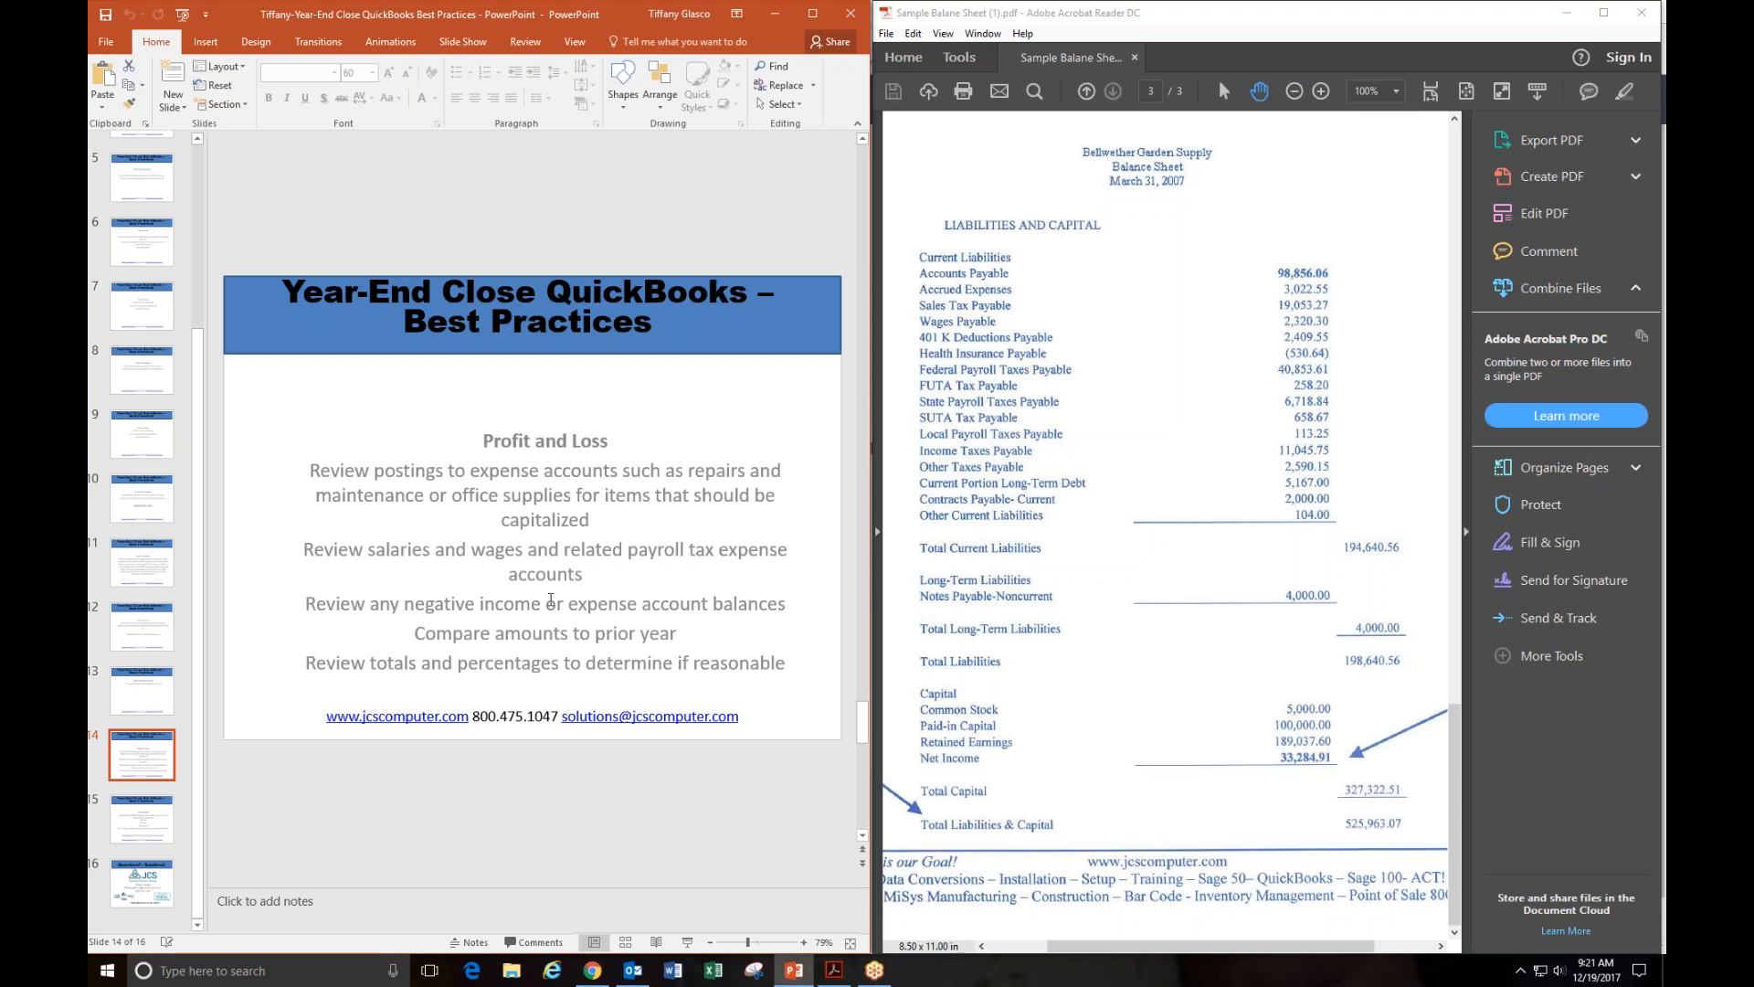
mouse_move(470, 641)
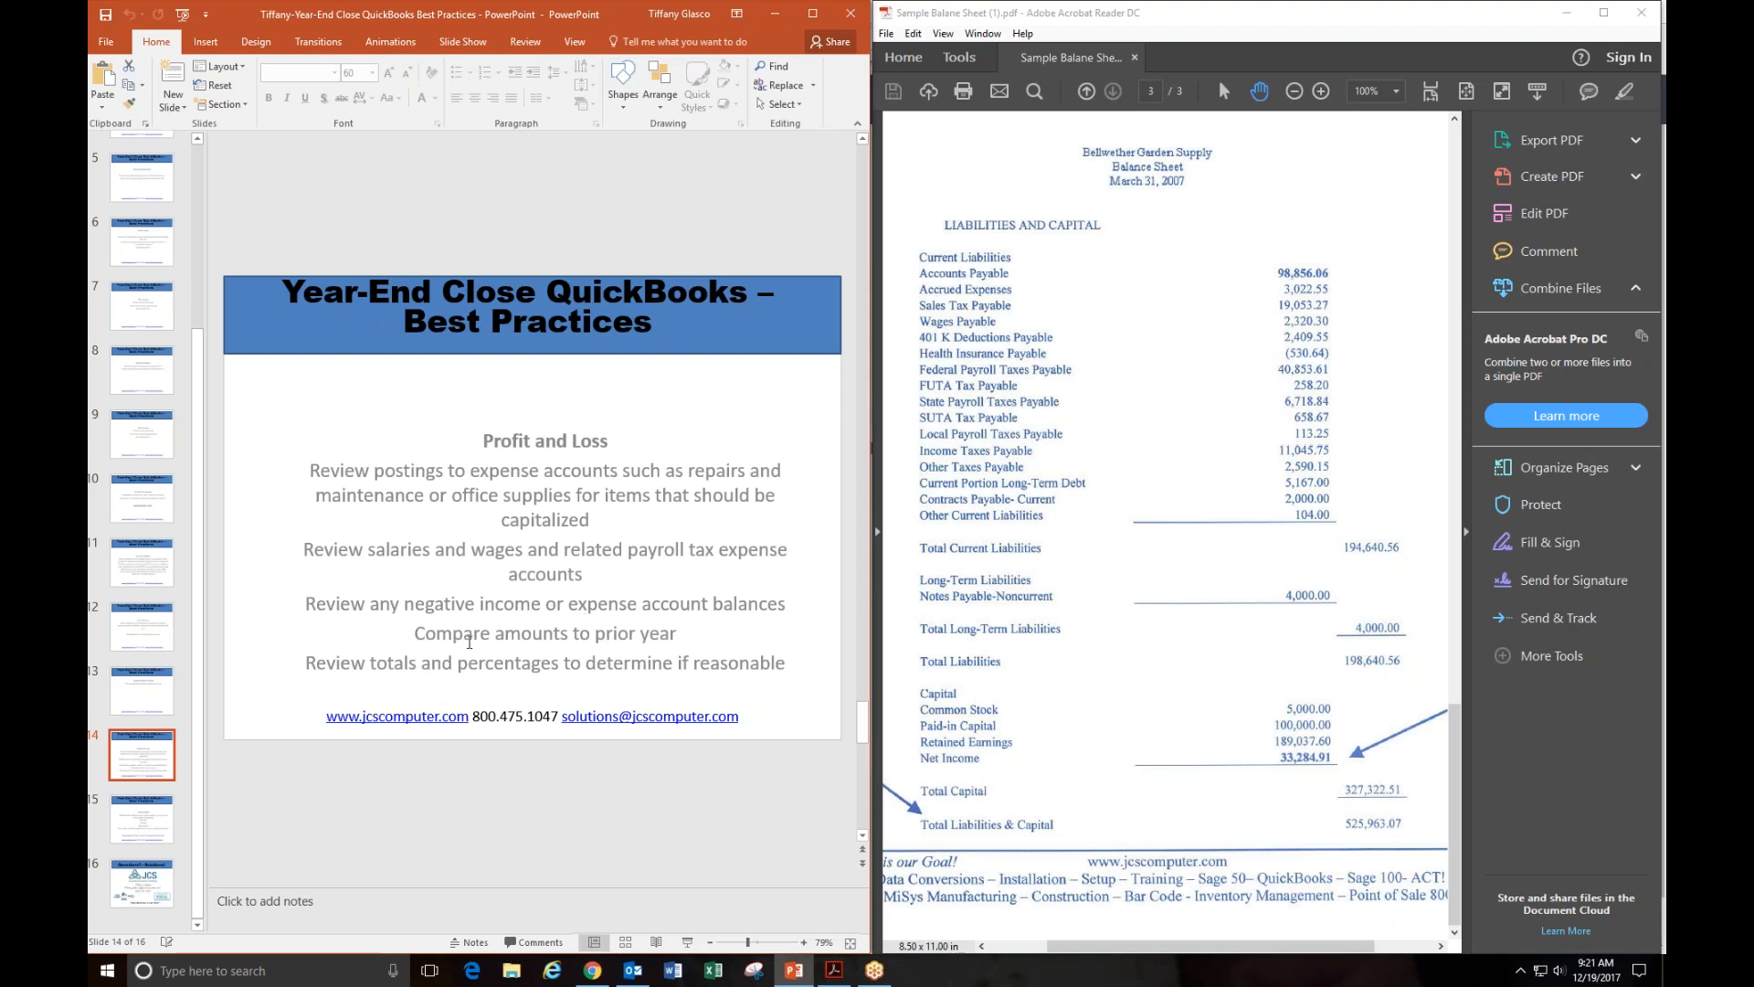
mouse_move(709, 652)
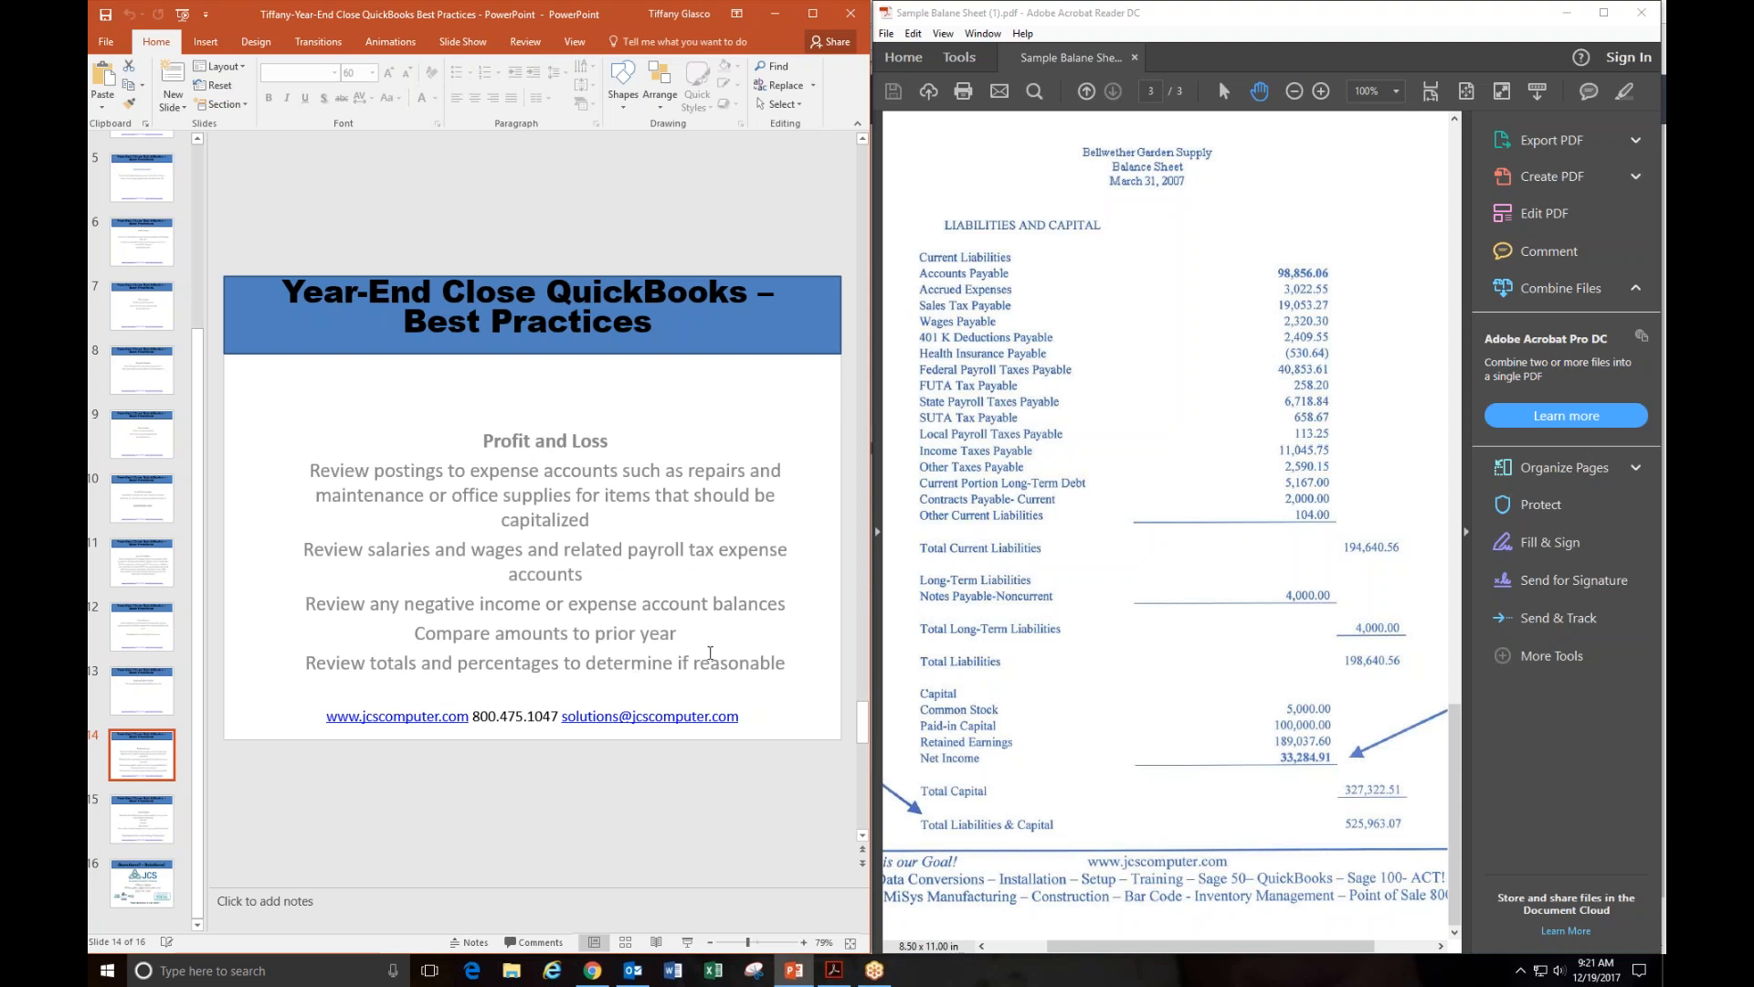
mouse_move(1071, 614)
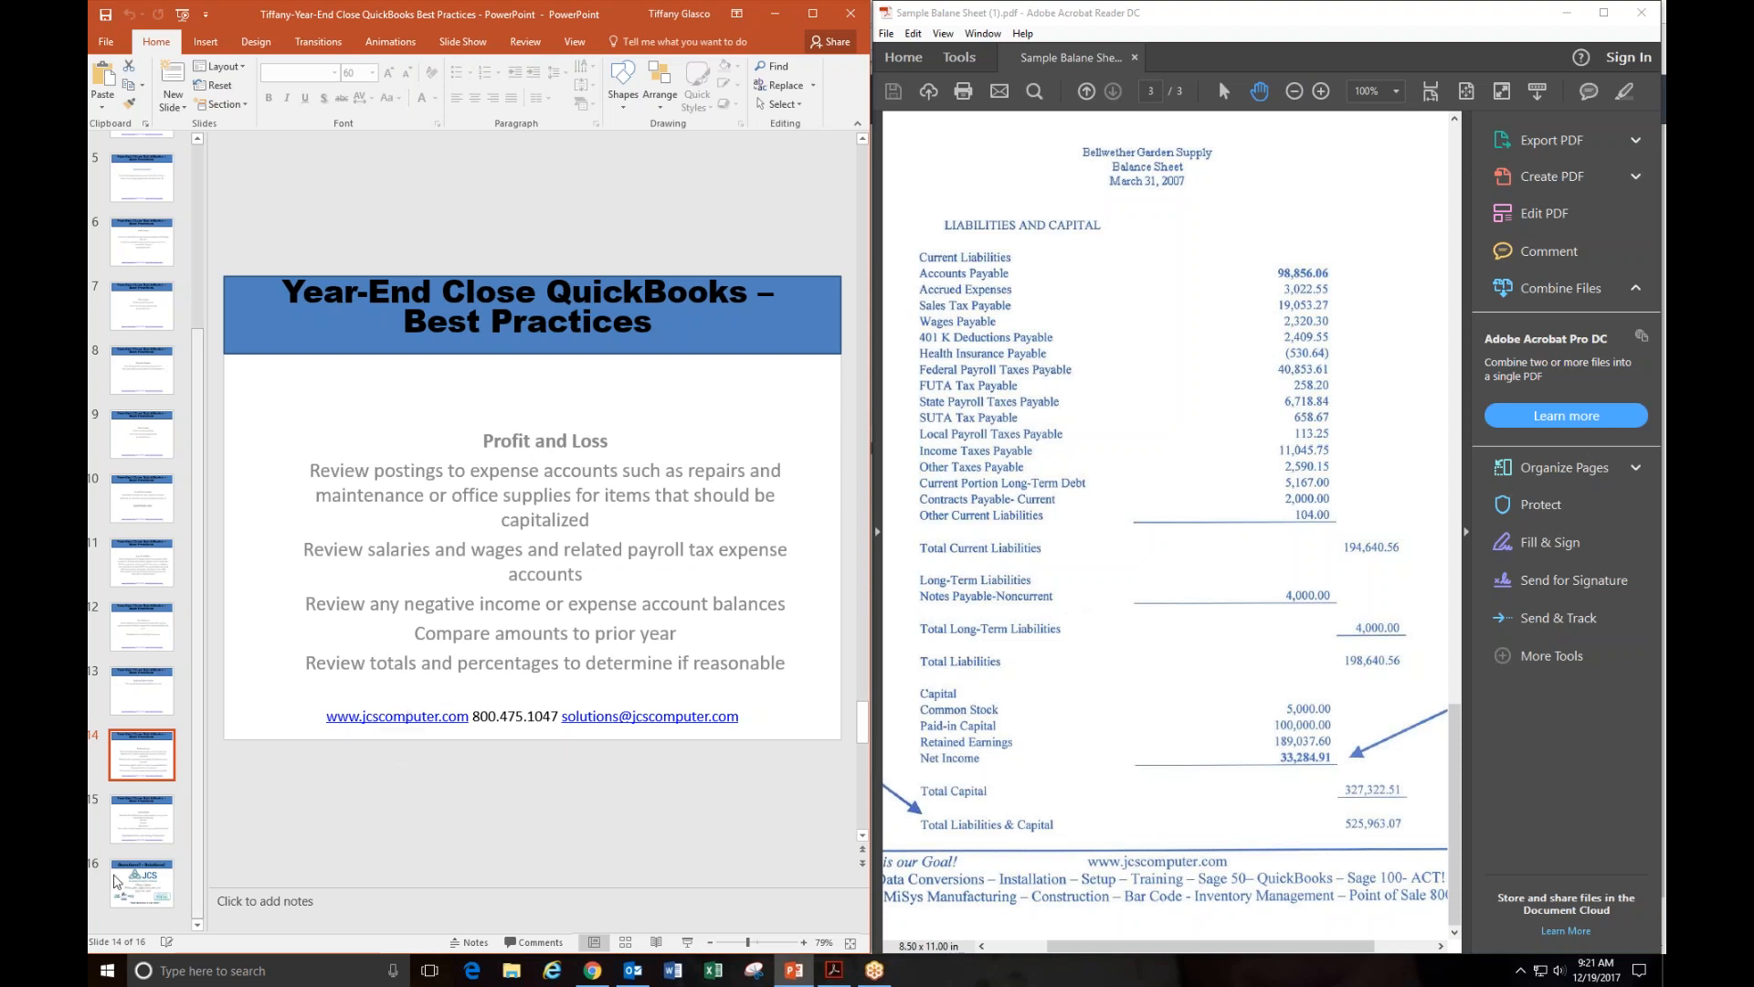
click(140, 818)
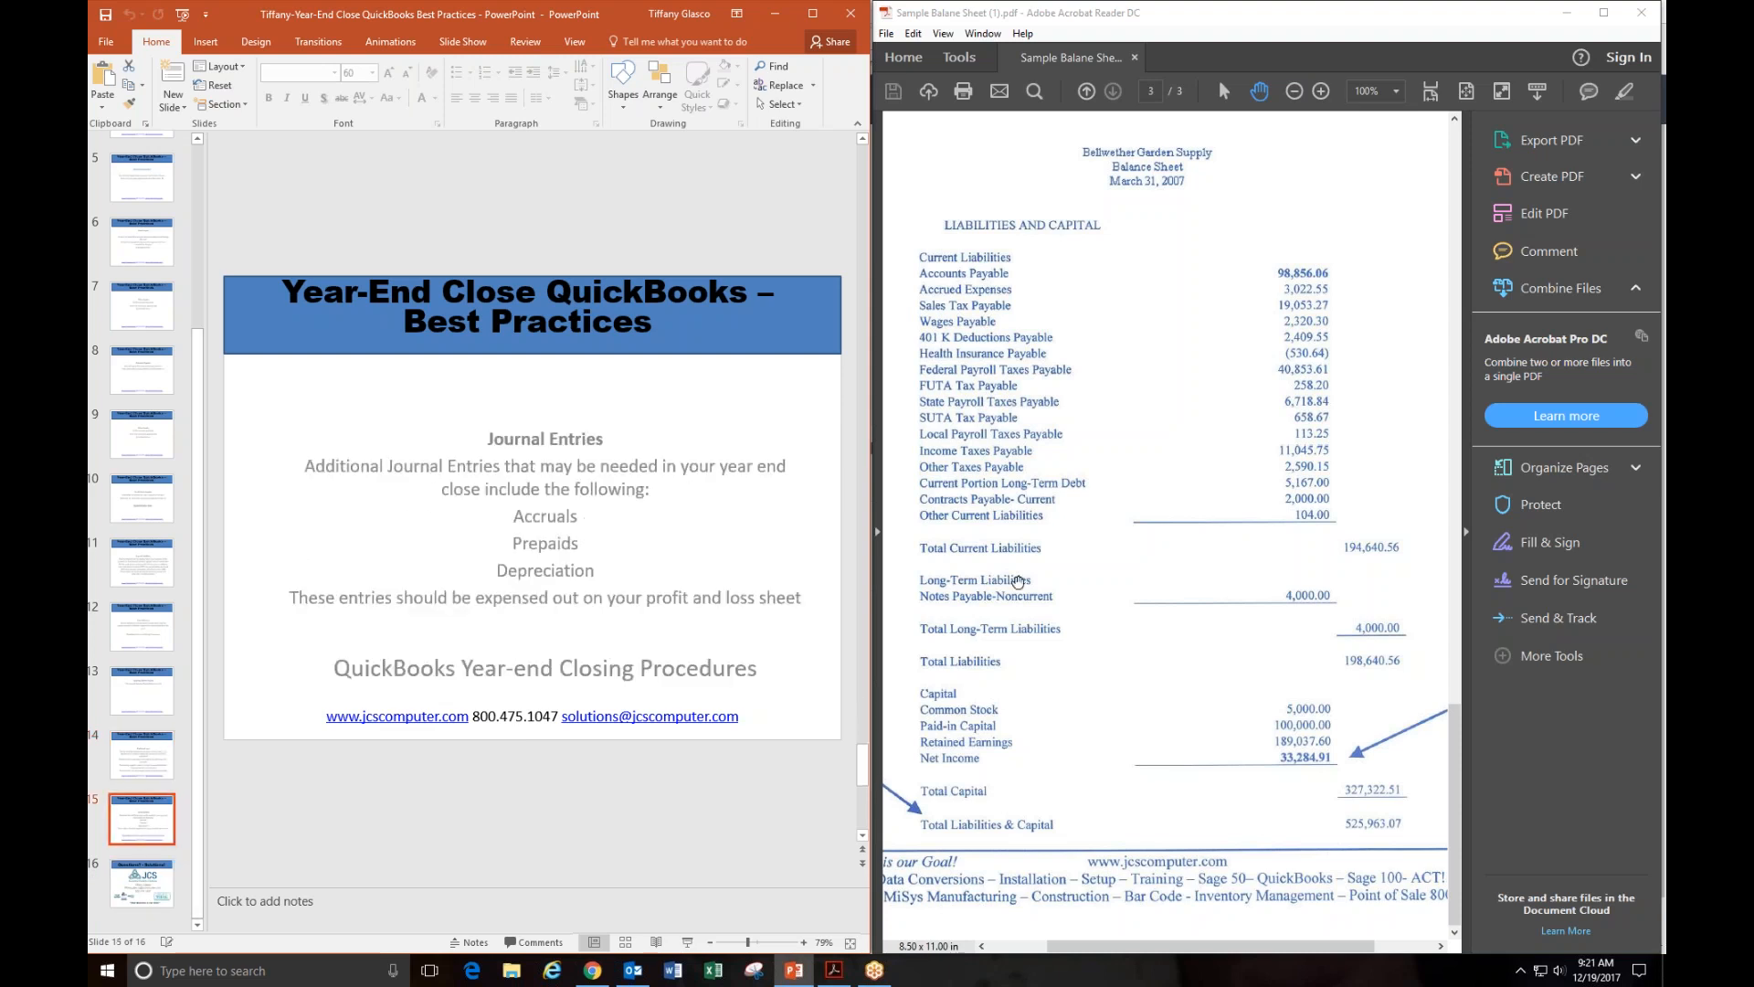